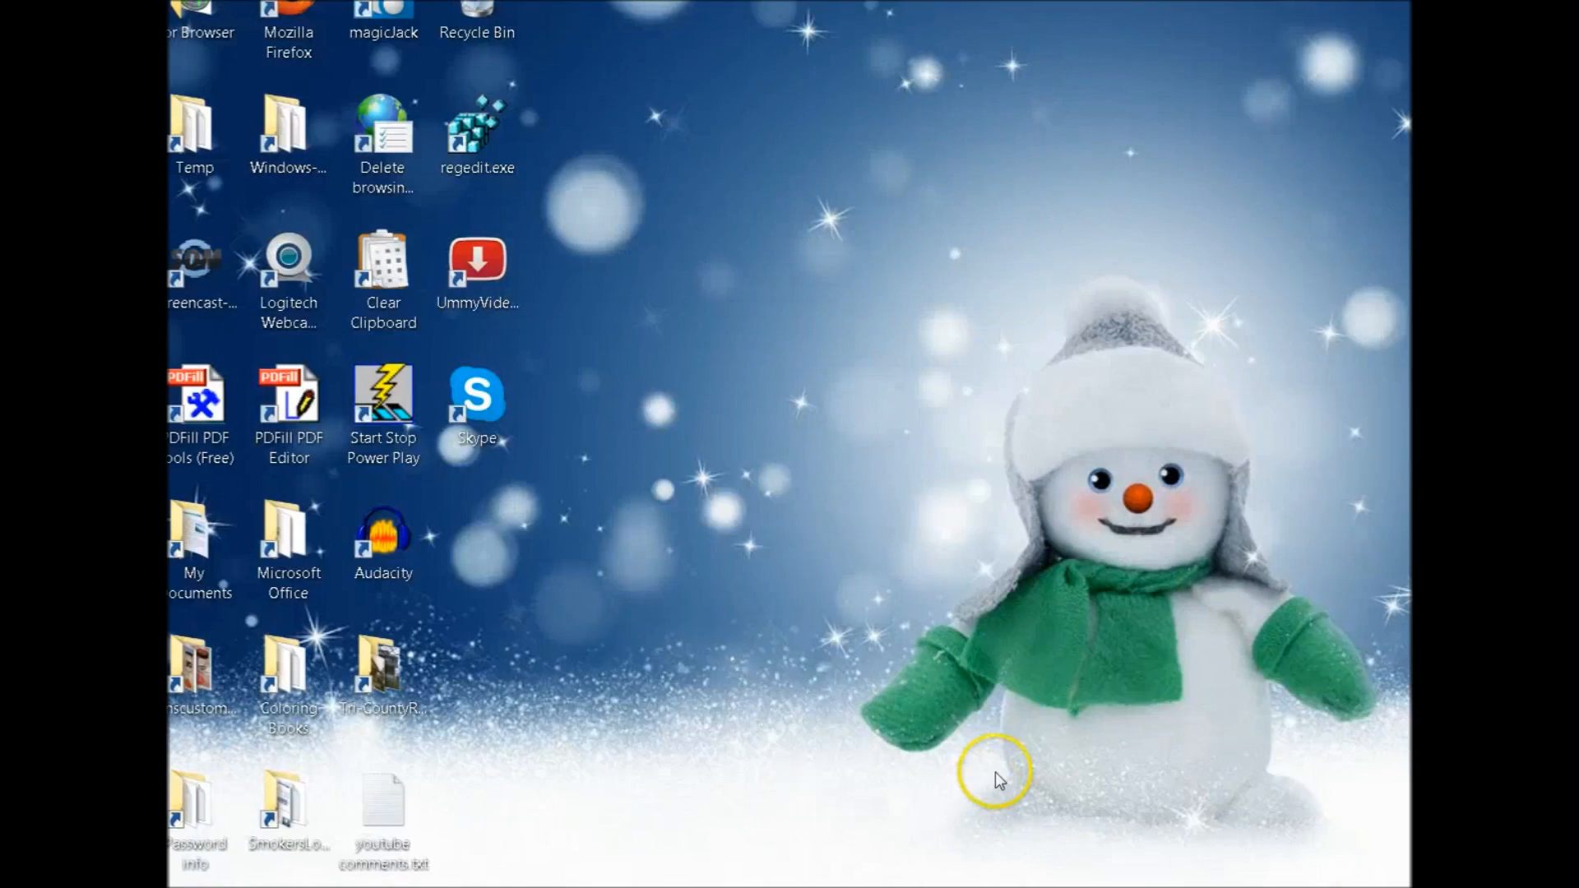
mouse_move(770, 792)
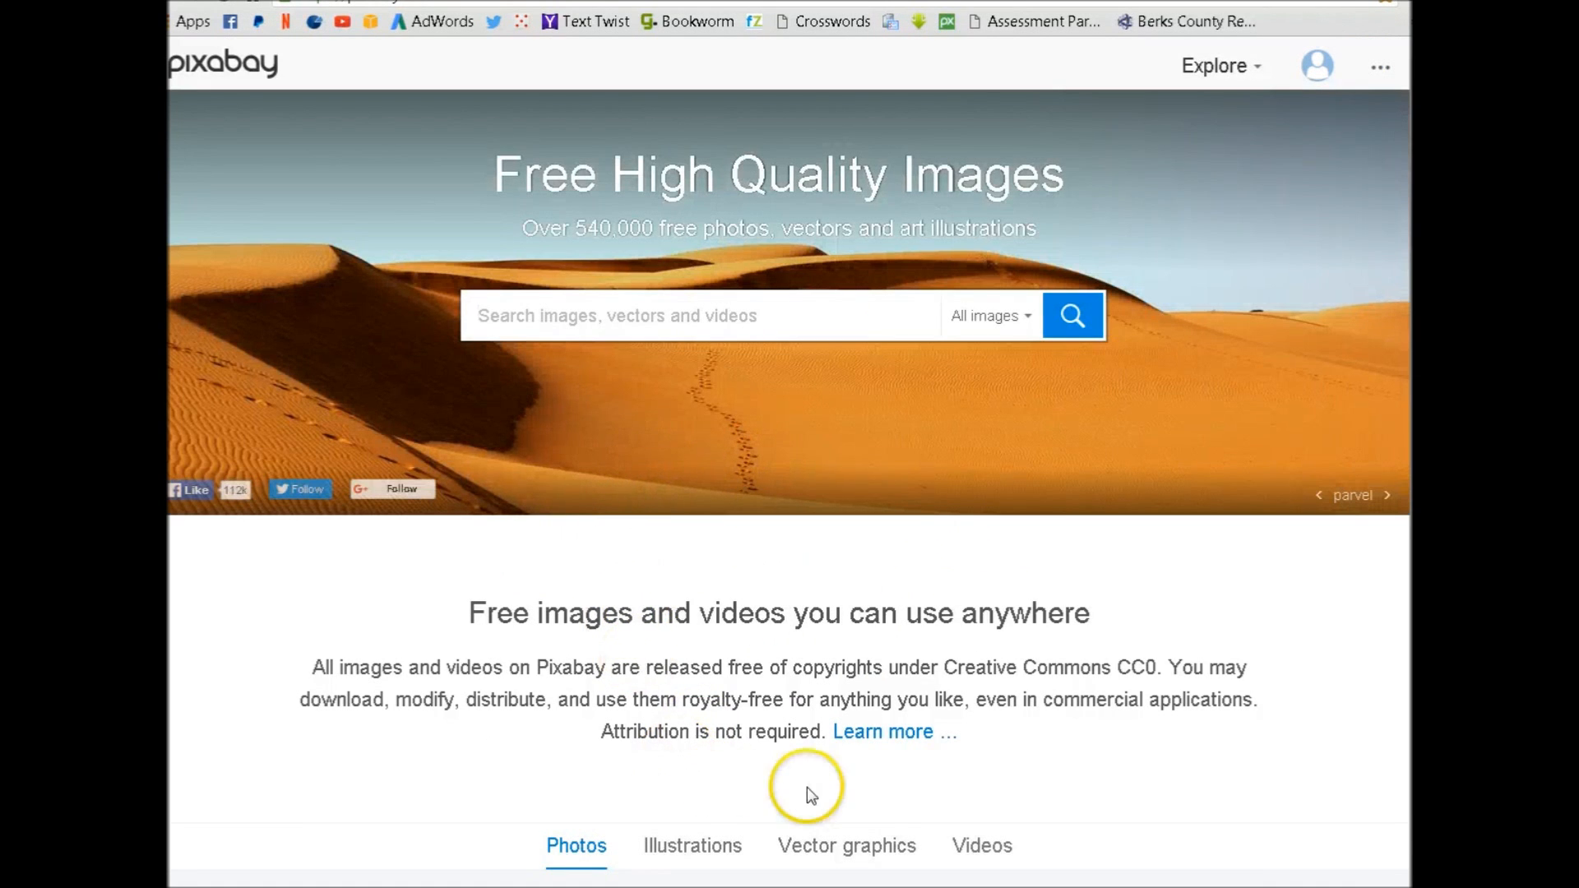
mouse_move(546, 668)
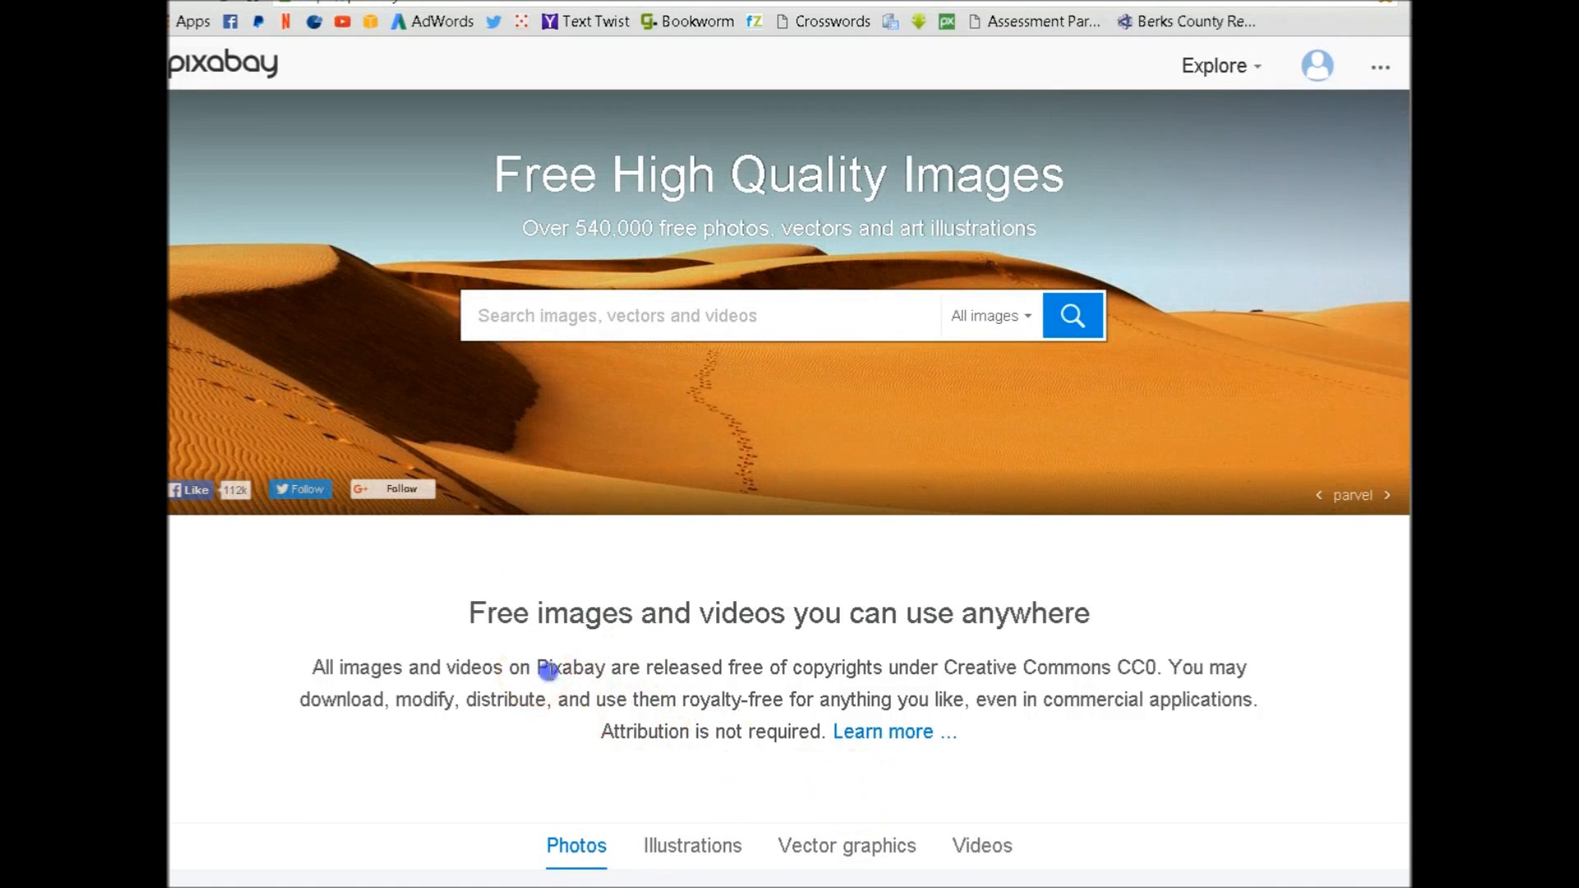
Search Pixabay for 'bunnies' with the image type limited to Photos
double_click(571, 668)
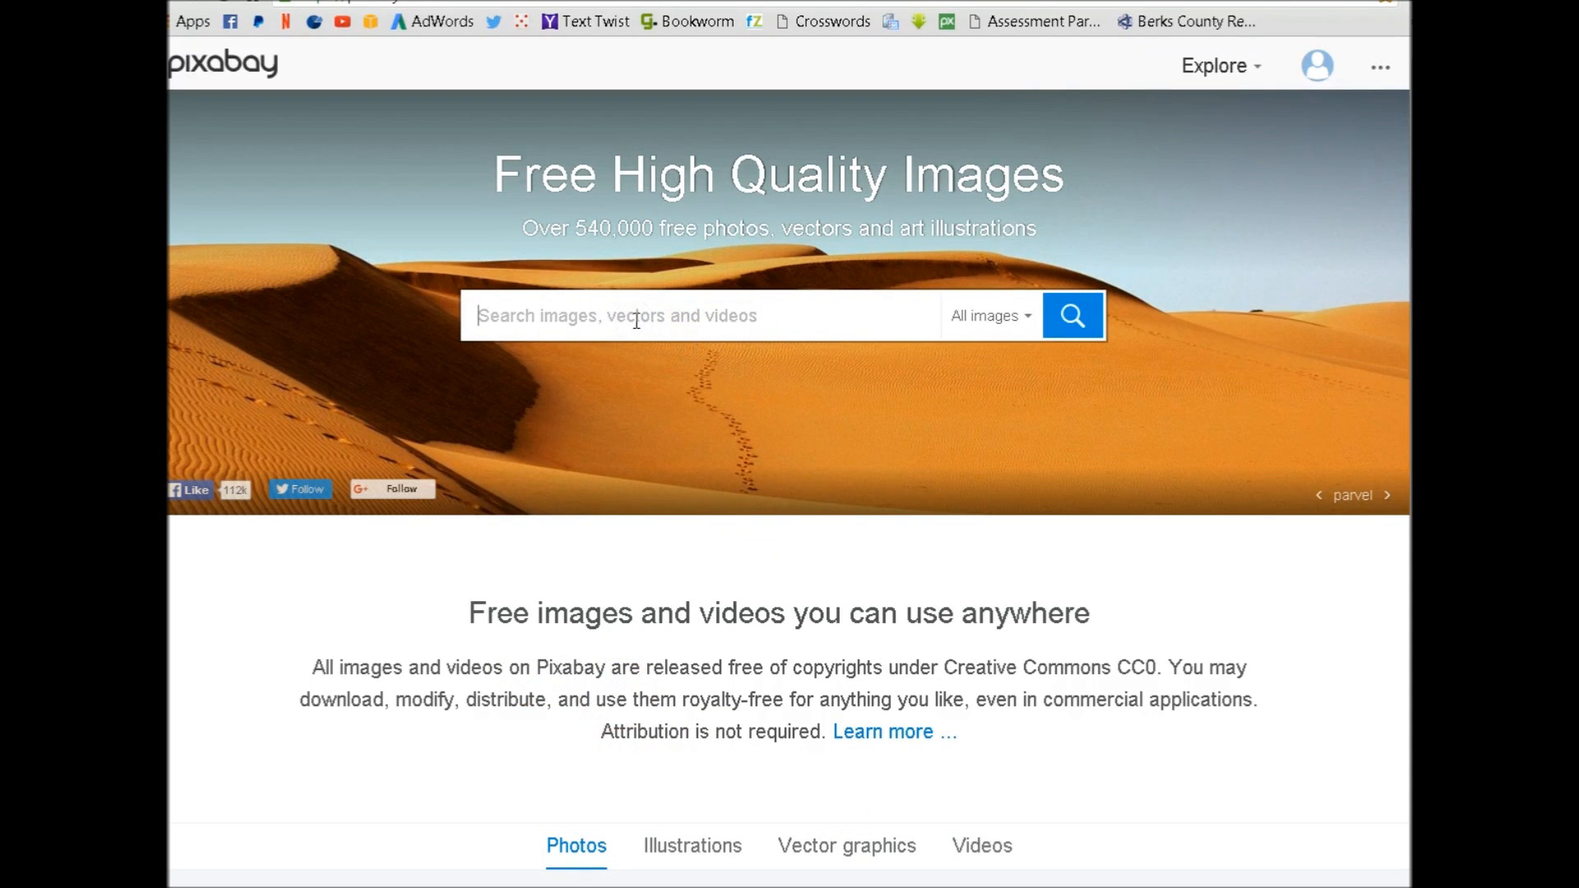
text(bunnies)
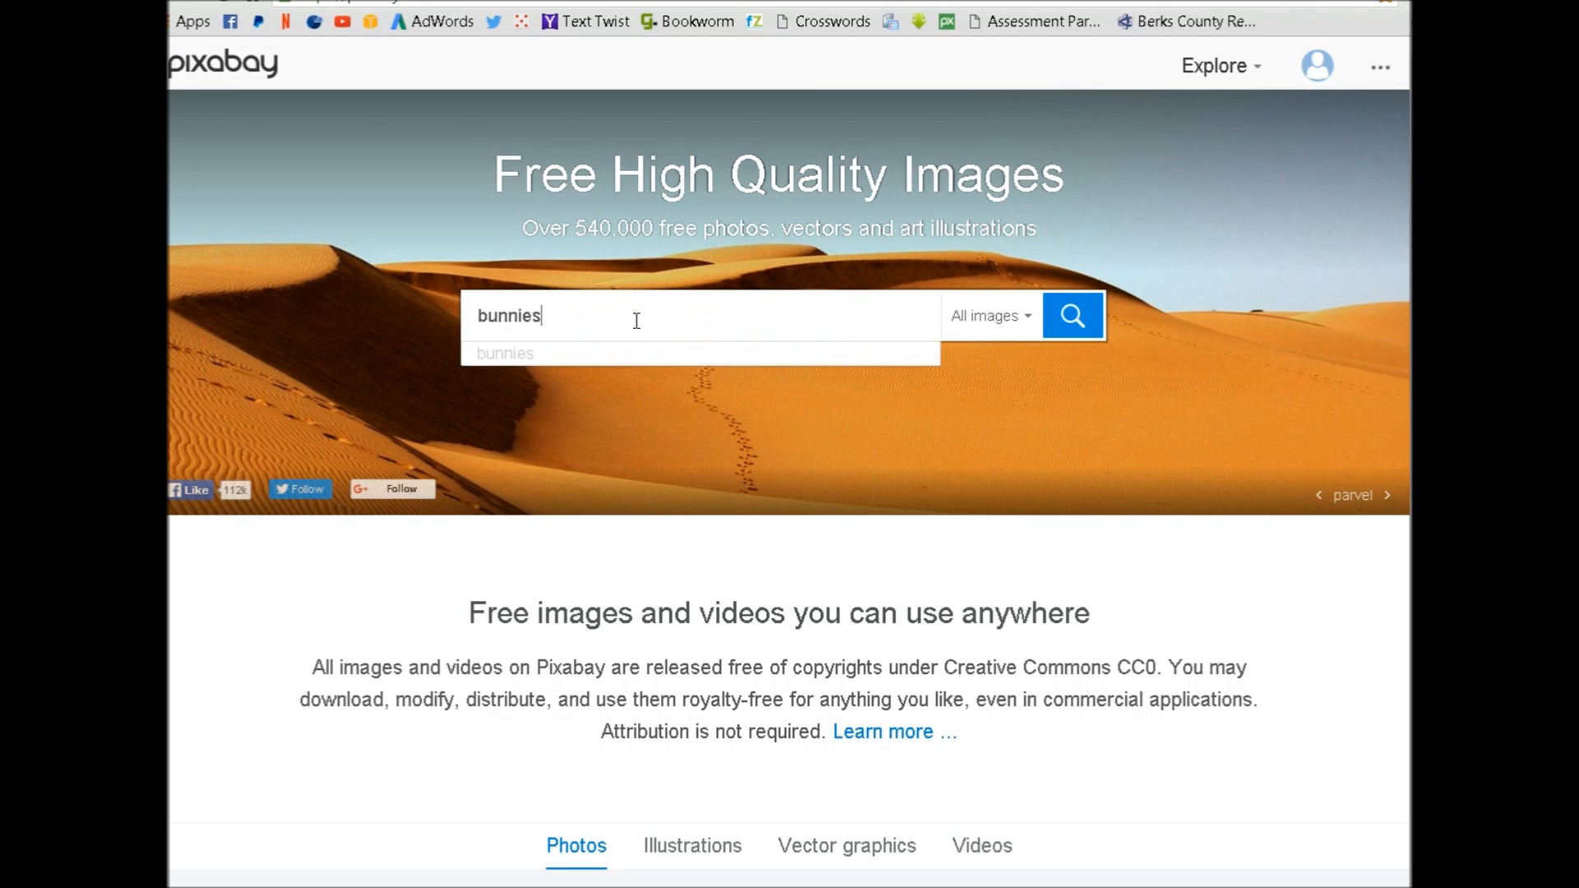
mouse_move(990, 410)
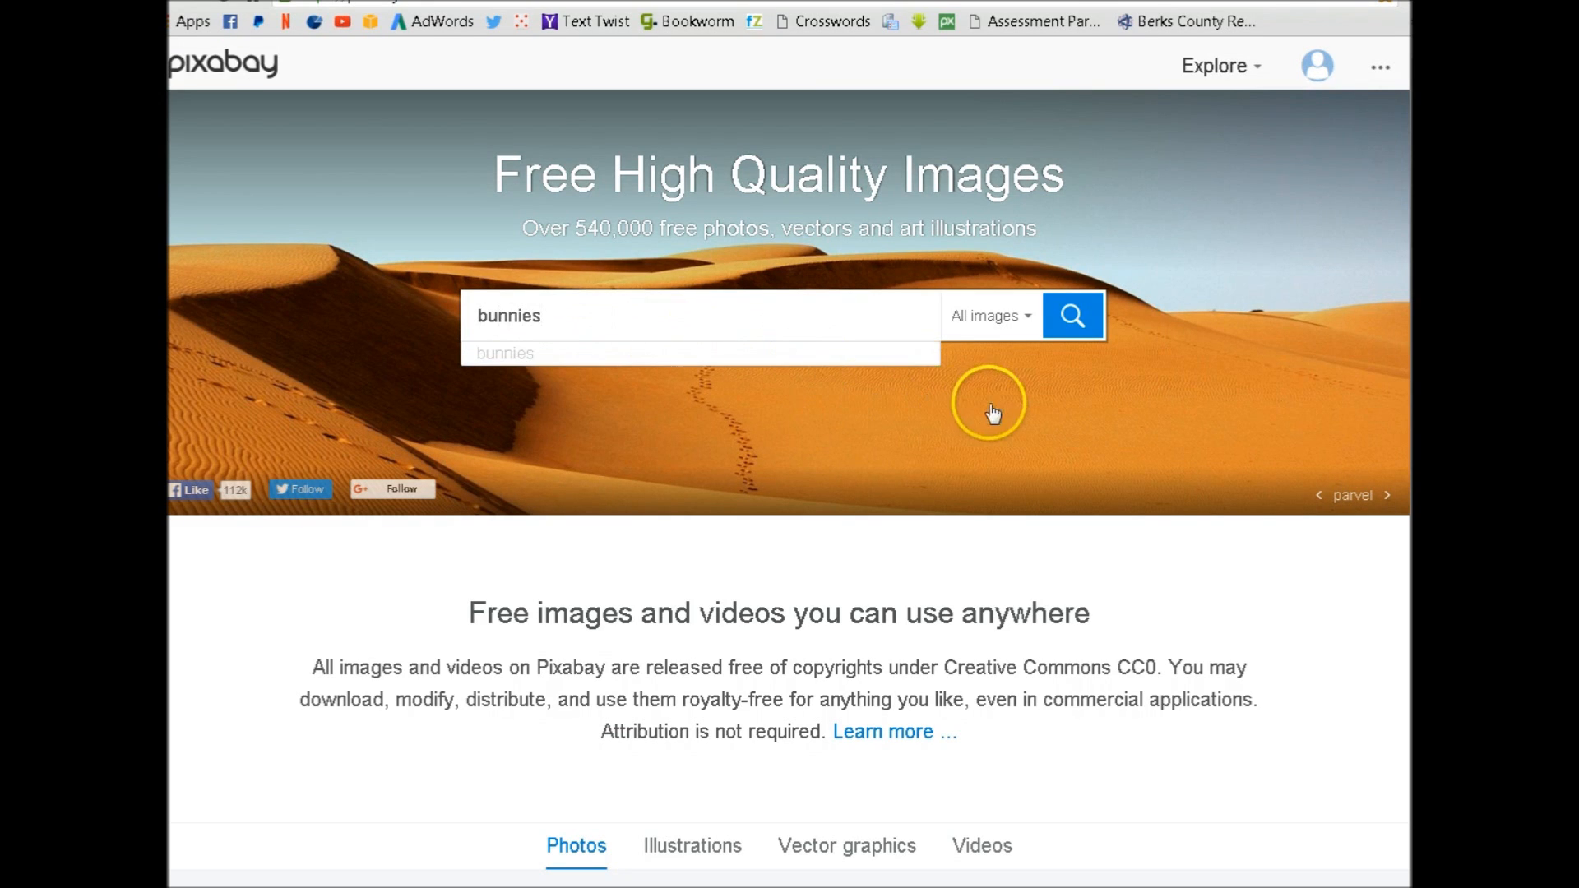
click(989, 316)
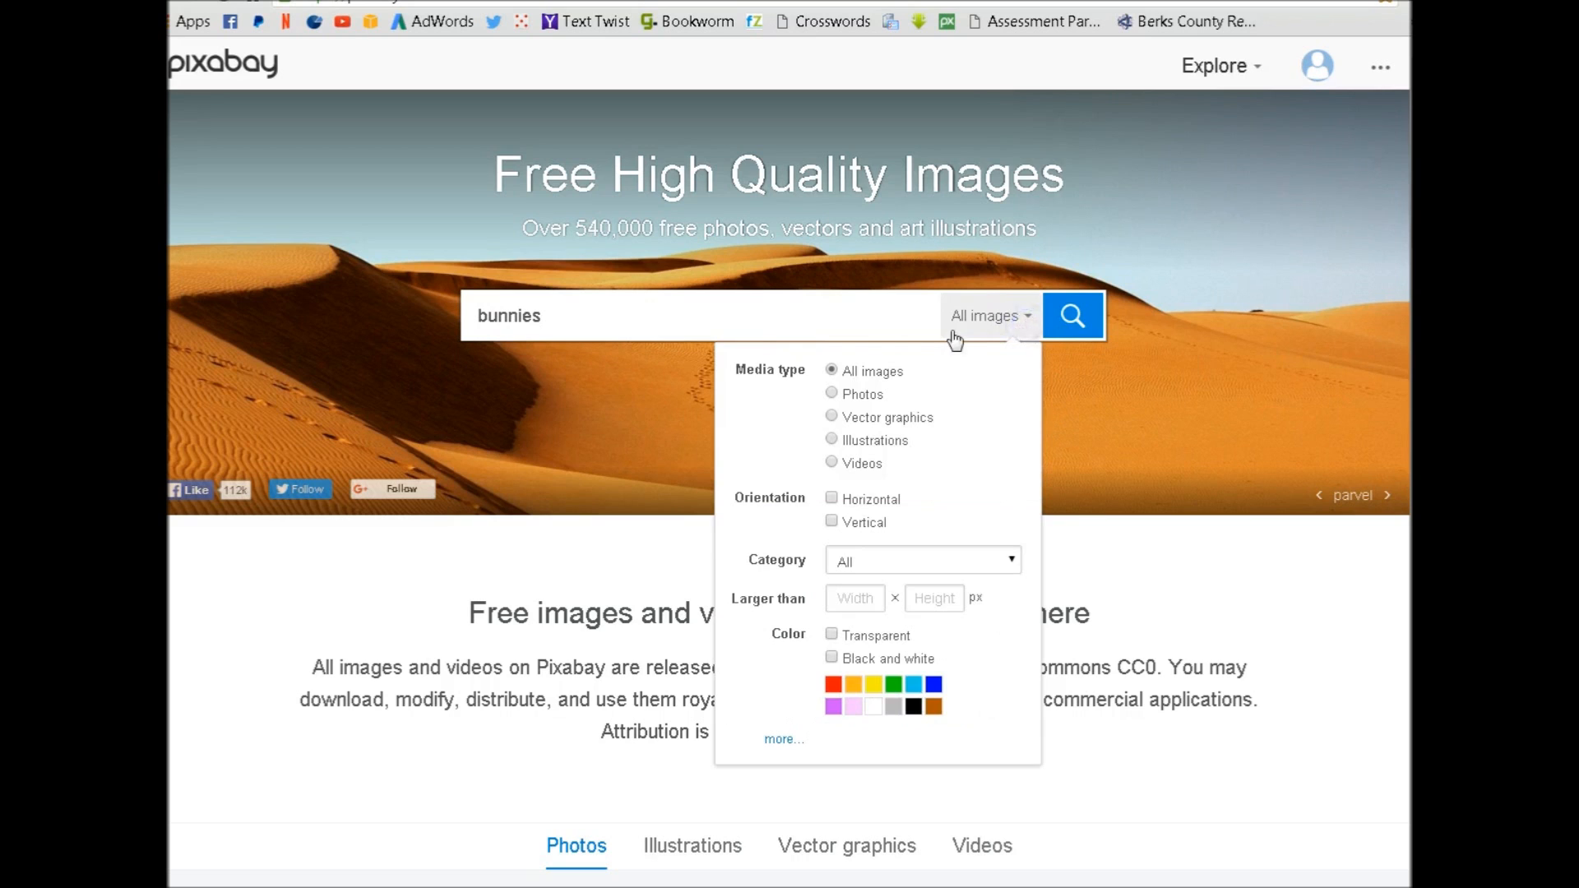
mouse_move(832, 401)
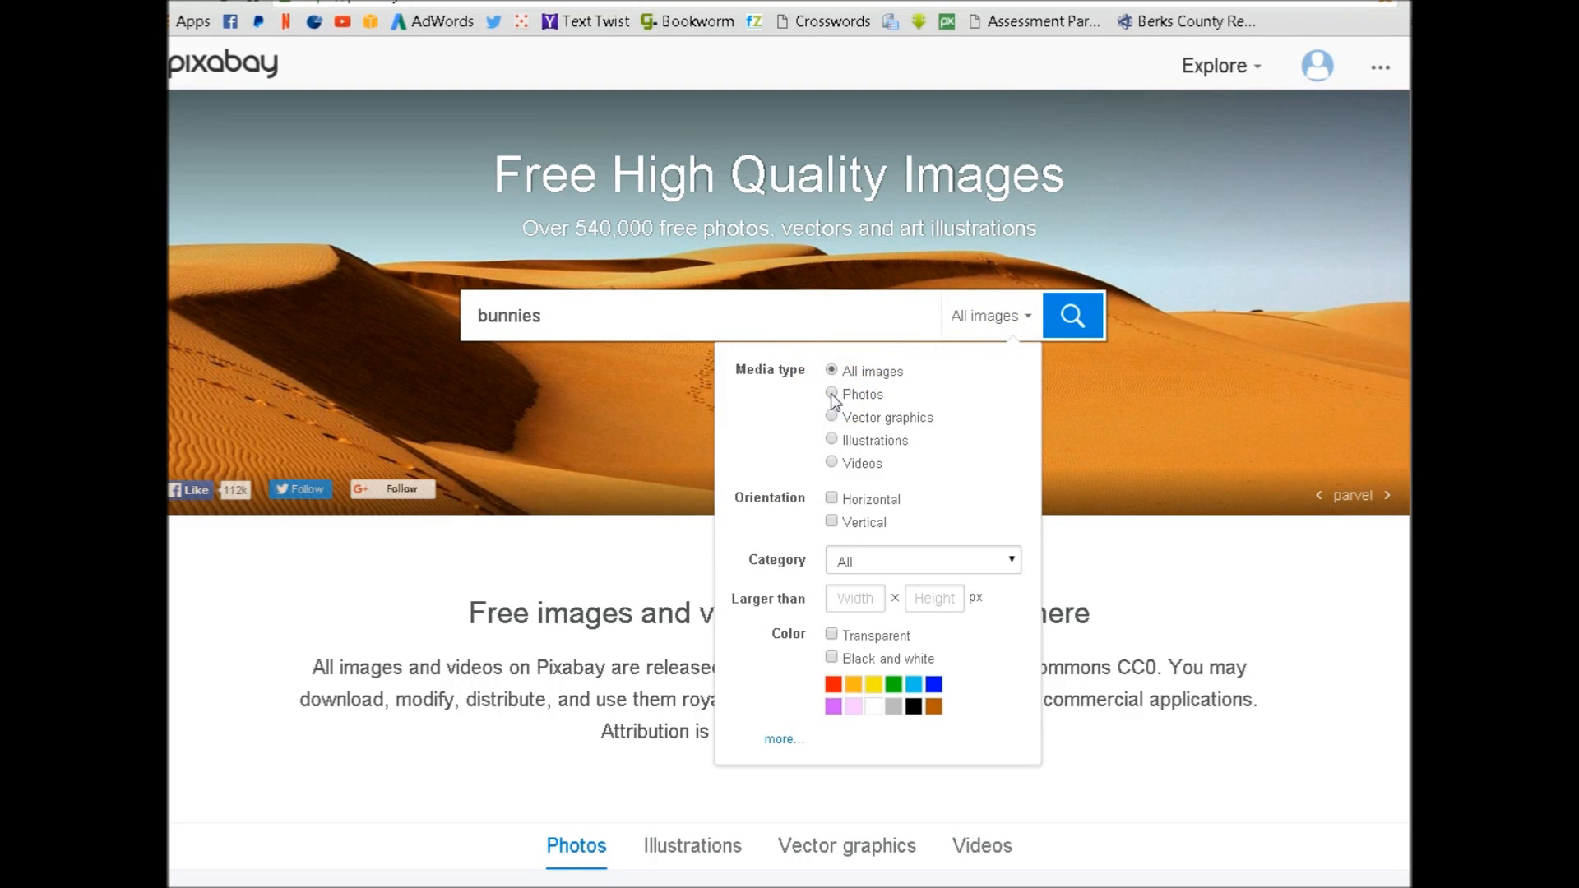
click(832, 393)
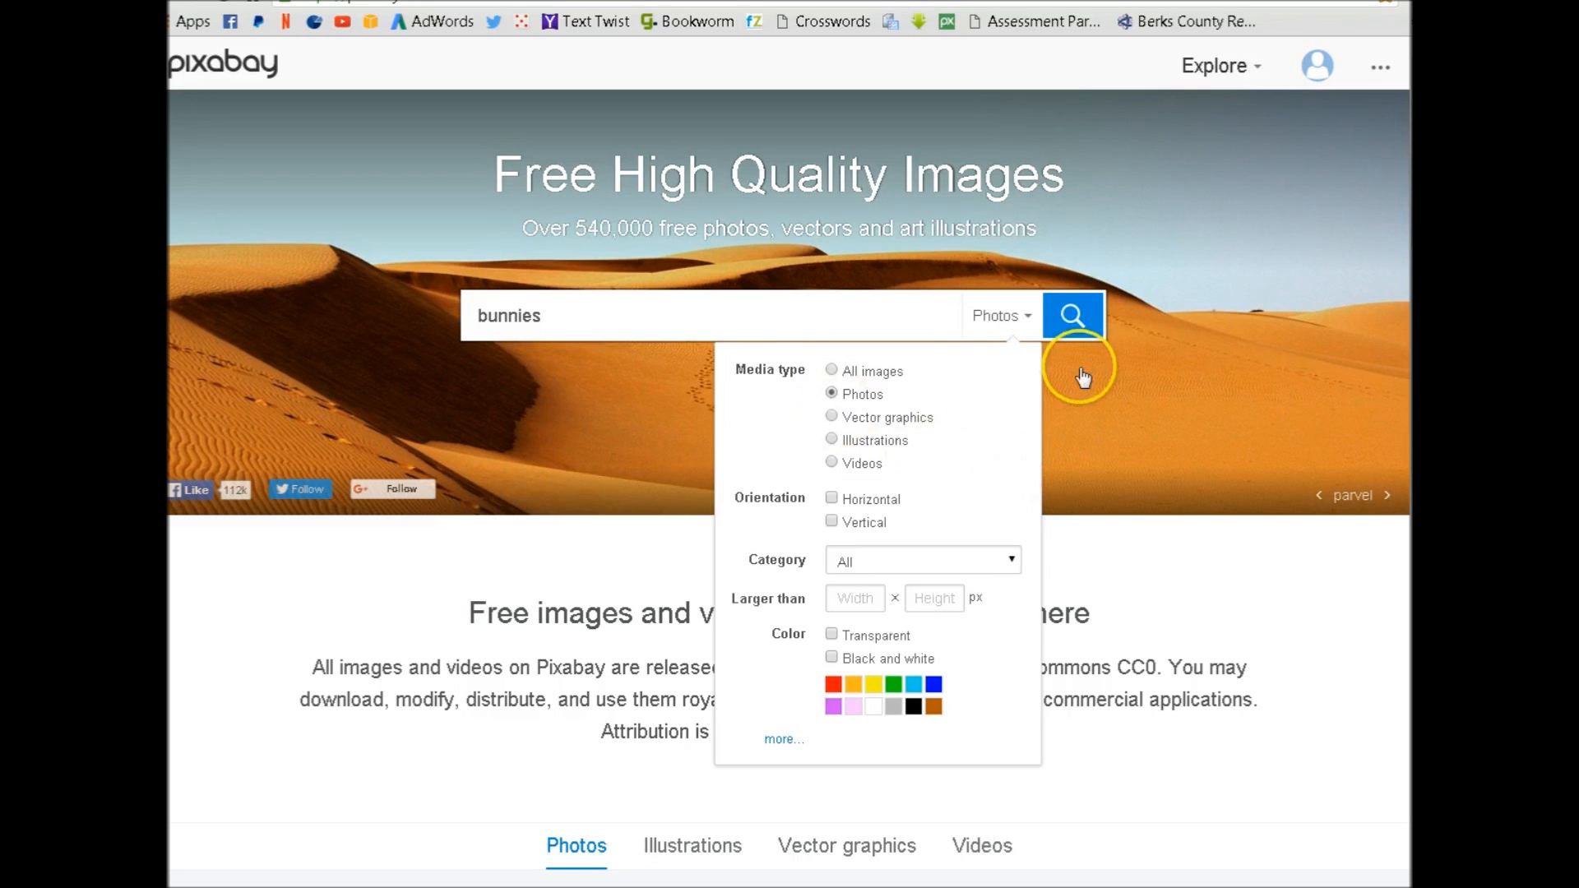
click(1071, 316)
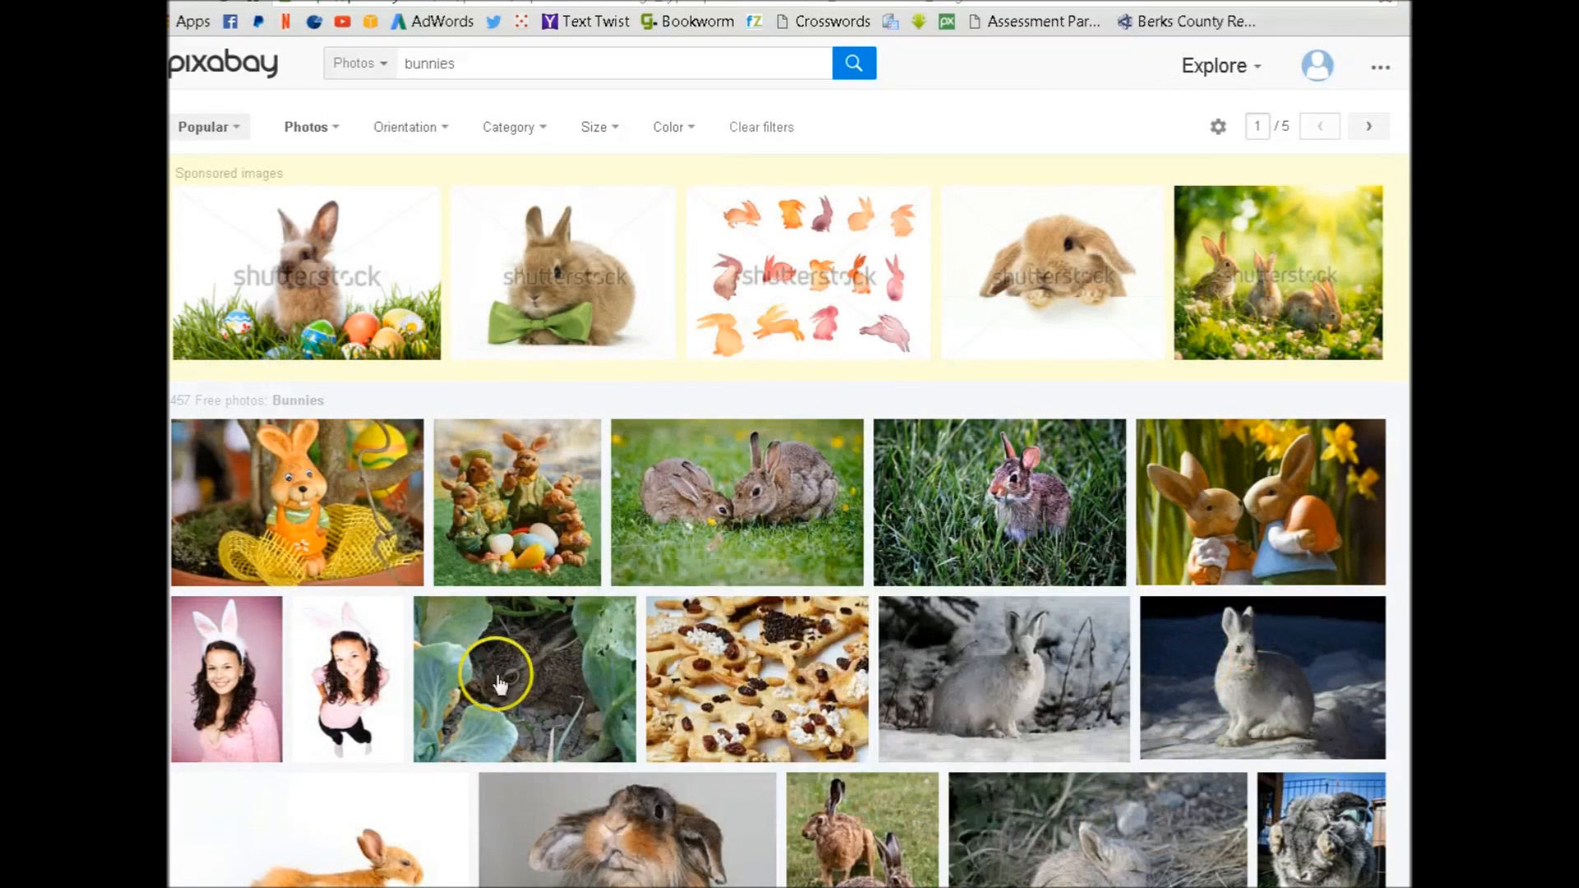
Scroll down through the bunny photo results toward the tan rabbit on grass
scroll(down, 3)
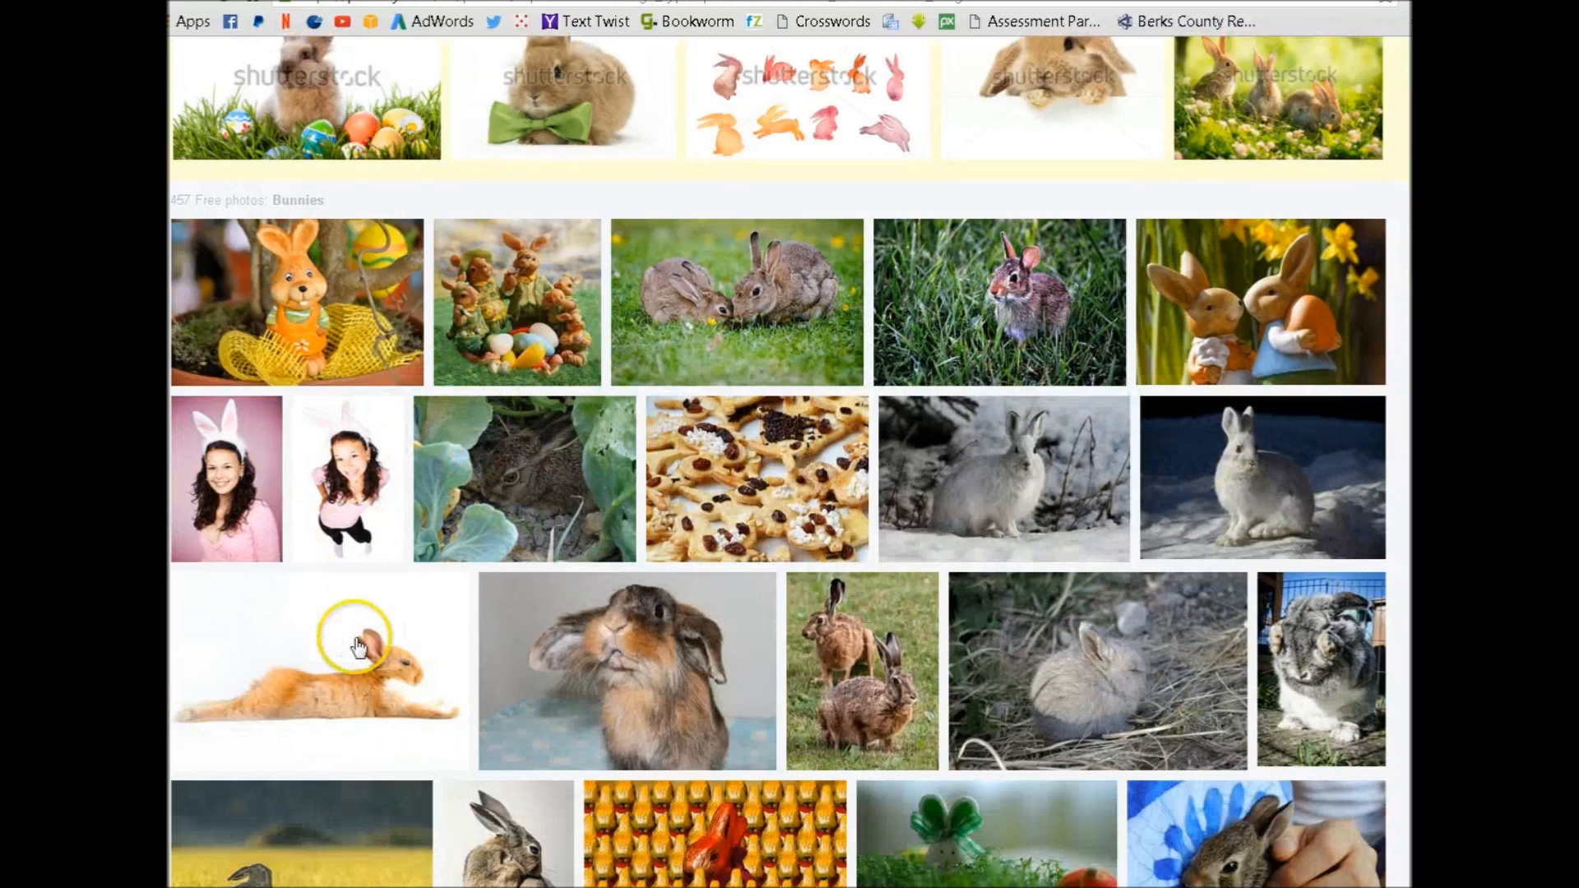
scroll(down, 3)
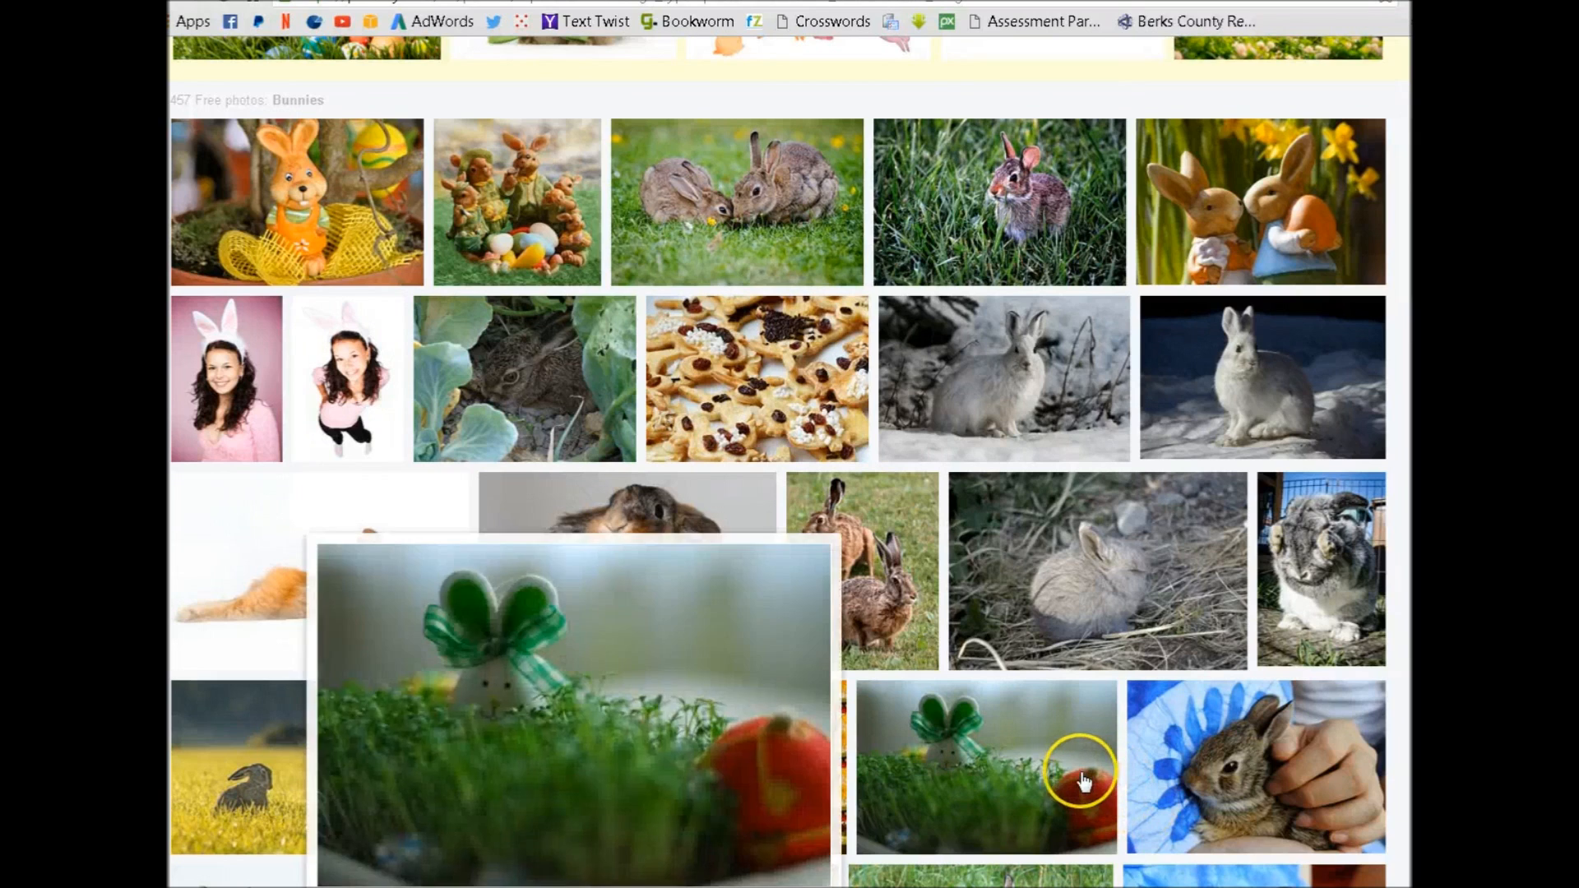
scroll(down, 3)
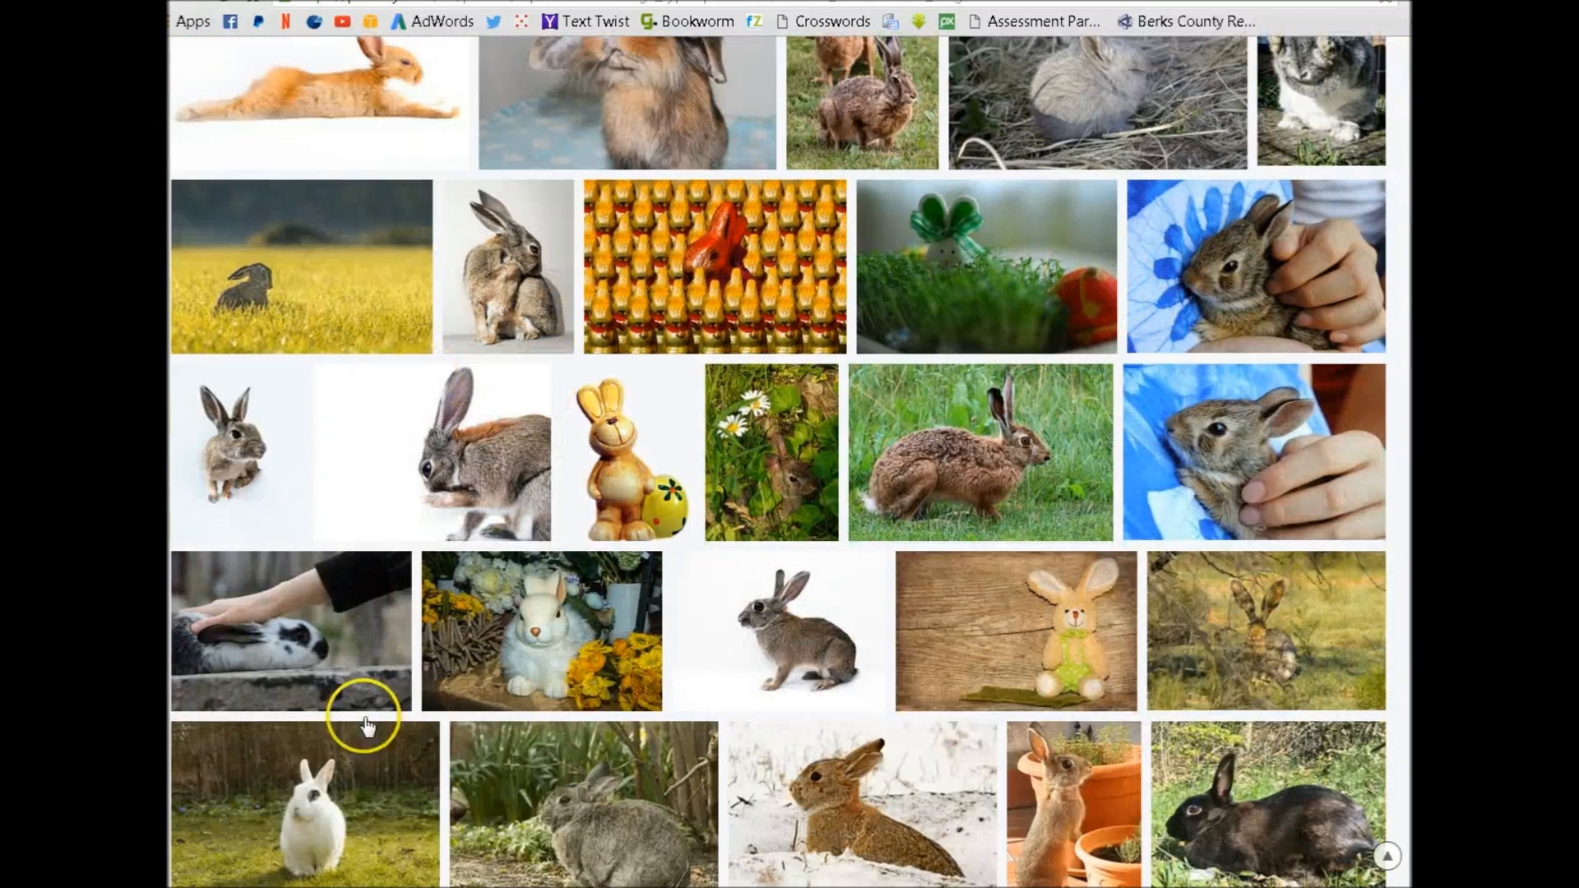
scroll(down, 3)
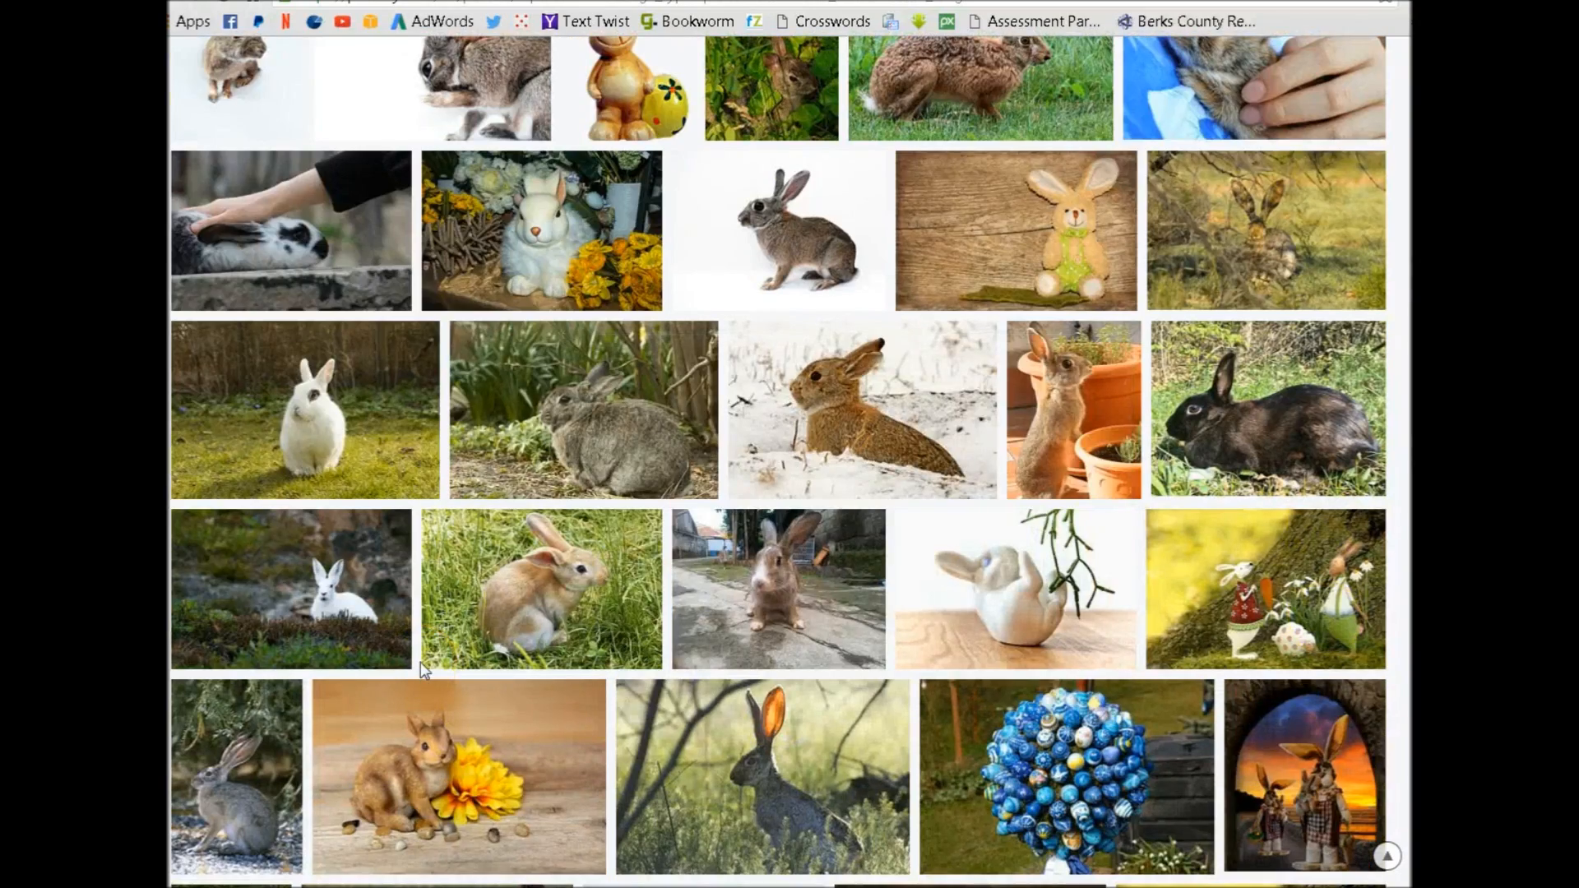
scroll(down, 3)
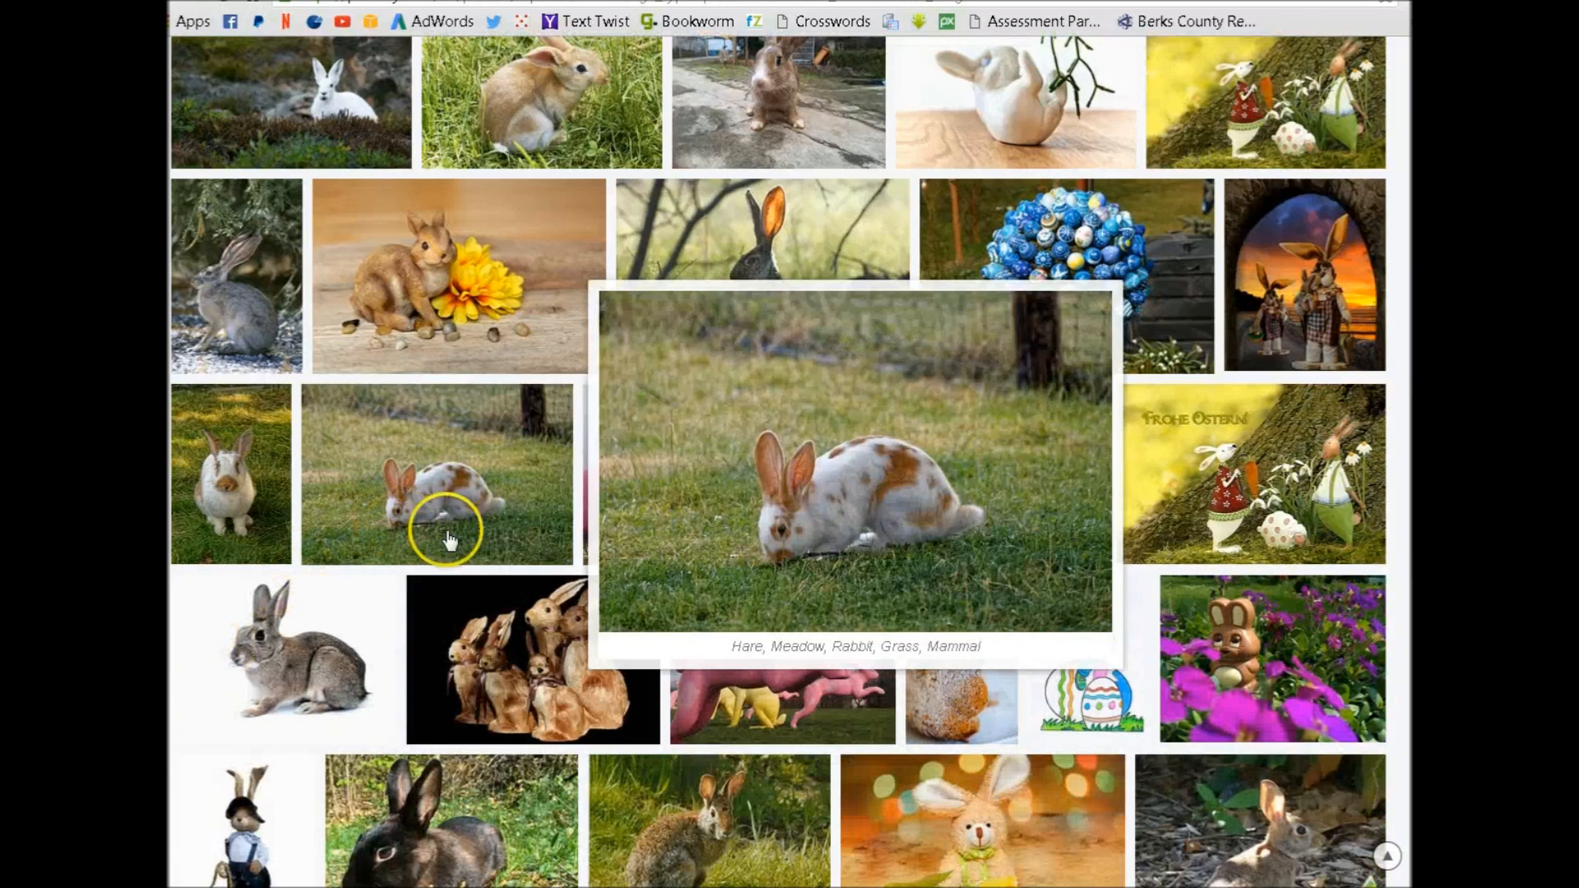
scroll(down, 3)
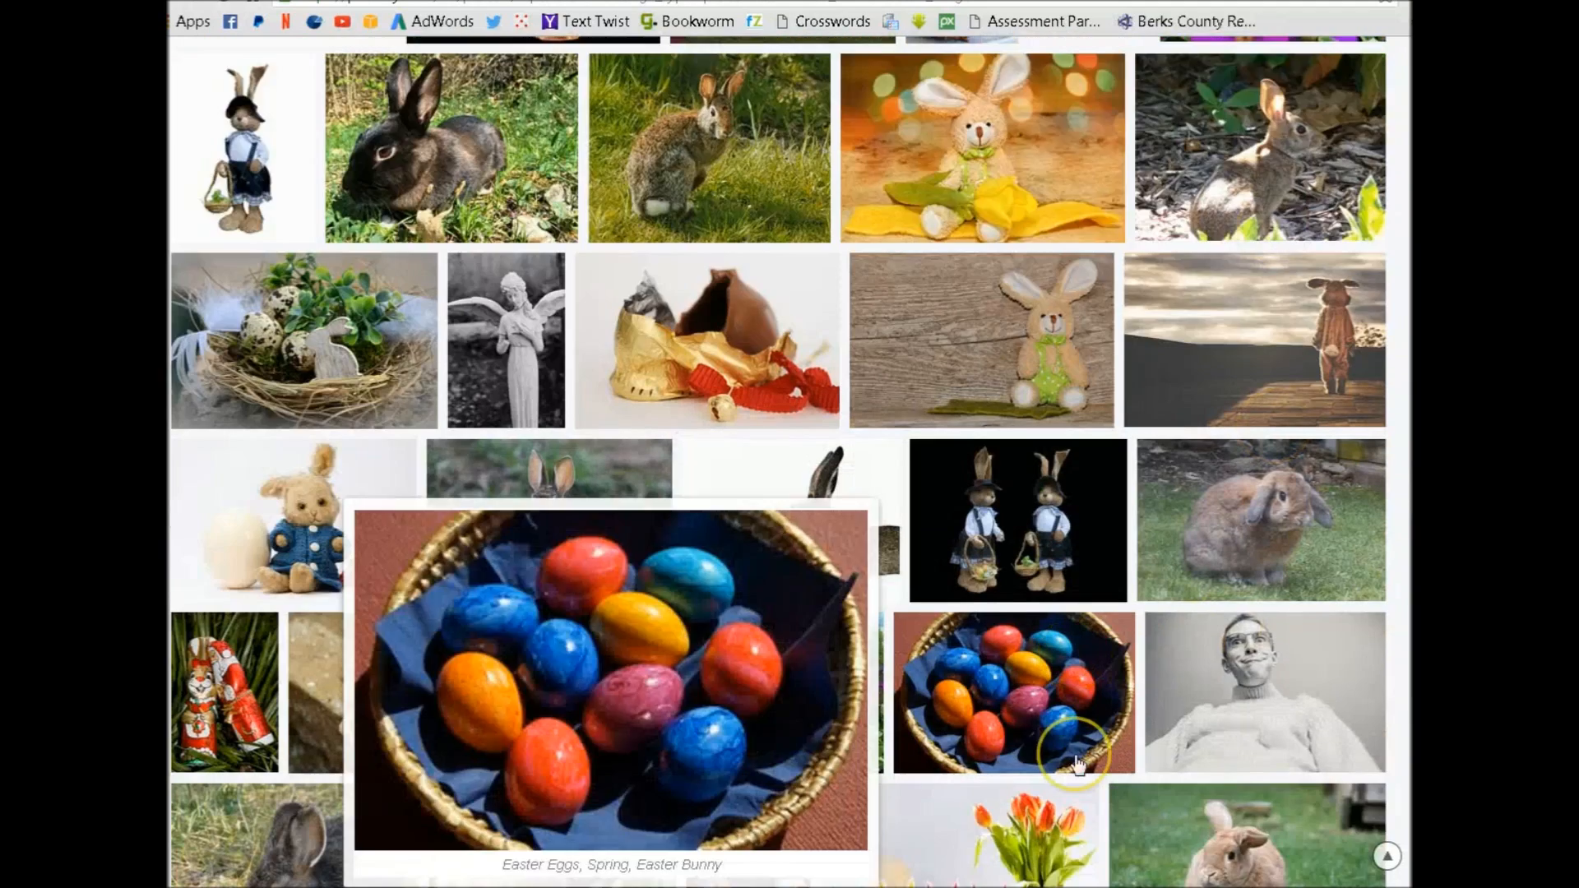
scroll(down, 3)
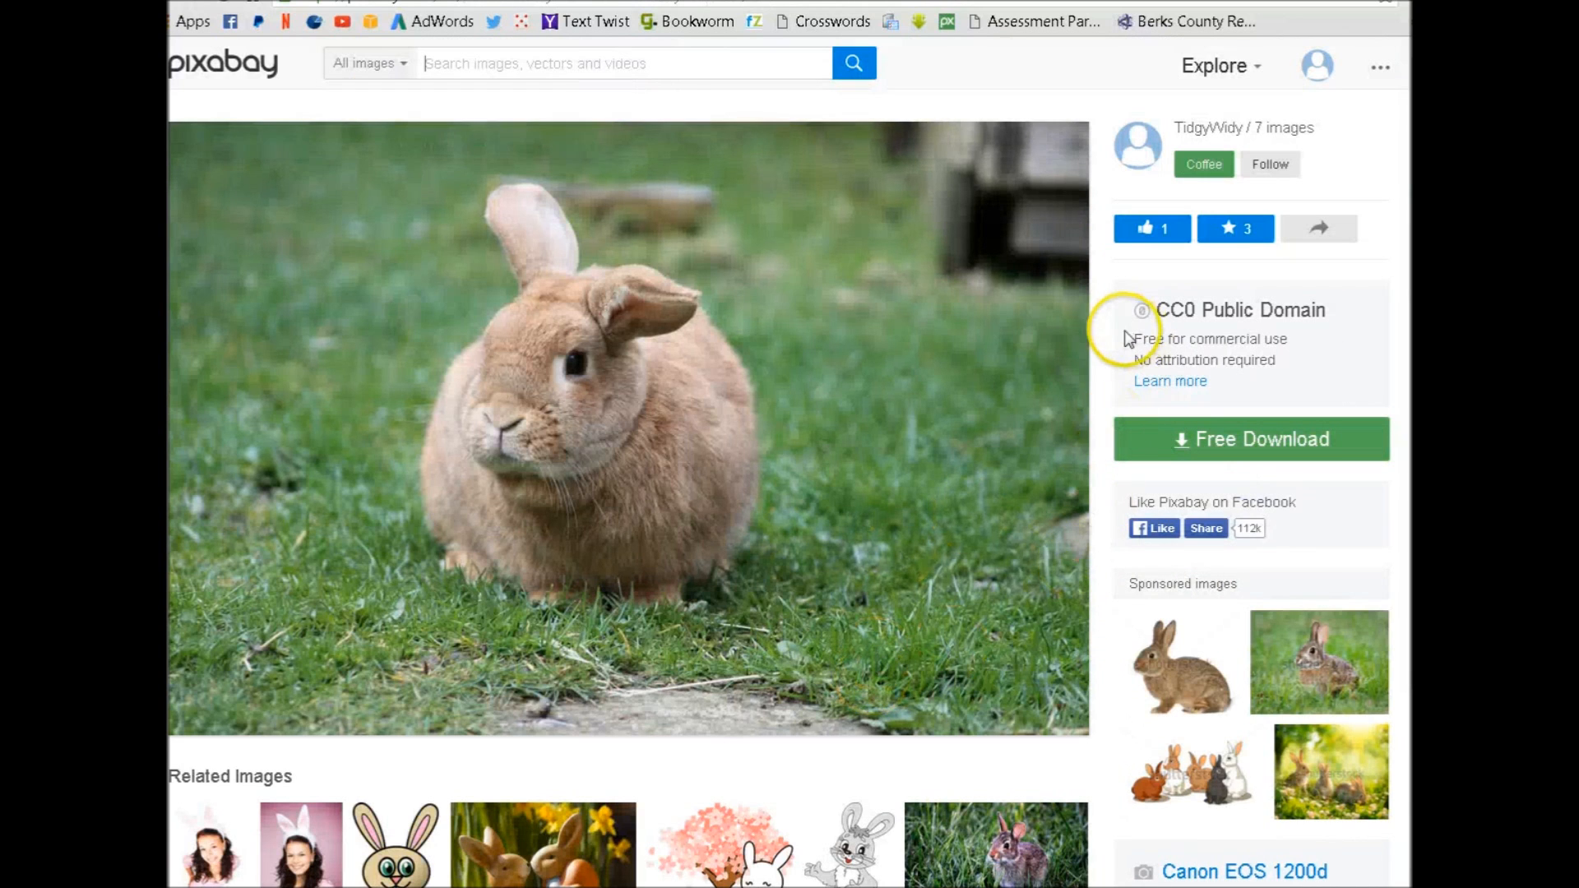
Highlight the CC0 Public Domain licence lines under the photo, then deselect them
double_click(1188, 339)
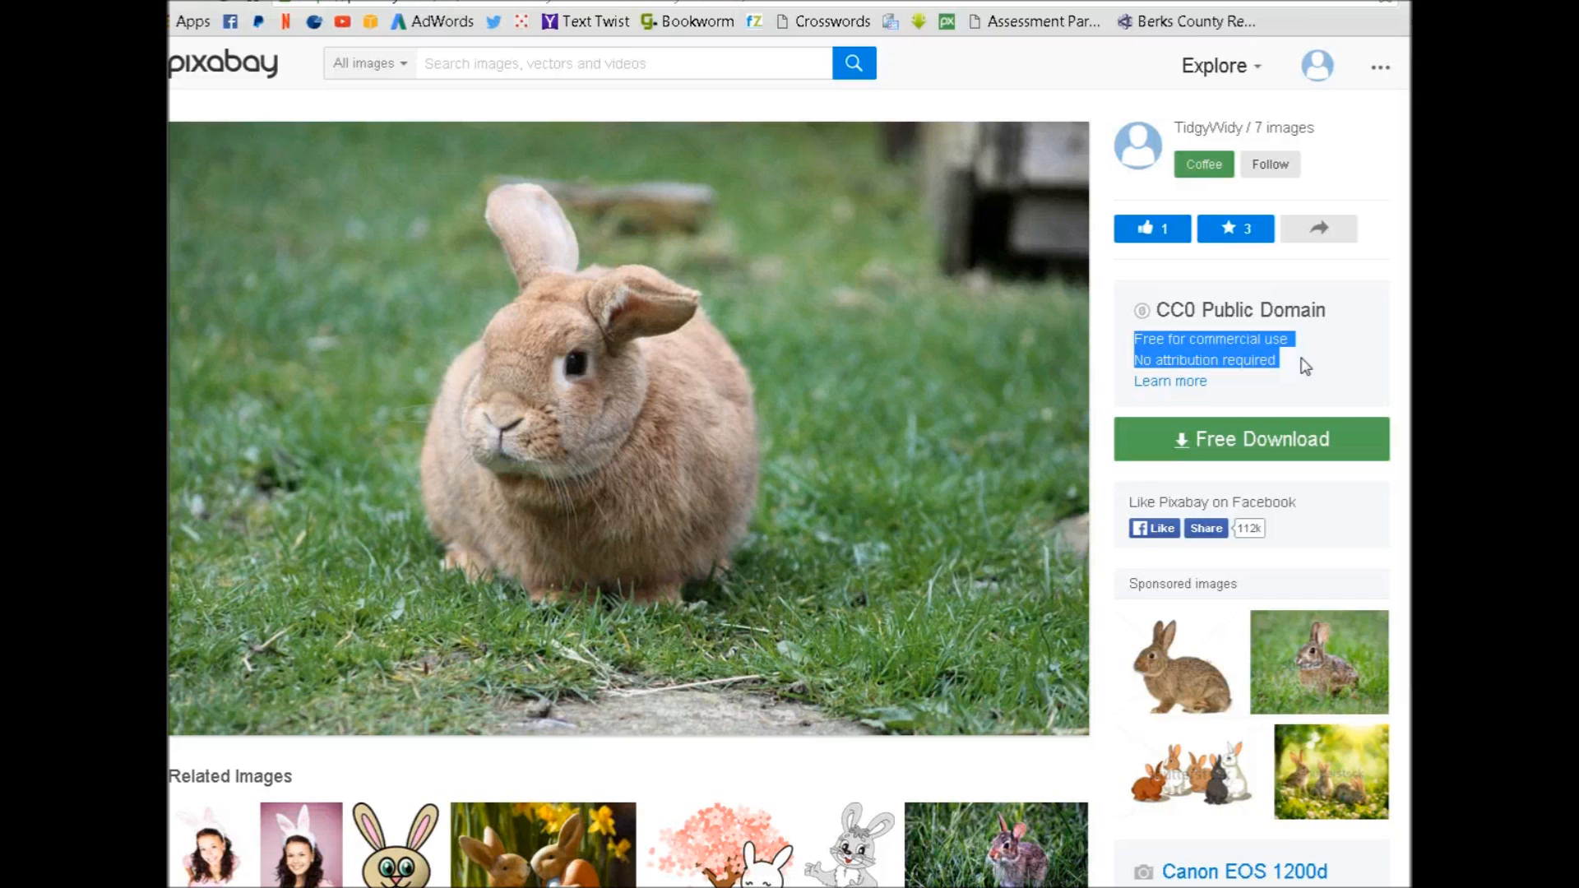
click(1308, 367)
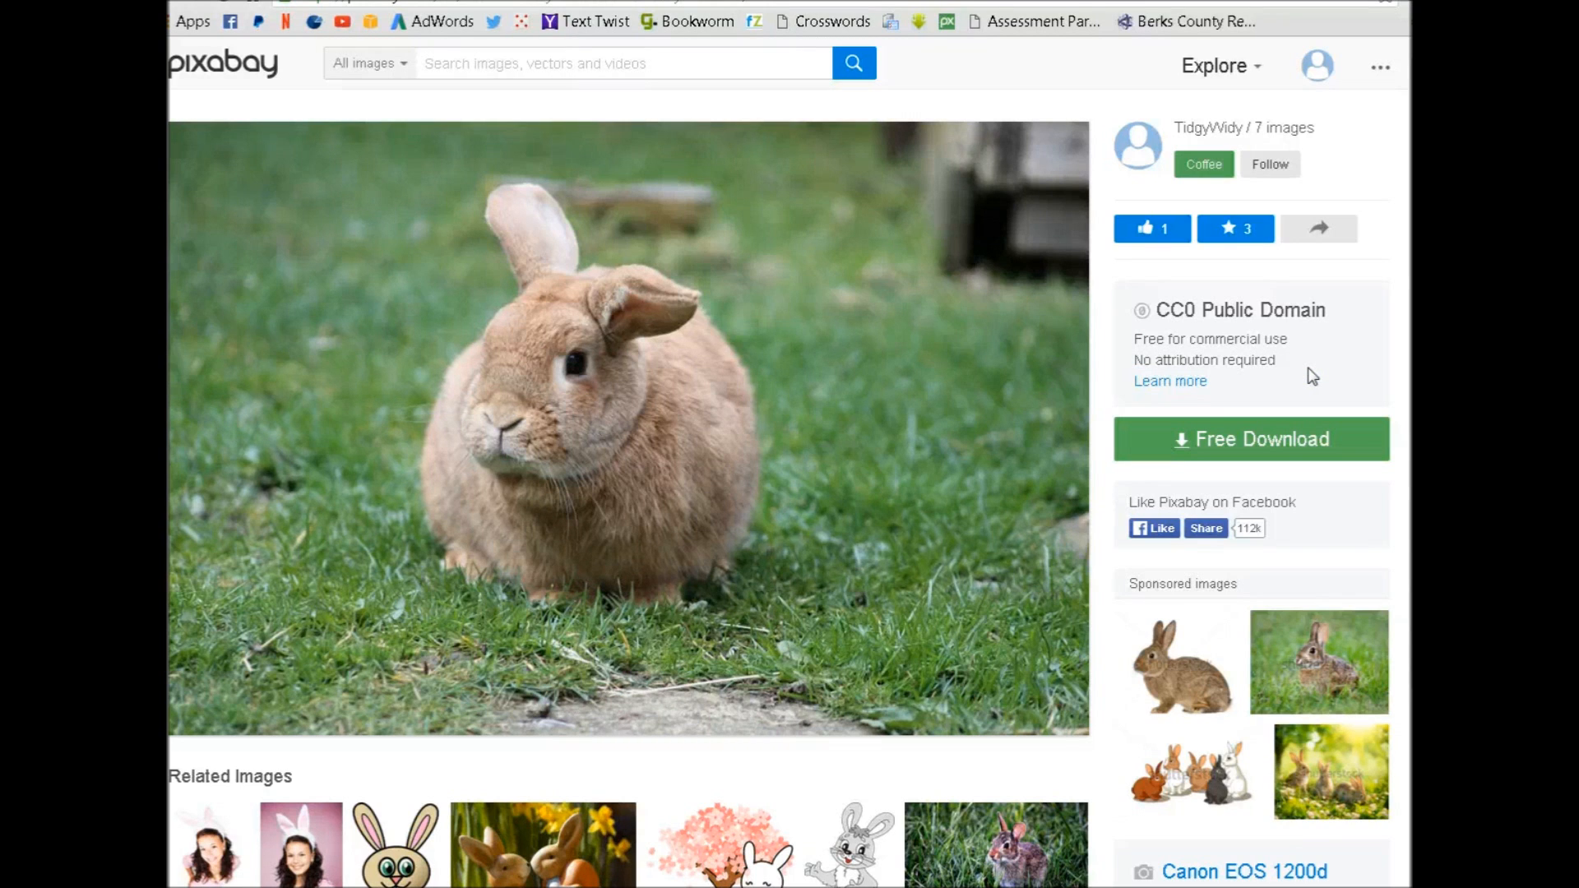
mouse_move(672, 416)
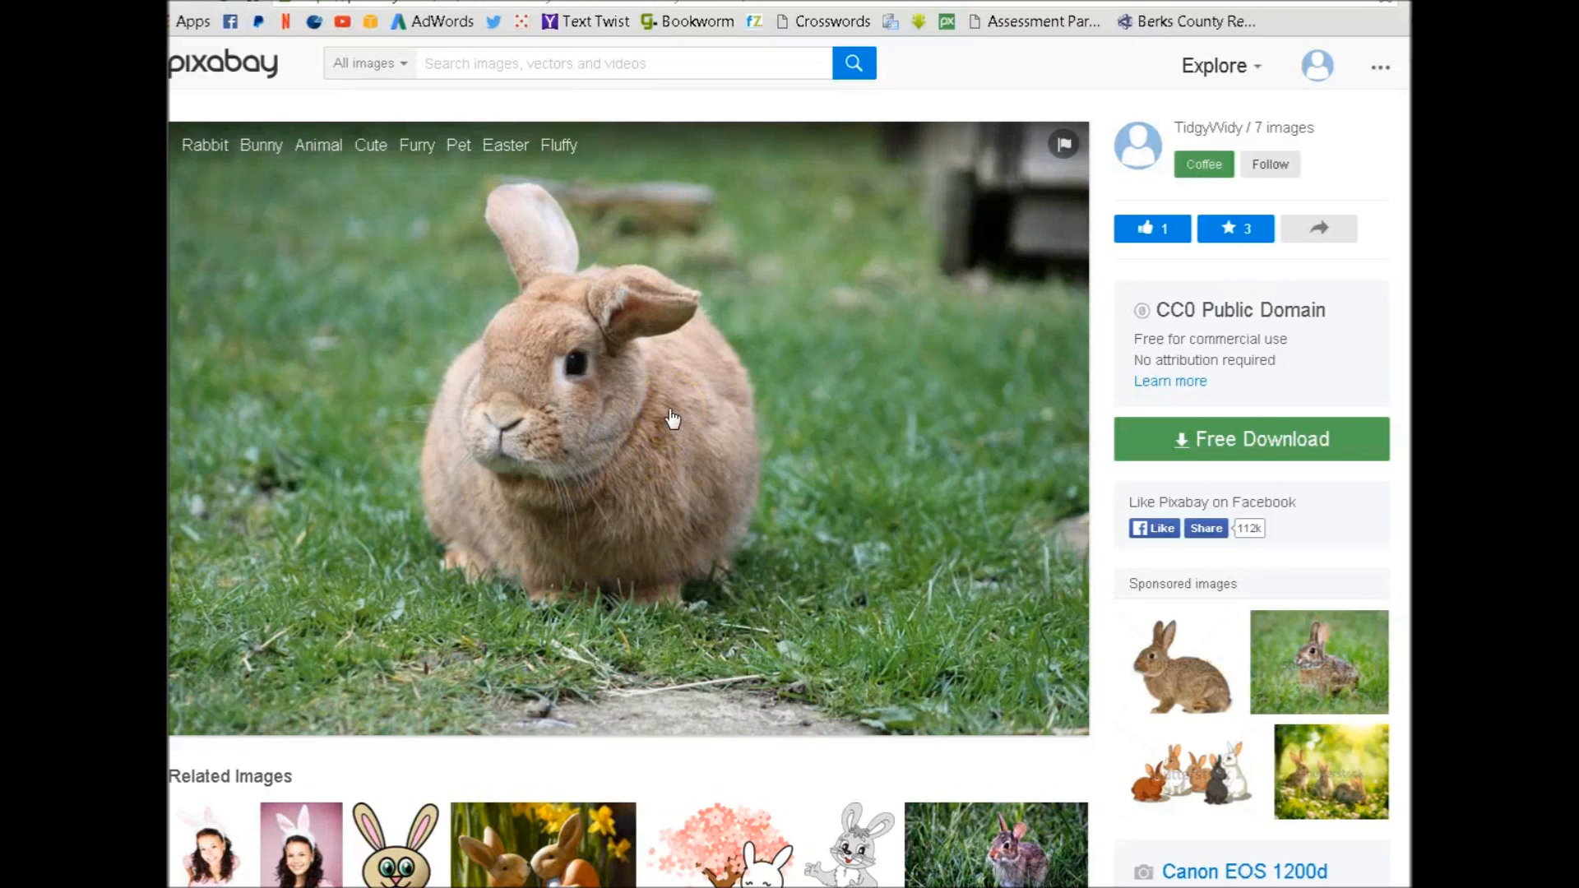
Download the tan rabbit photo at the medium 1280×853 size
click(627, 418)
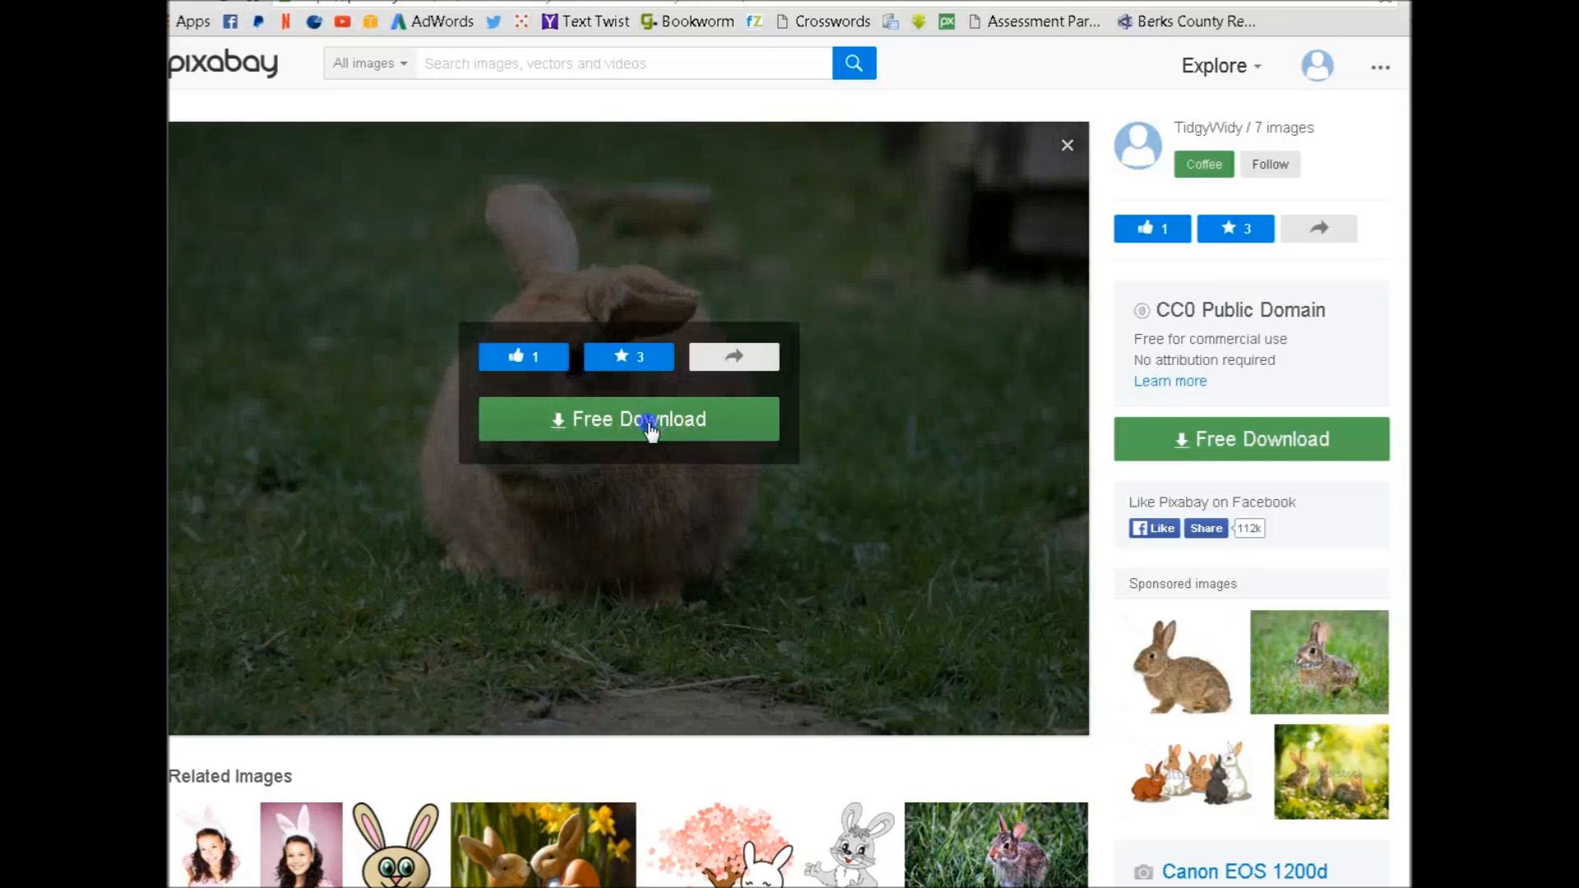
click(627, 419)
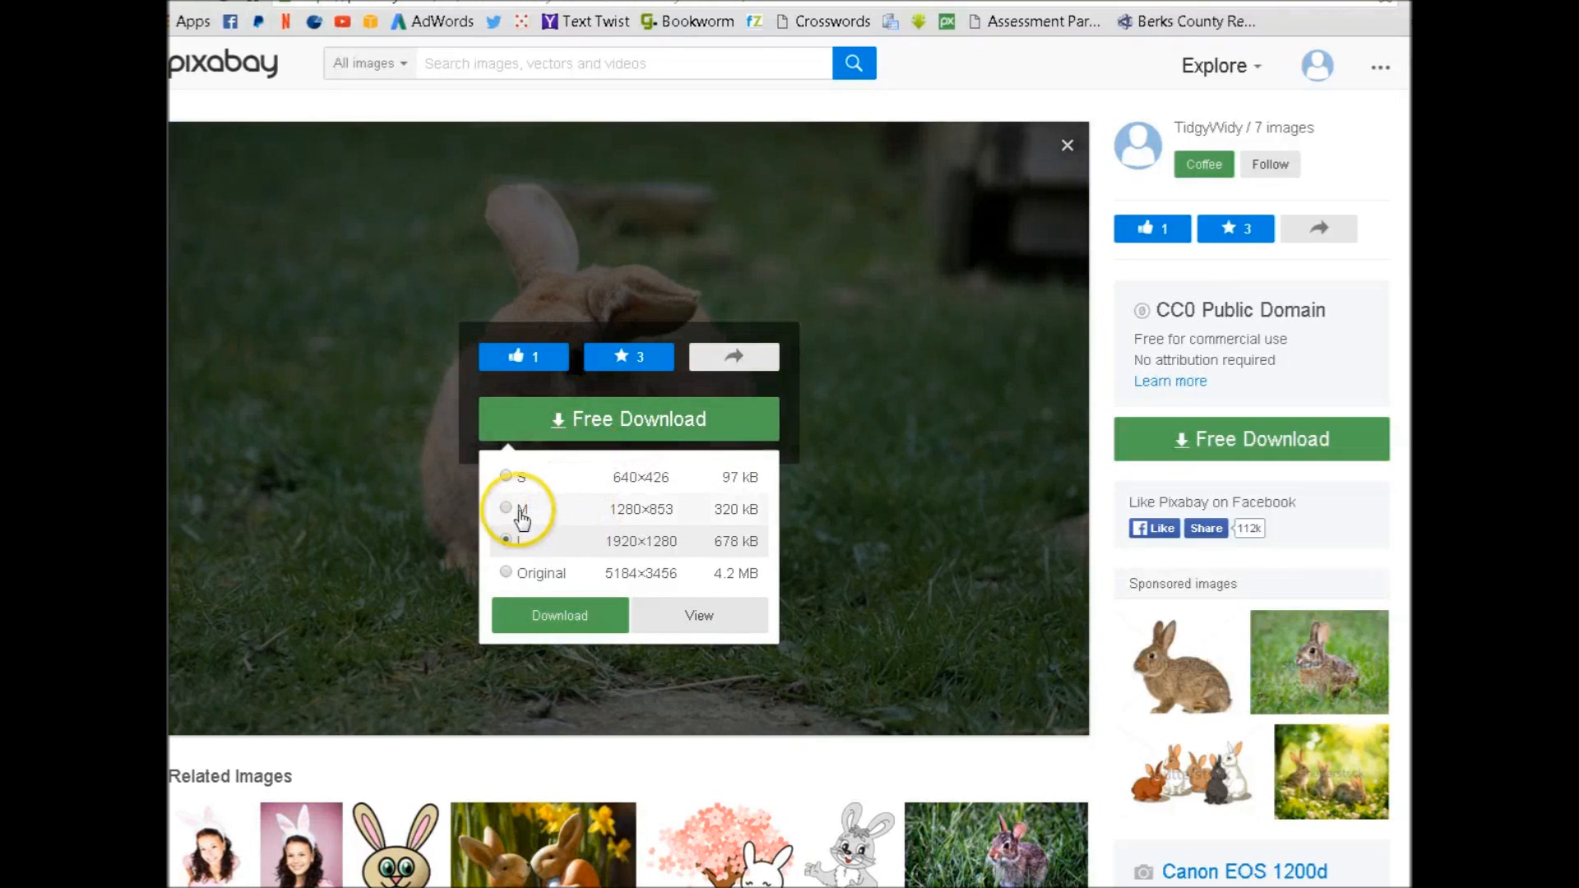
click(505, 509)
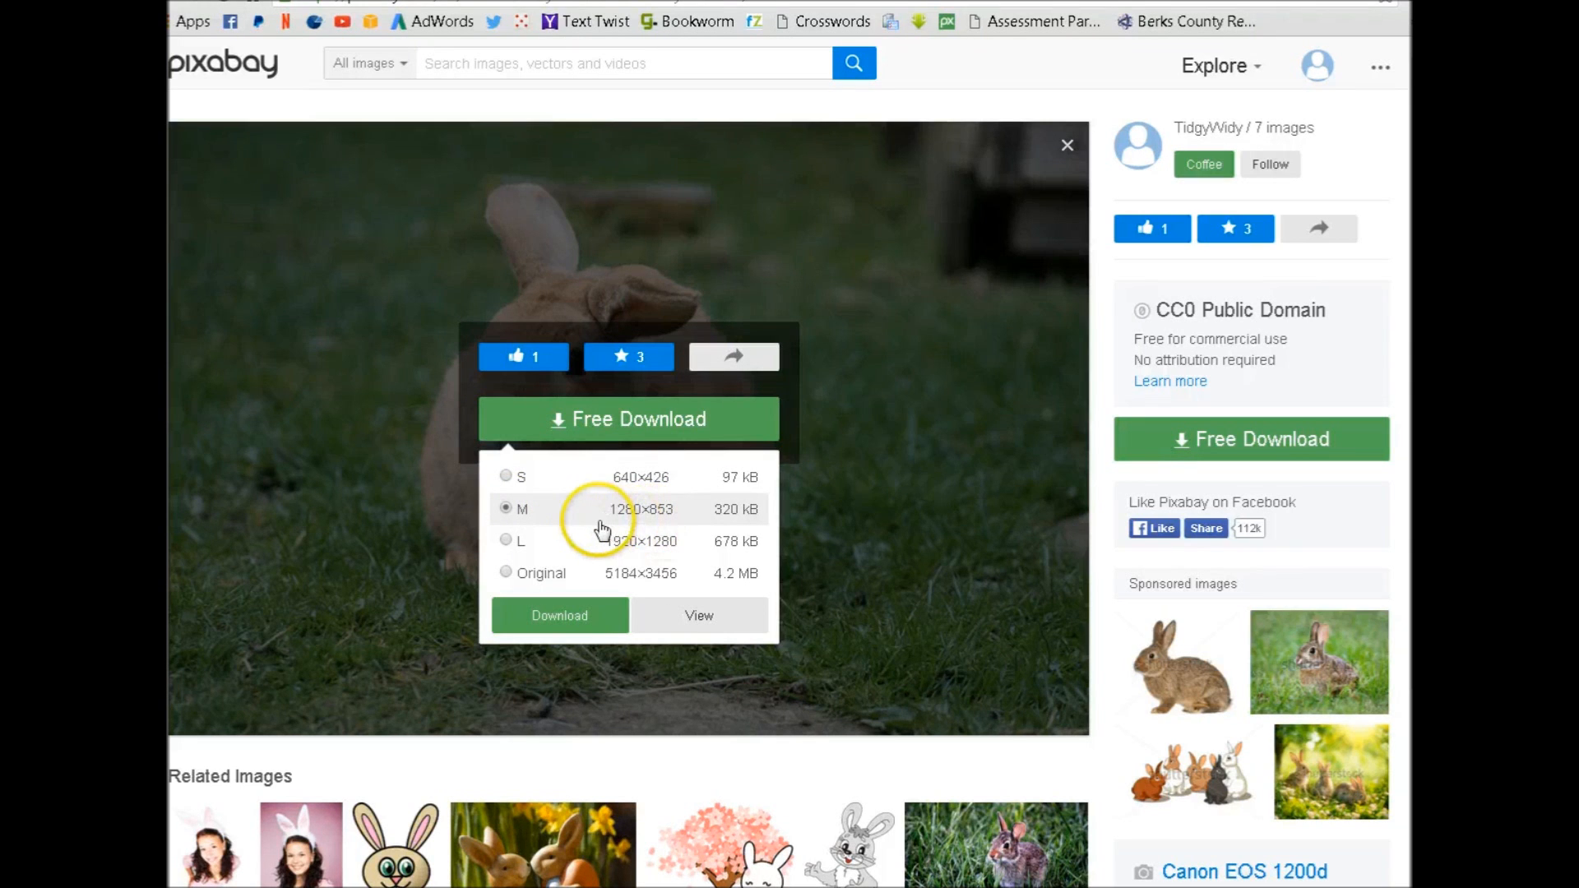
click(560, 615)
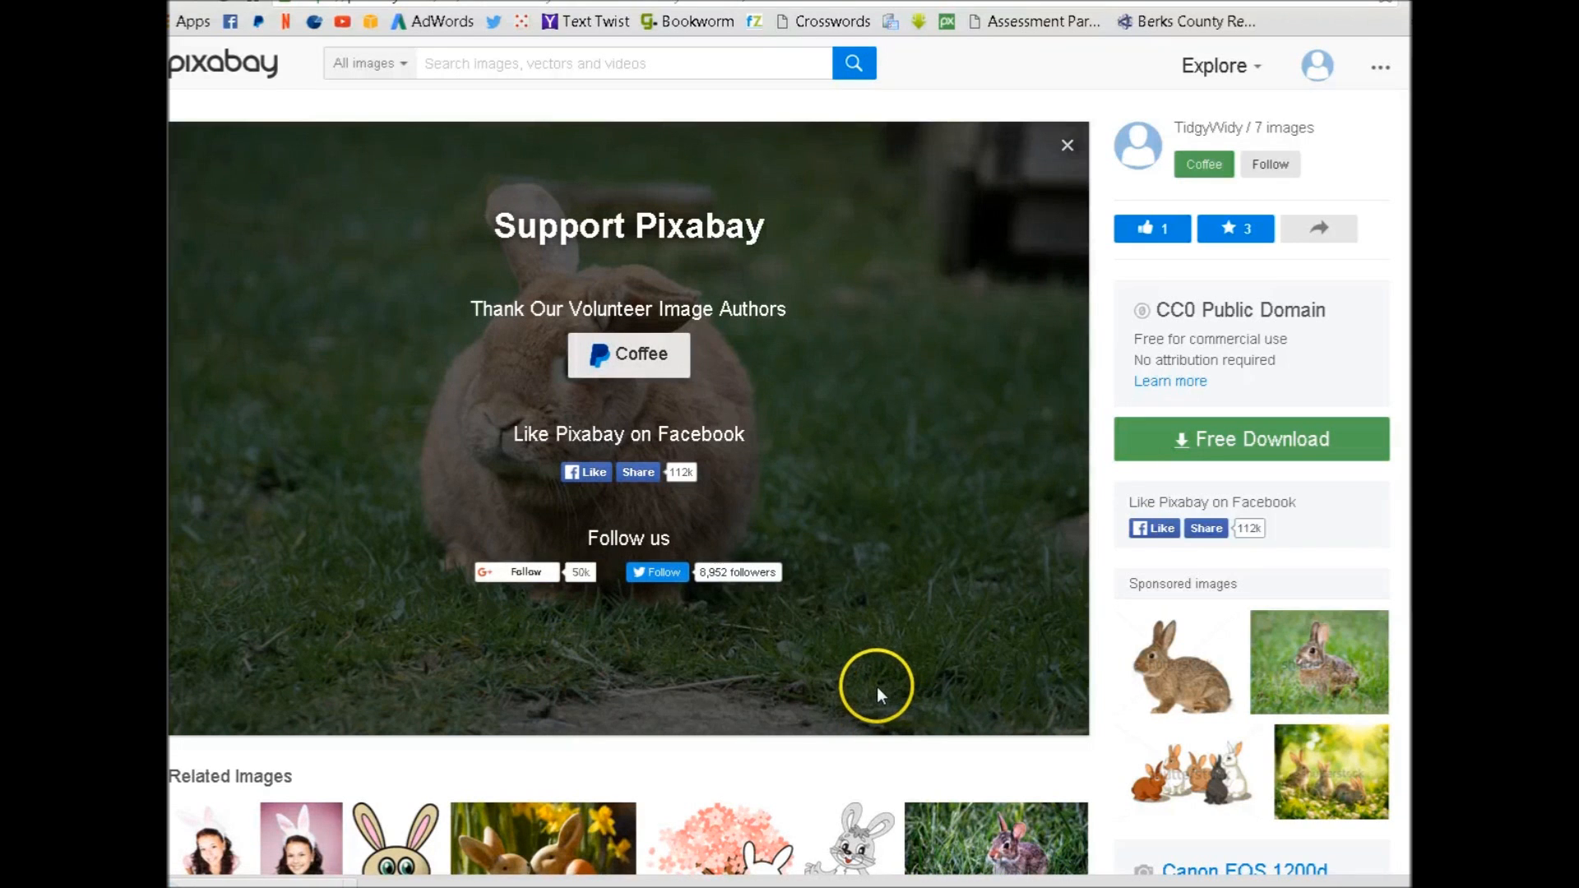
mouse_move(881, 670)
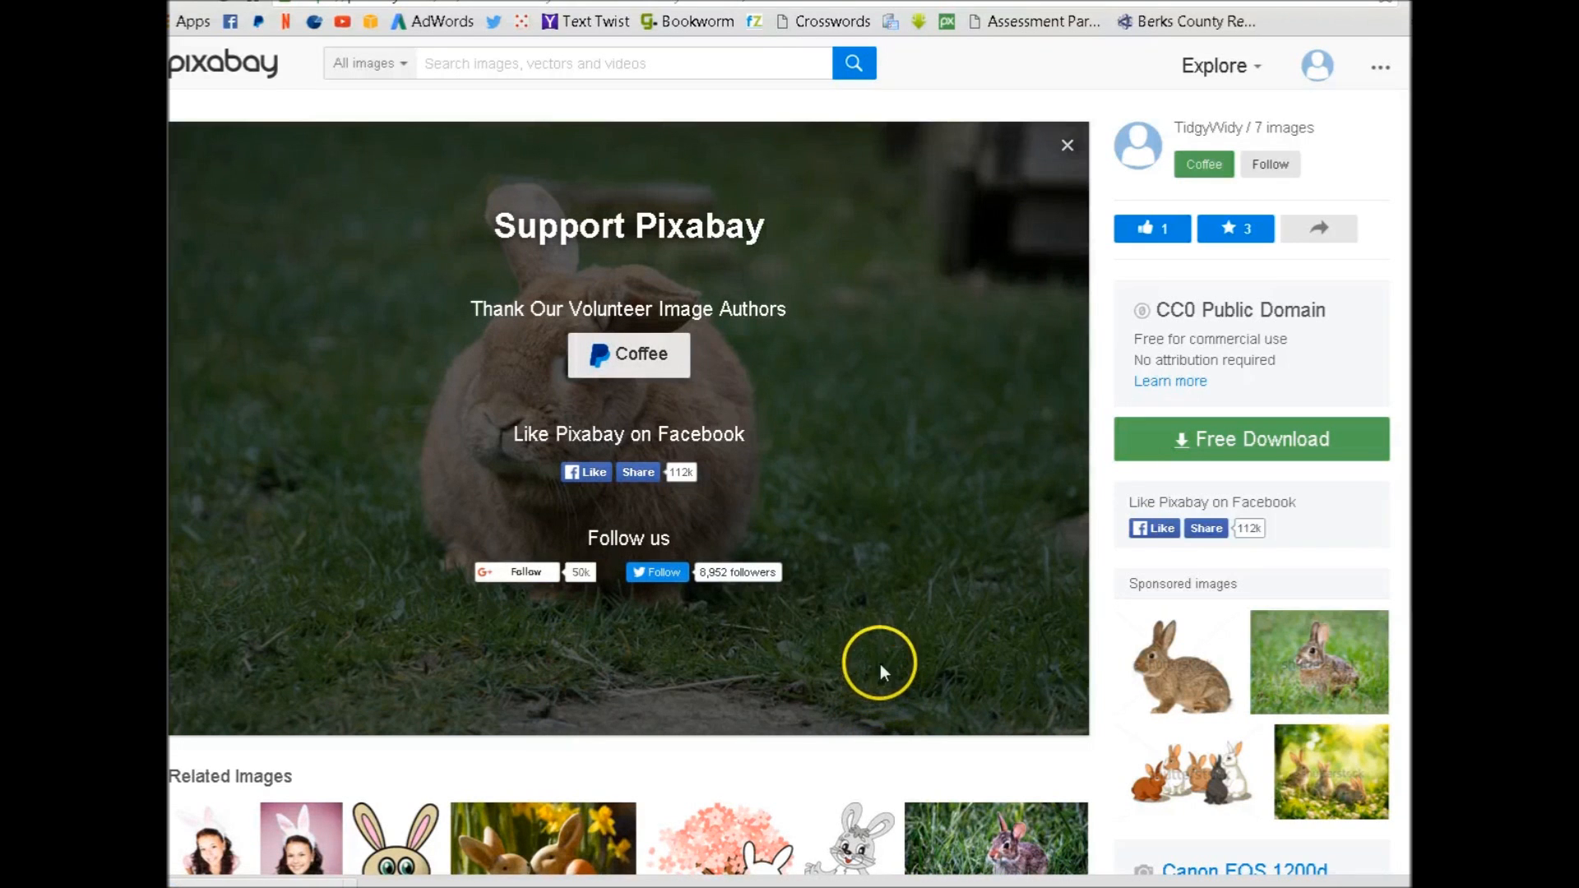
mouse_move(1270, 164)
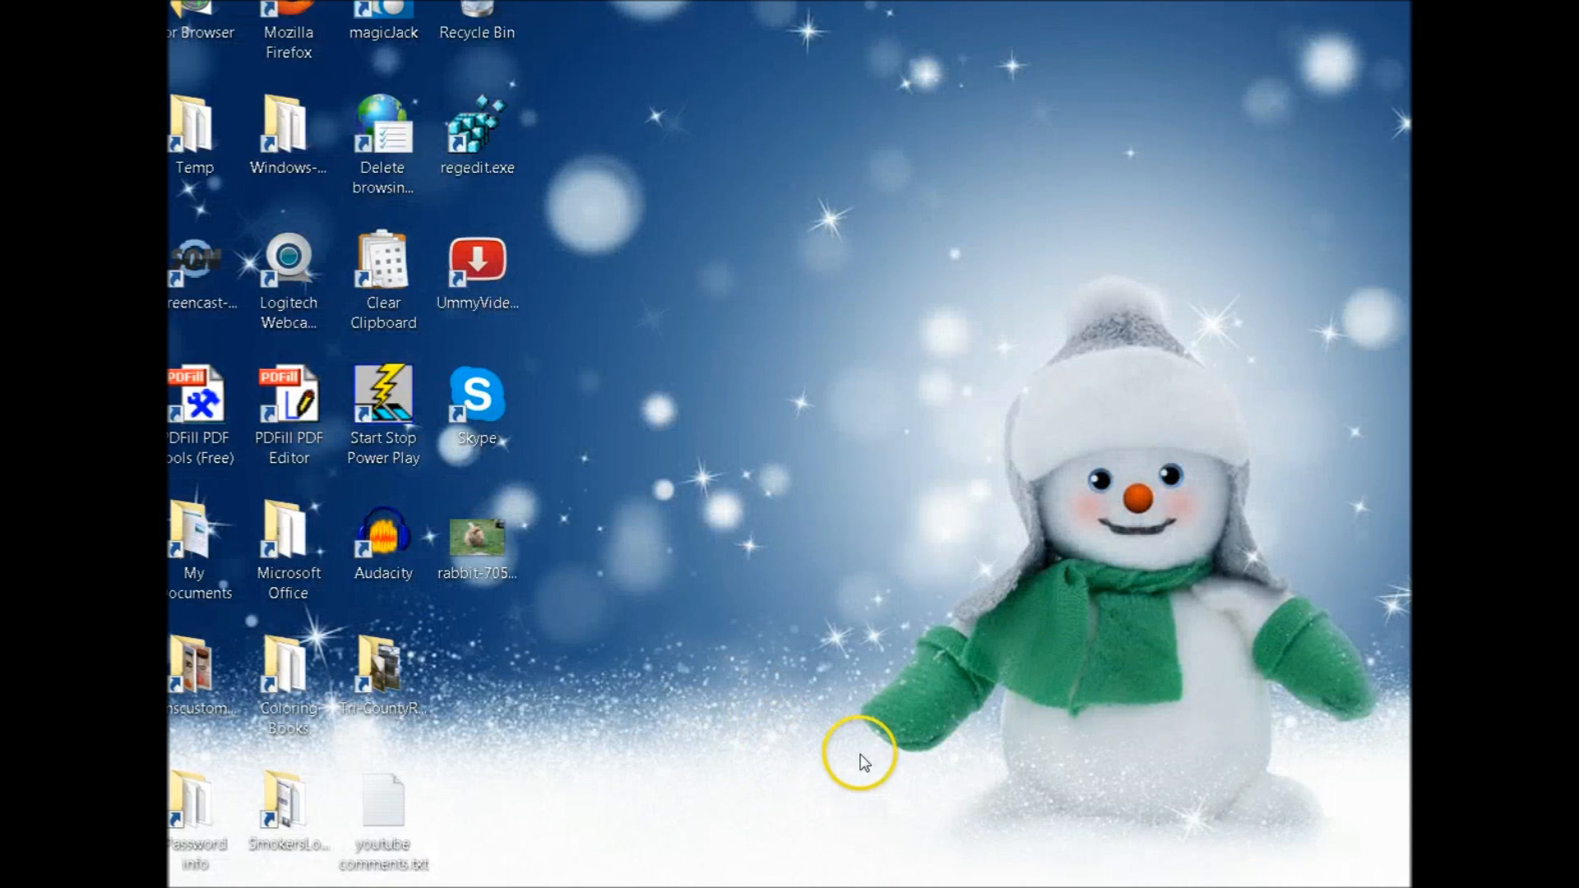
mouse_move(882, 872)
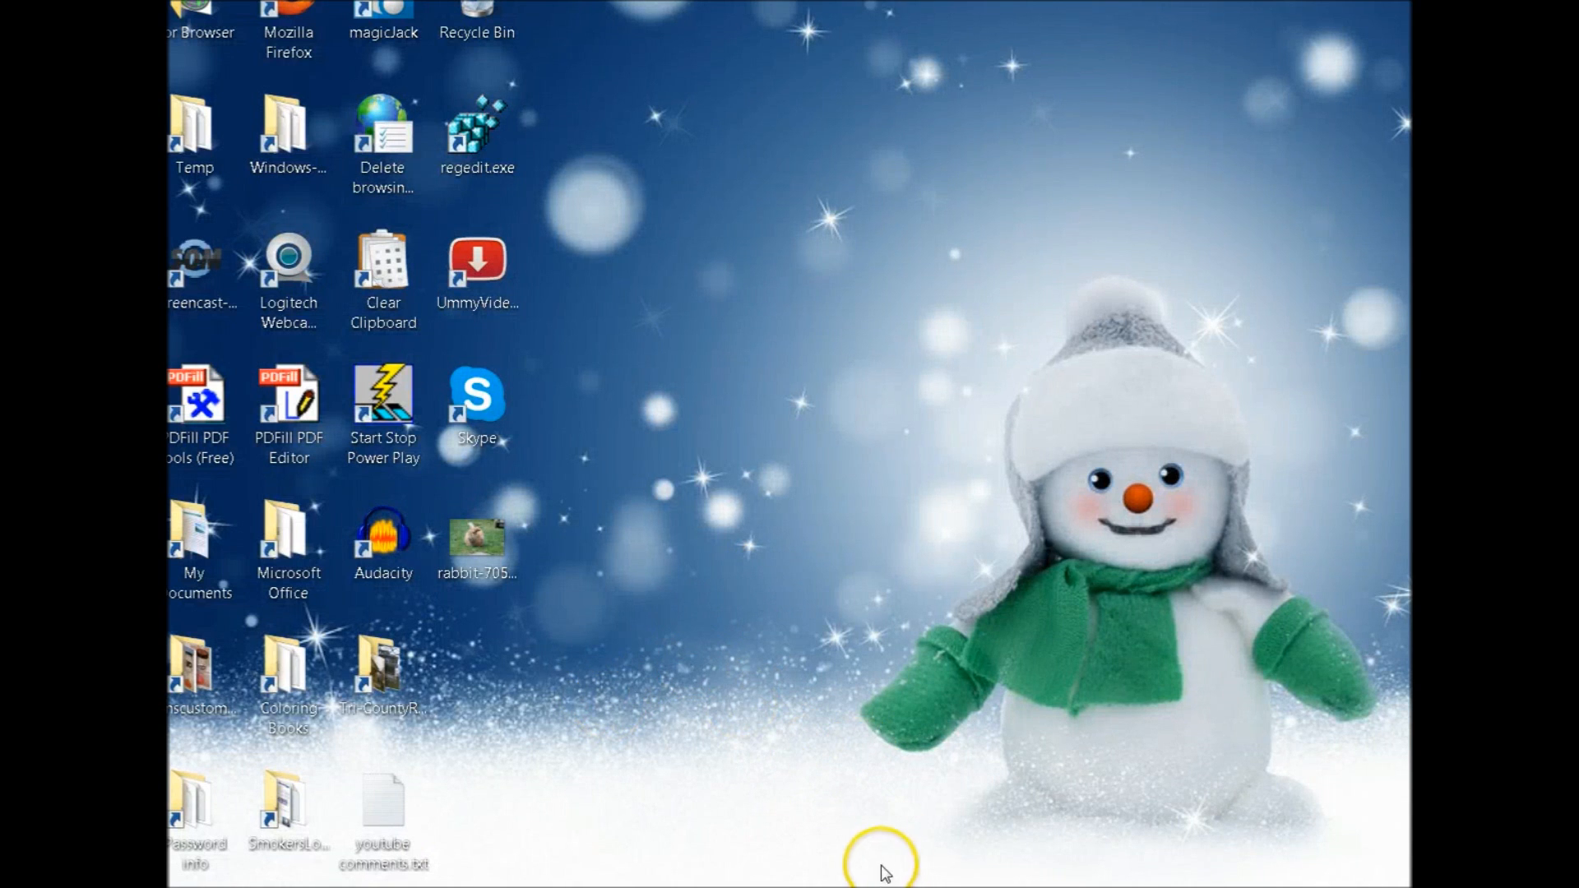
mouse_move(881, 864)
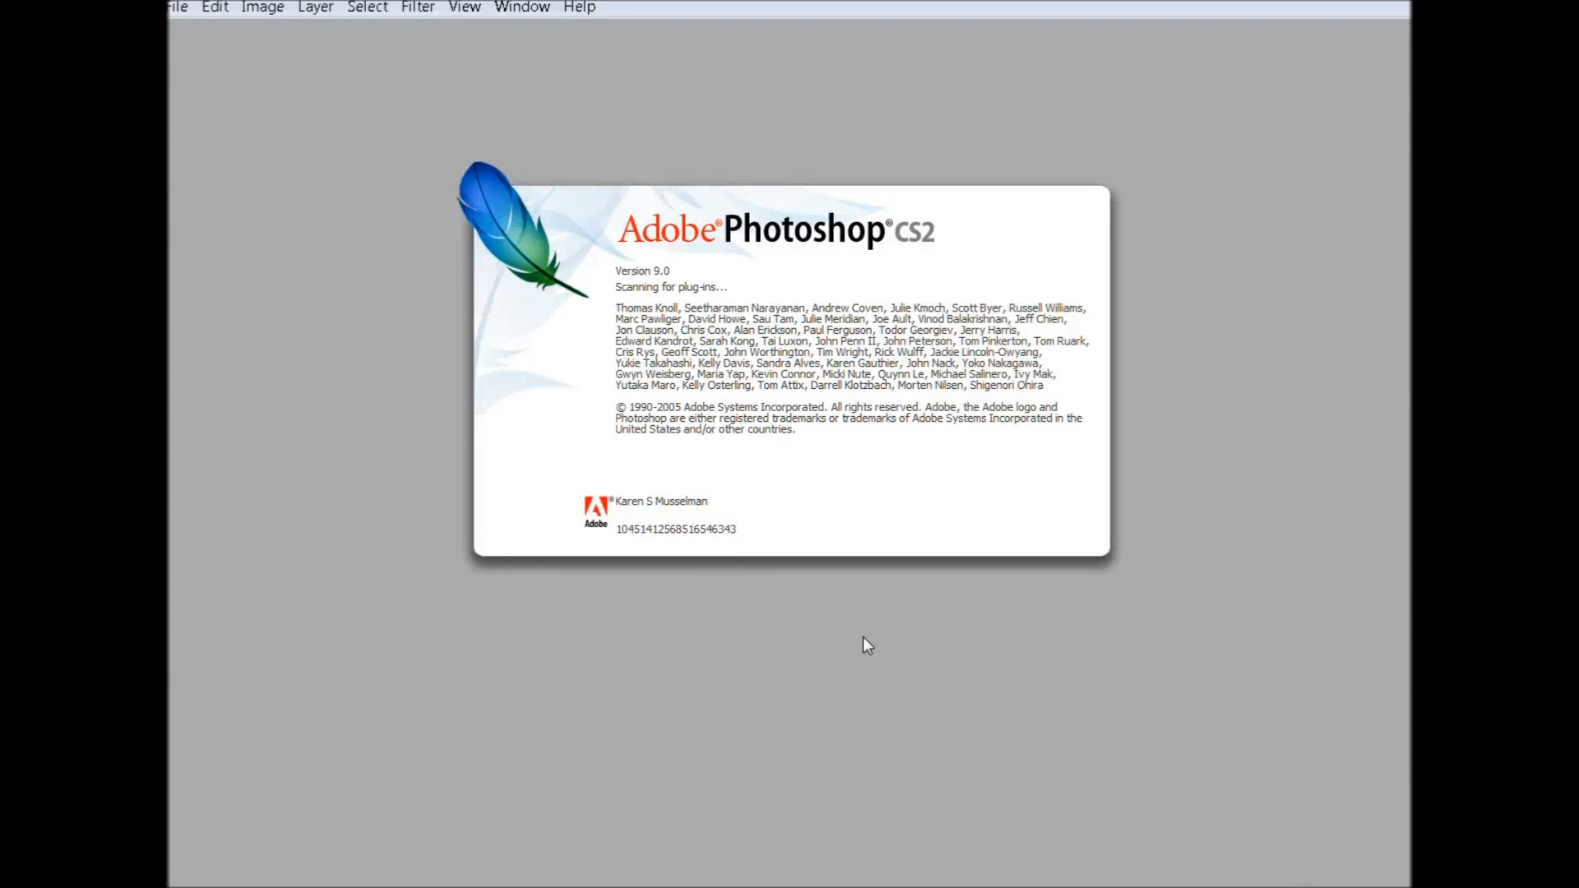
mouse_move(885, 719)
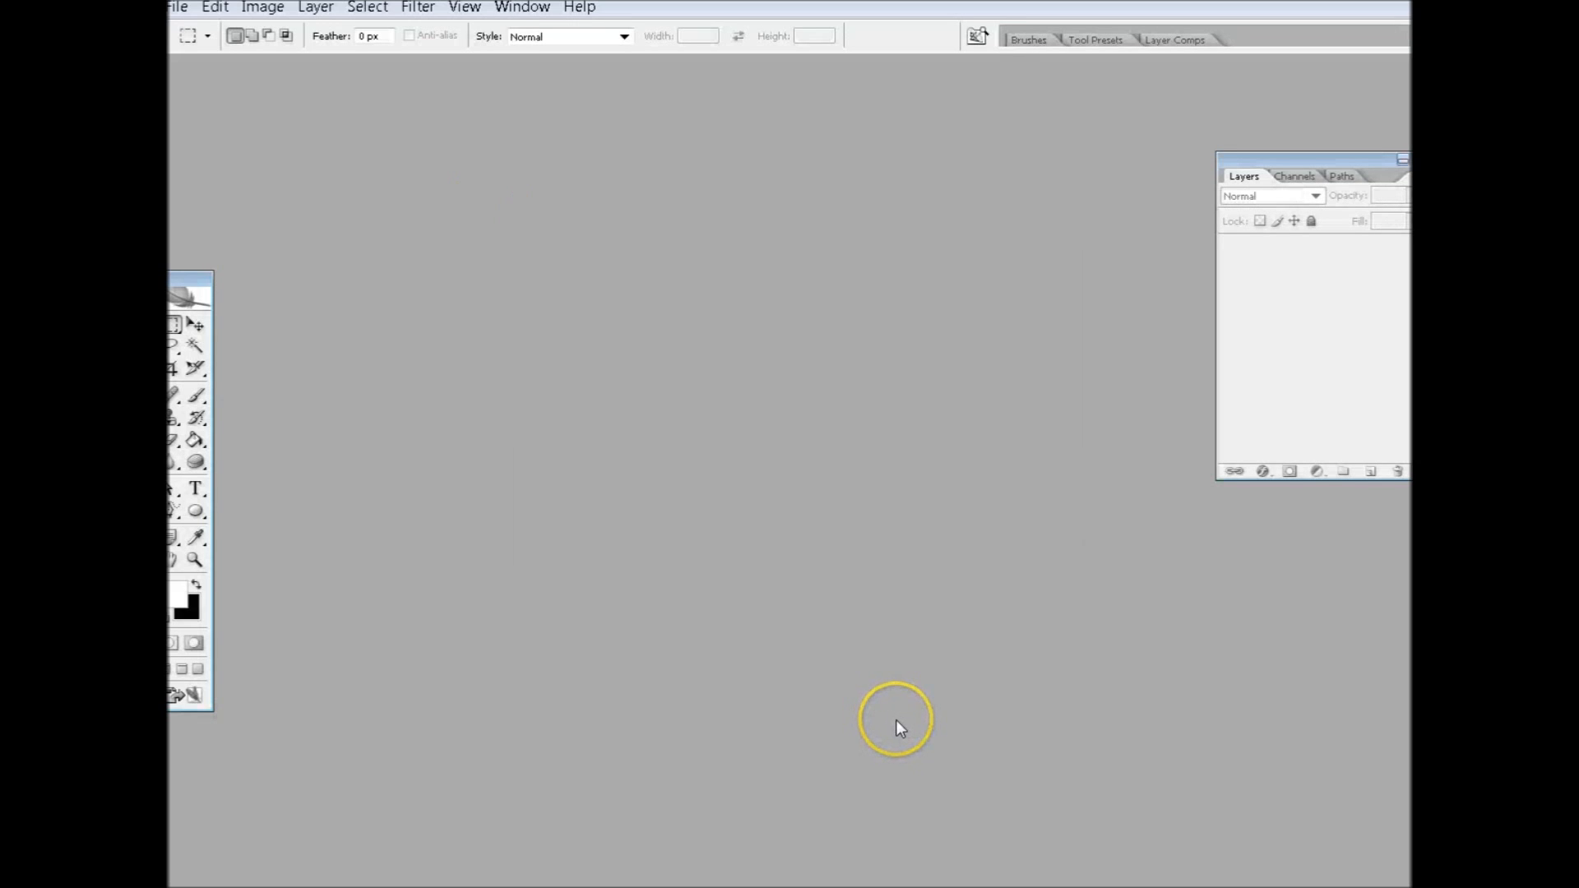
mouse_move(757, 587)
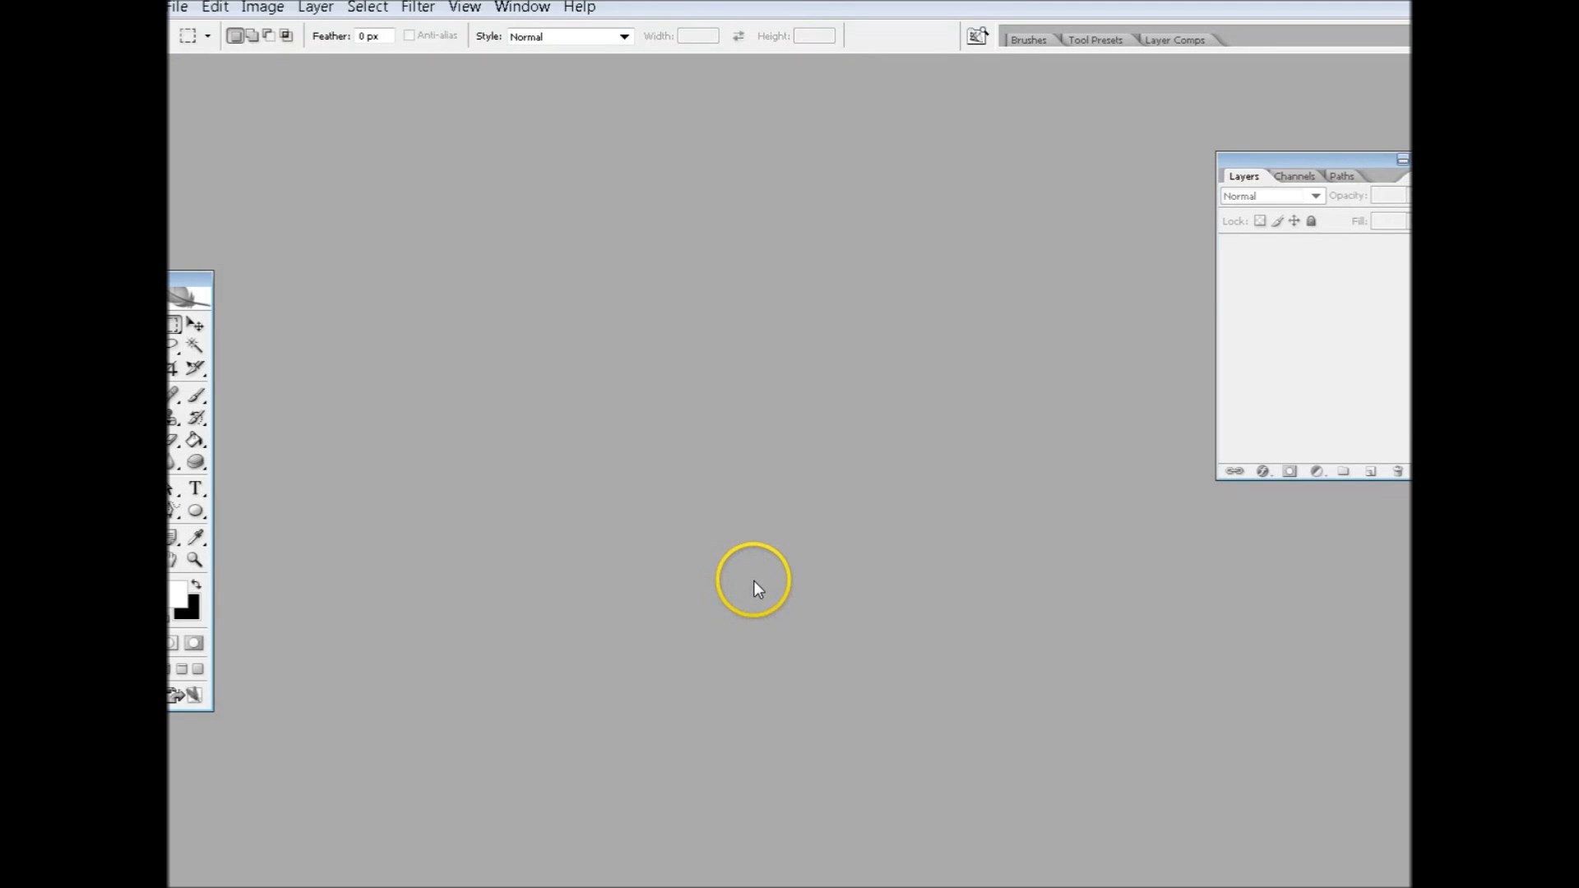
mouse_move(742, 590)
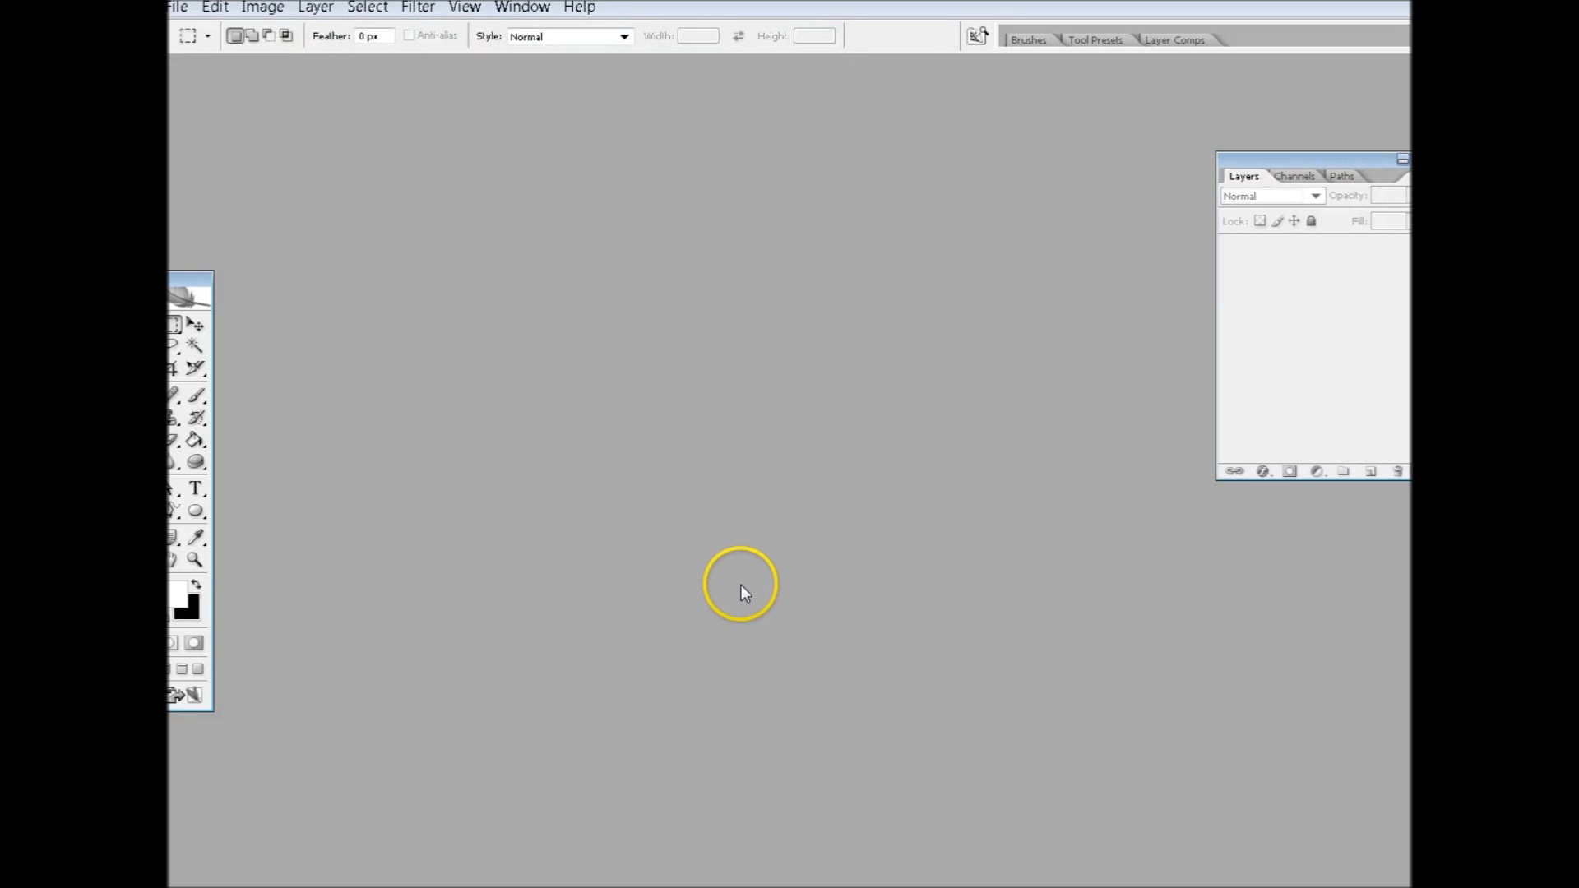
mouse_move(645, 430)
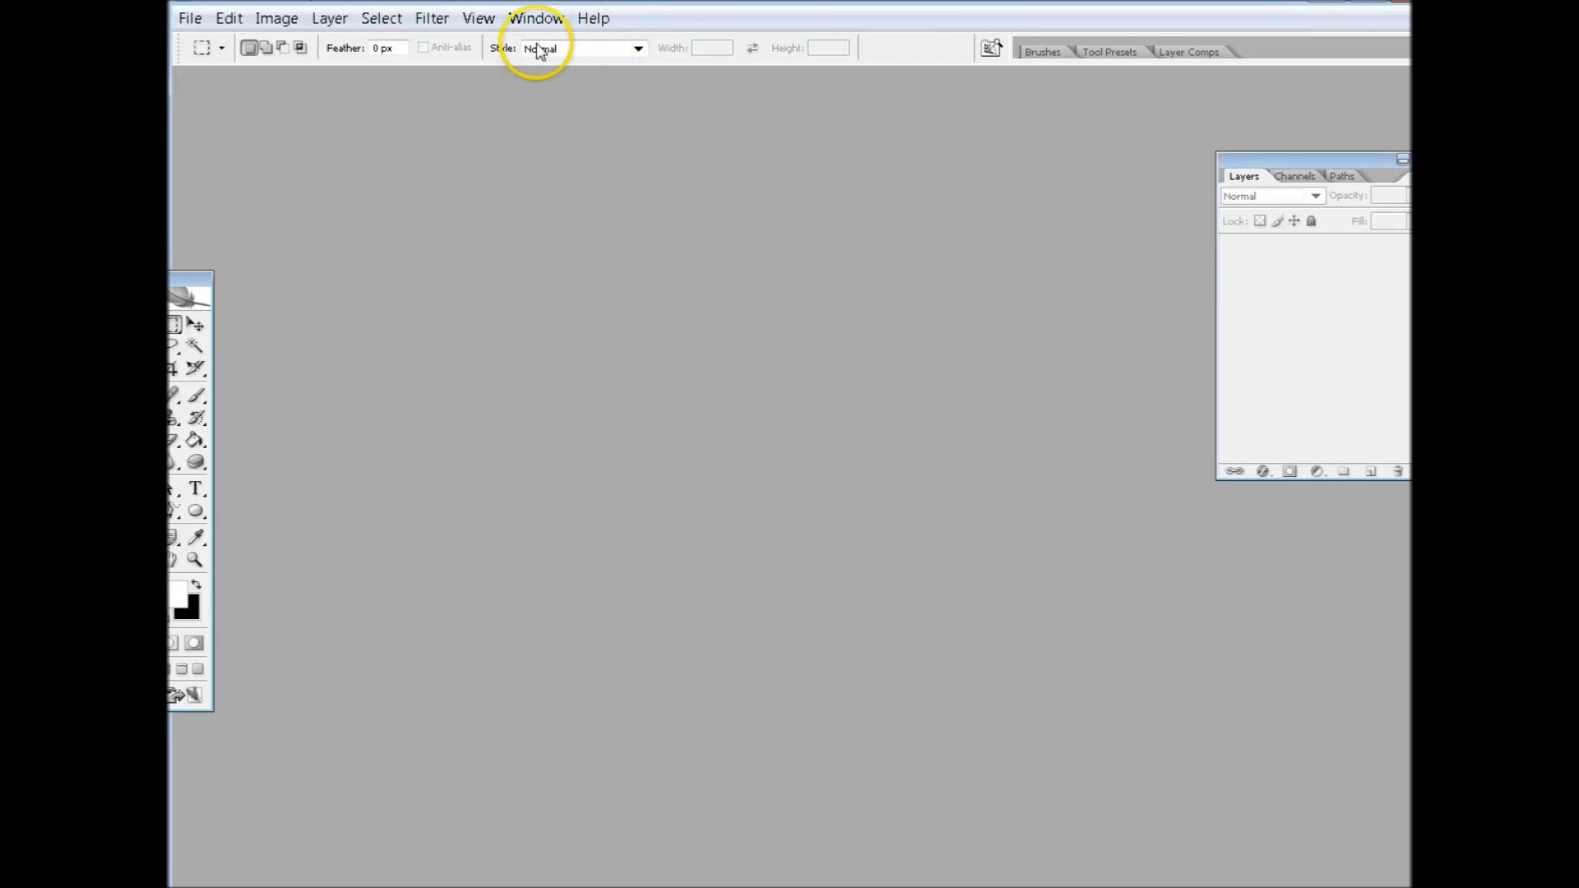
mouse_move(482, 222)
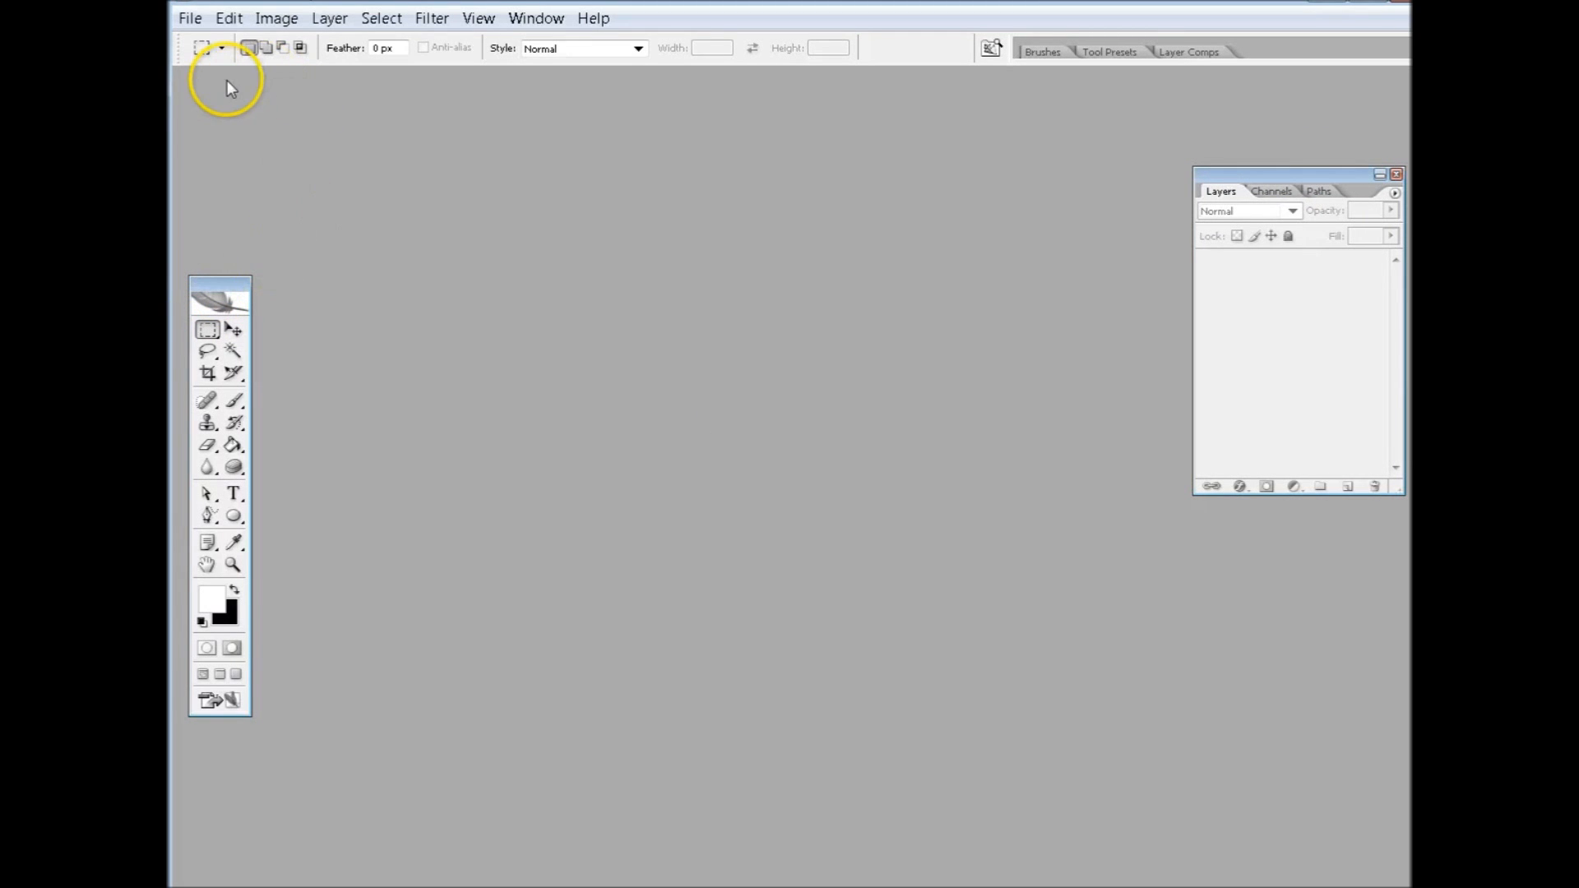
Start a new document and enter an 8 by 10 inch page size at 700 pixels/inch
click(189, 18)
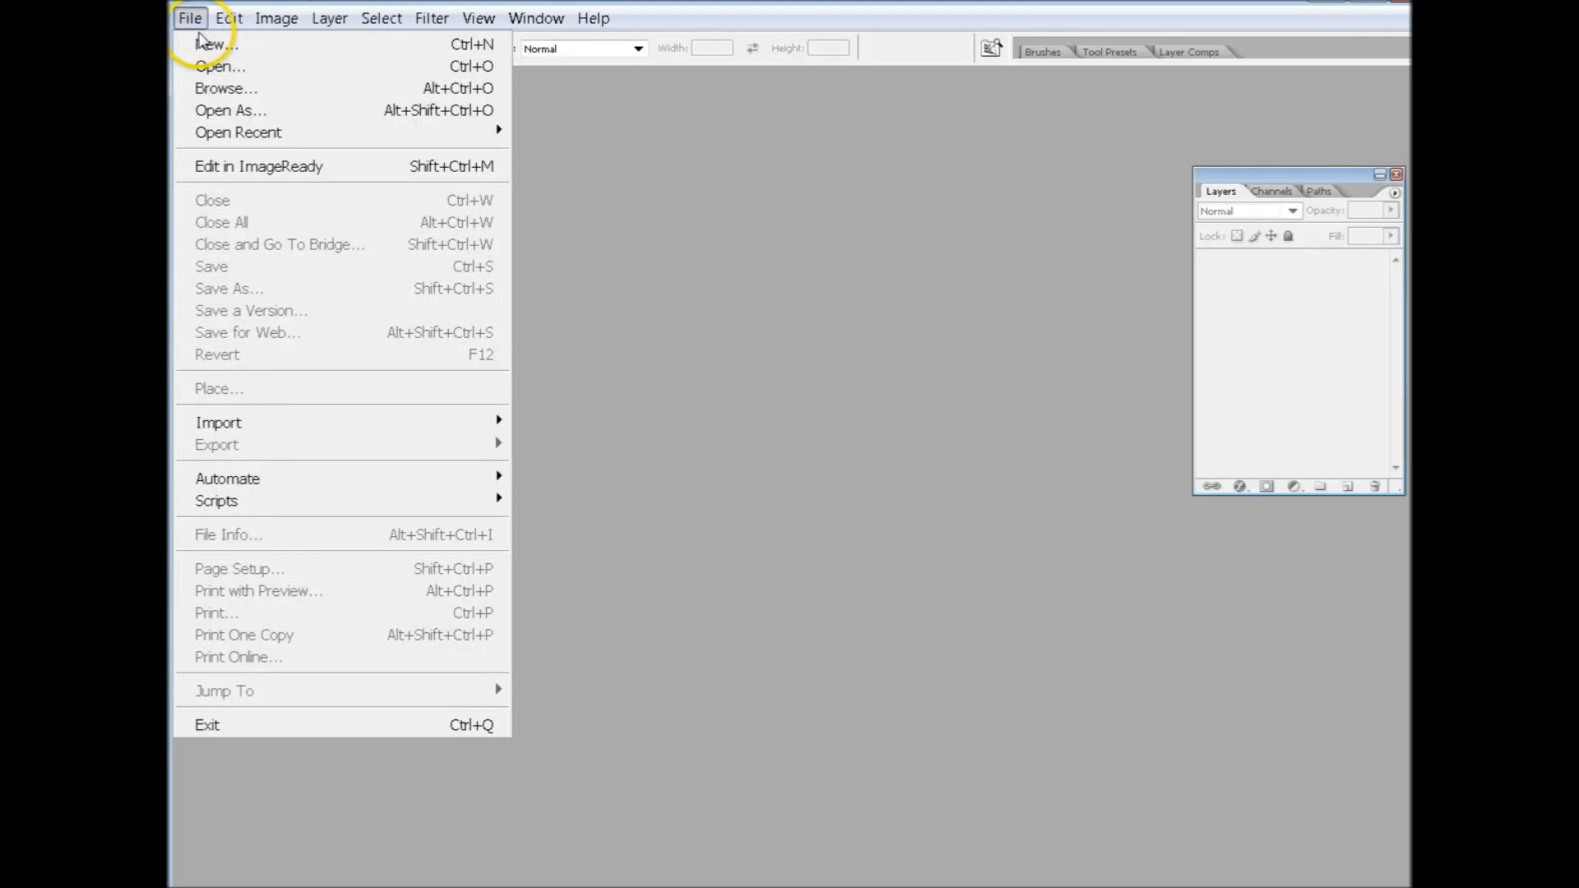
click(213, 42)
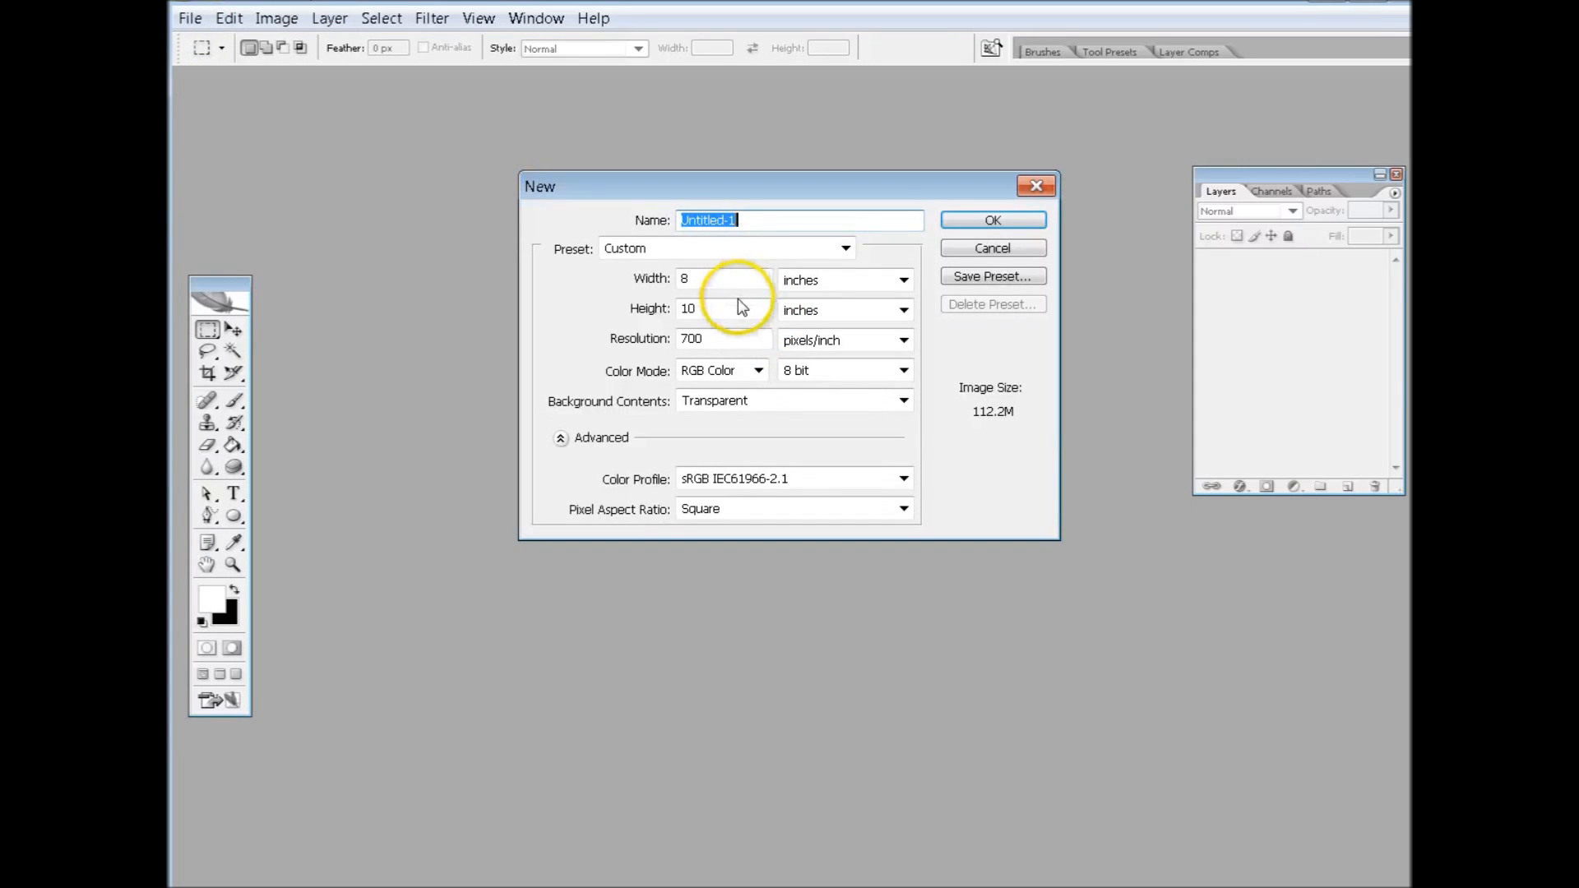
mouse_move(725, 308)
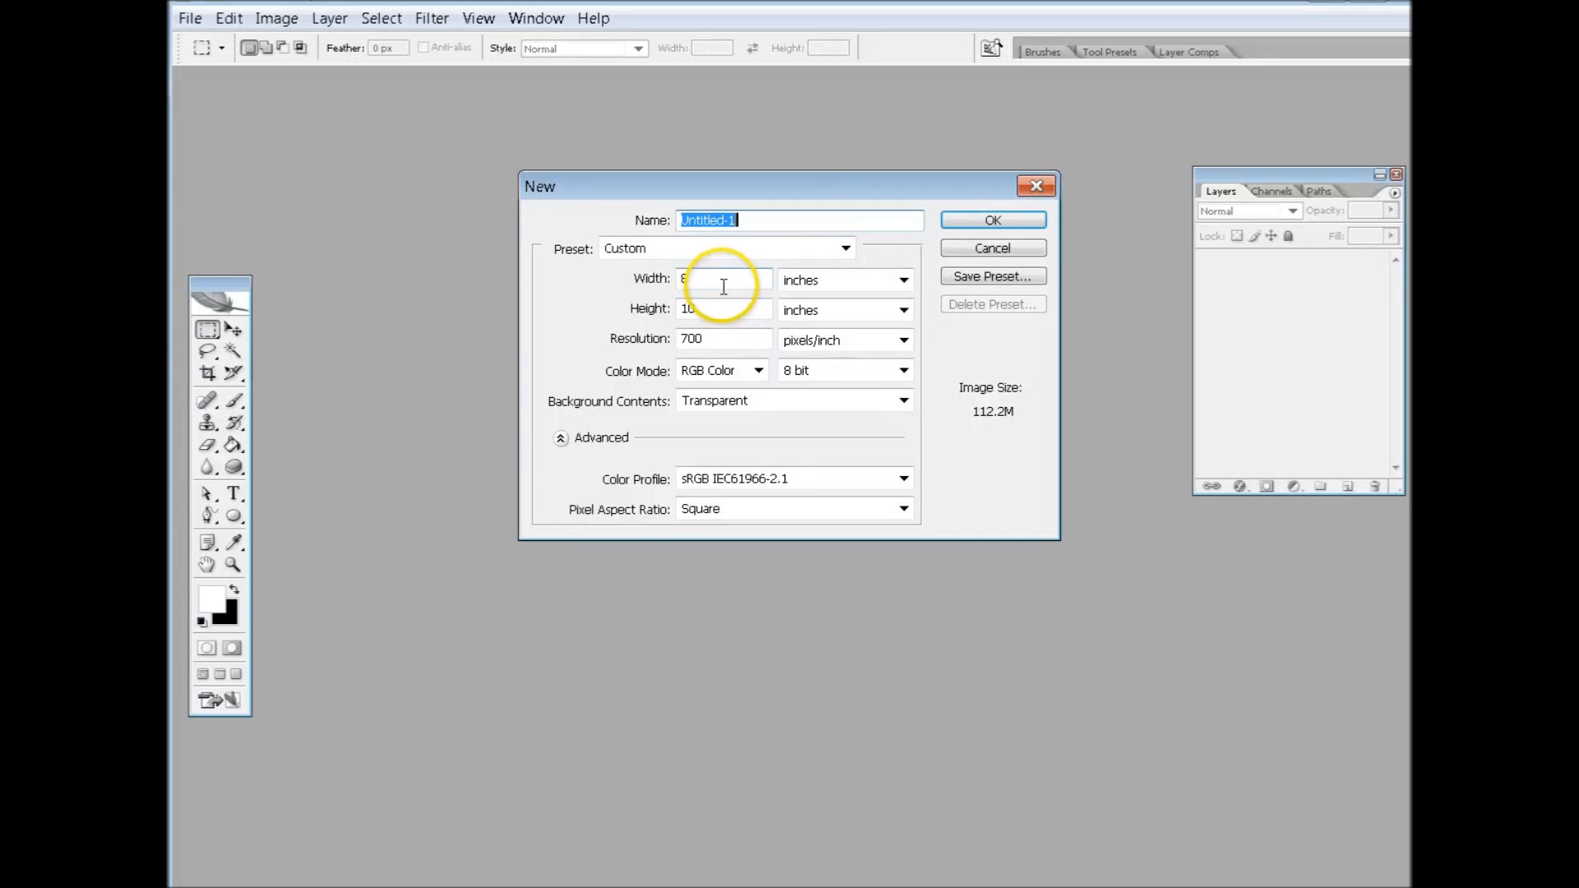
click(724, 310)
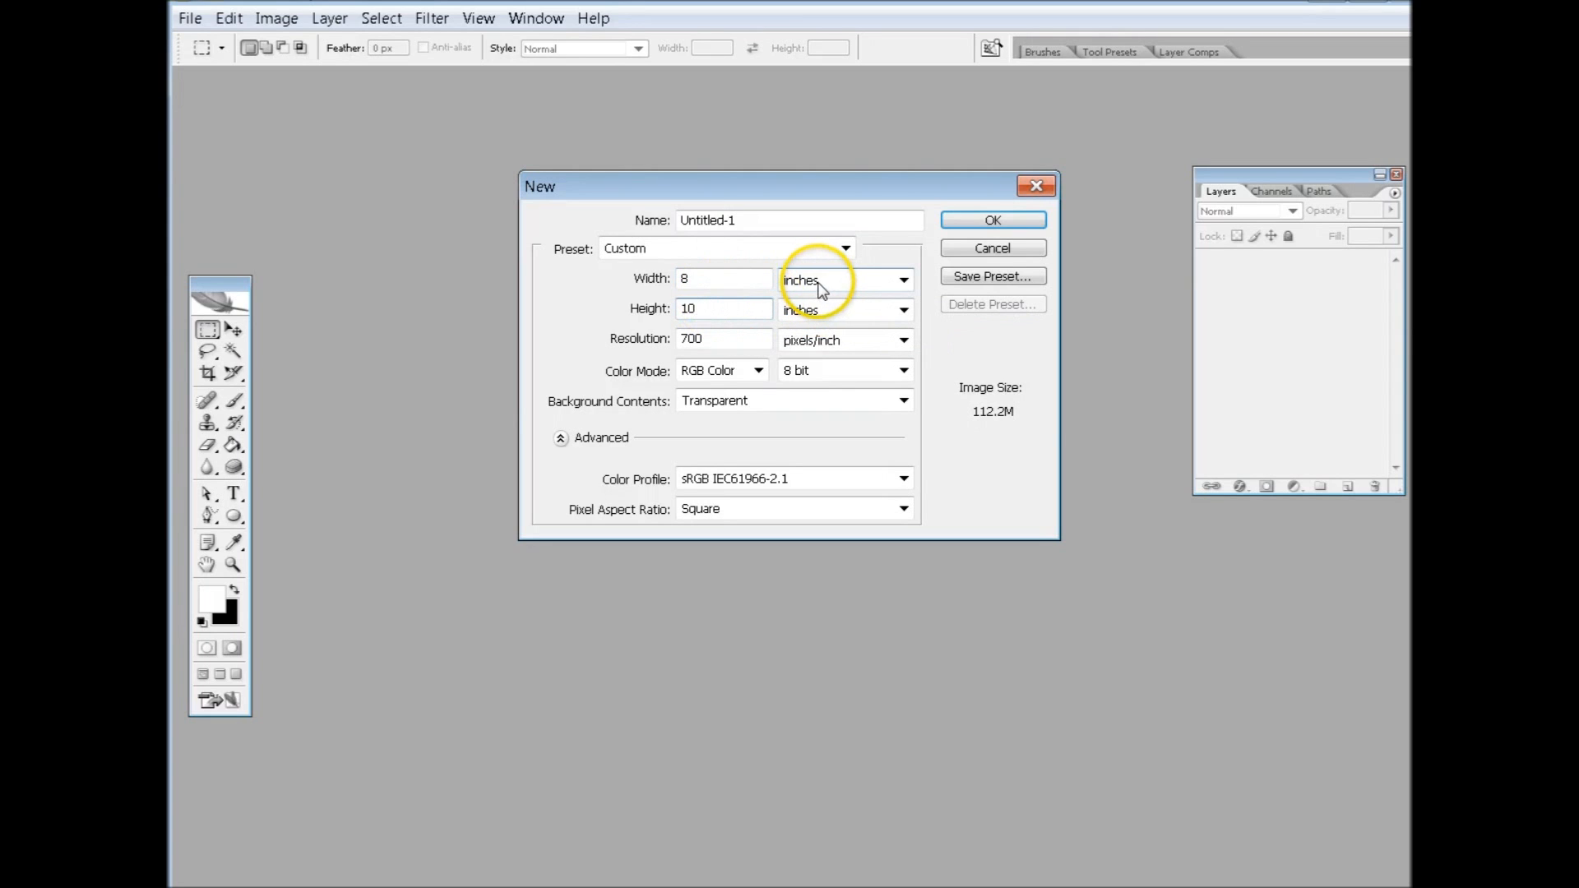
triple_click(724, 309)
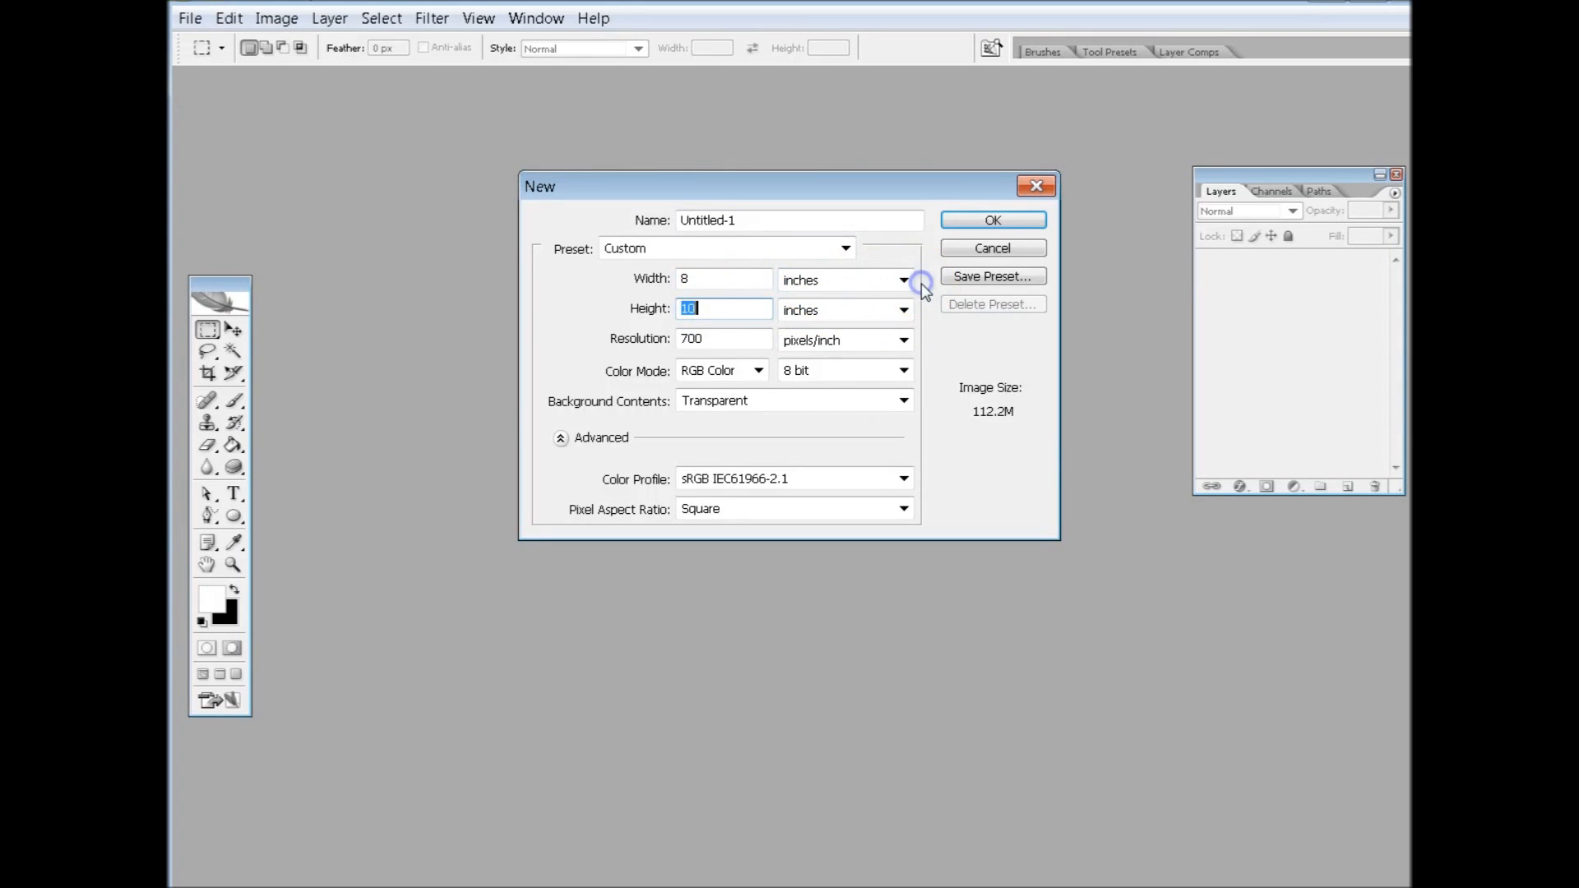
mouse_move(877, 425)
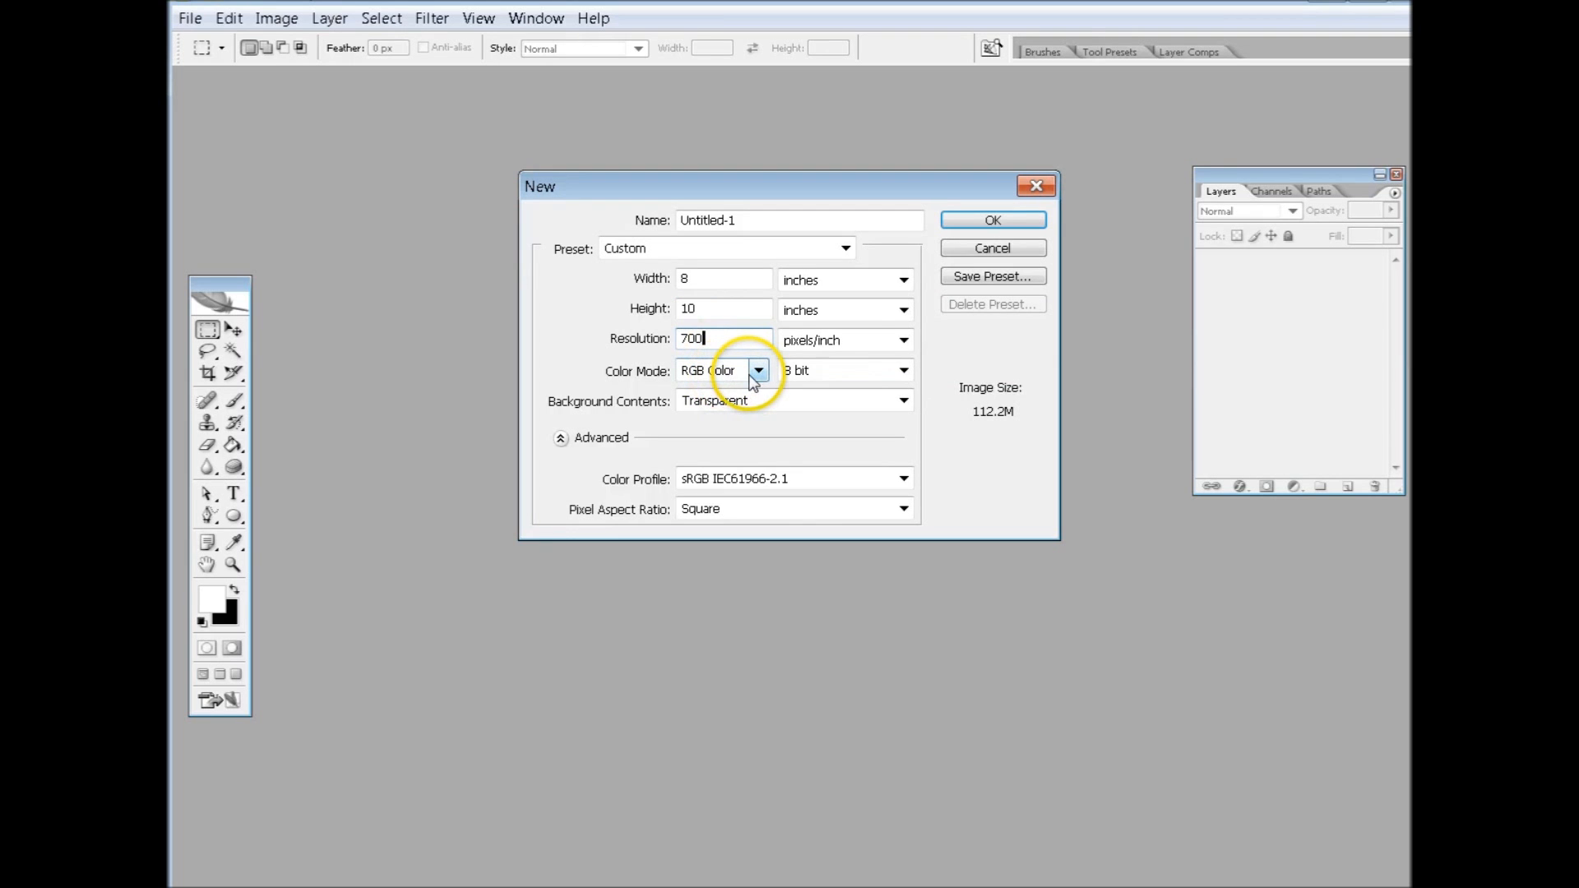
mouse_move(968, 227)
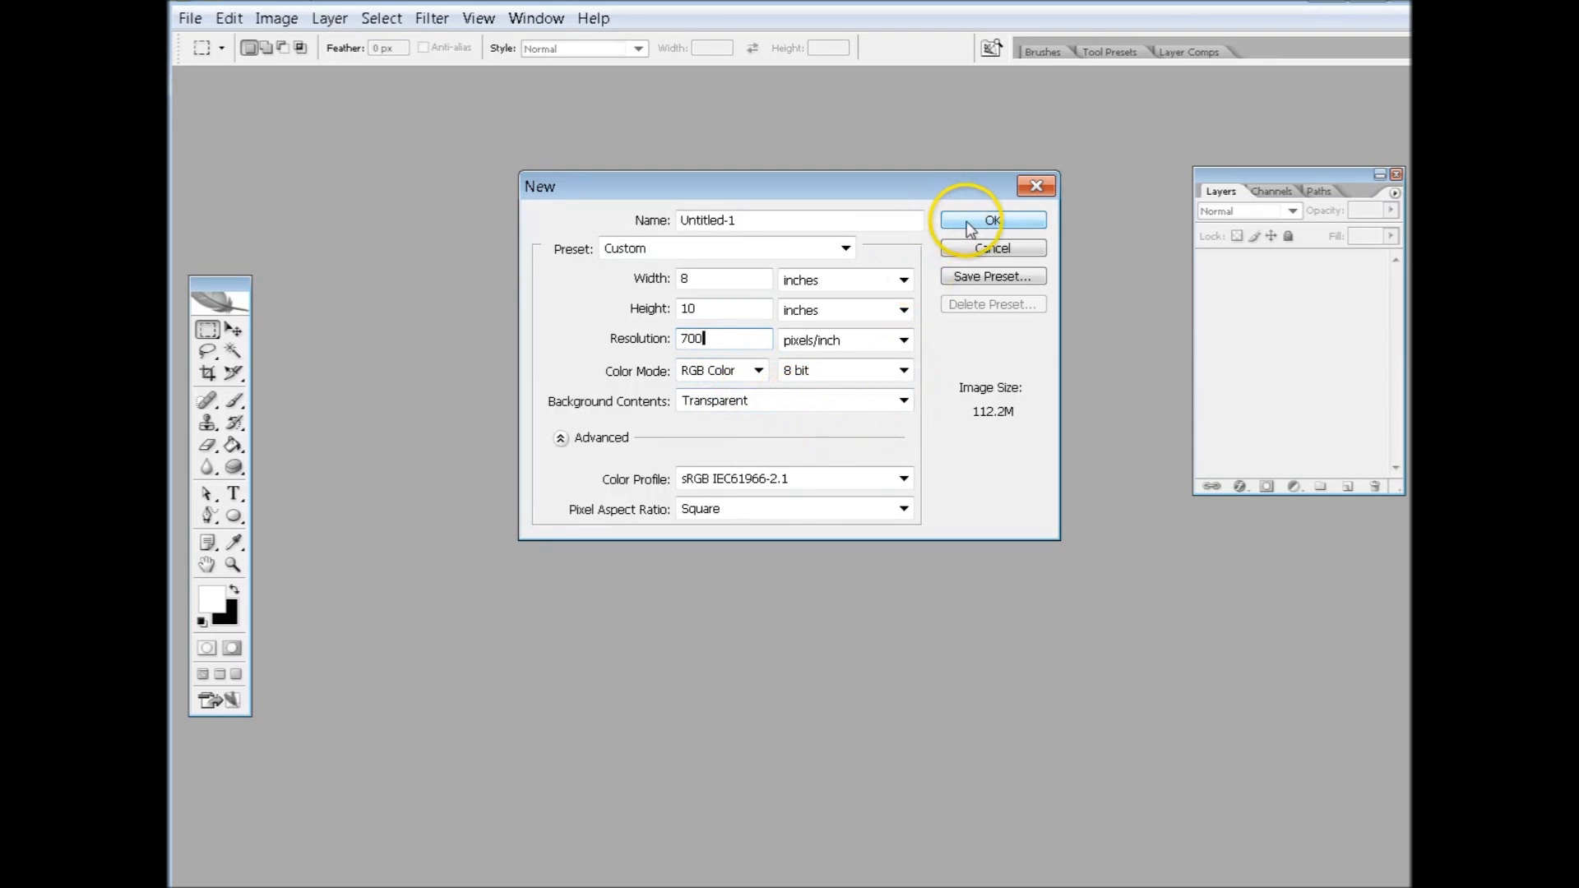
mouse_move(730, 407)
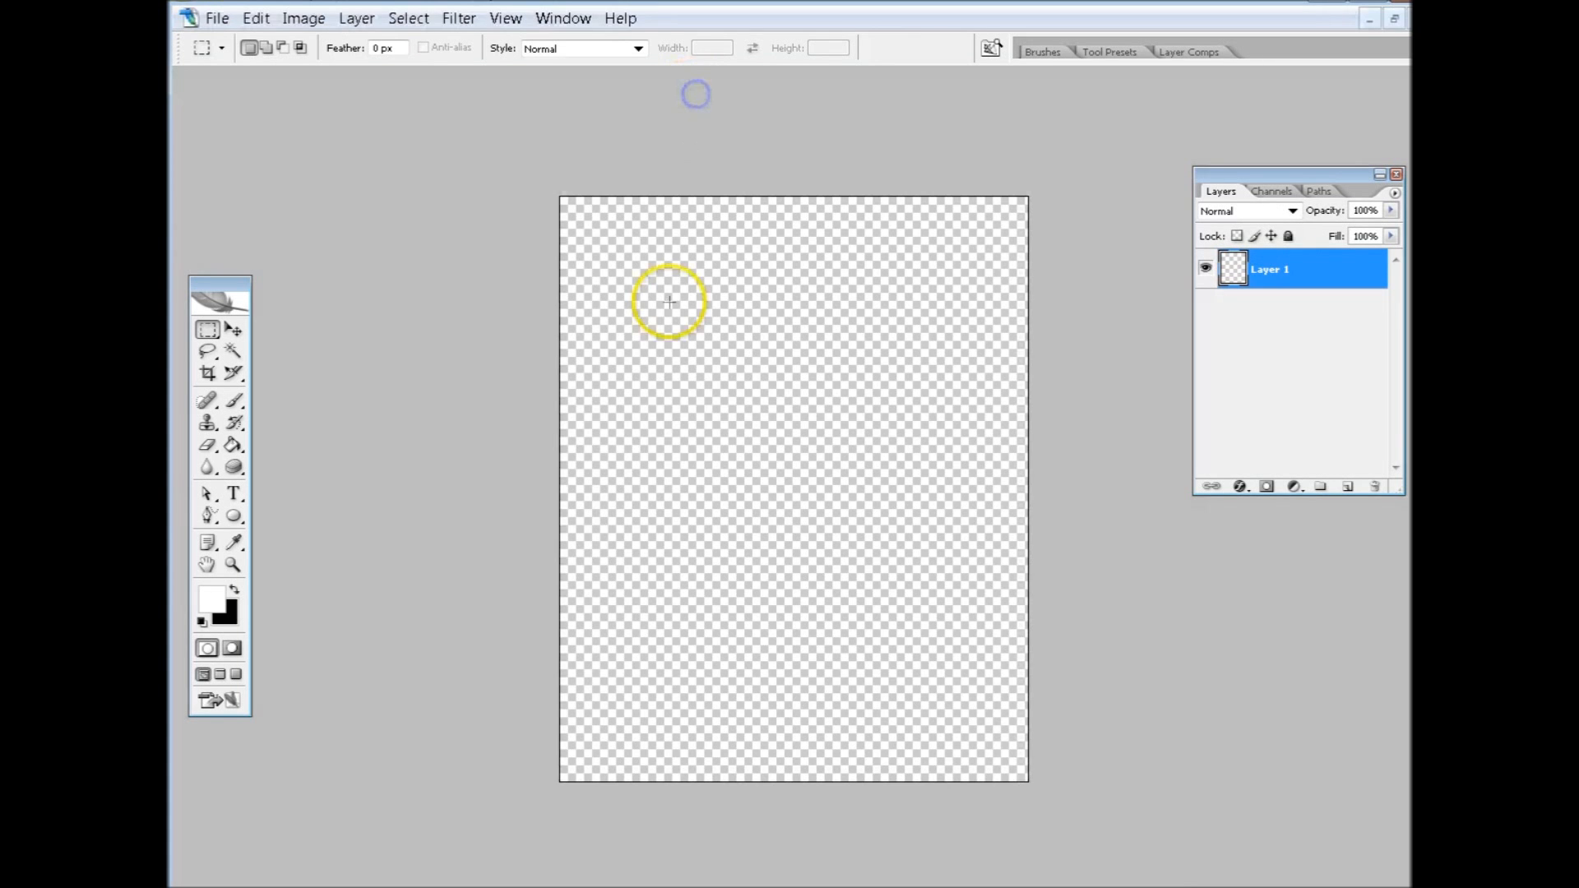
Place the rabbit photo from the desktop, rotated -90° and scaled to leave a transparent margin
click(232, 331)
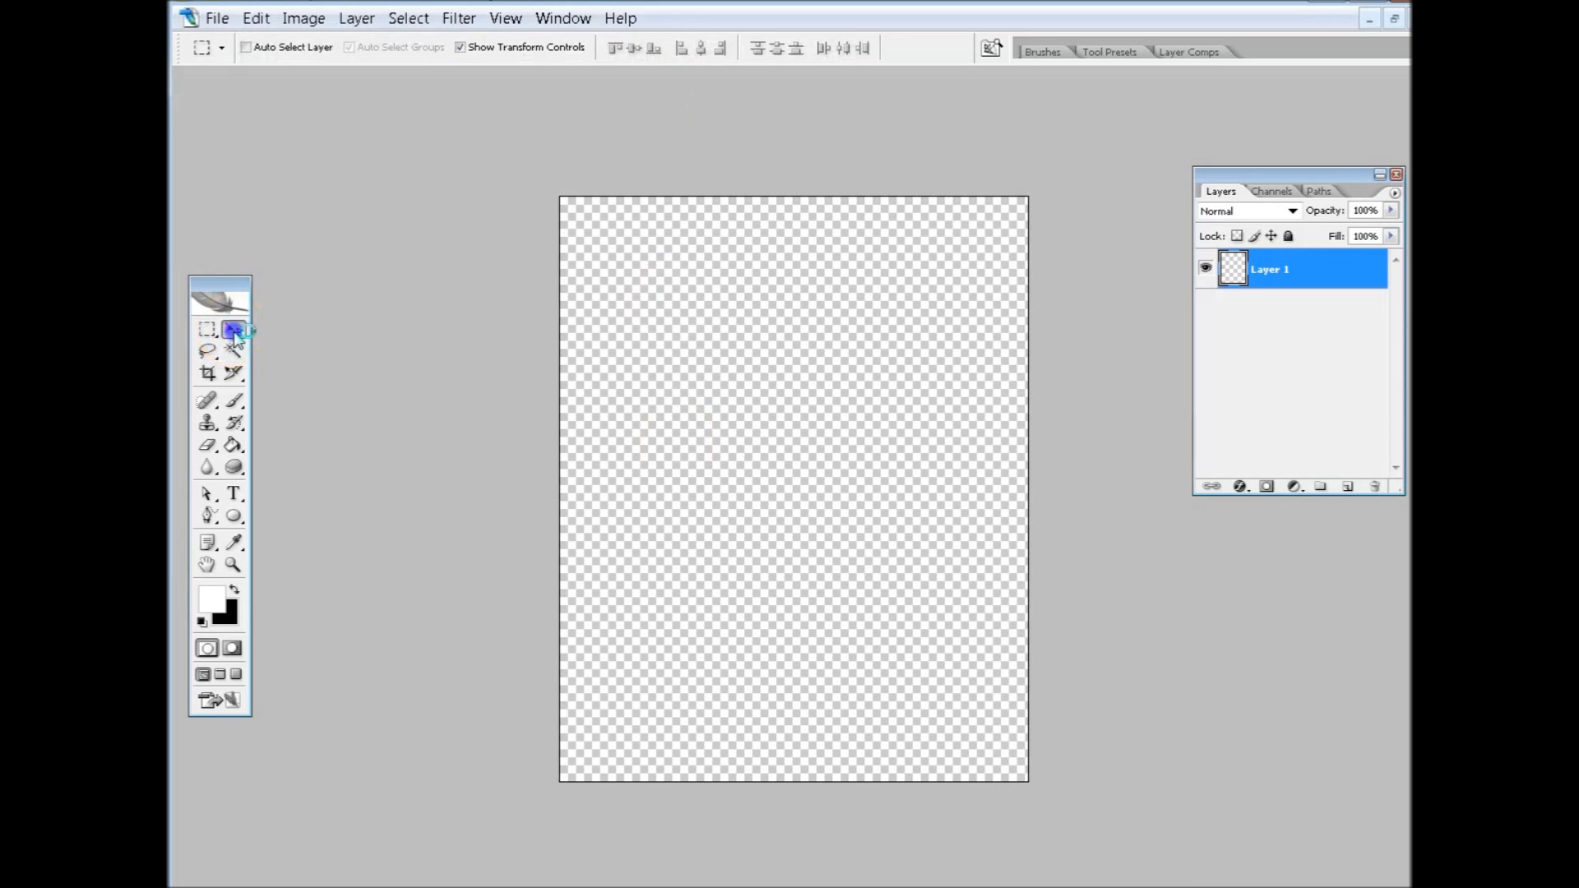
click(216, 18)
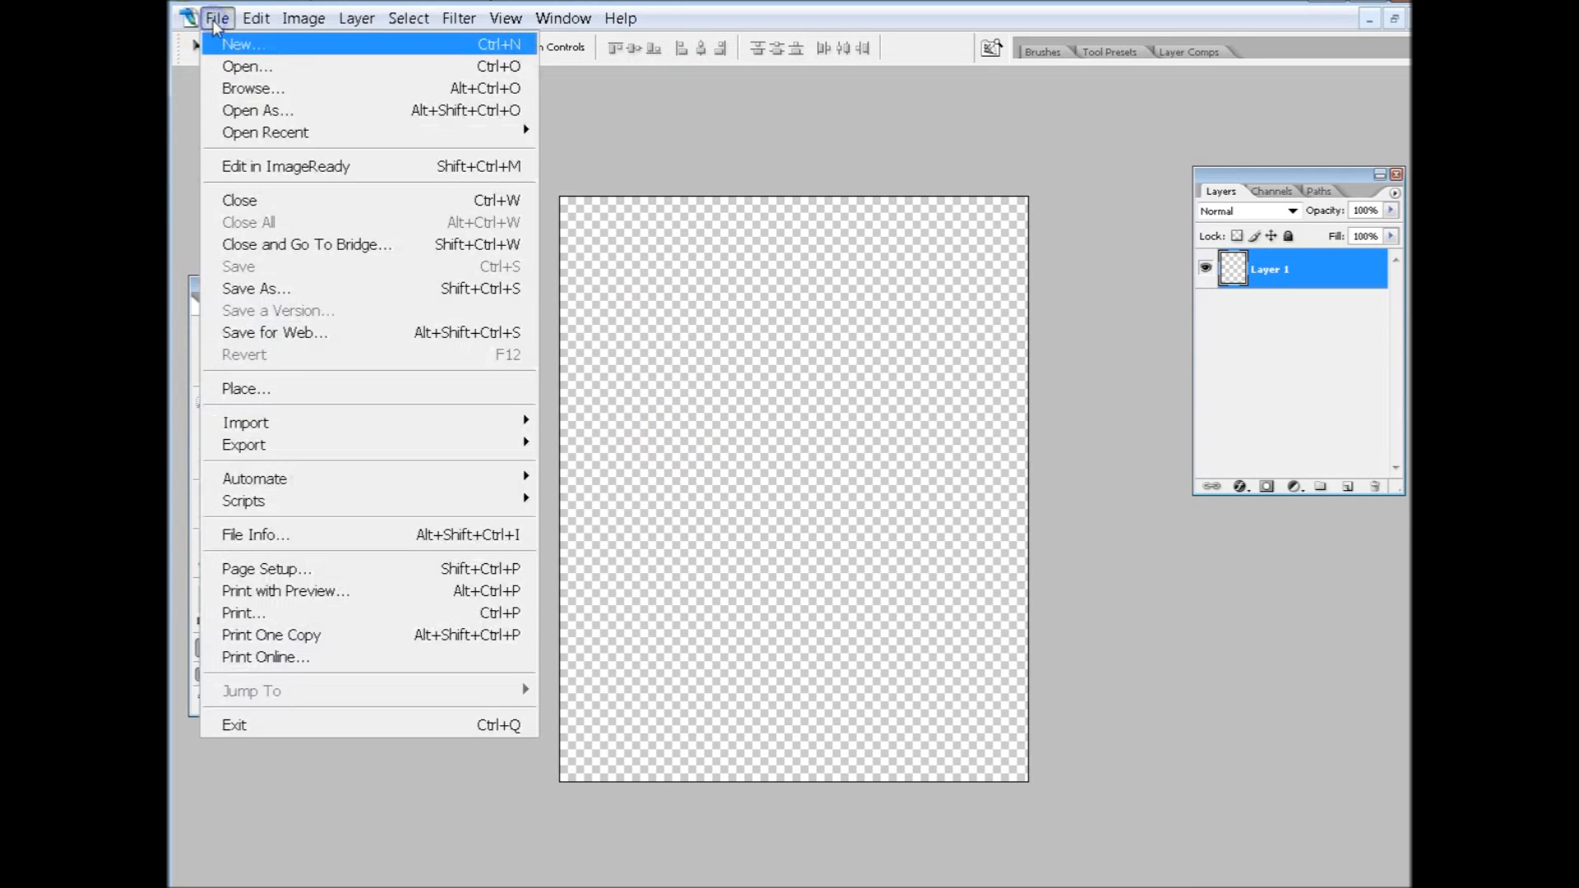
click(246, 388)
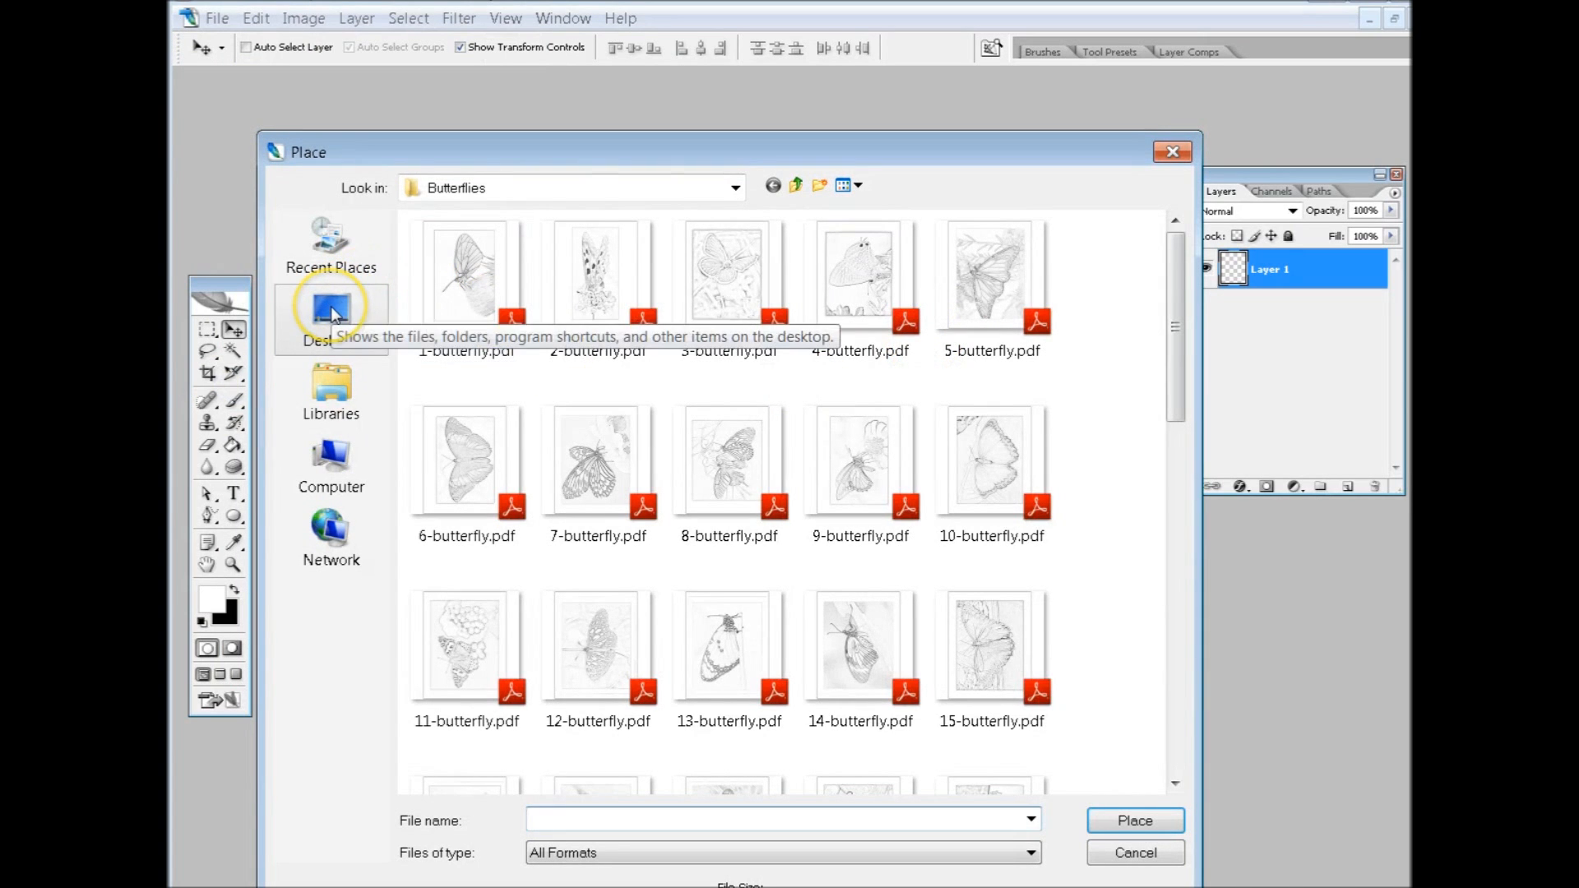
click(331, 312)
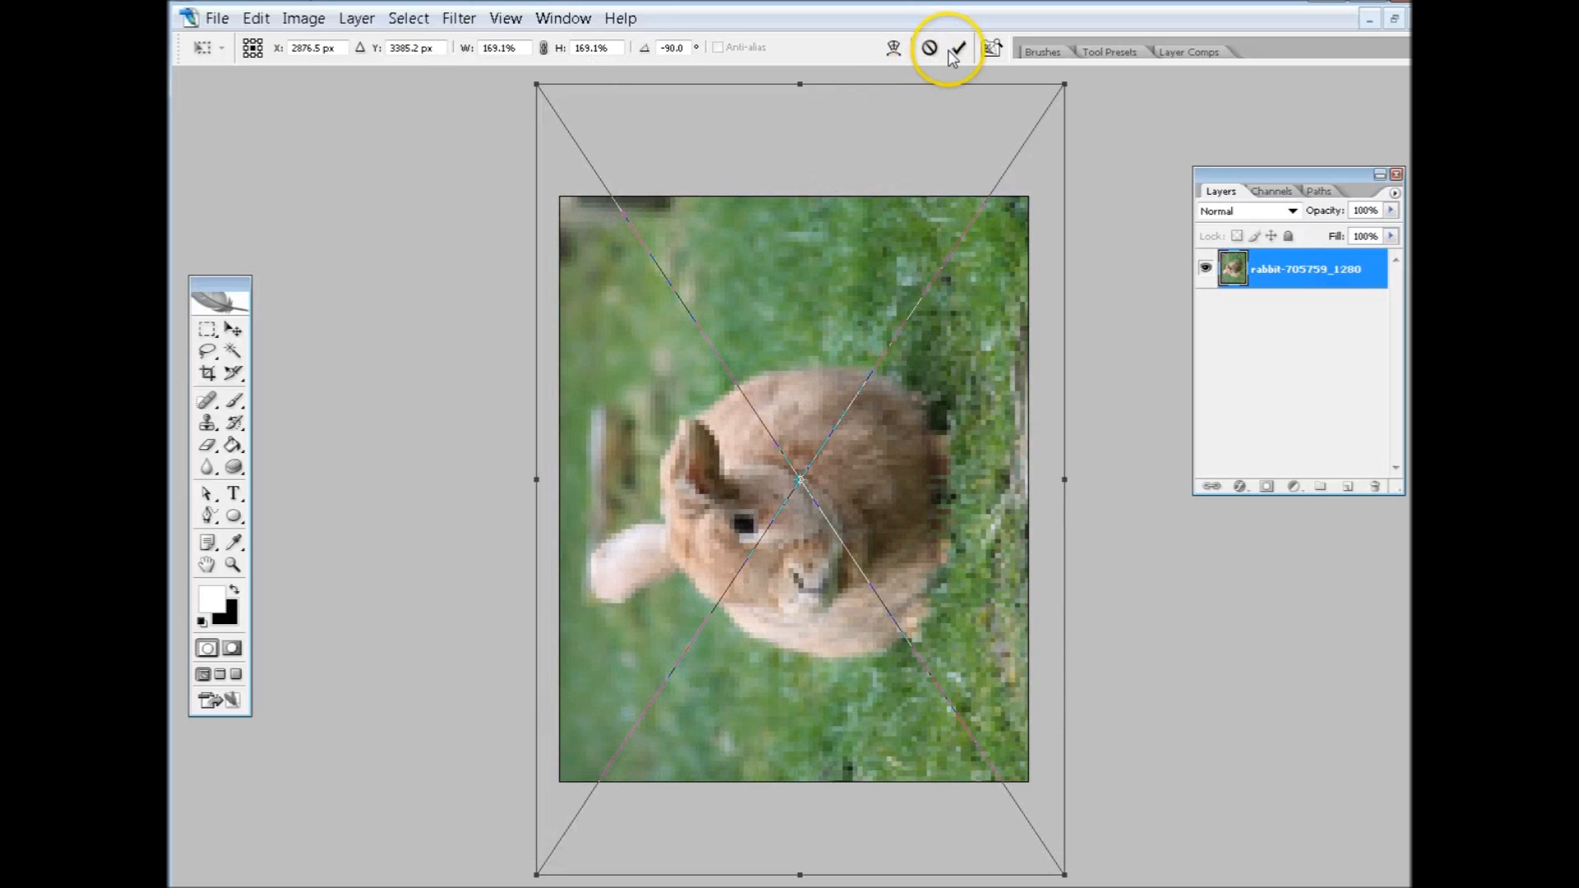
click(955, 47)
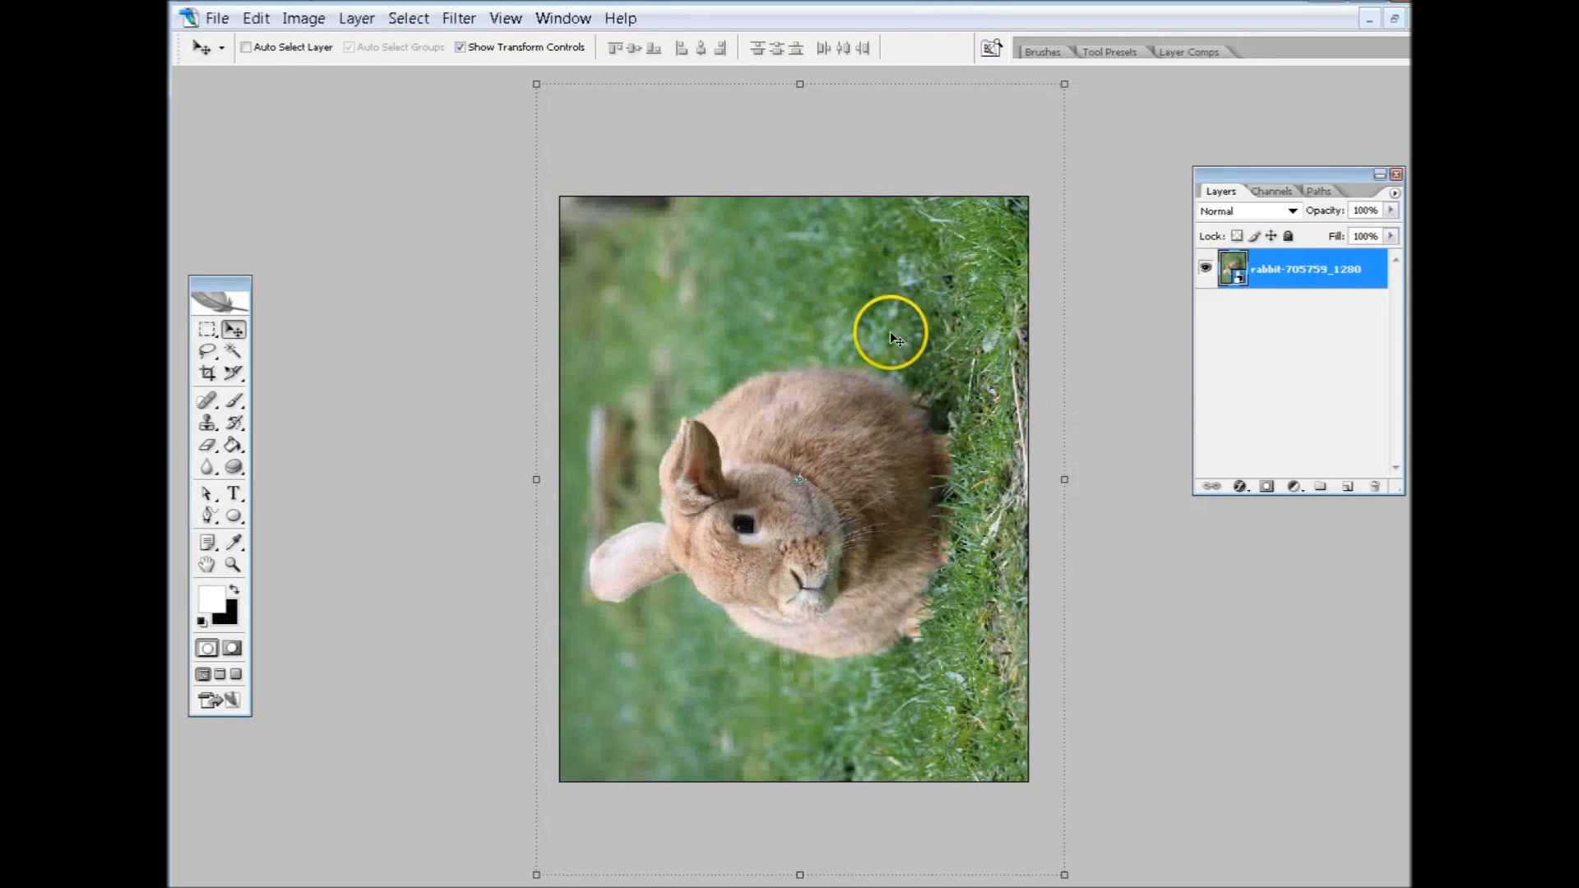
mouse_move(1105, 594)
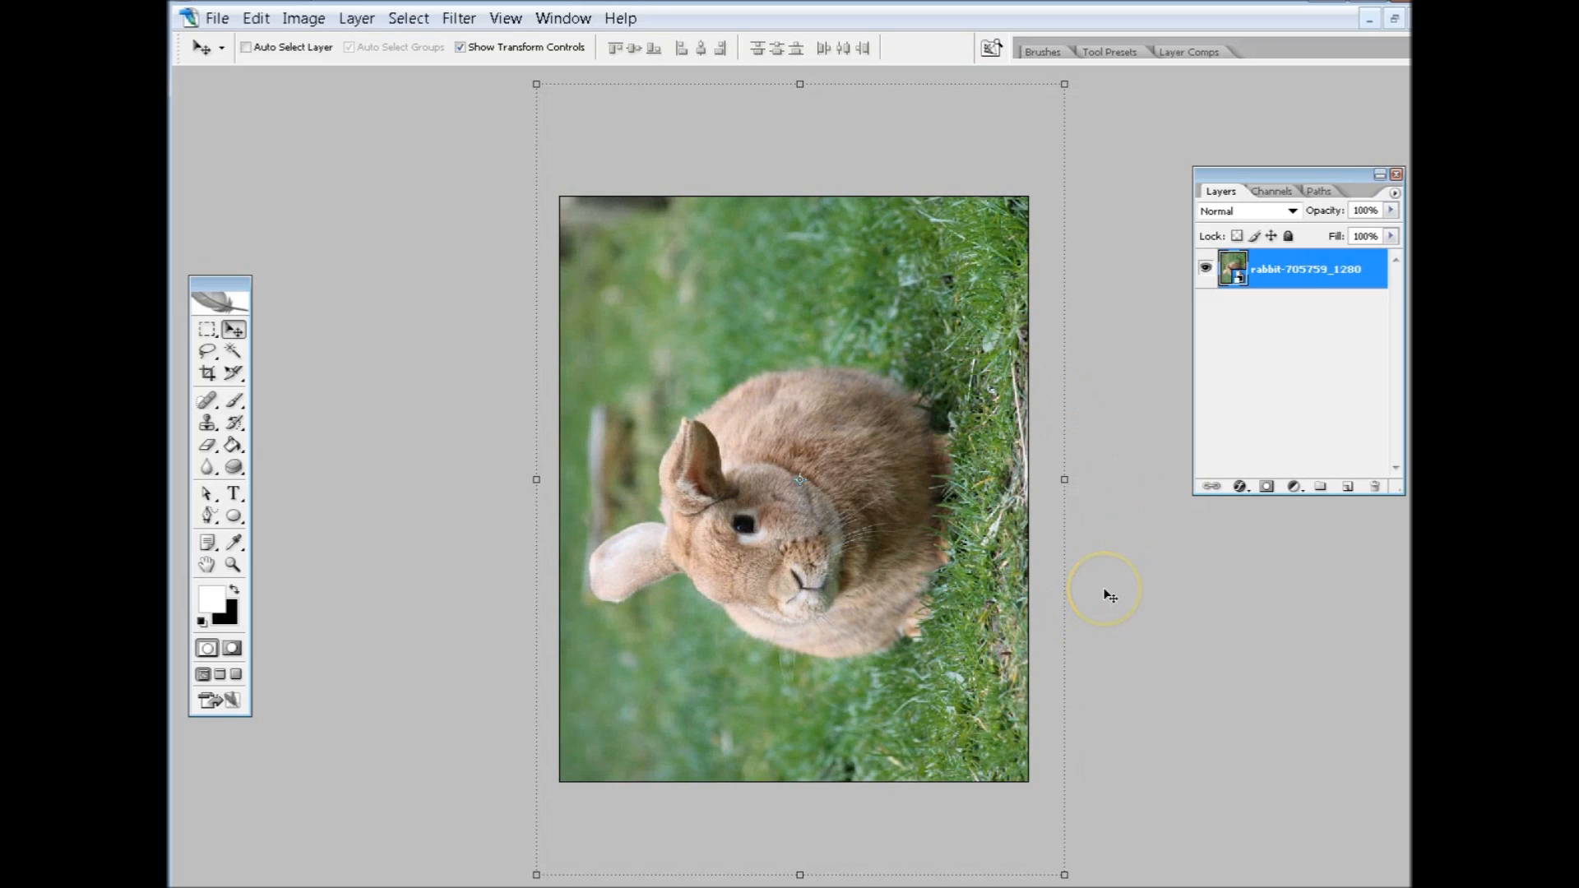
mouse_move(1105, 607)
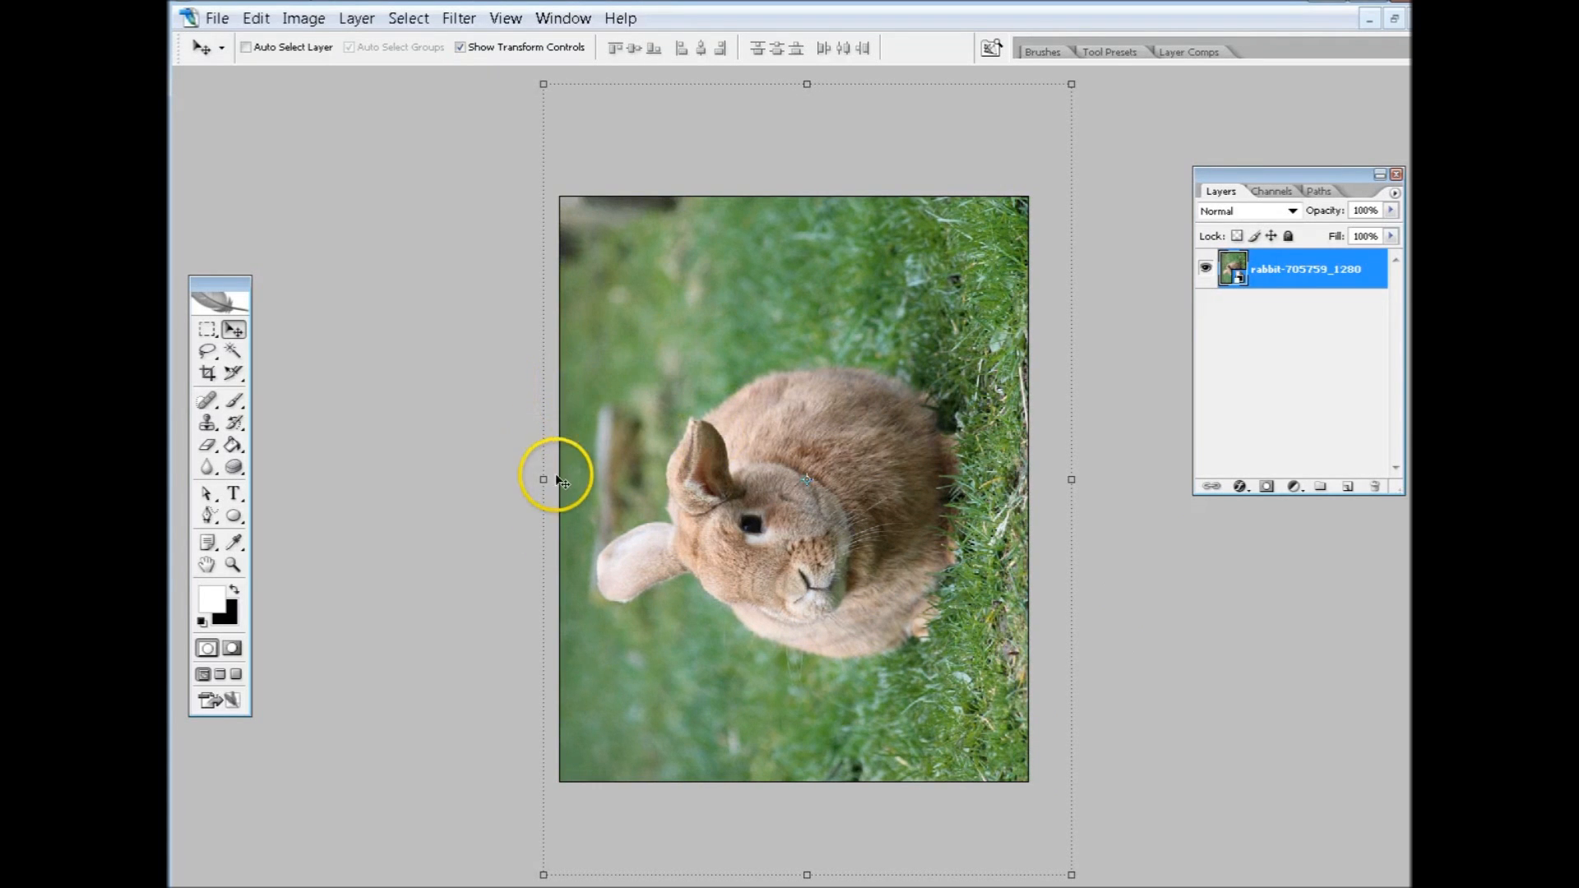
mouse_move(319, 514)
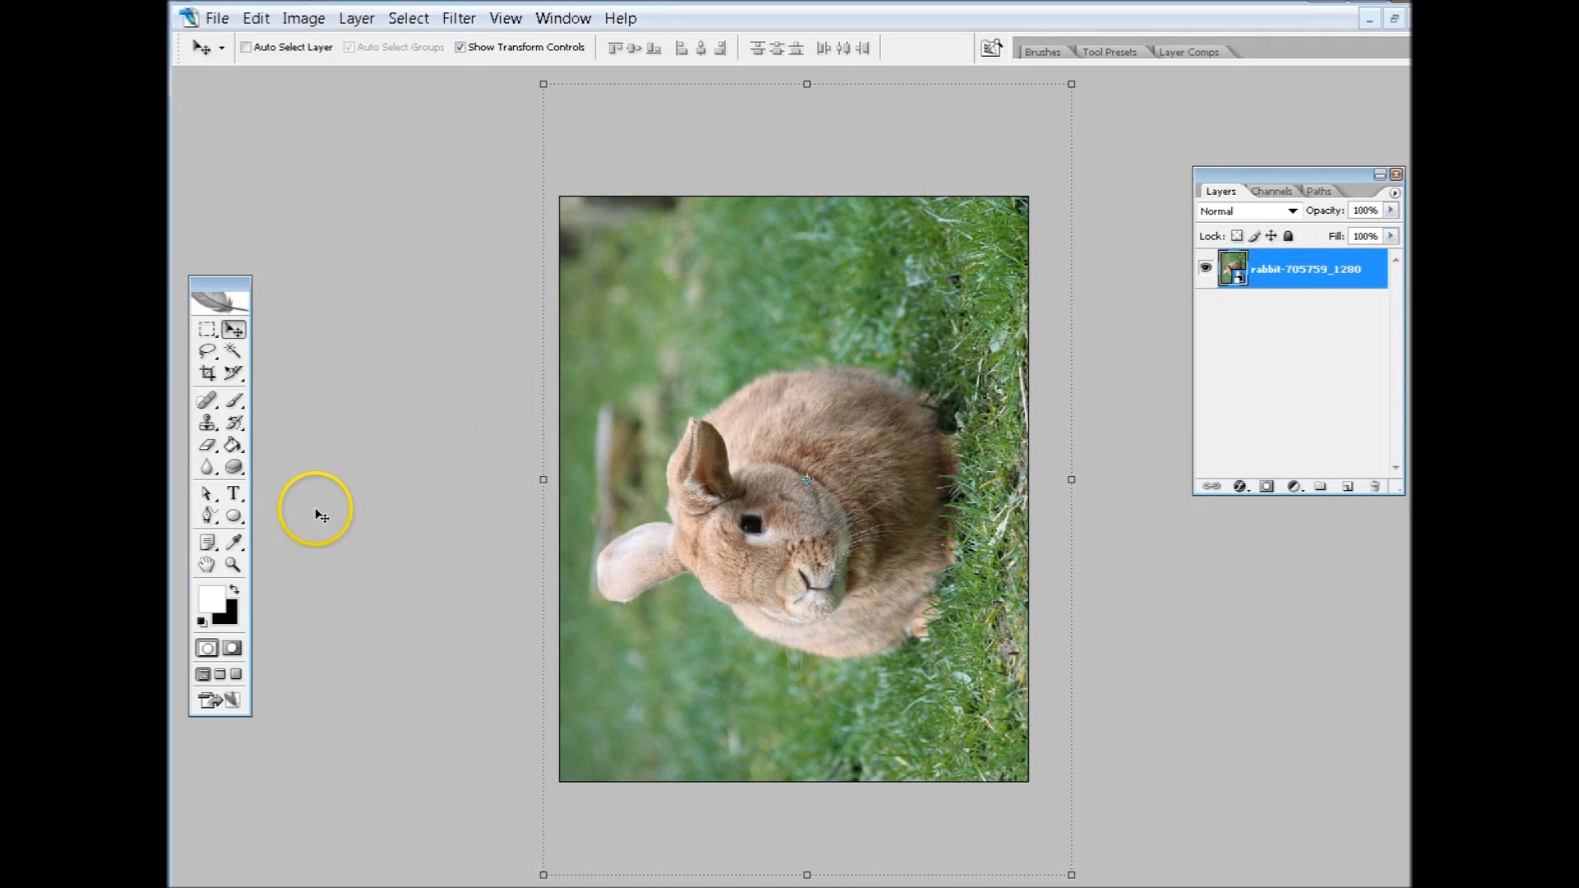
mouse_move(1304, 268)
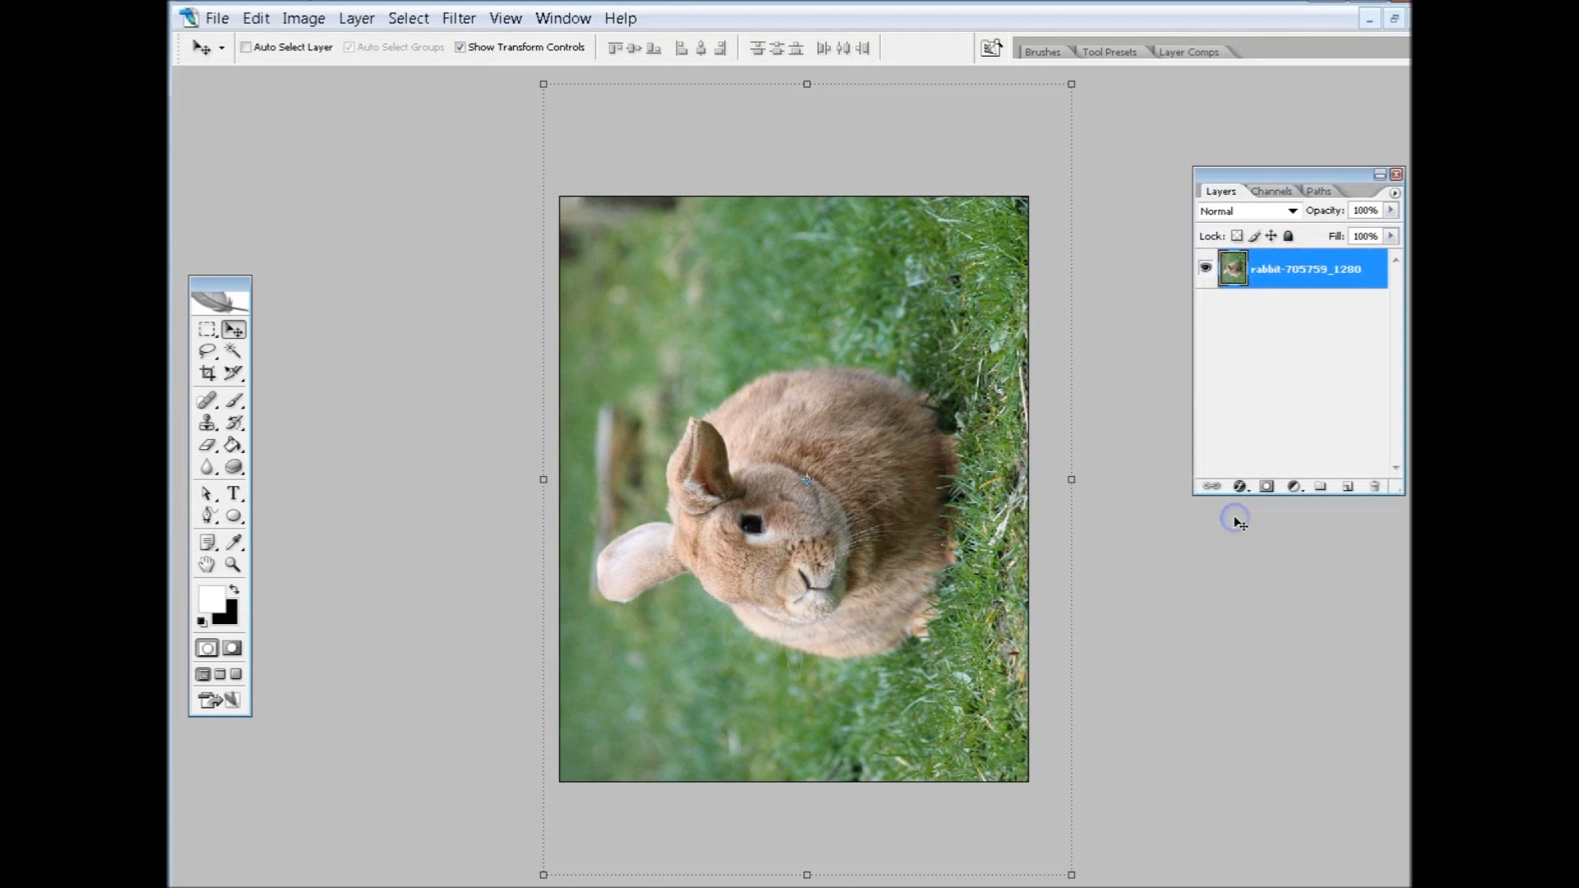
mouse_move(1239, 523)
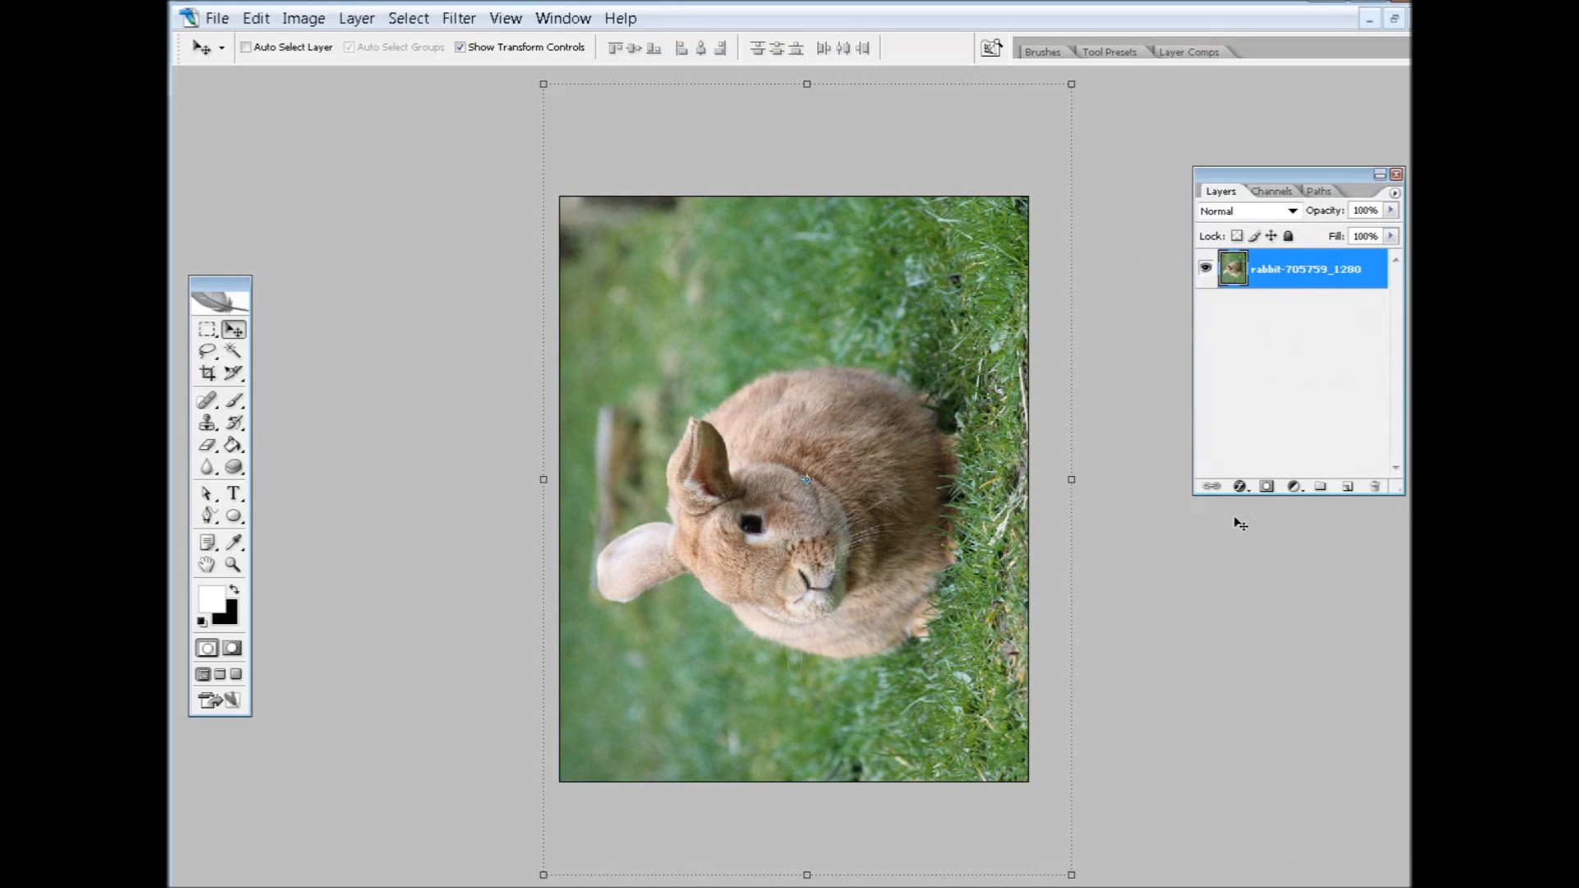
click(208, 329)
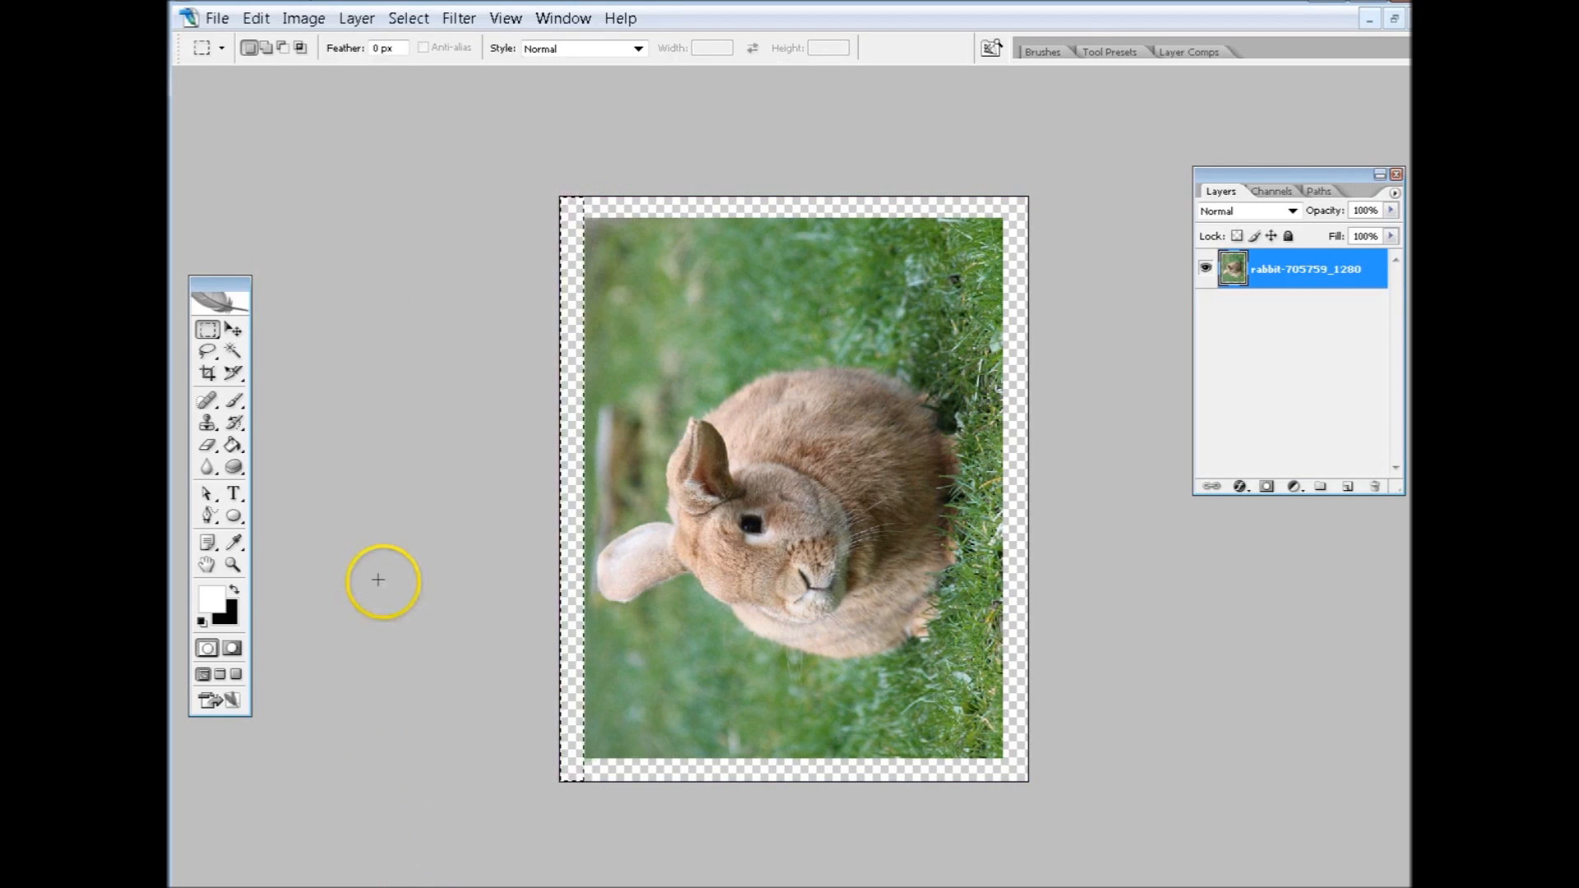
mouse_move(660, 463)
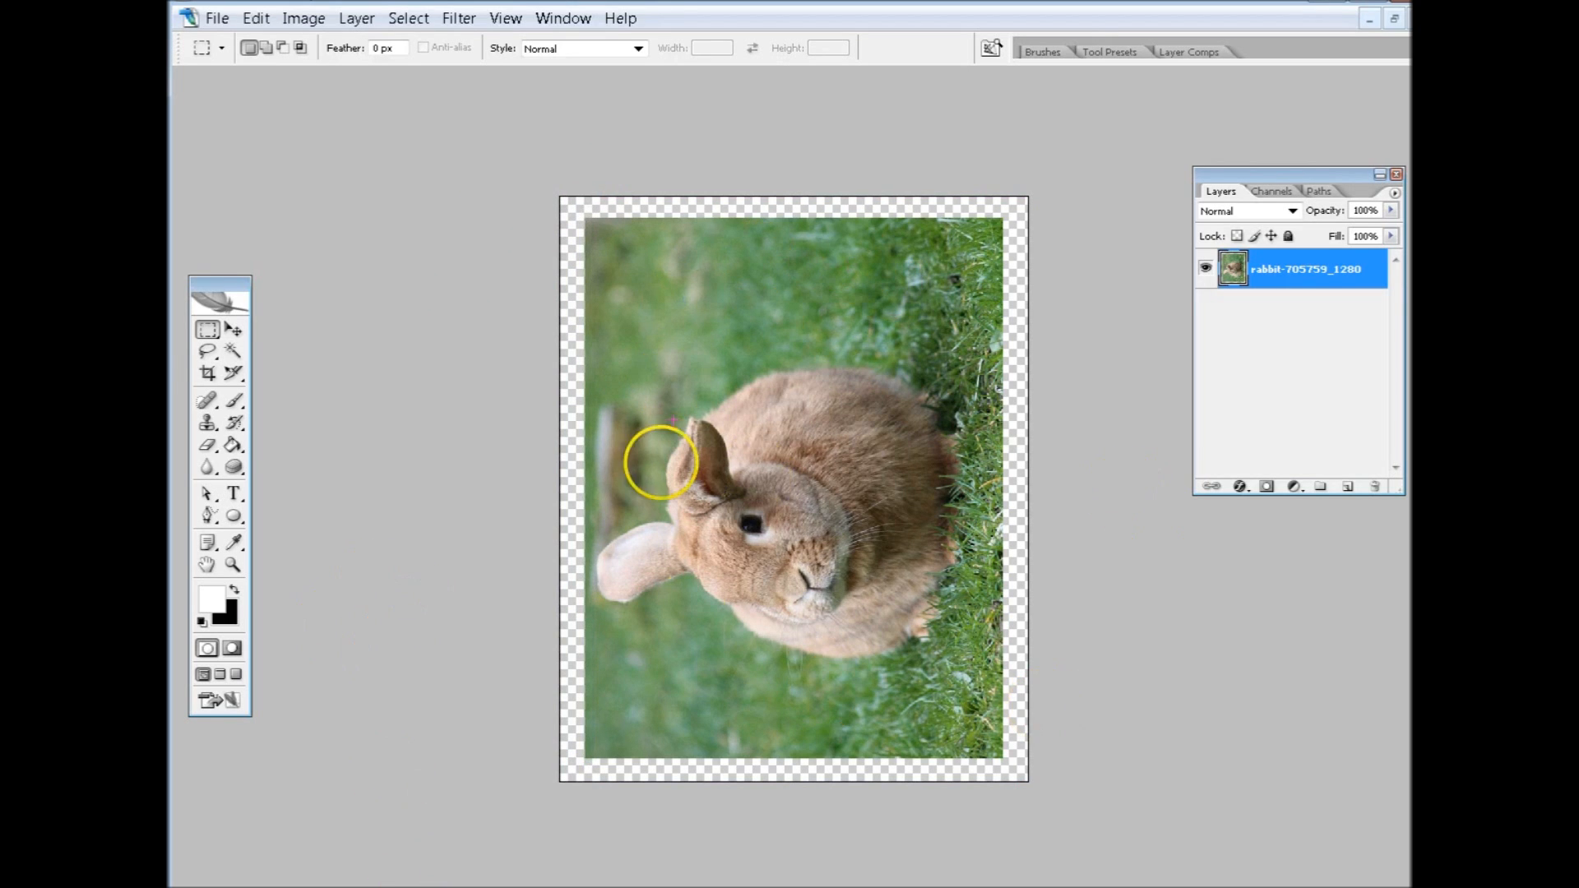
mouse_move(887, 579)
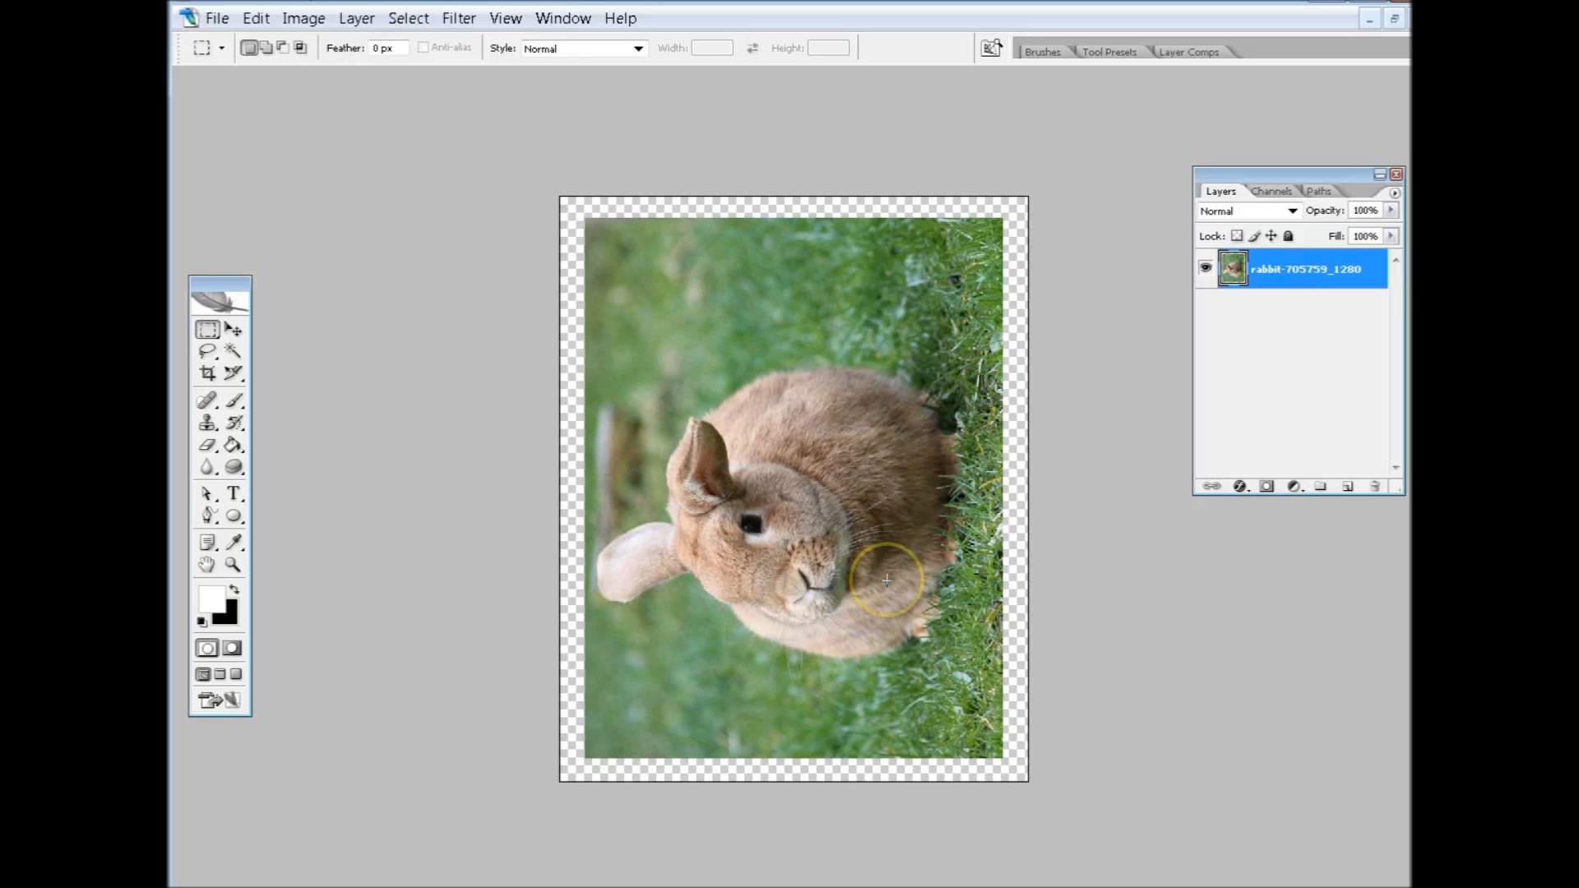
mouse_move(461, 602)
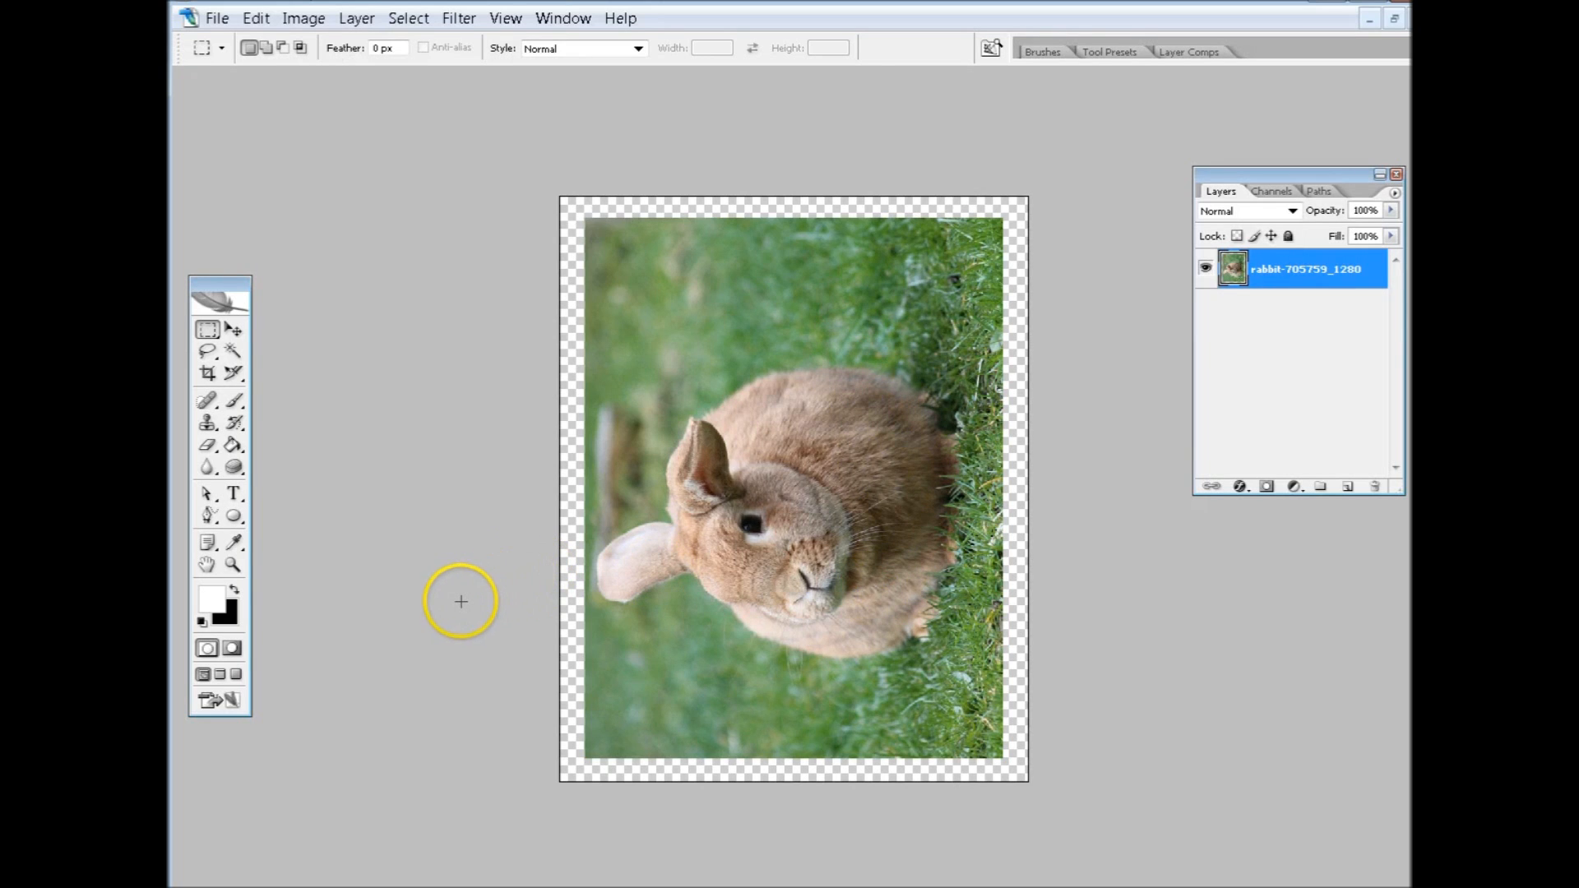
mouse_move(461, 602)
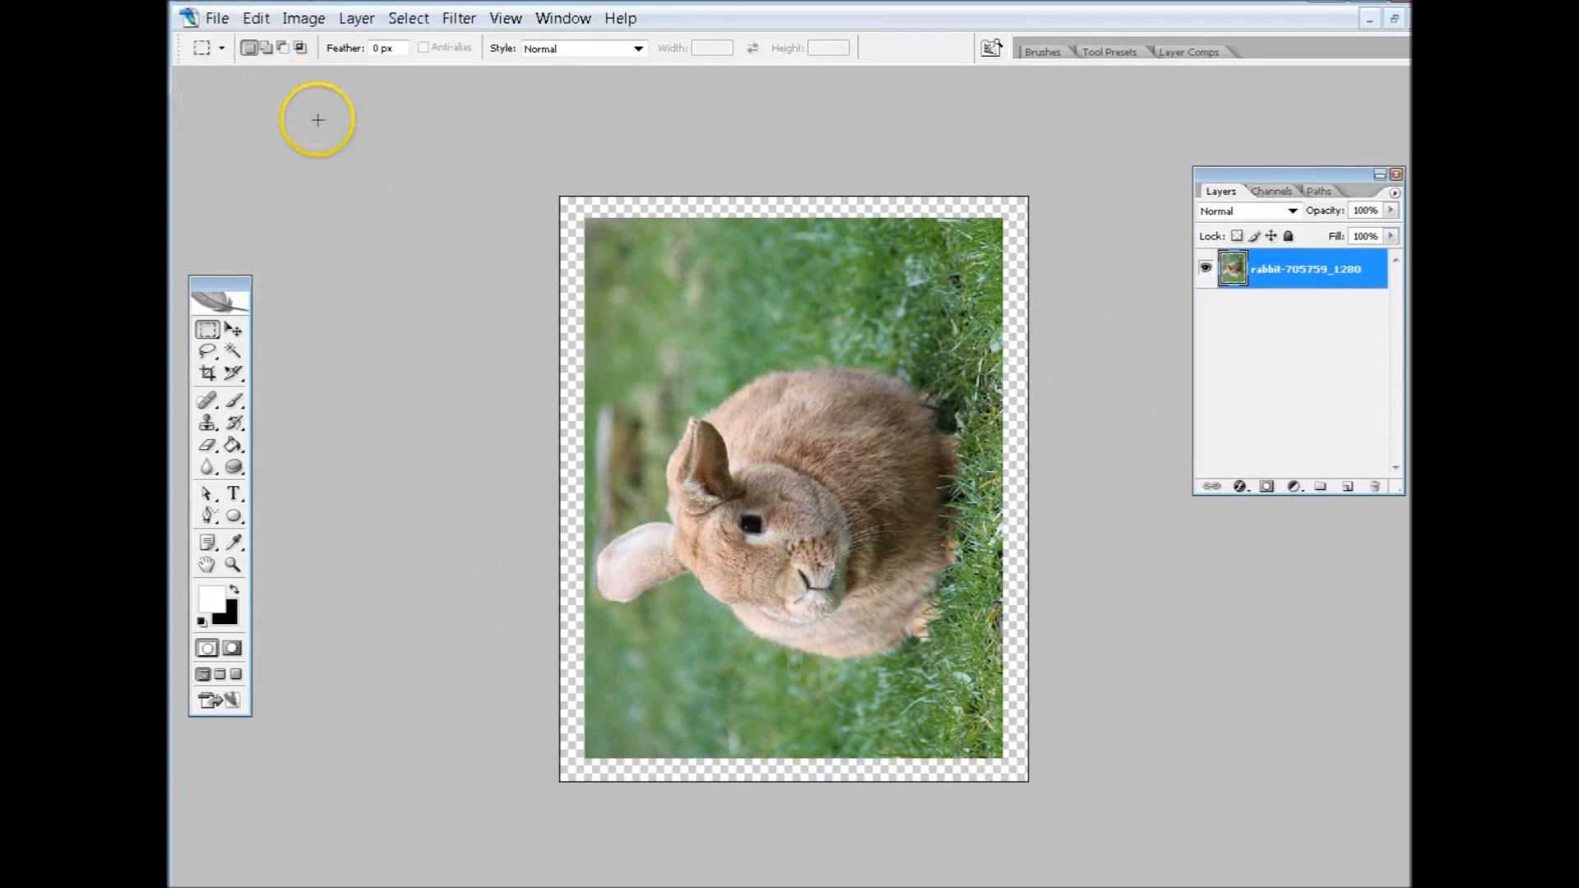
Duplicate the grayscale rabbit layer and invert the copy into a negative
click(303, 18)
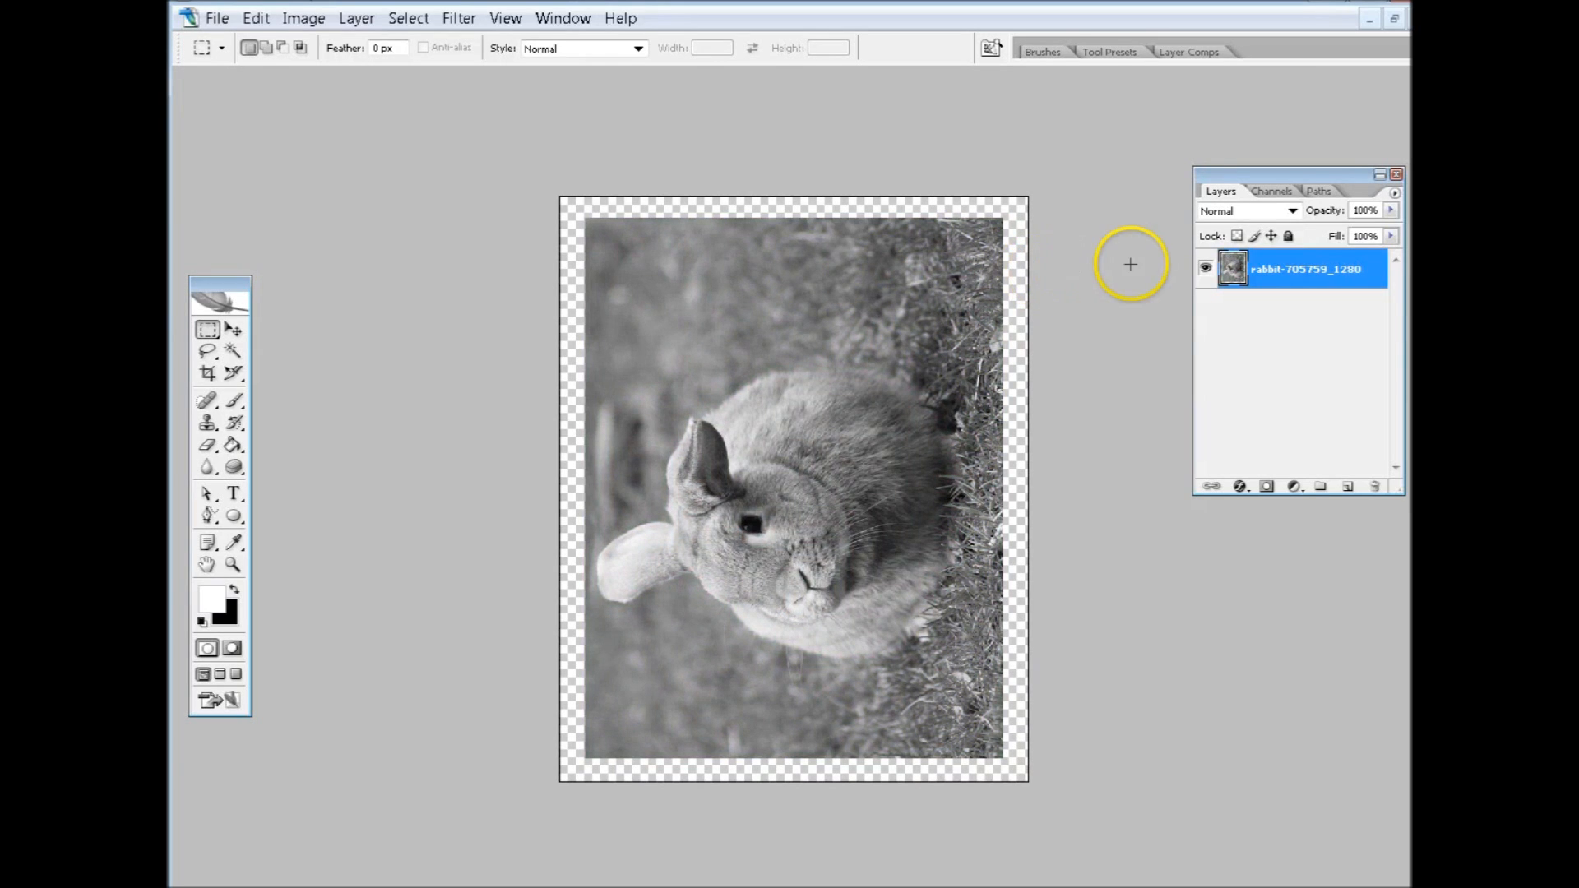
mouse_move(1142, 317)
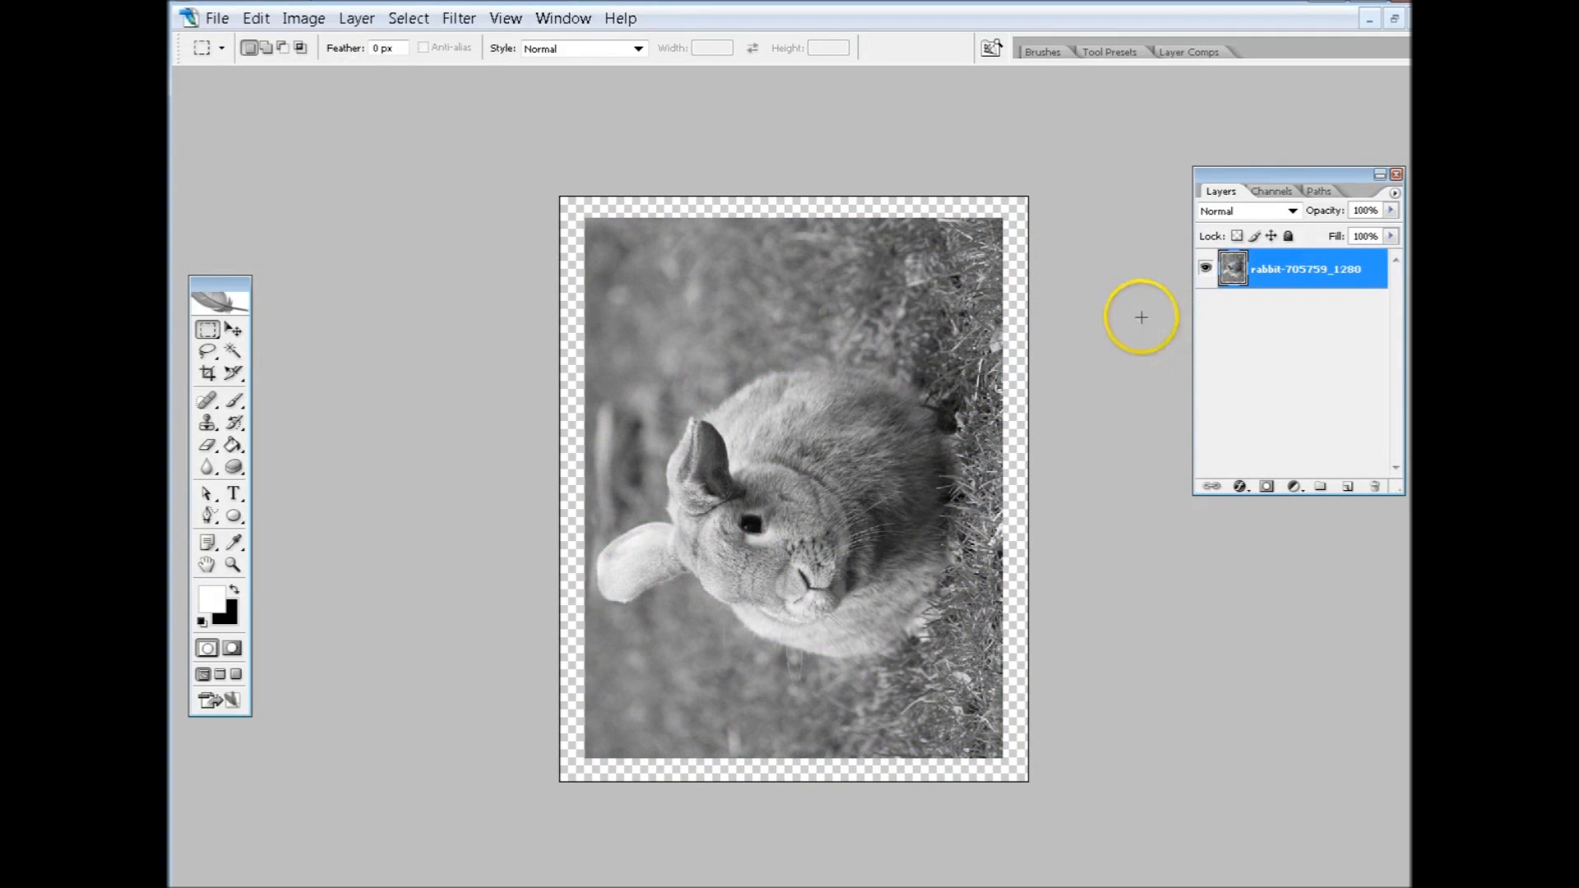
mouse_move(1293, 268)
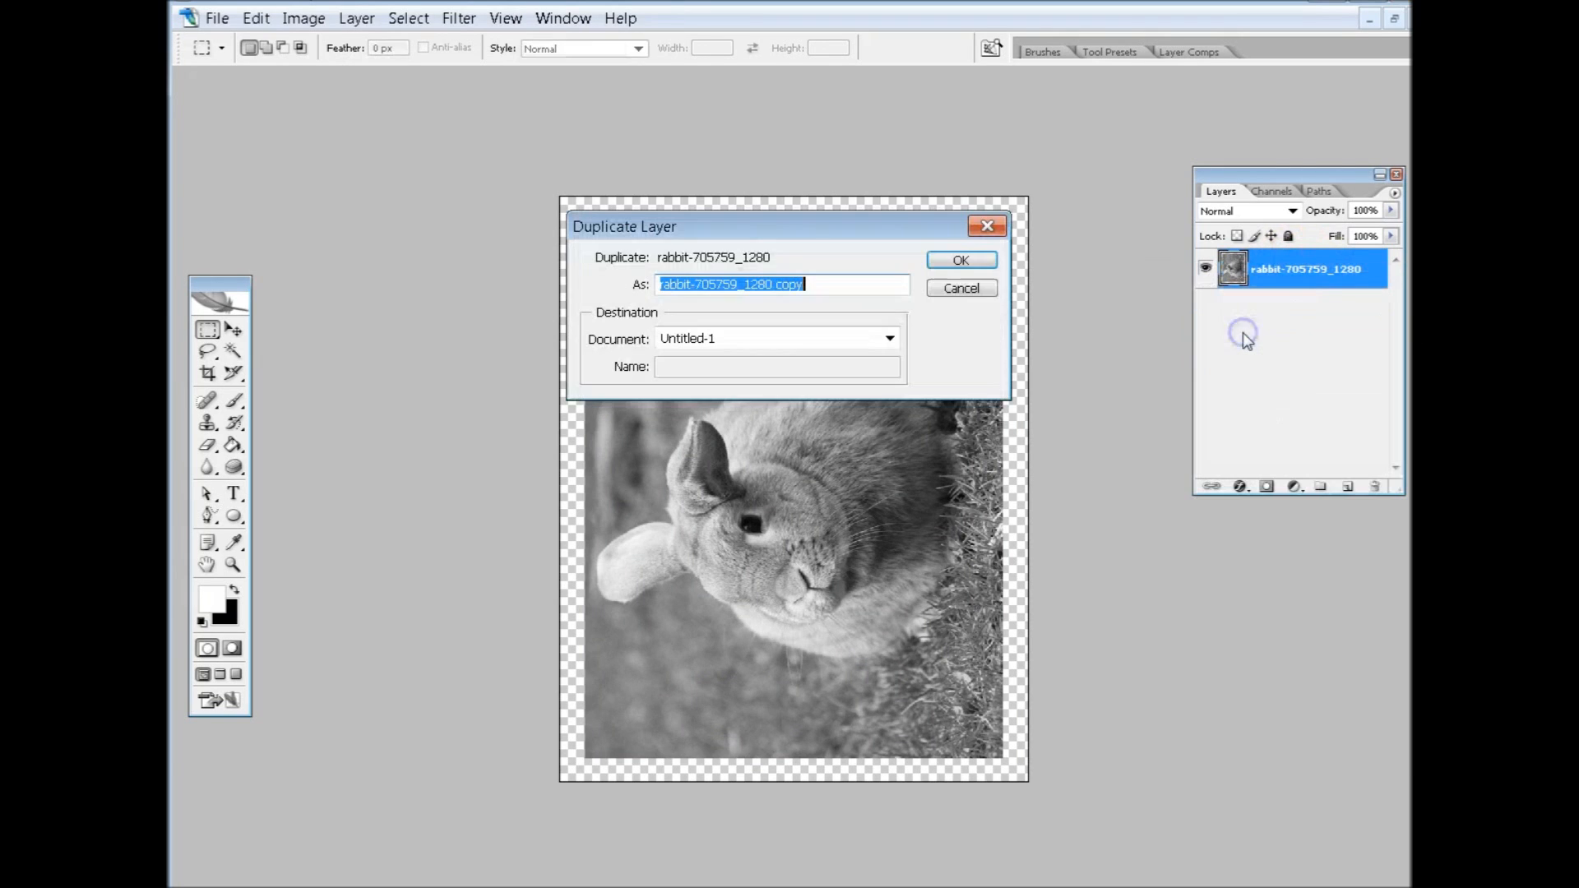
click(959, 258)
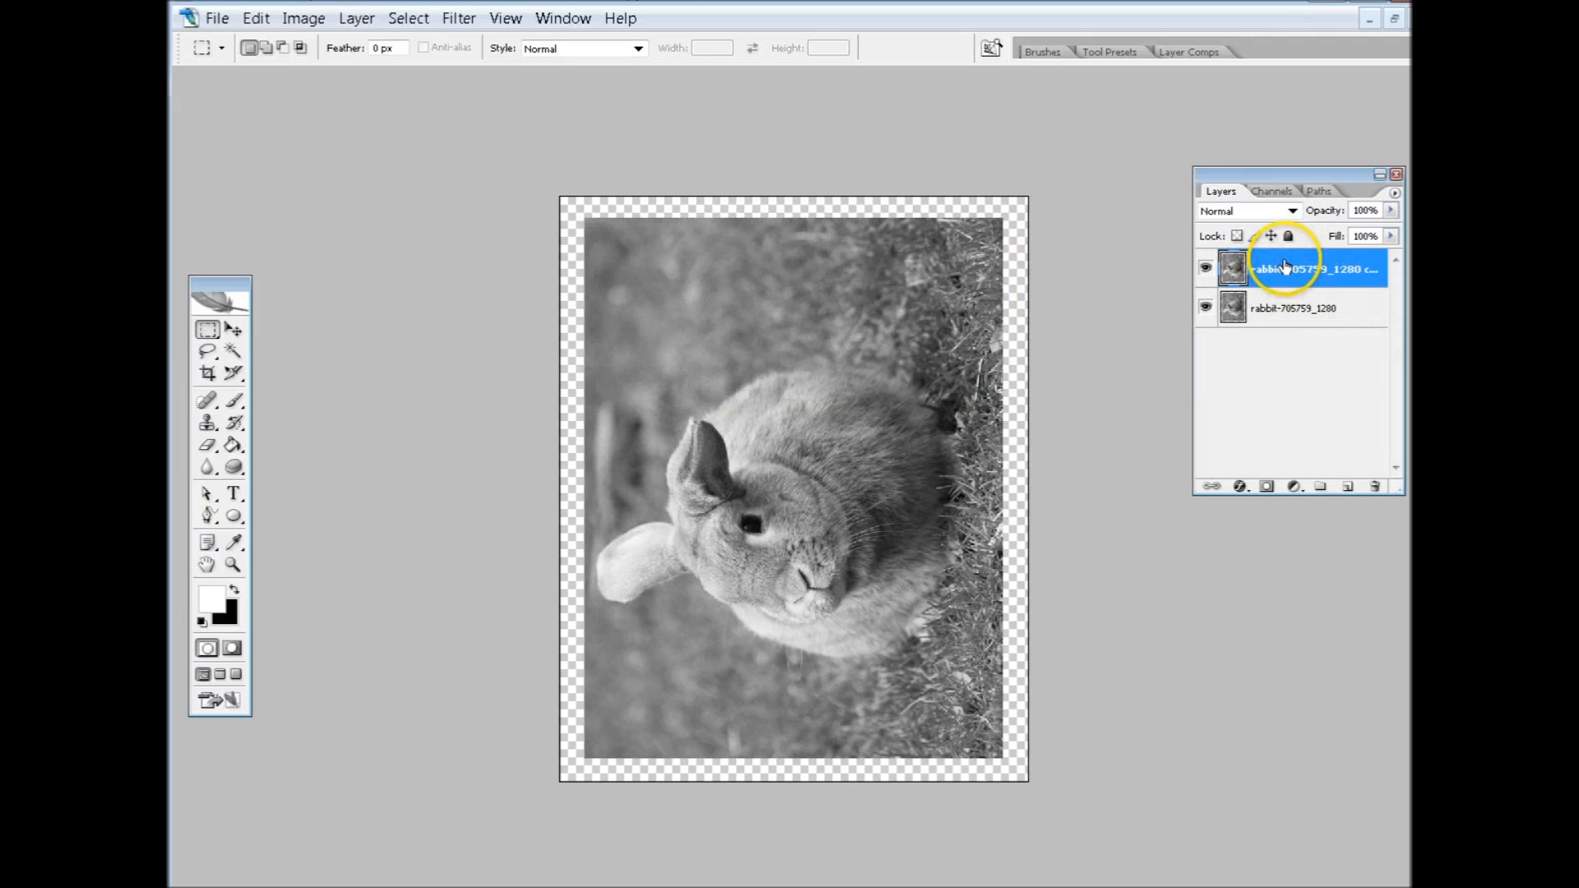
mouse_move(1310, 269)
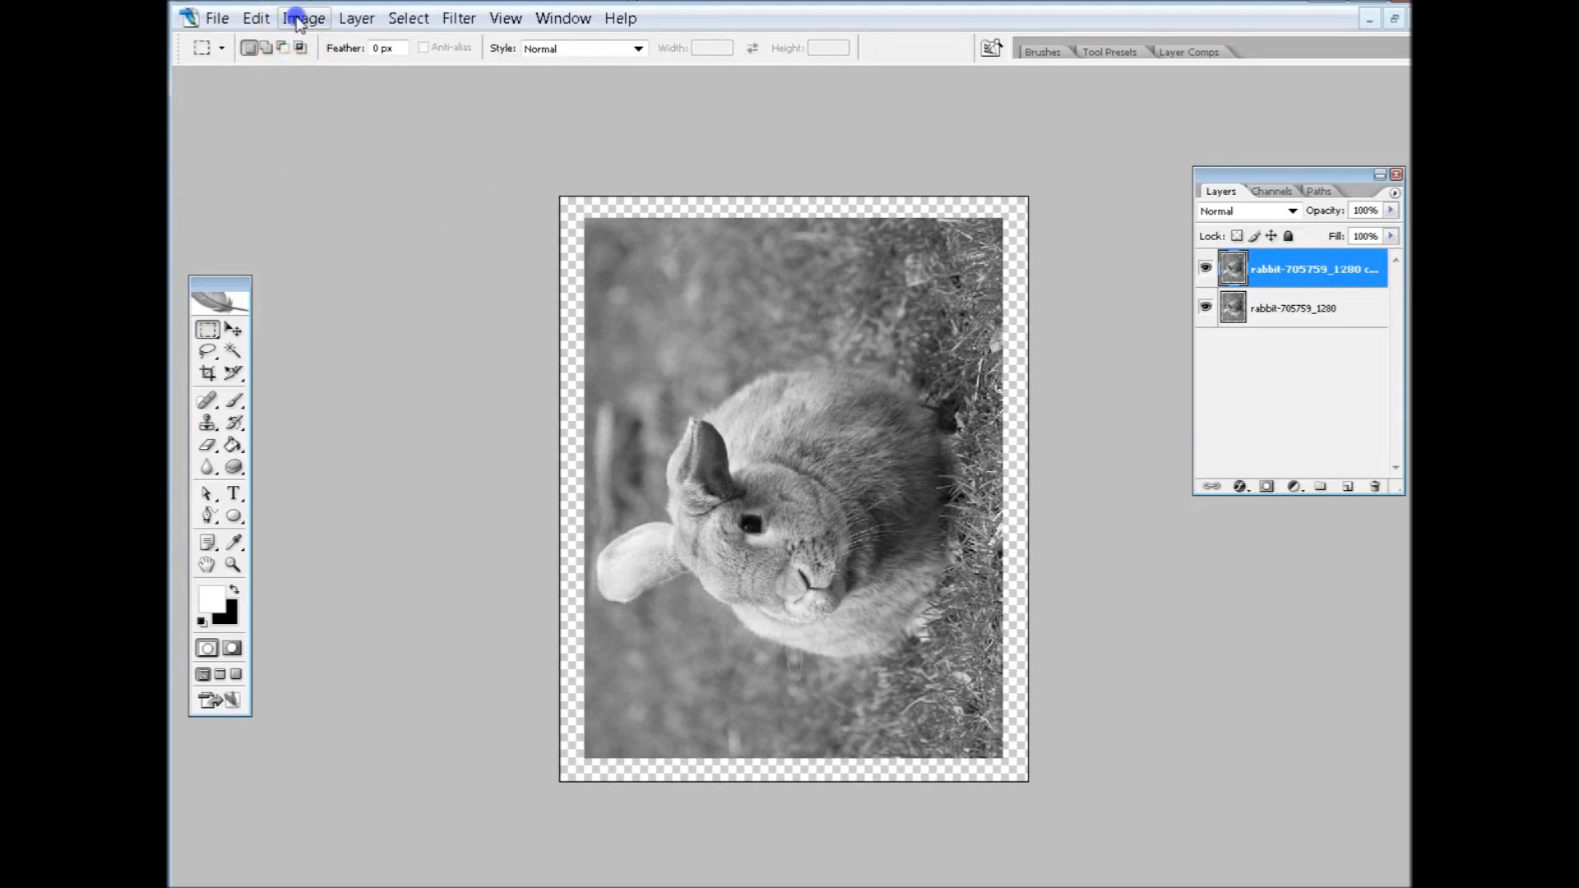
click(303, 18)
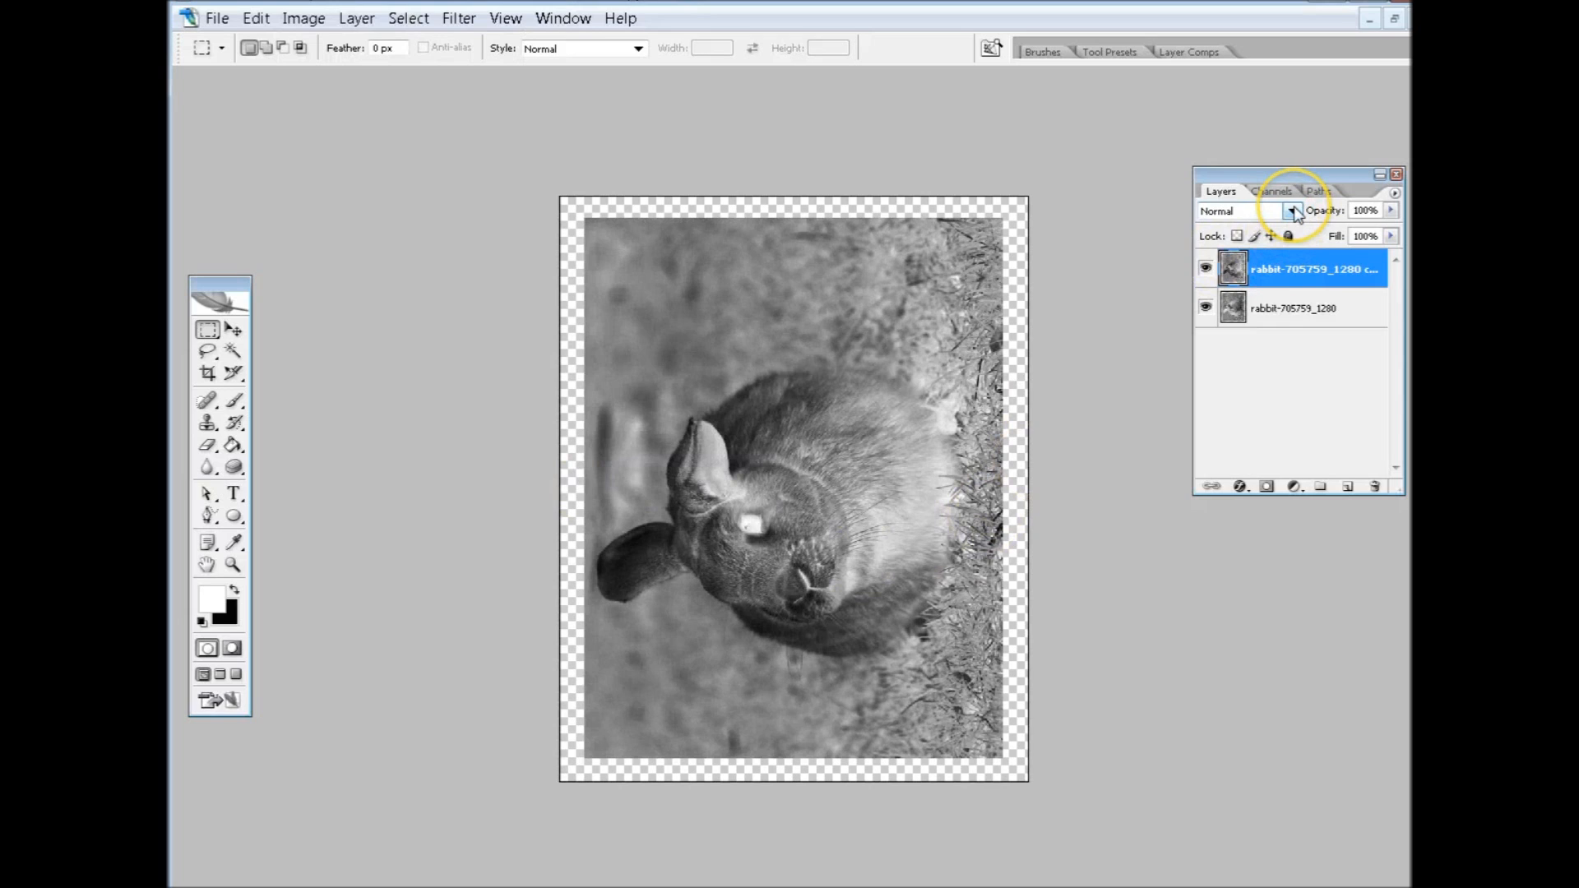
Set the top negative layer's blend mode to Color Dodge
click(1293, 210)
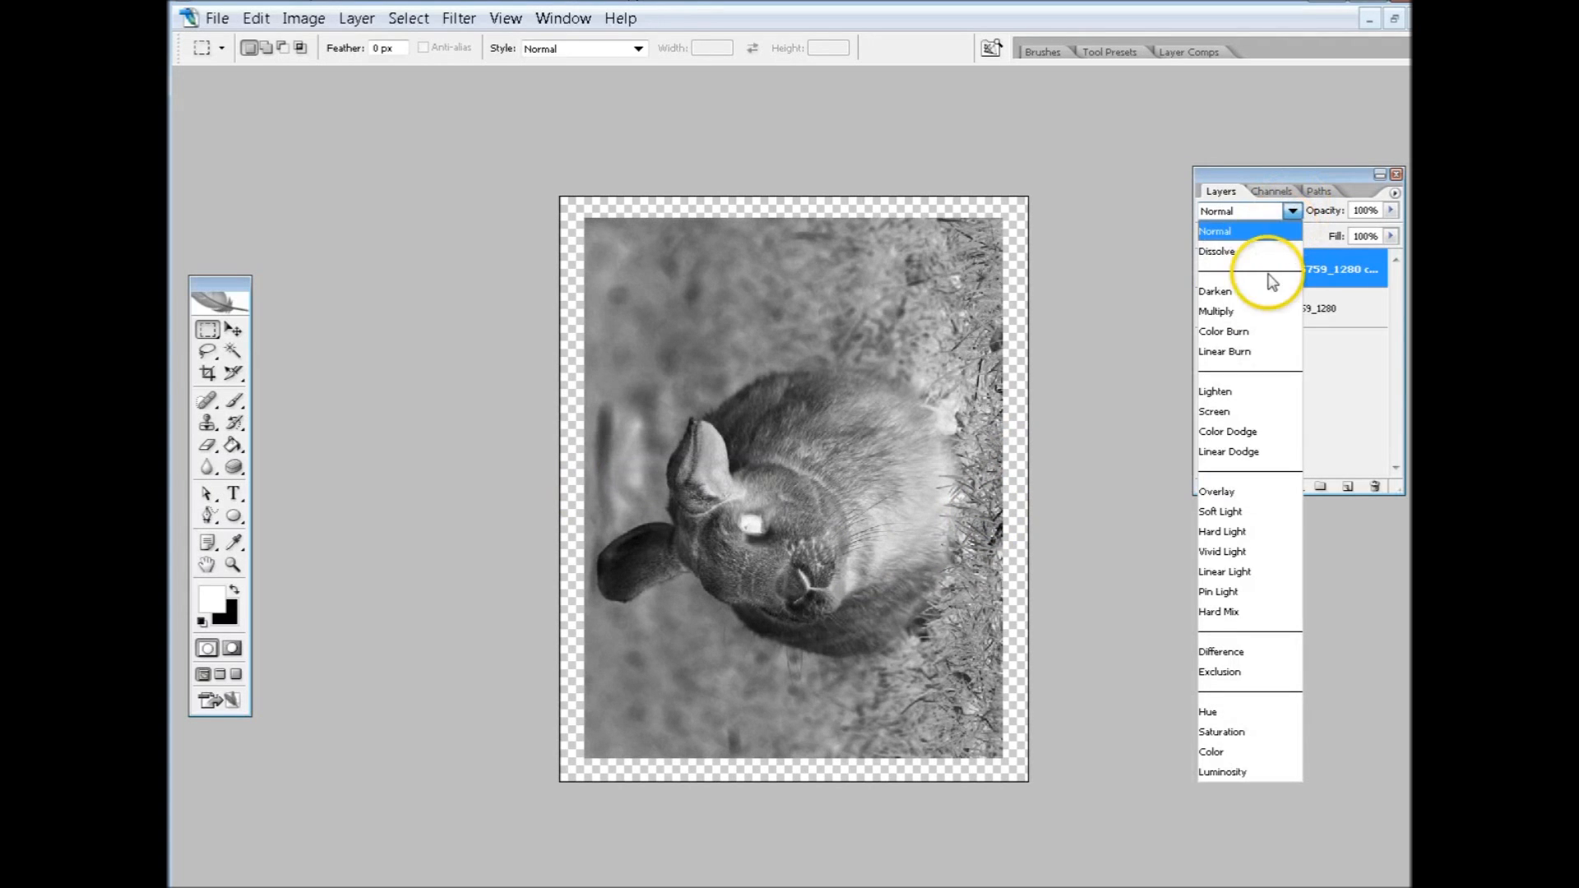
mouse_move(1237, 431)
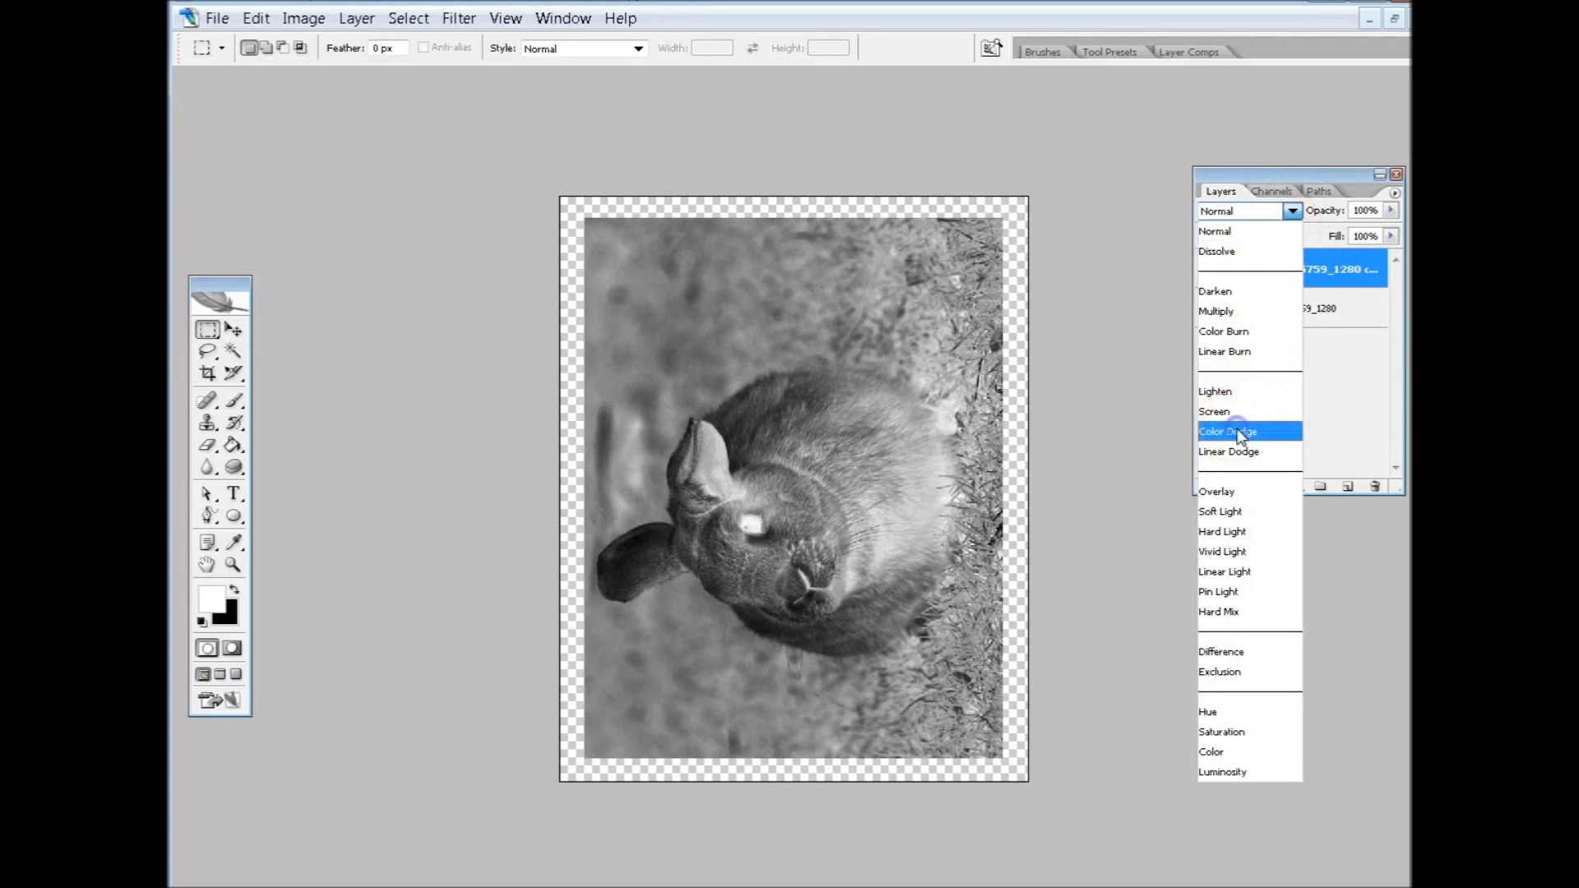
click(1227, 431)
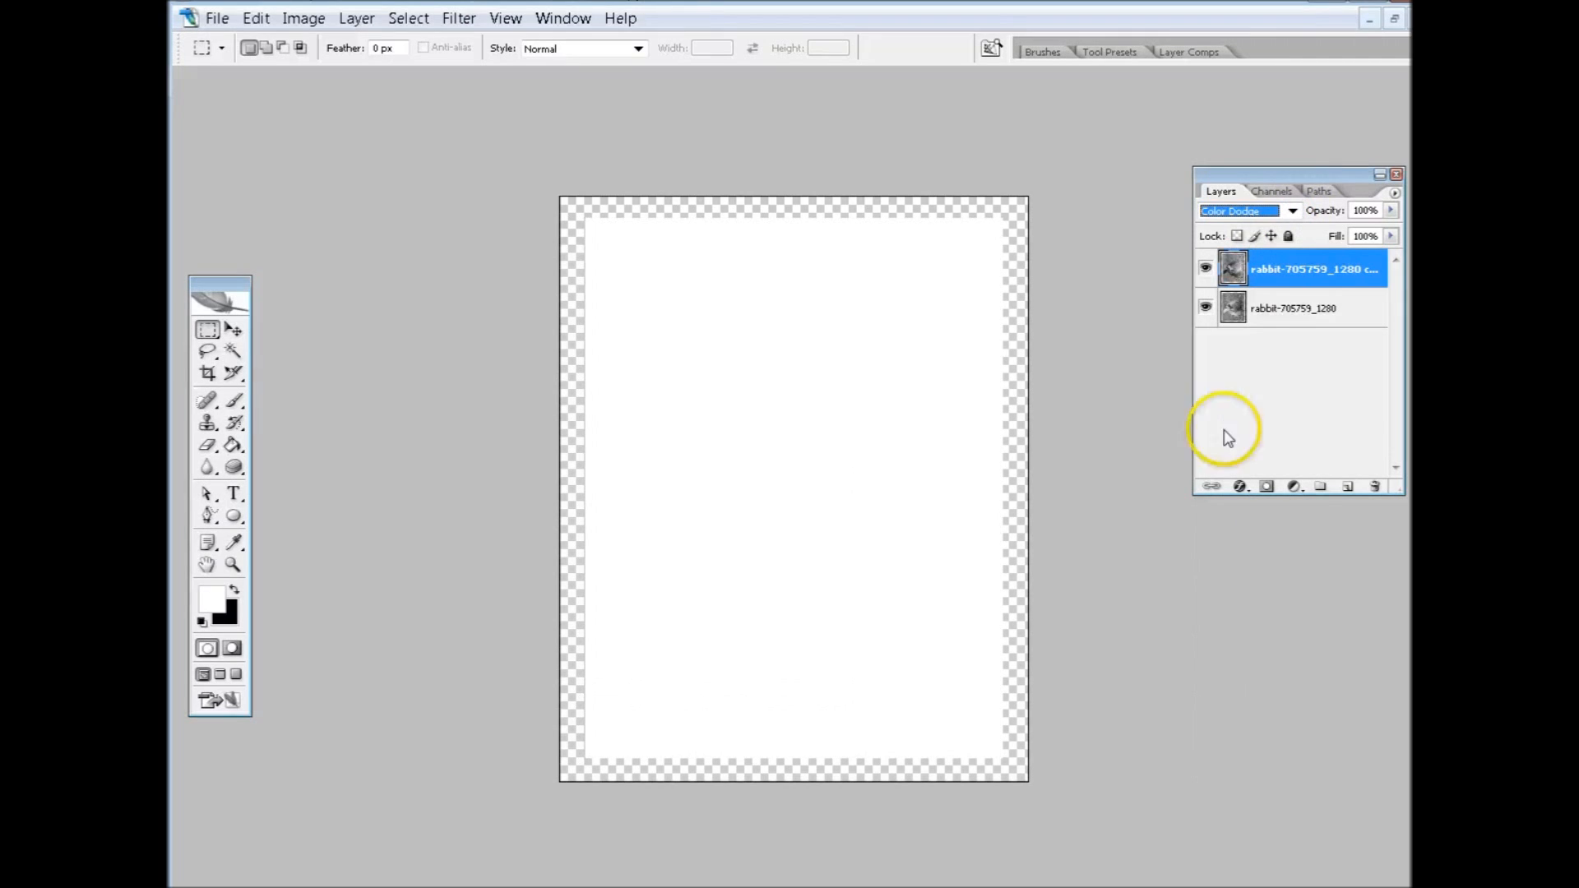
mouse_move(357, 207)
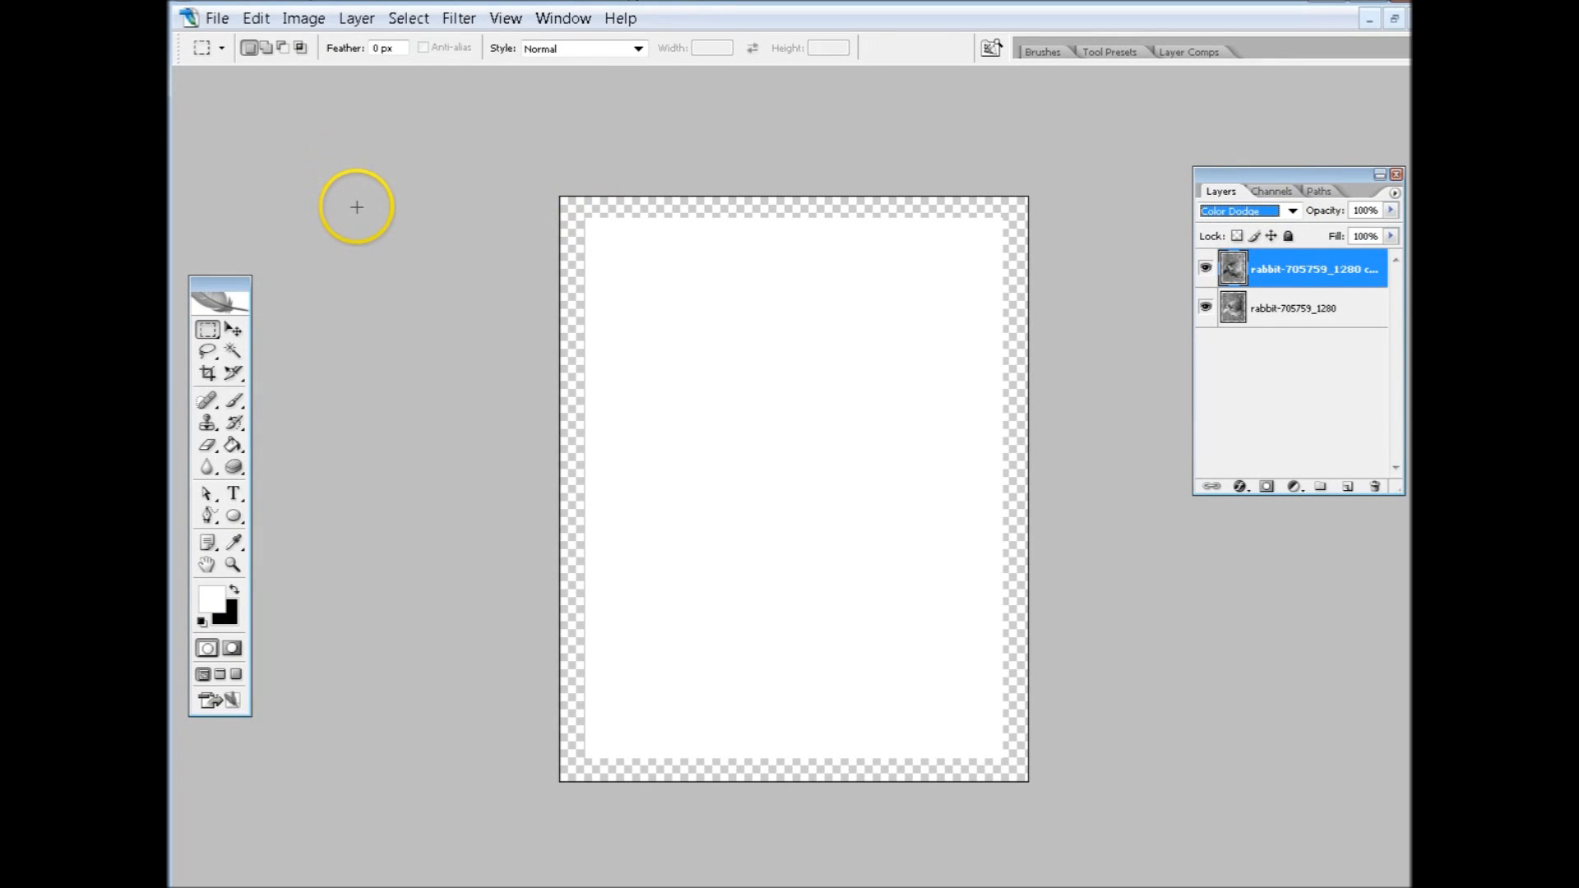
mouse_move(375, 245)
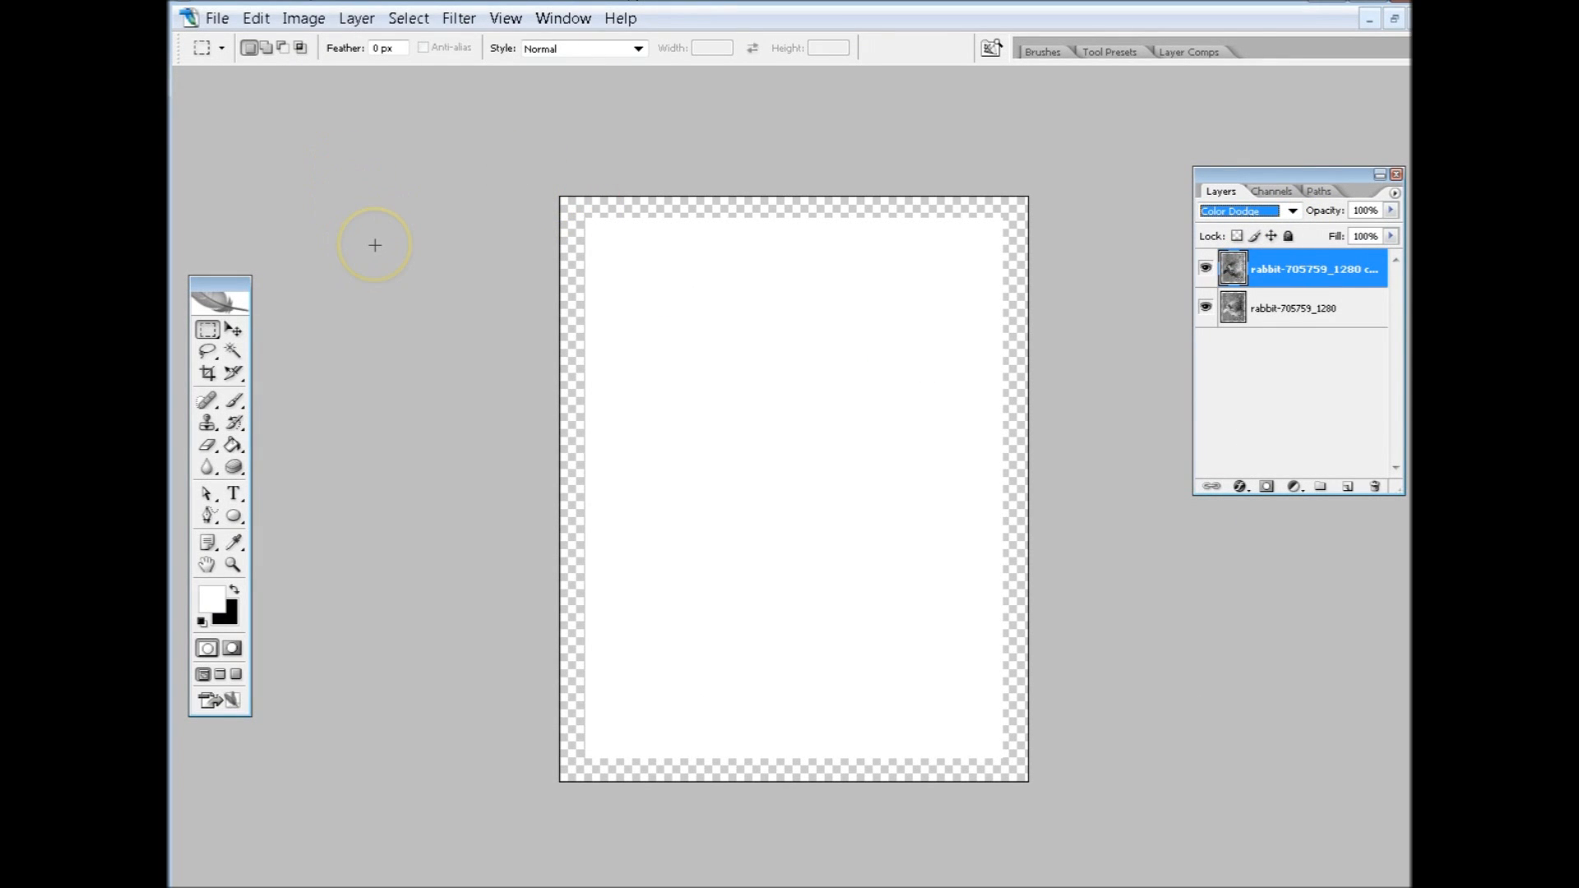
mouse_move(459, 18)
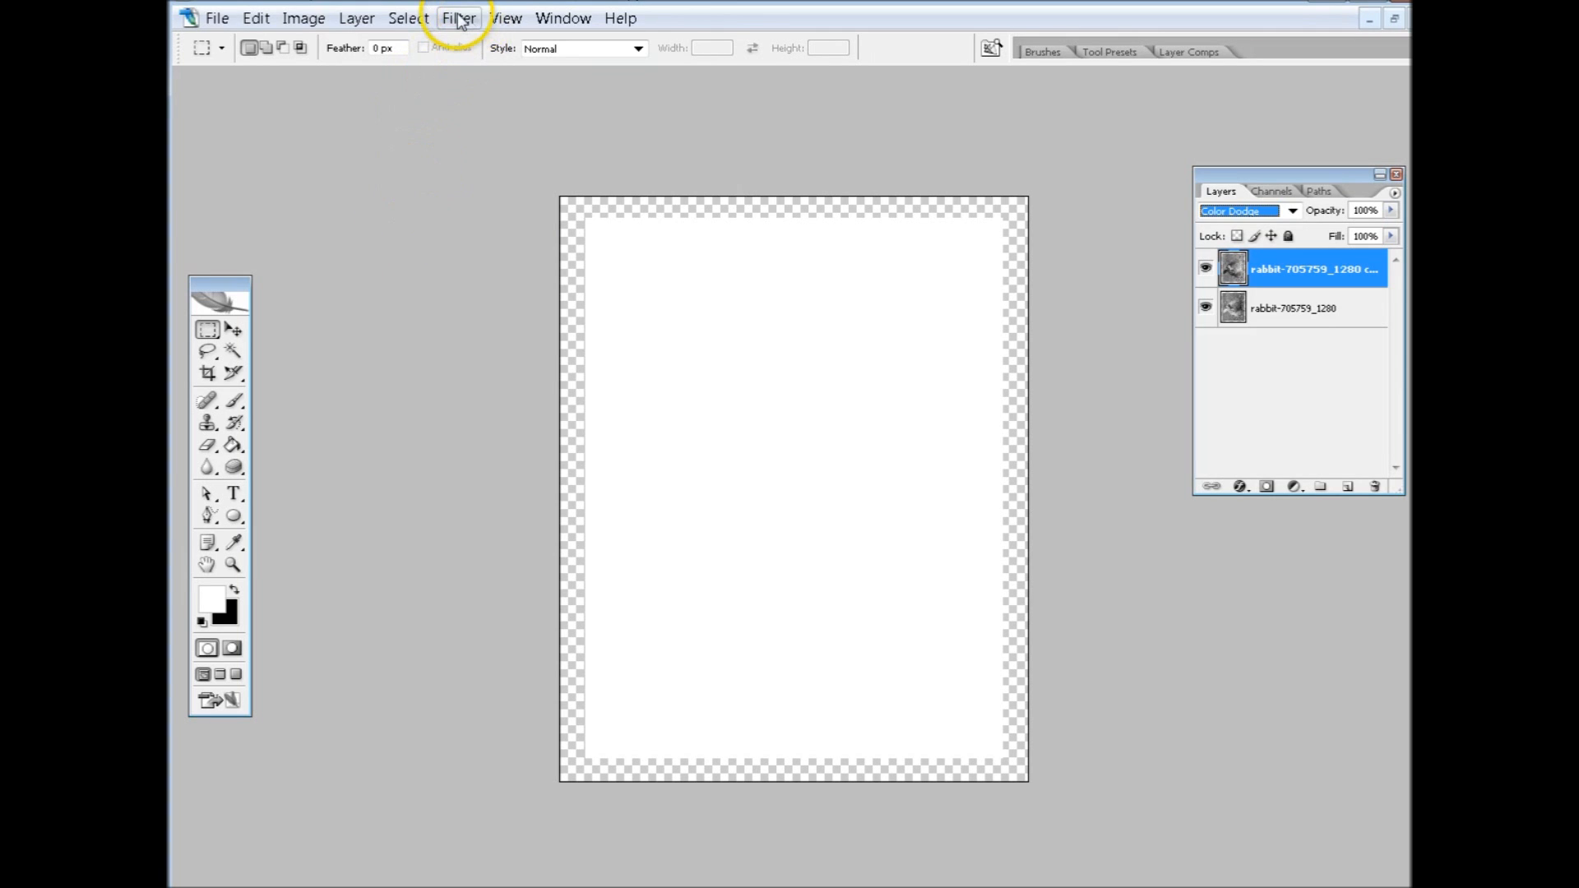
Apply a Gaussian Blur to the top layer so the bunny appears as a pencil sketch
click(459, 17)
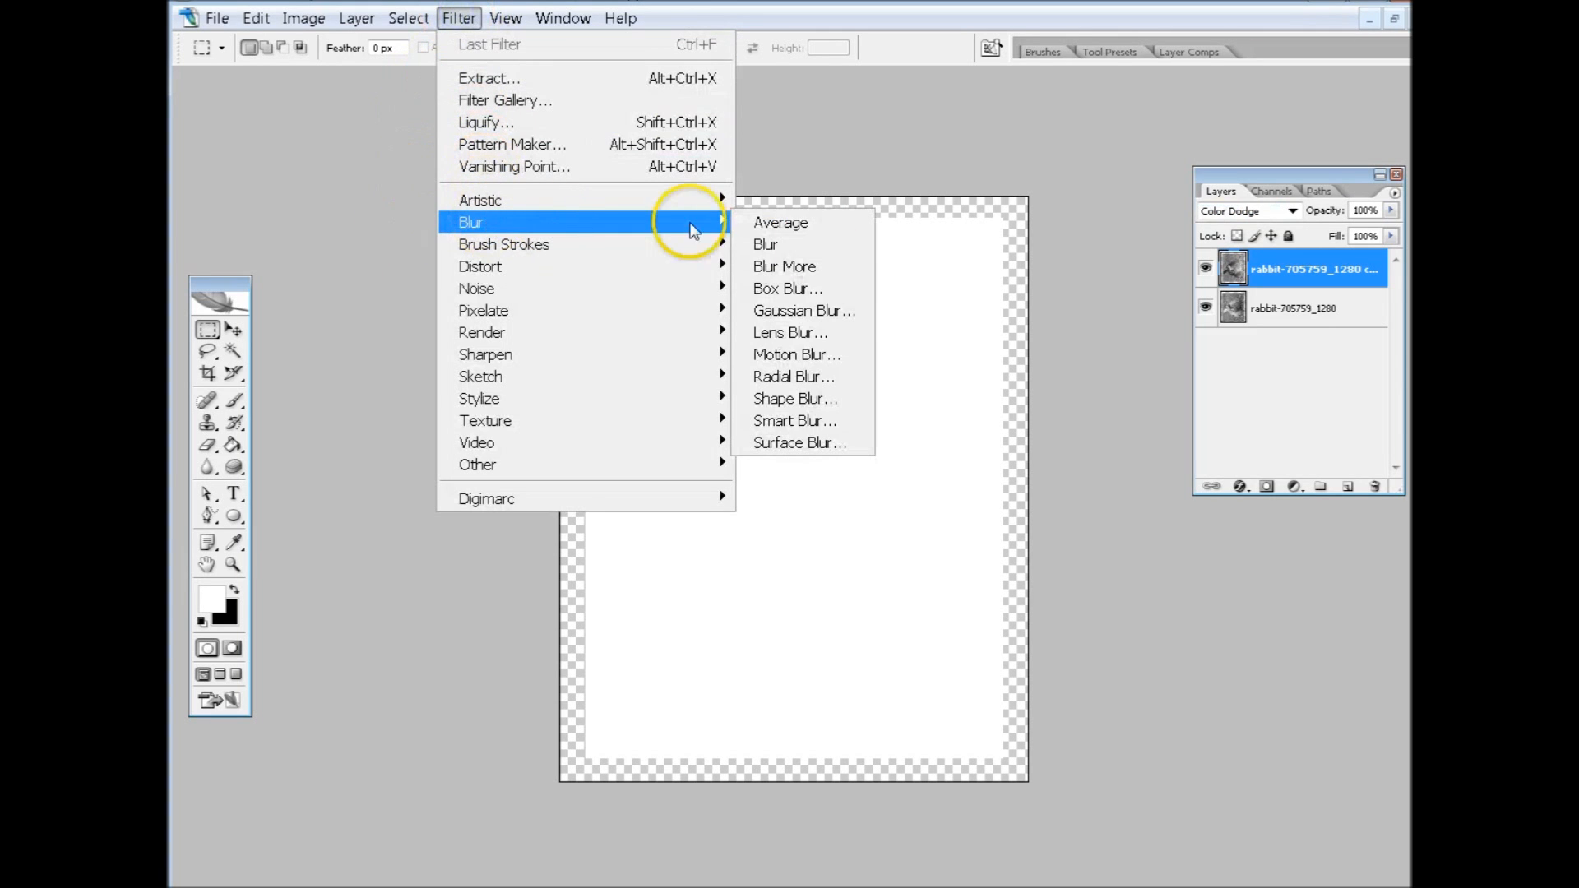
click(803, 311)
text(75)
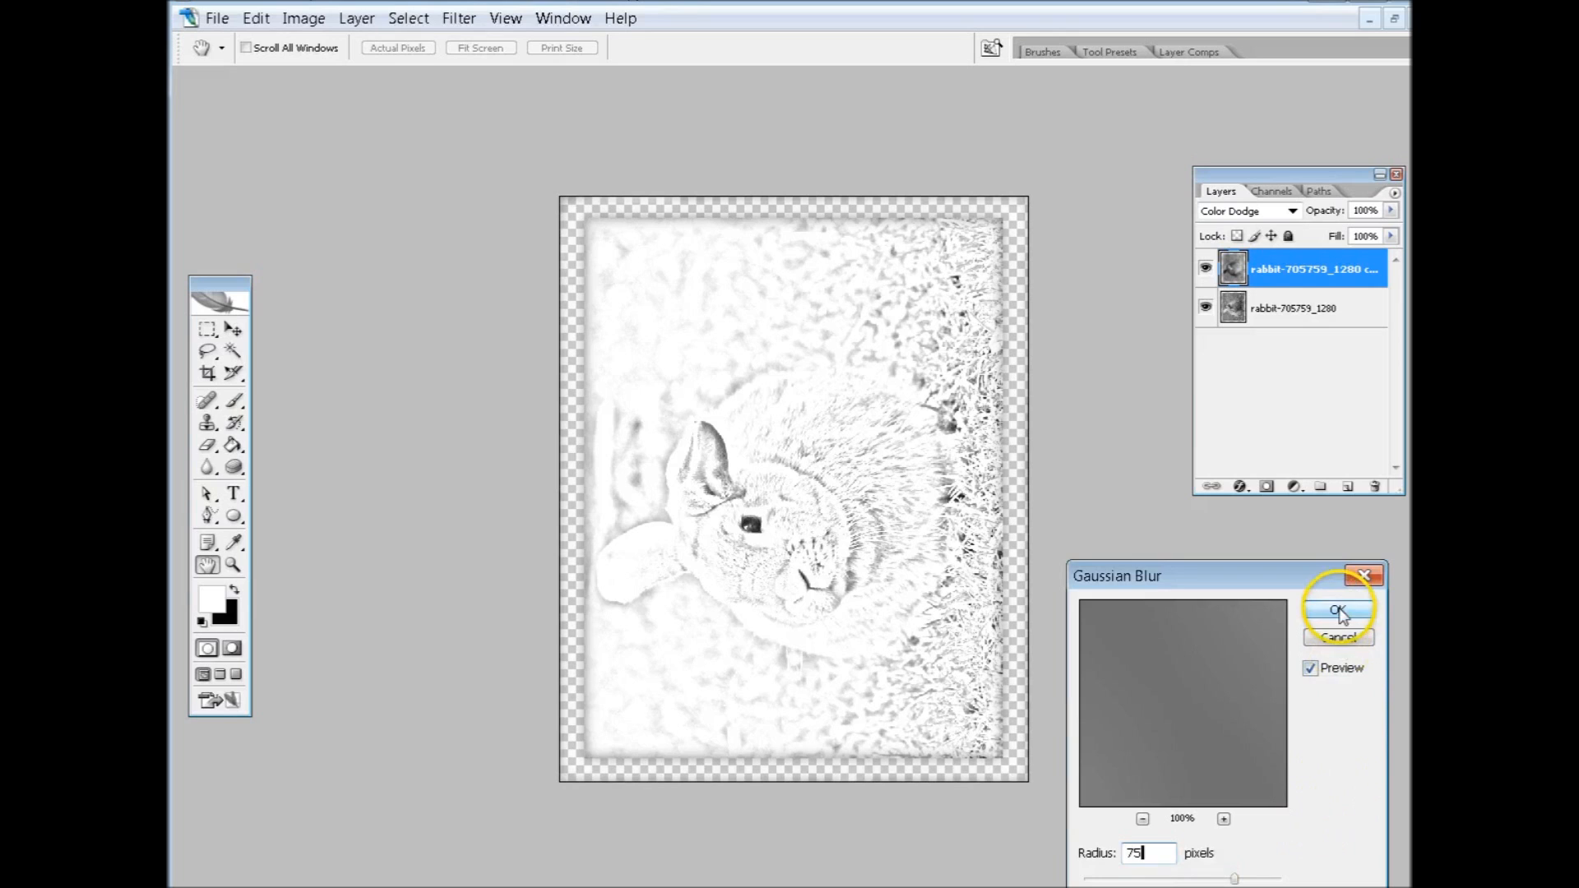
click(1339, 613)
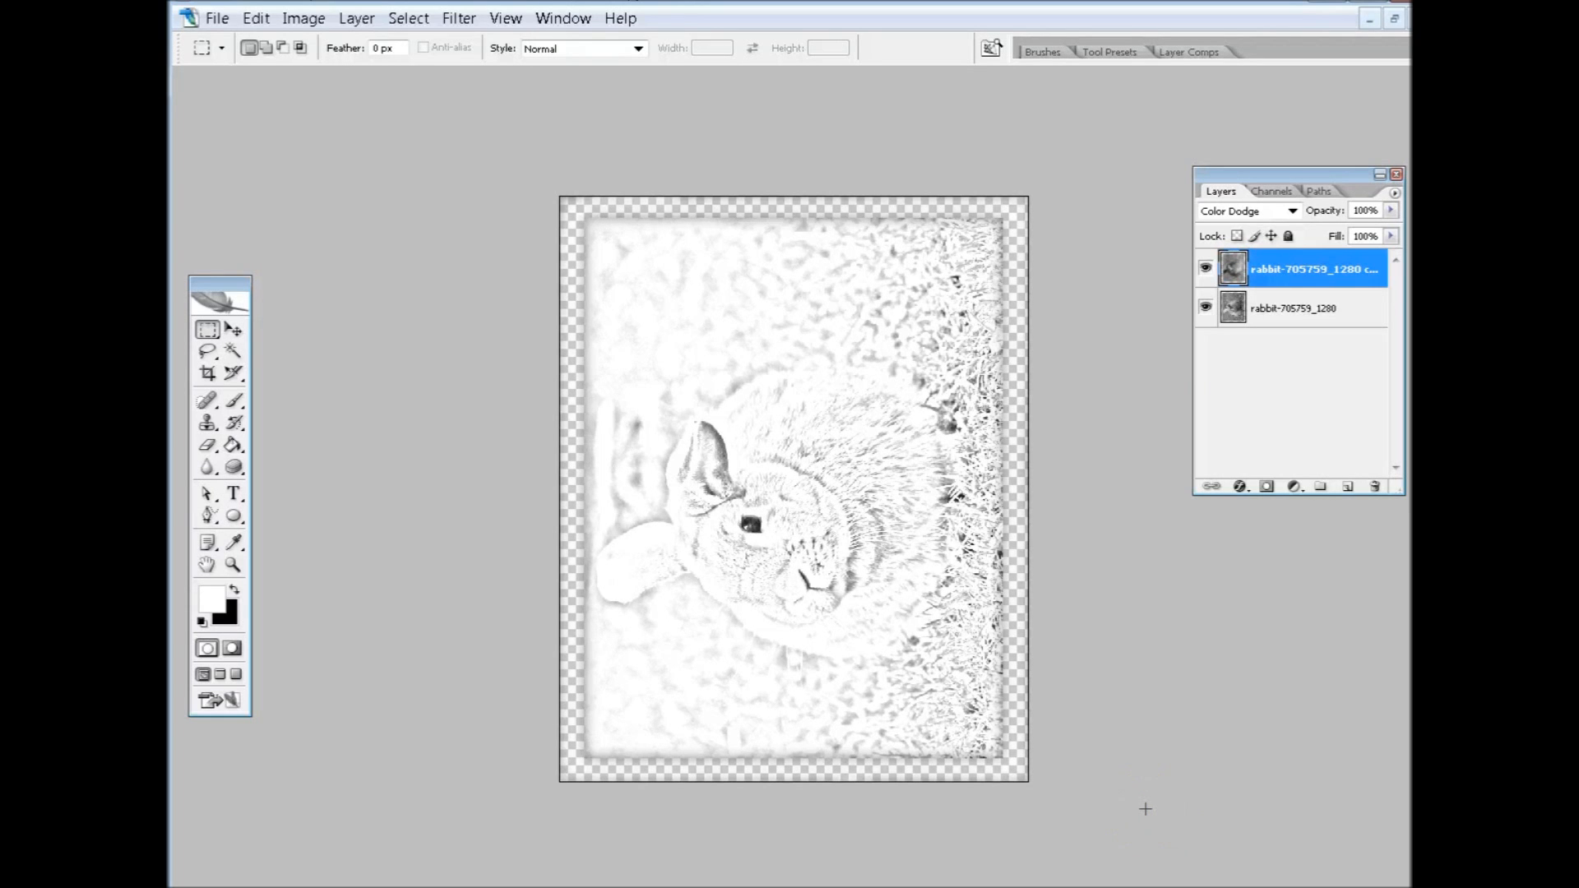
mouse_move(502, 192)
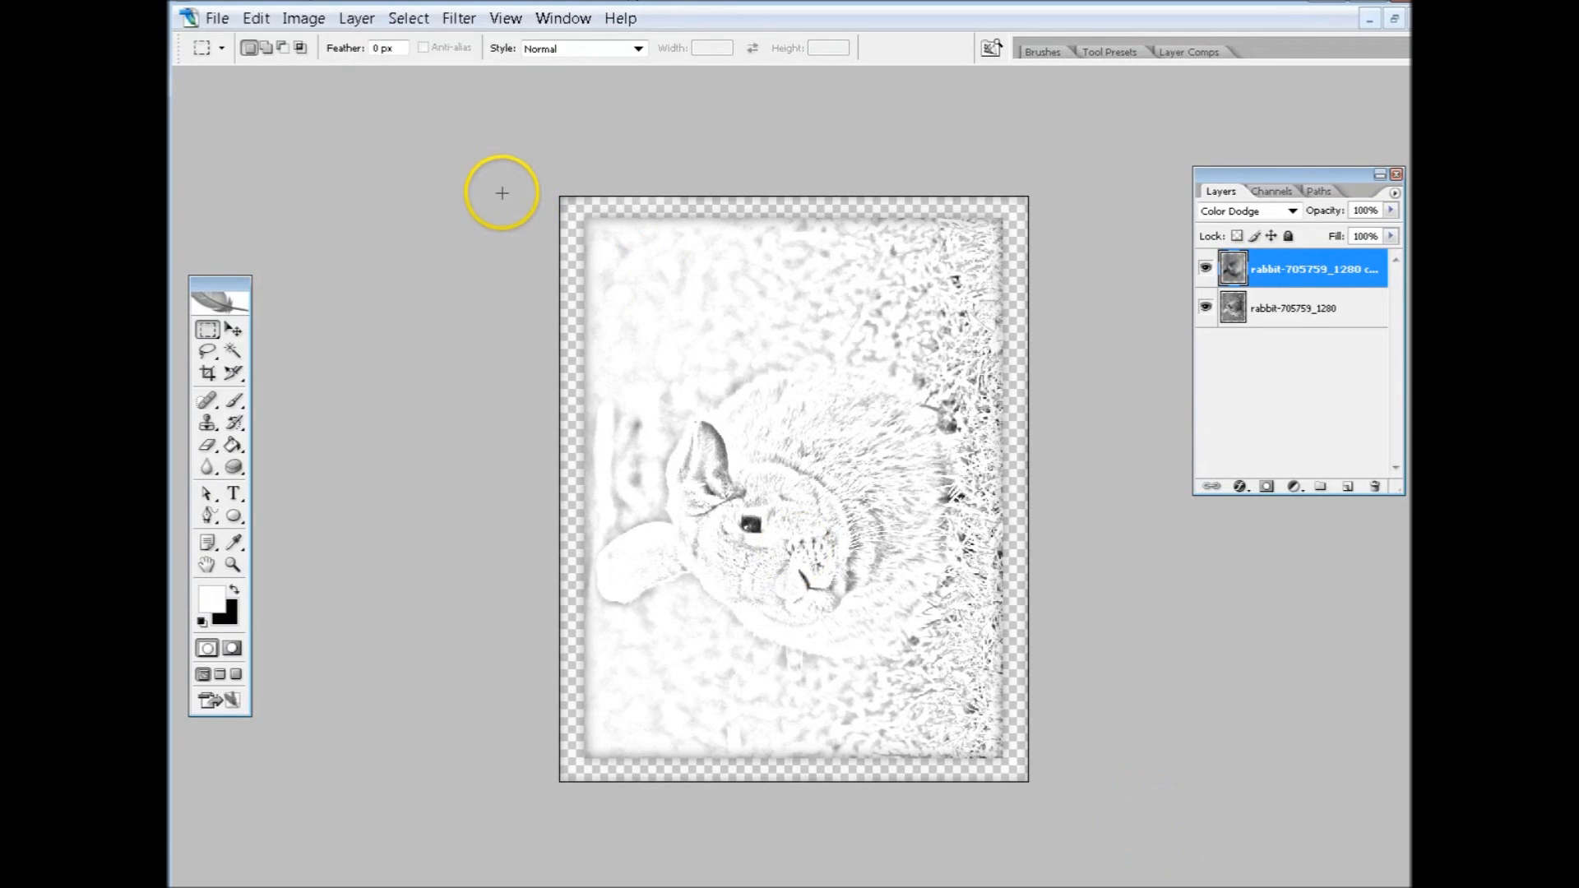
mouse_move(750, 513)
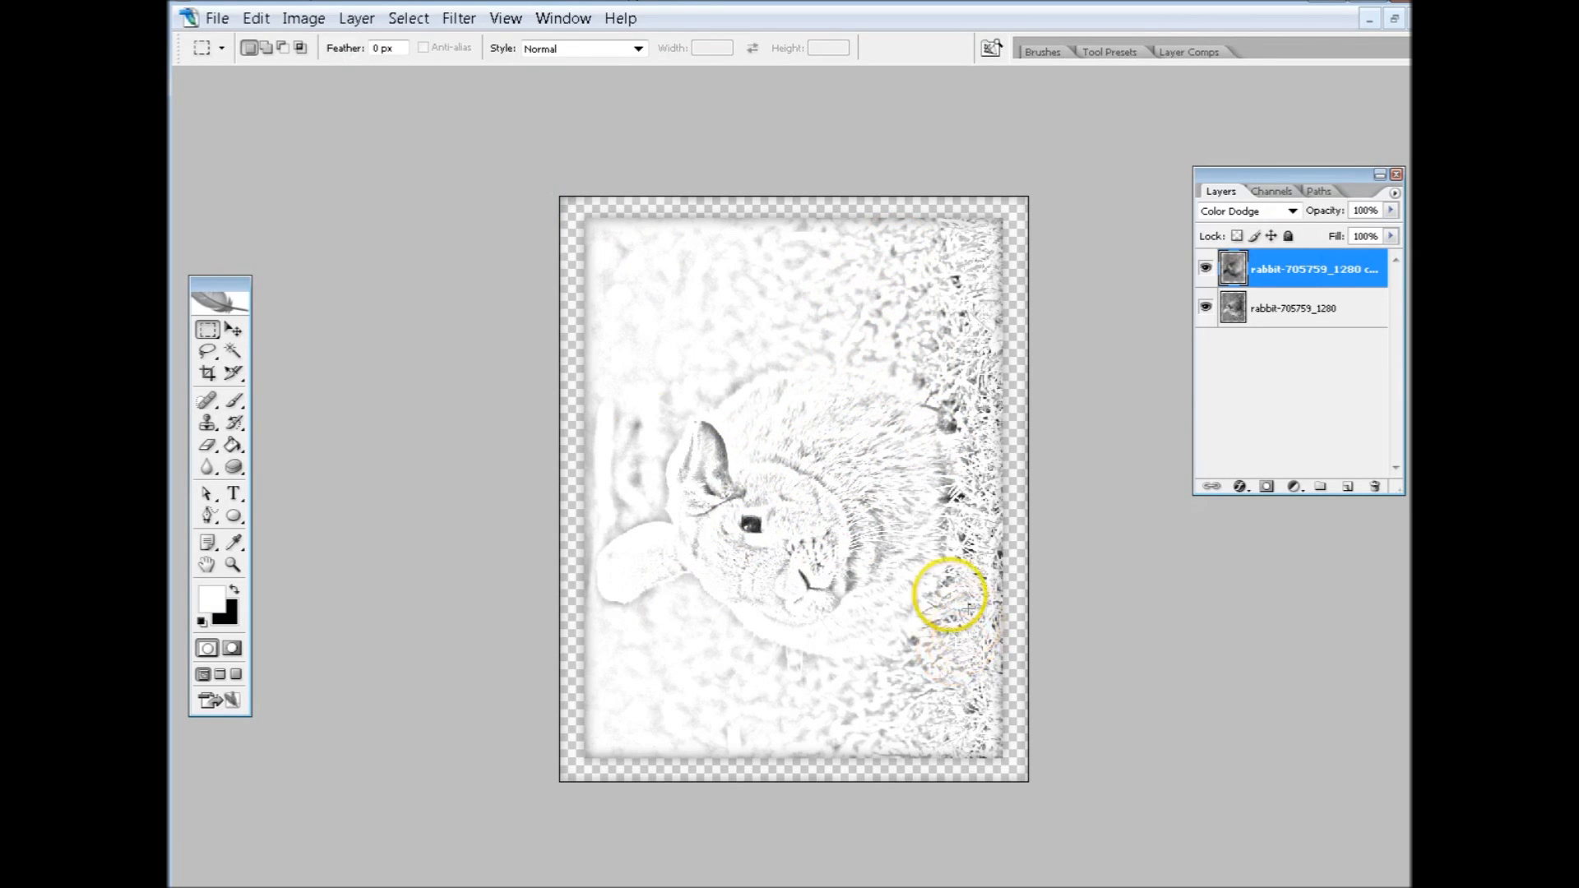
Apply a Minimum filter with radius 5 pixels to darken and thicken the sketch lines
click(459, 18)
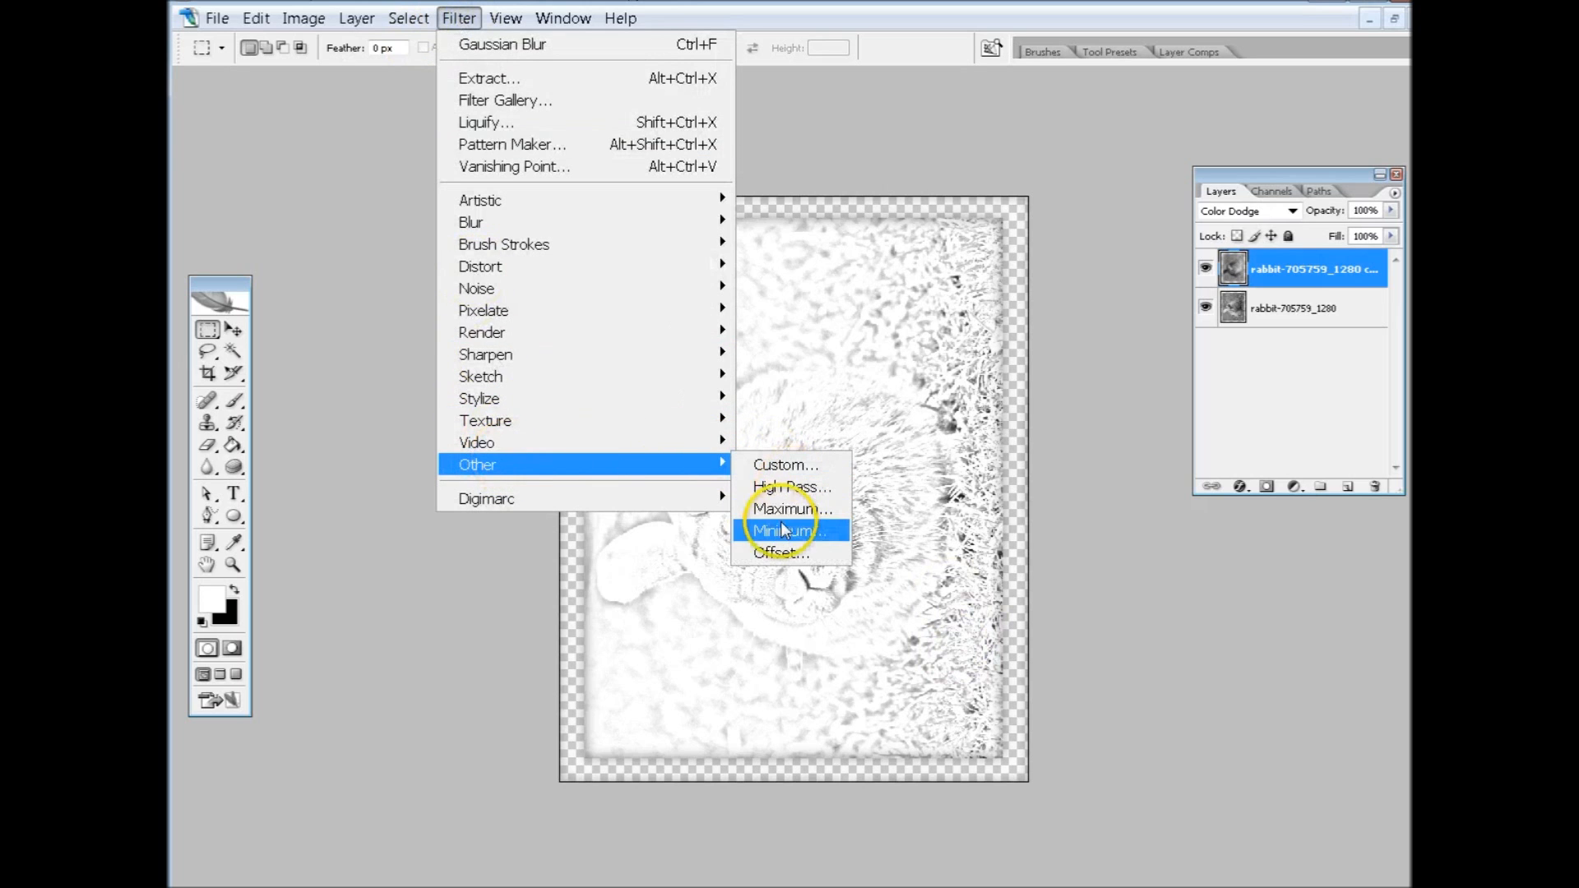
click(783, 531)
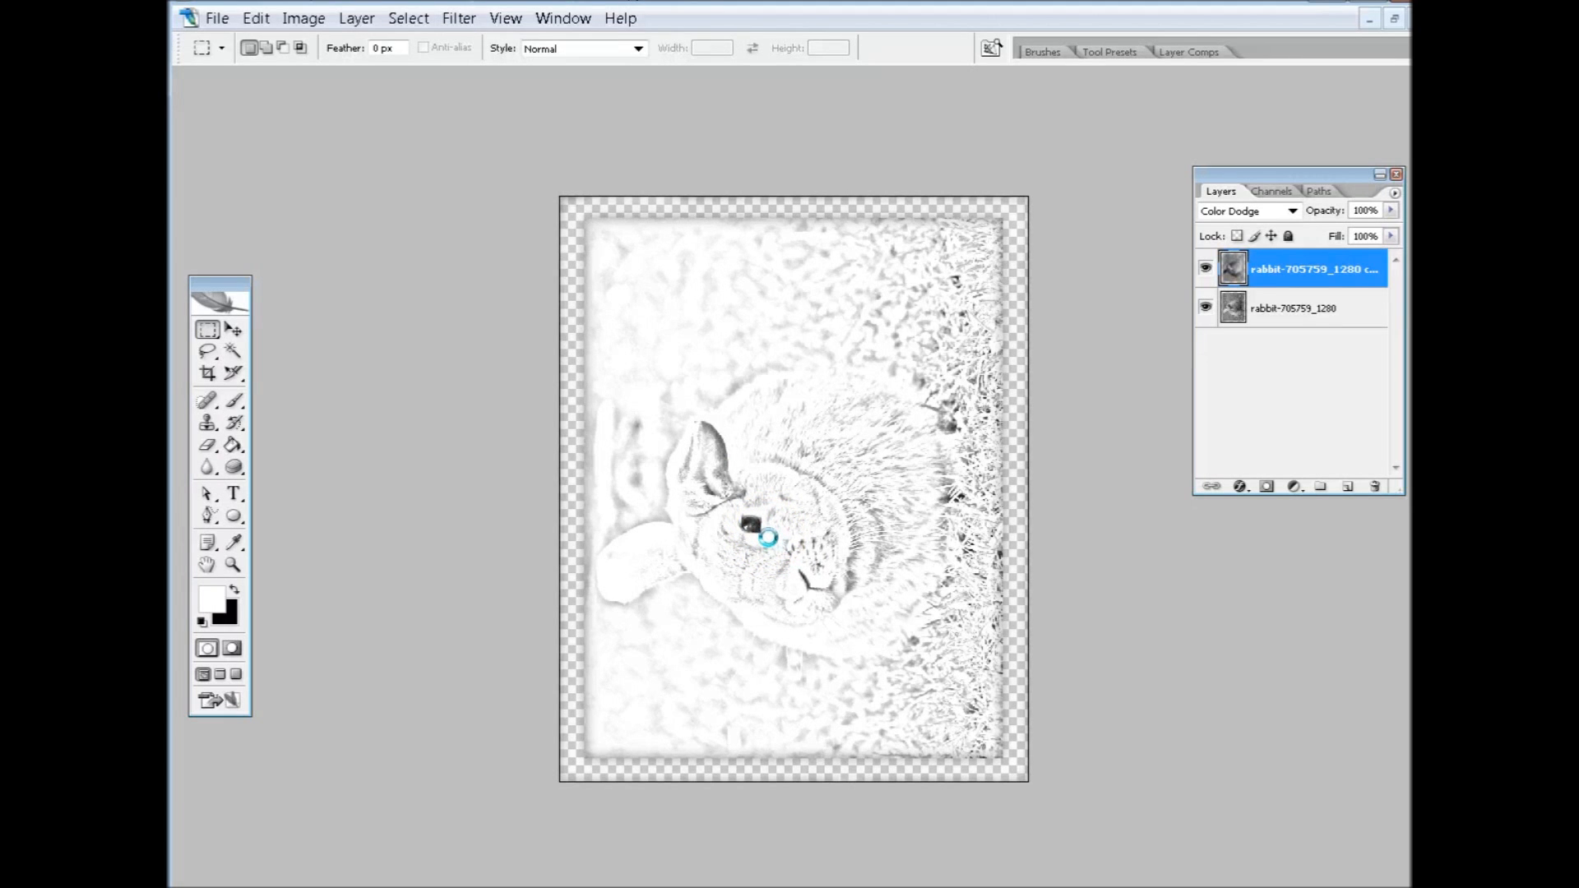
click(459, 18)
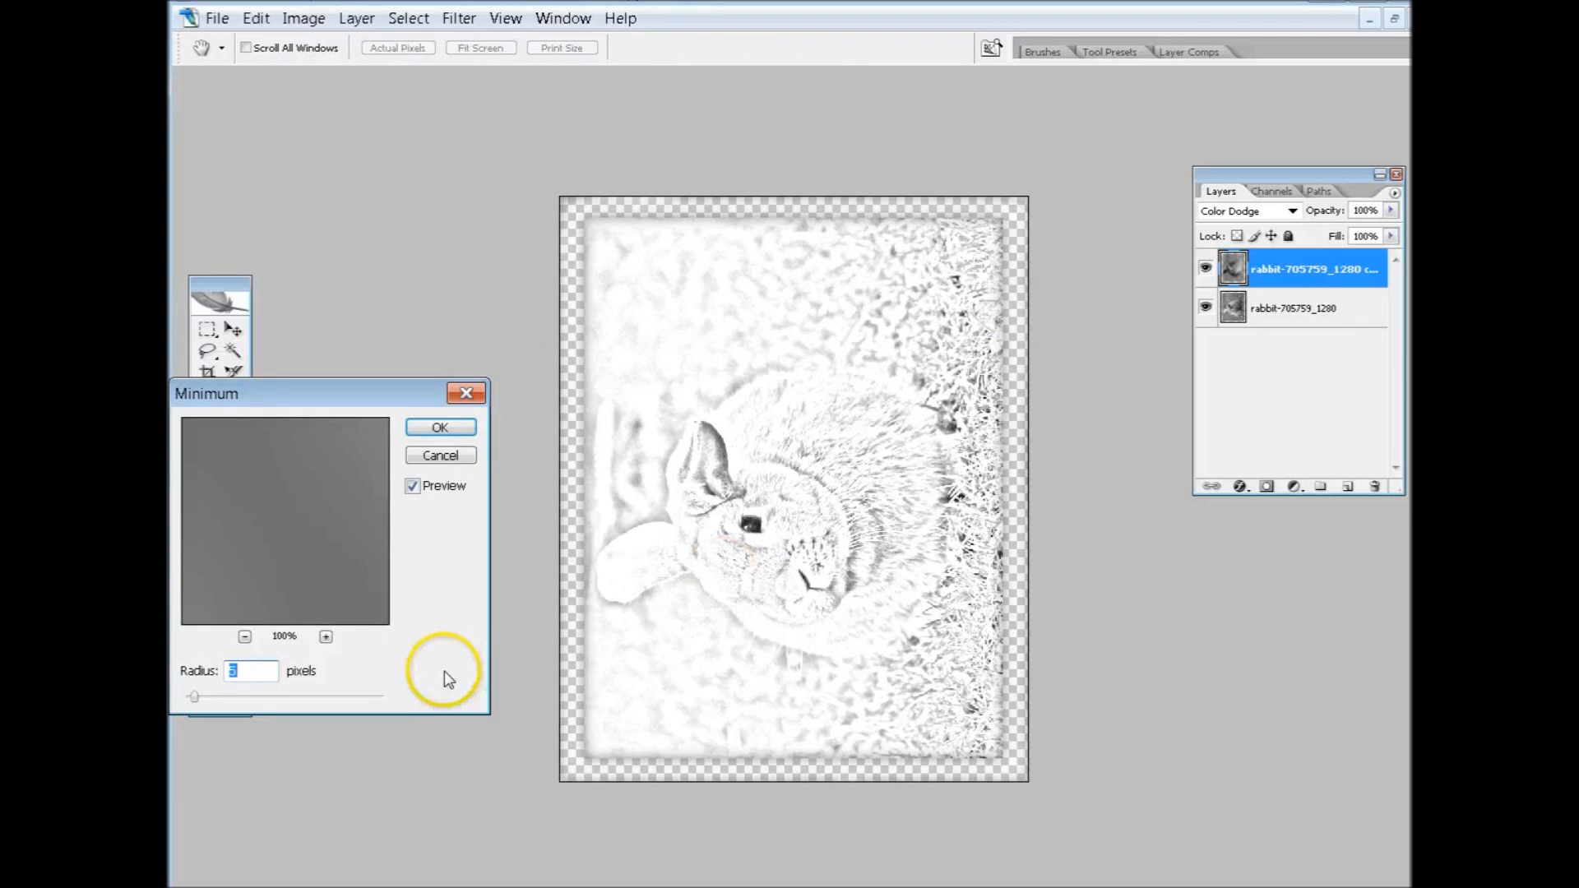
mouse_move(825, 577)
text(5)
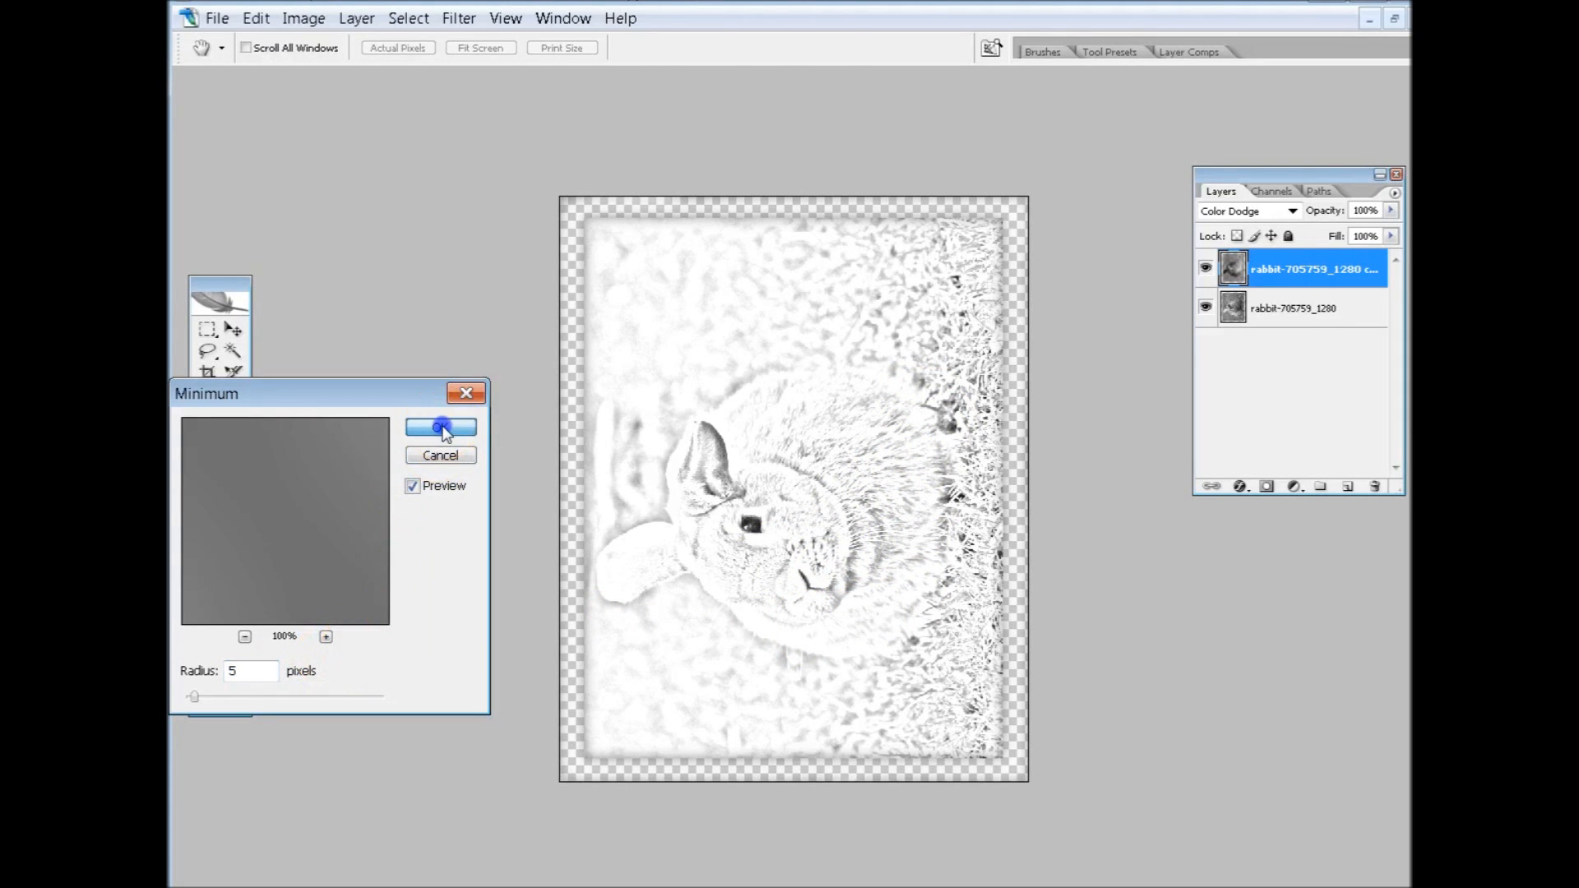
click(441, 426)
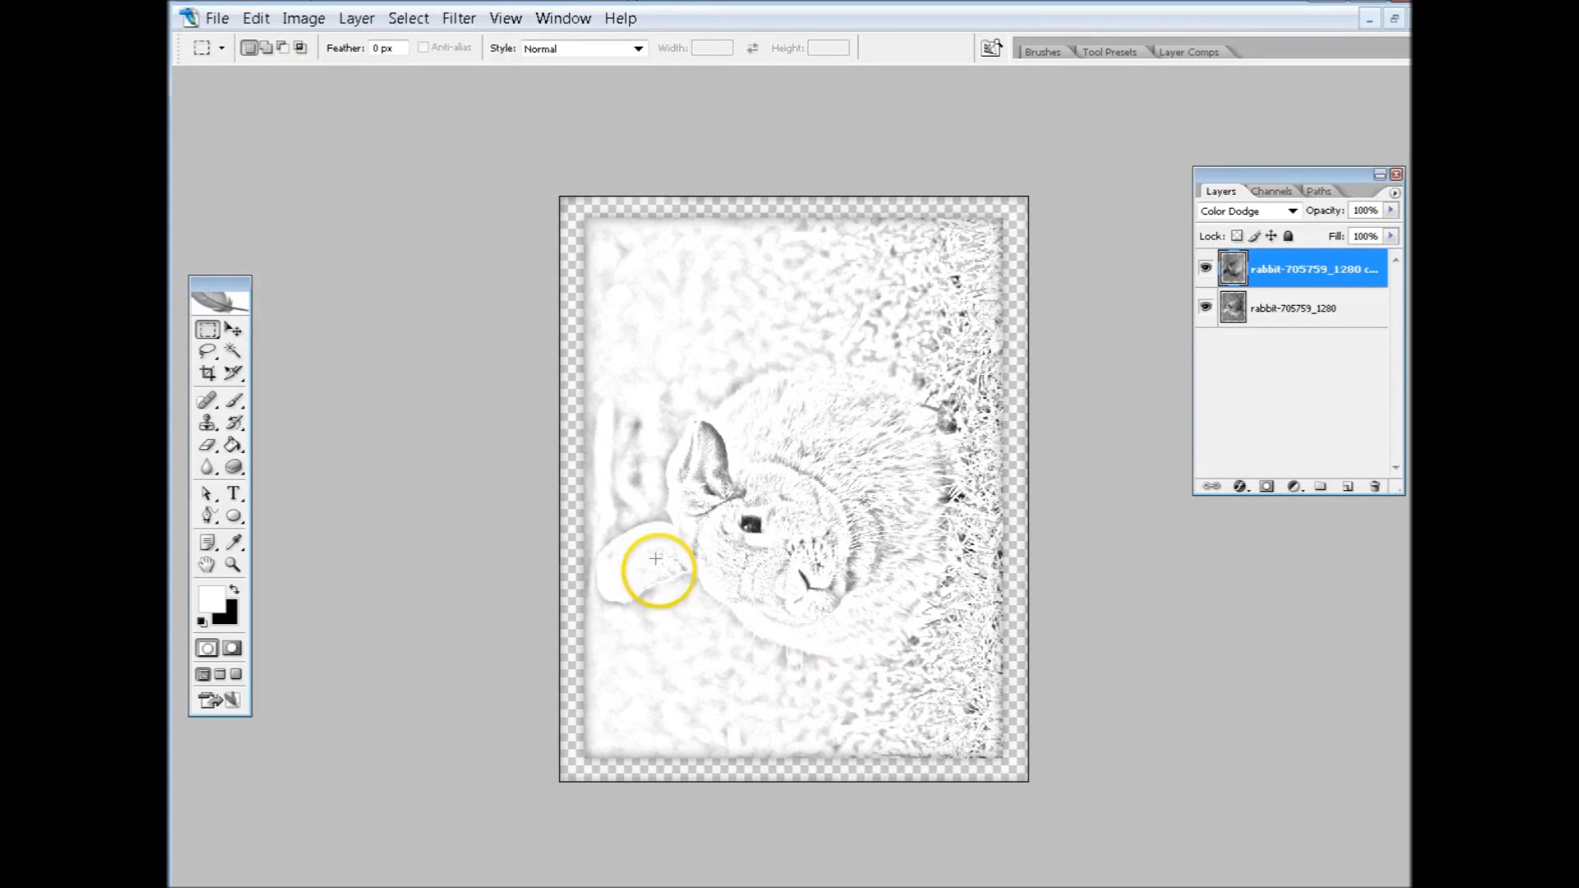
mouse_move(734, 506)
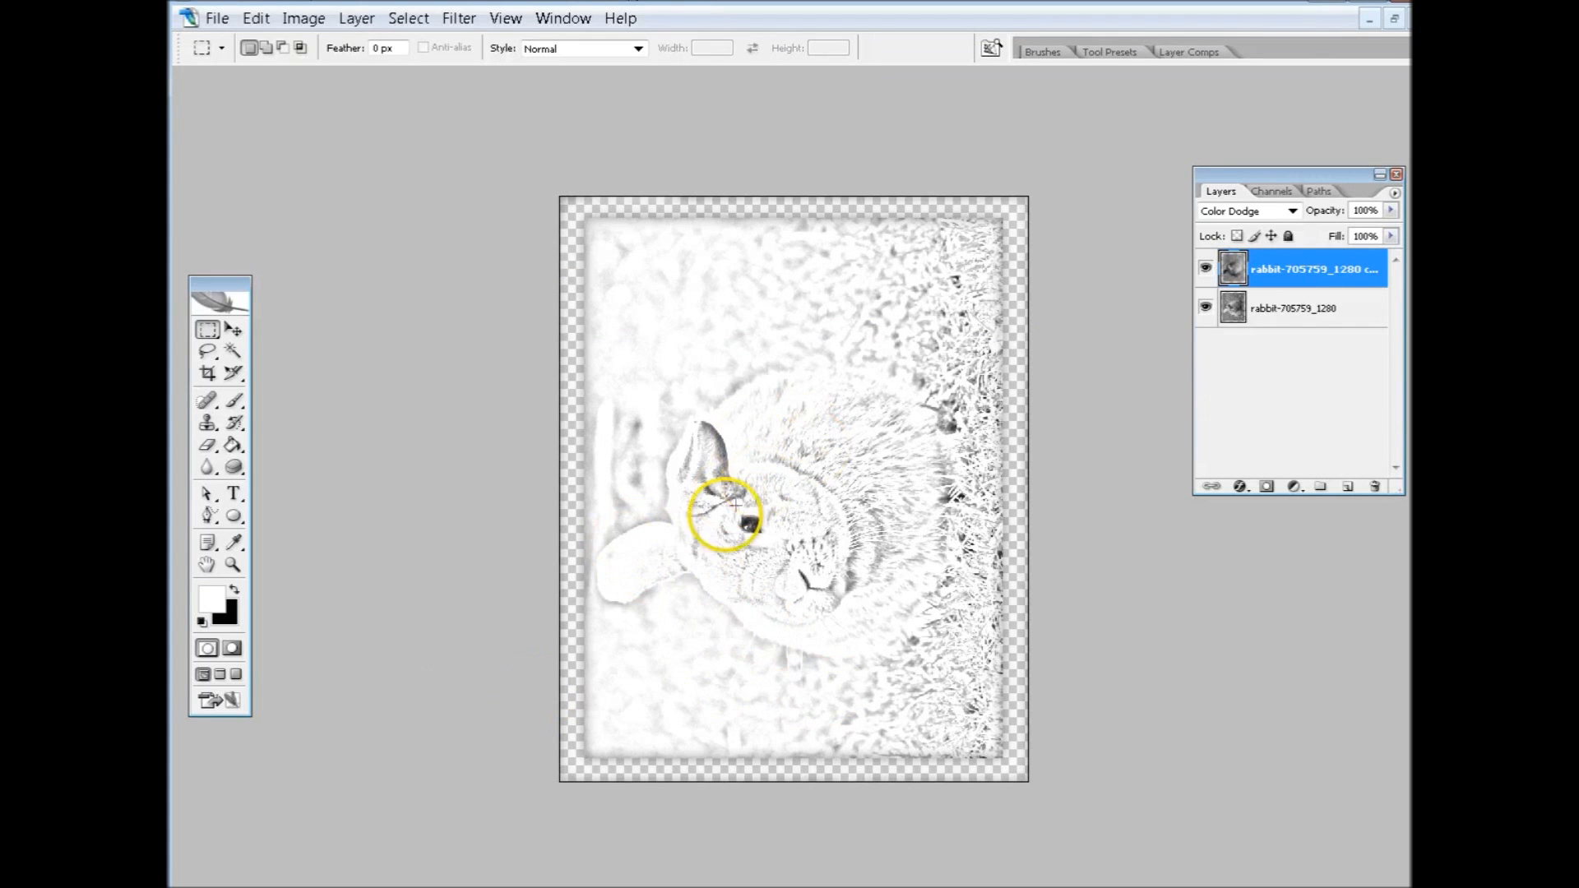
mouse_move(904, 469)
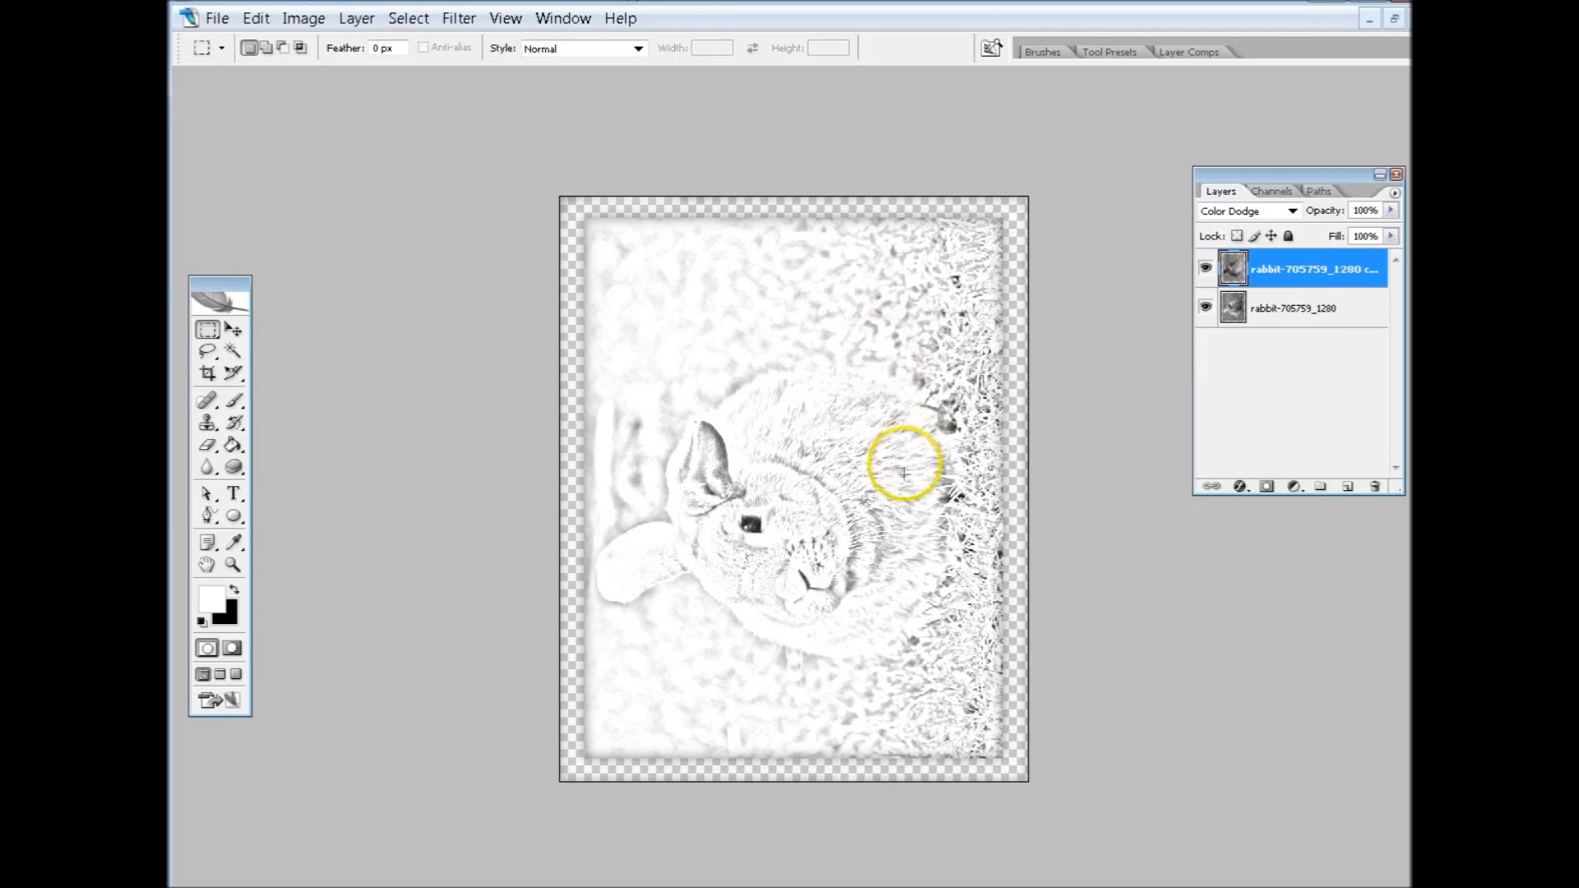
mouse_move(848, 506)
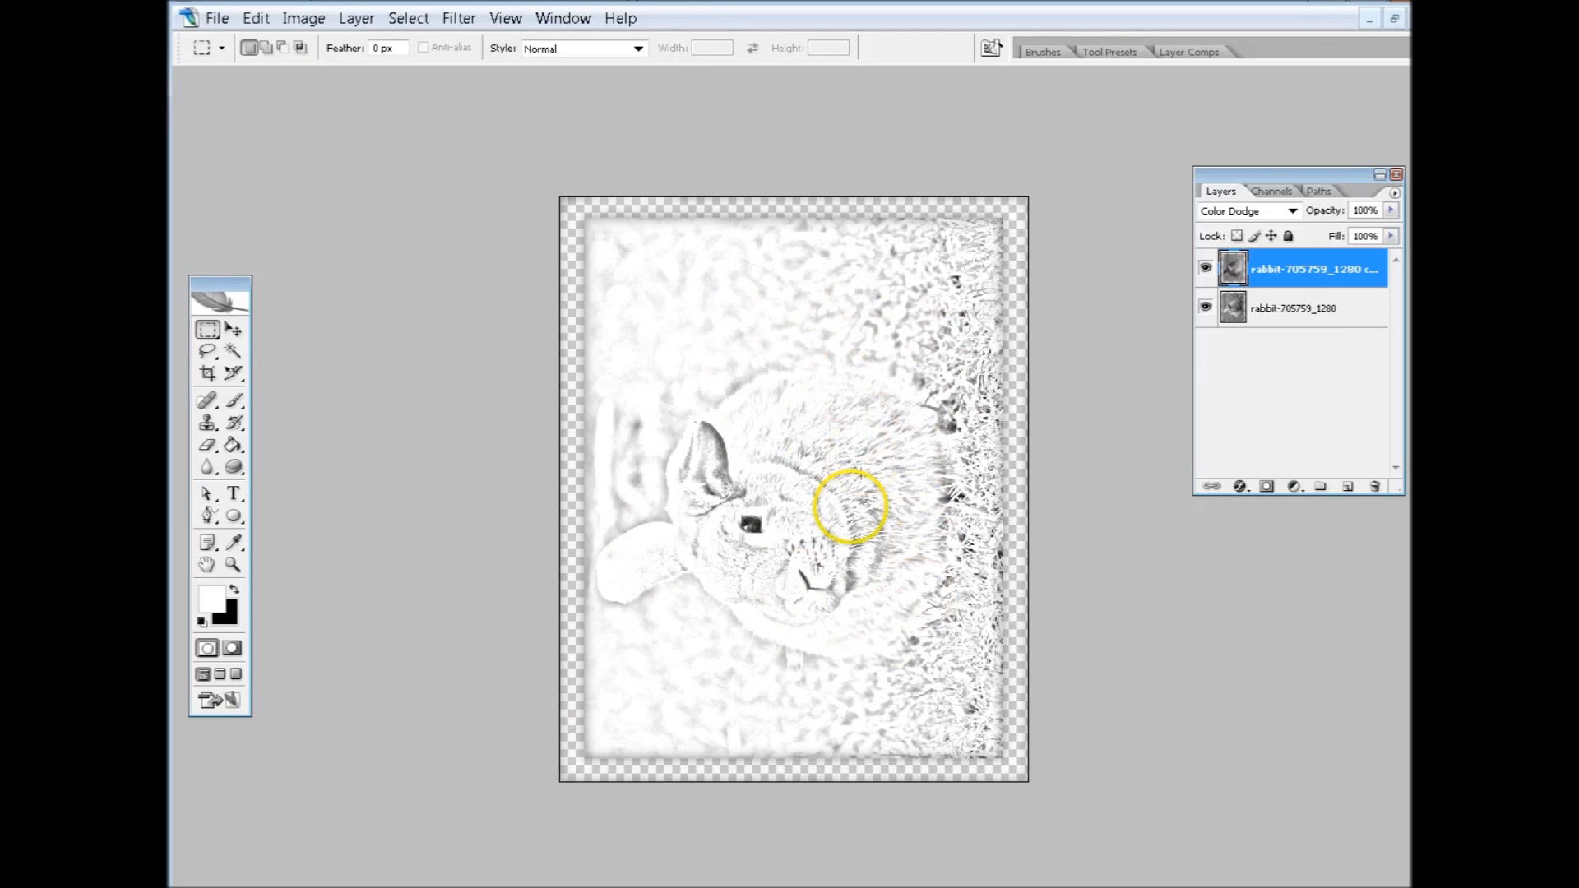
mouse_move(825, 522)
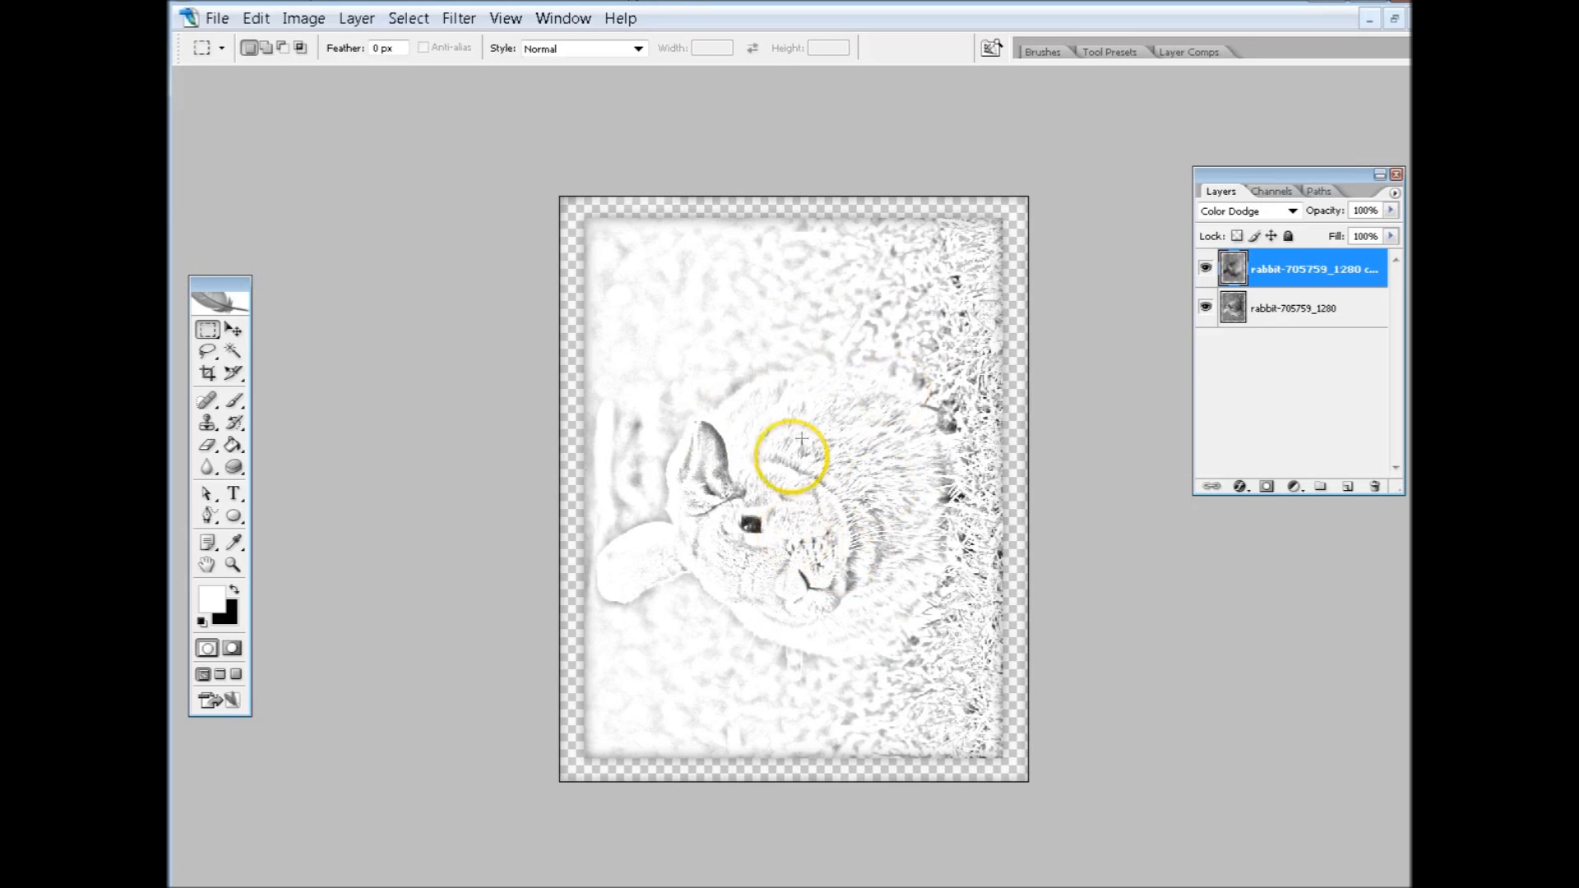
mouse_move(773, 677)
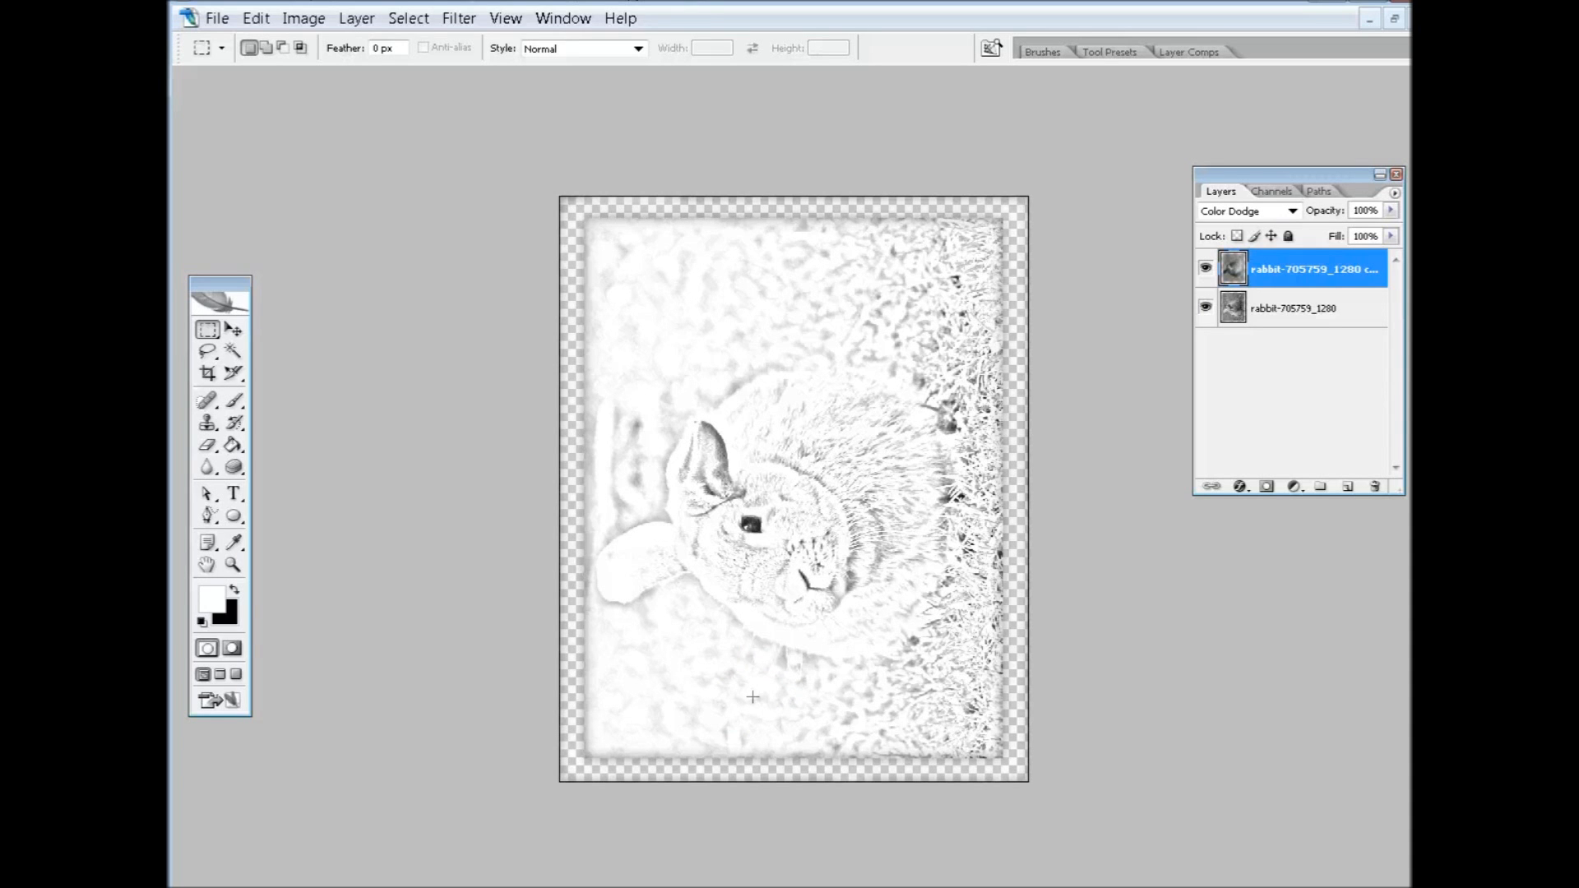
mouse_move(848, 375)
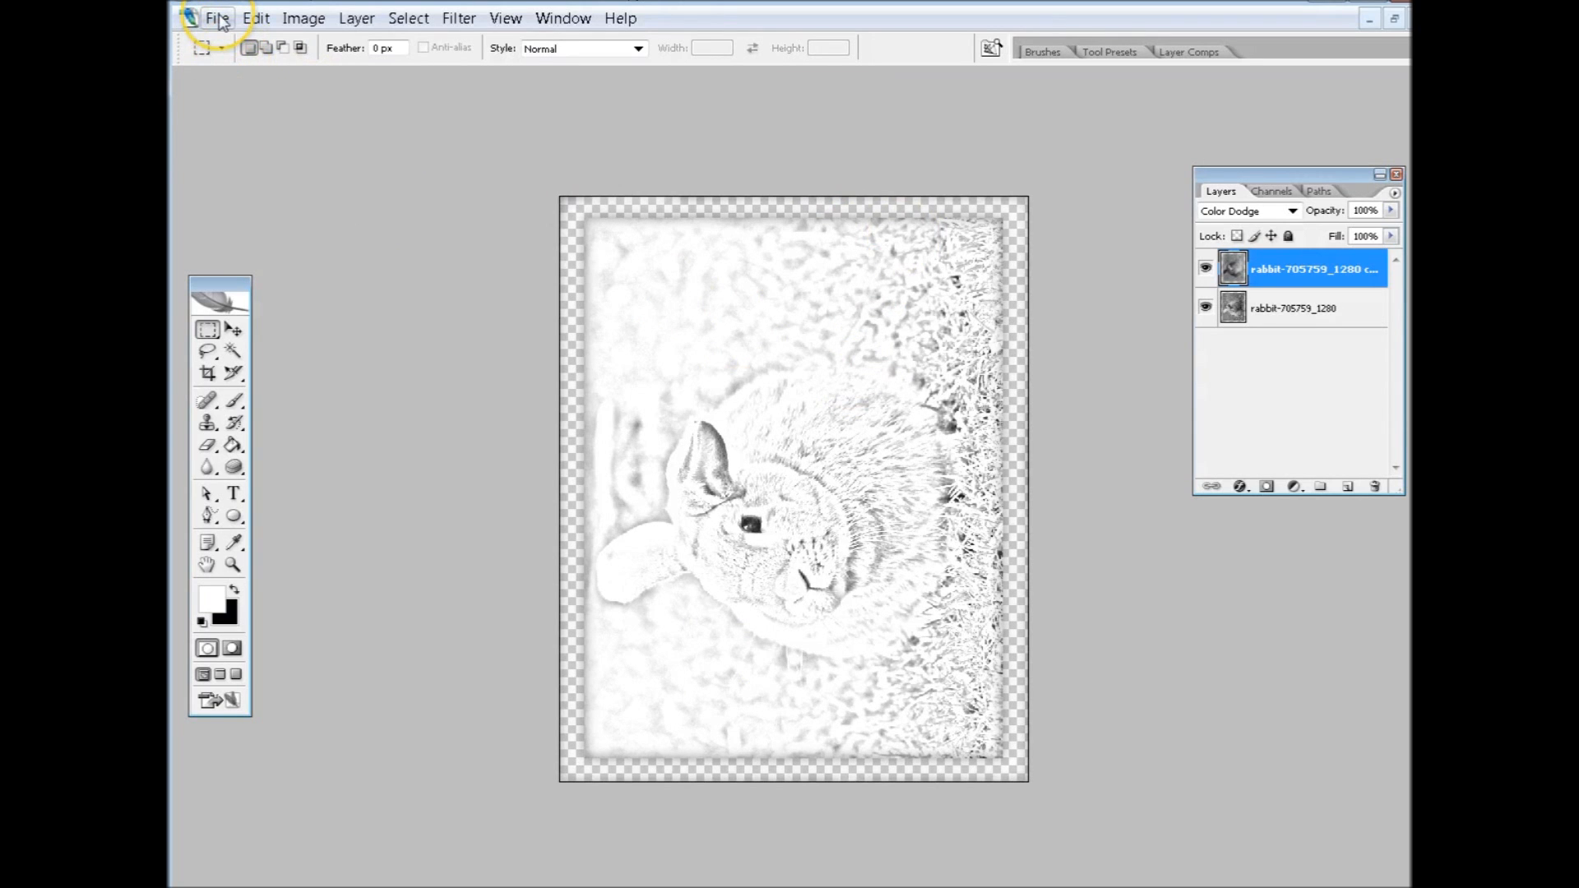
Print the sketch page to the CutePDF PDF printer
click(217, 19)
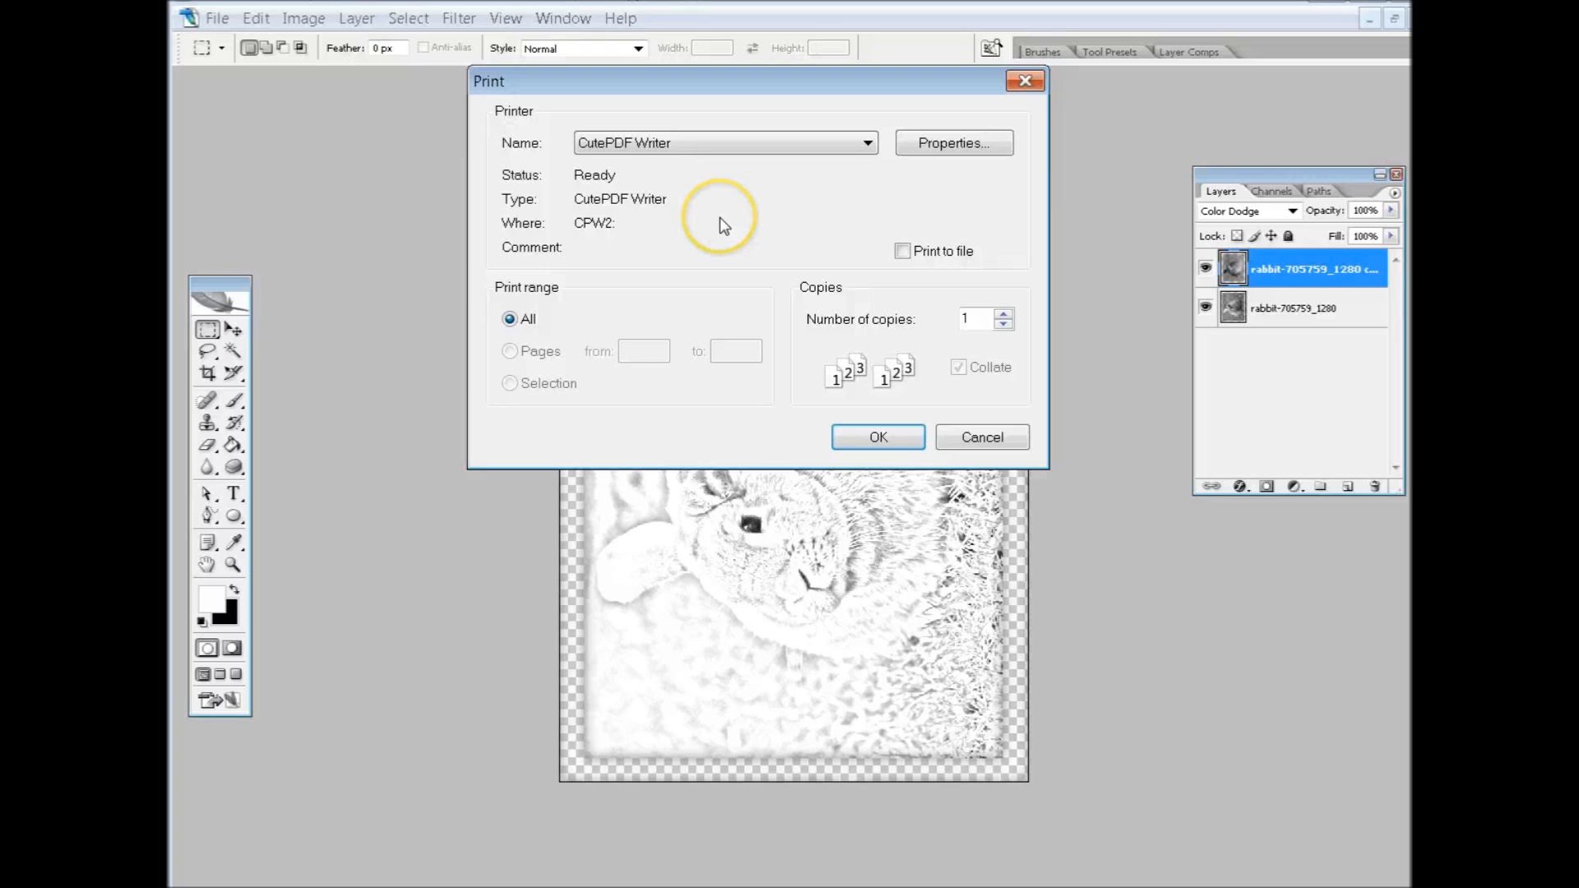
mouse_move(739, 362)
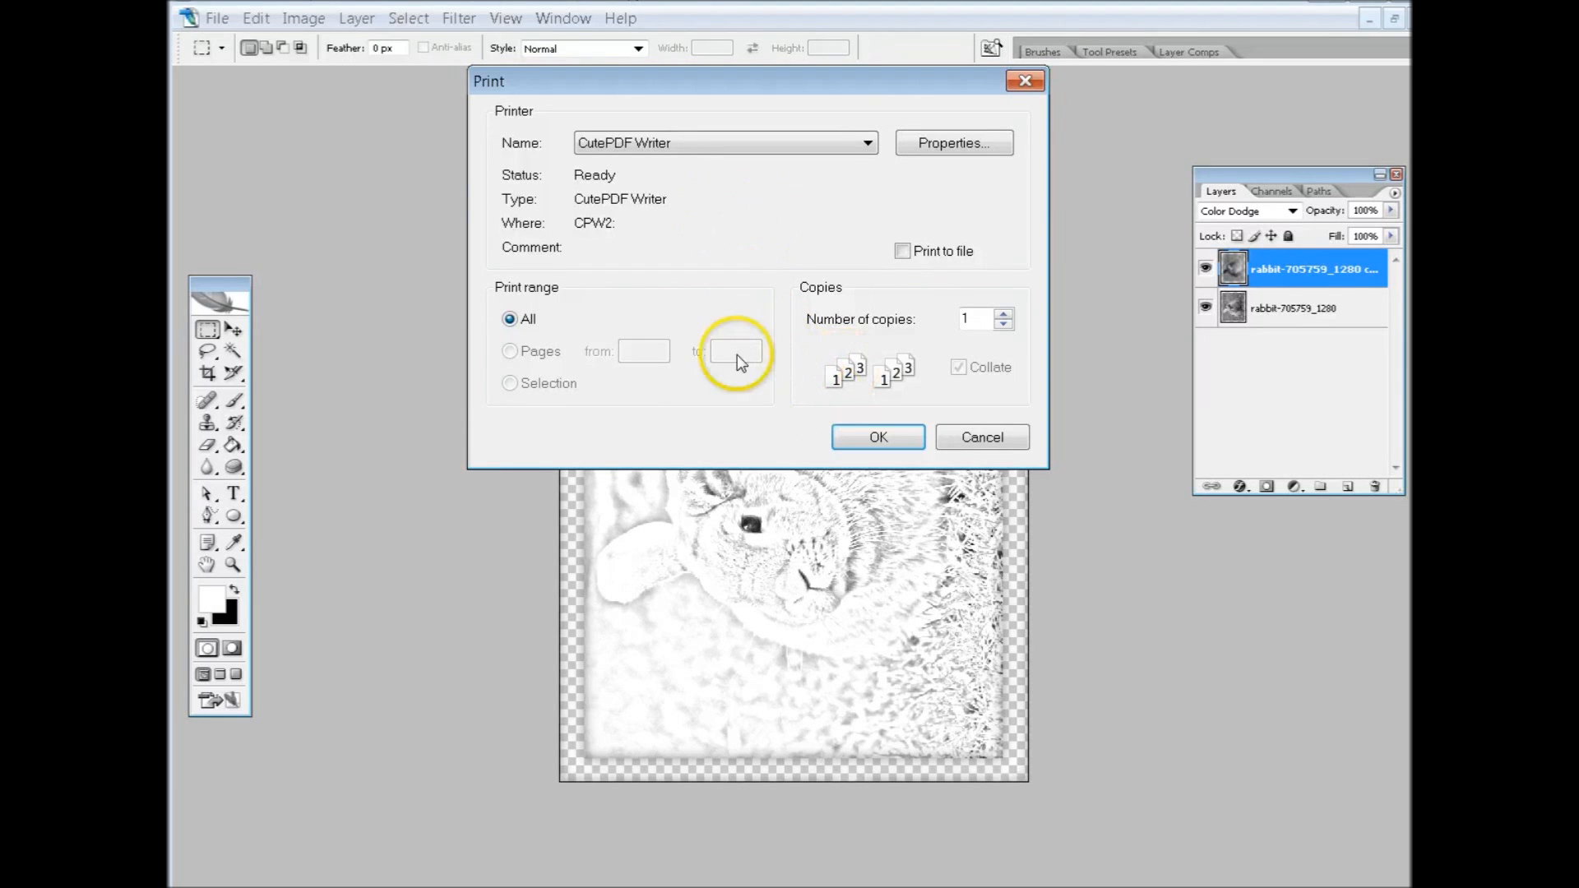
mouse_move(811, 474)
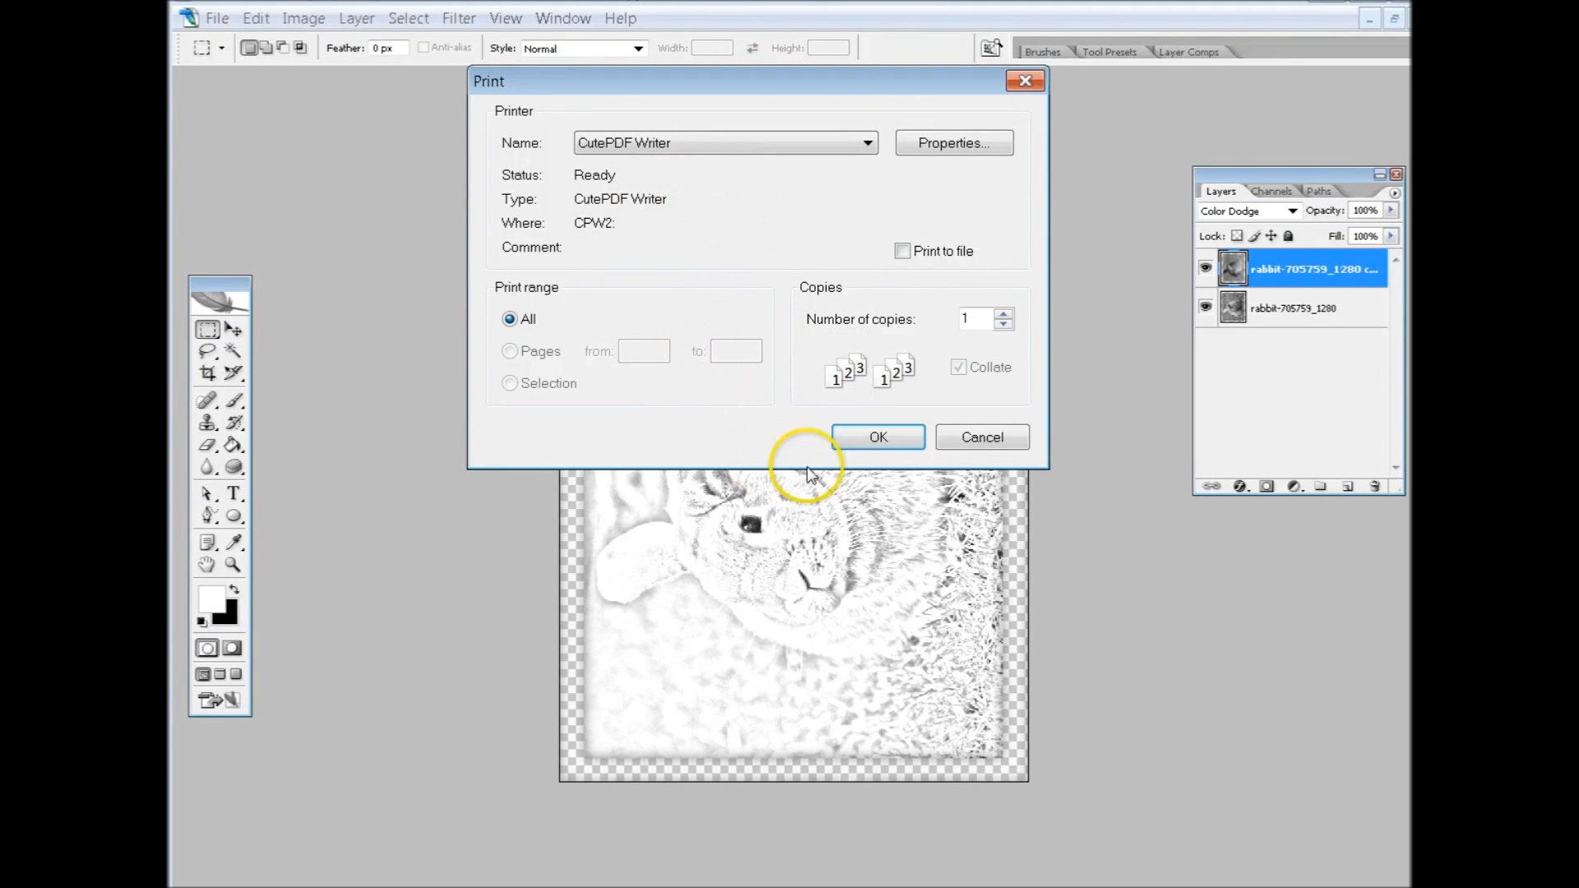
click(875, 436)
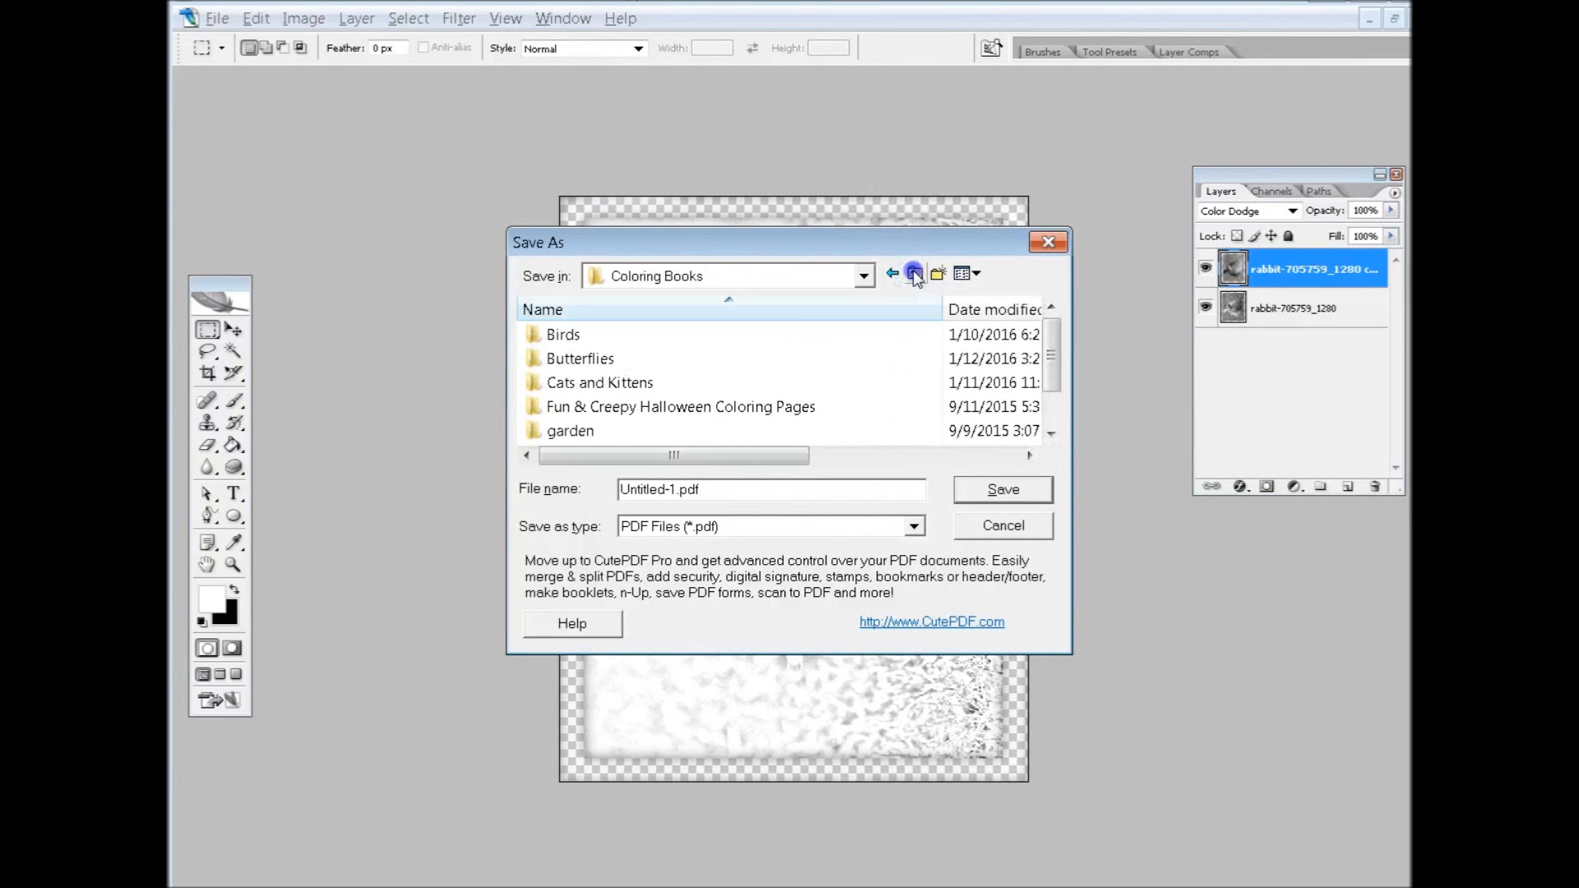
Save the PDF as rabbit-1.pdf in the Coloring Books folder
click(915, 273)
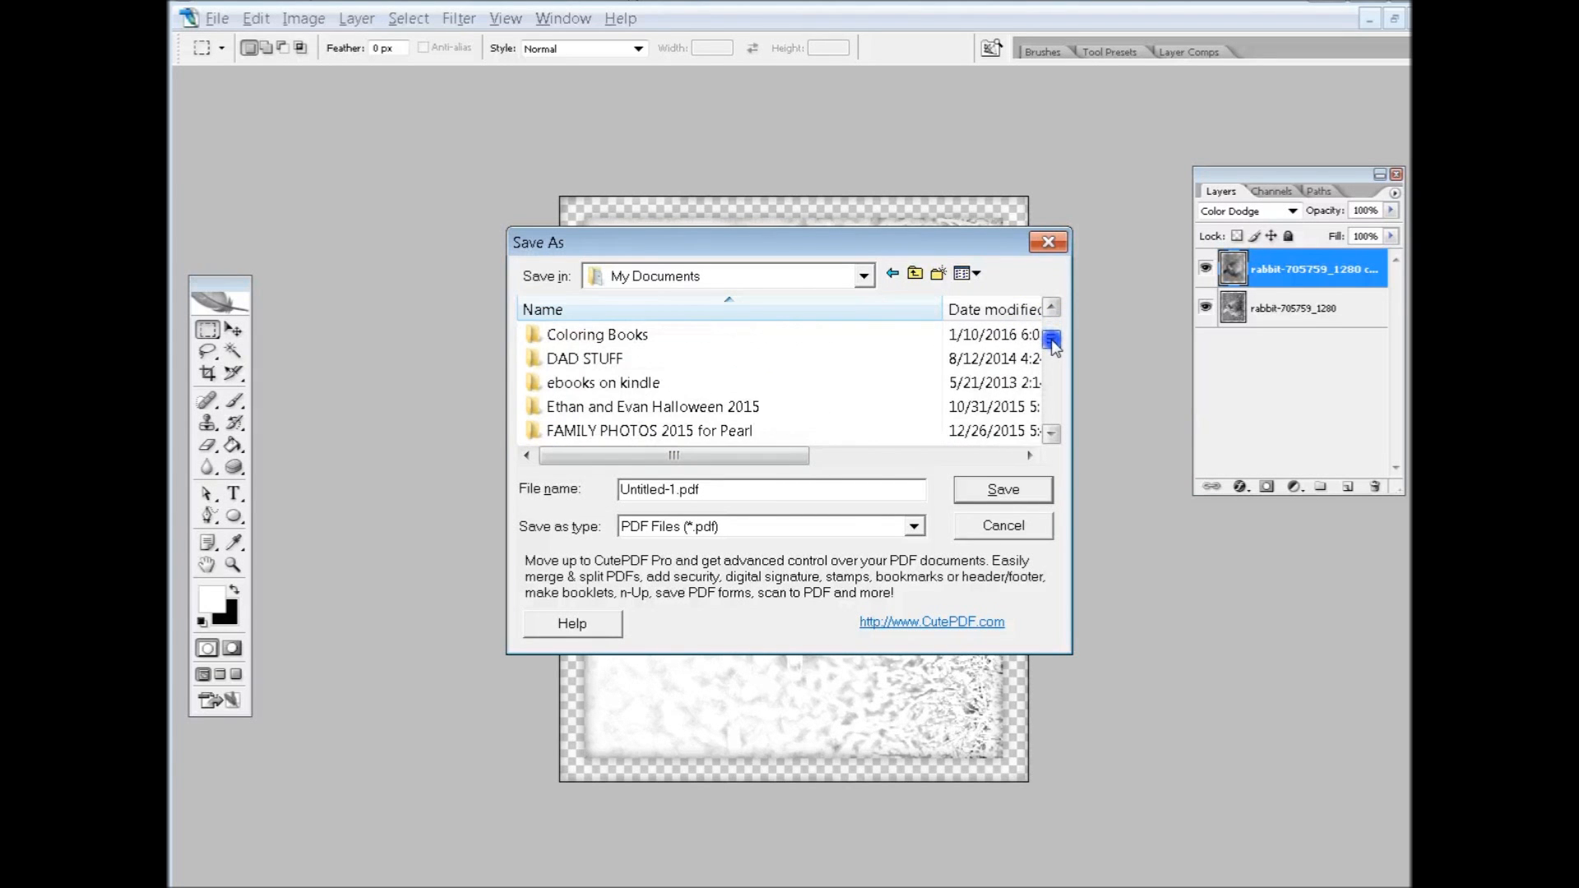
double_click(597, 334)
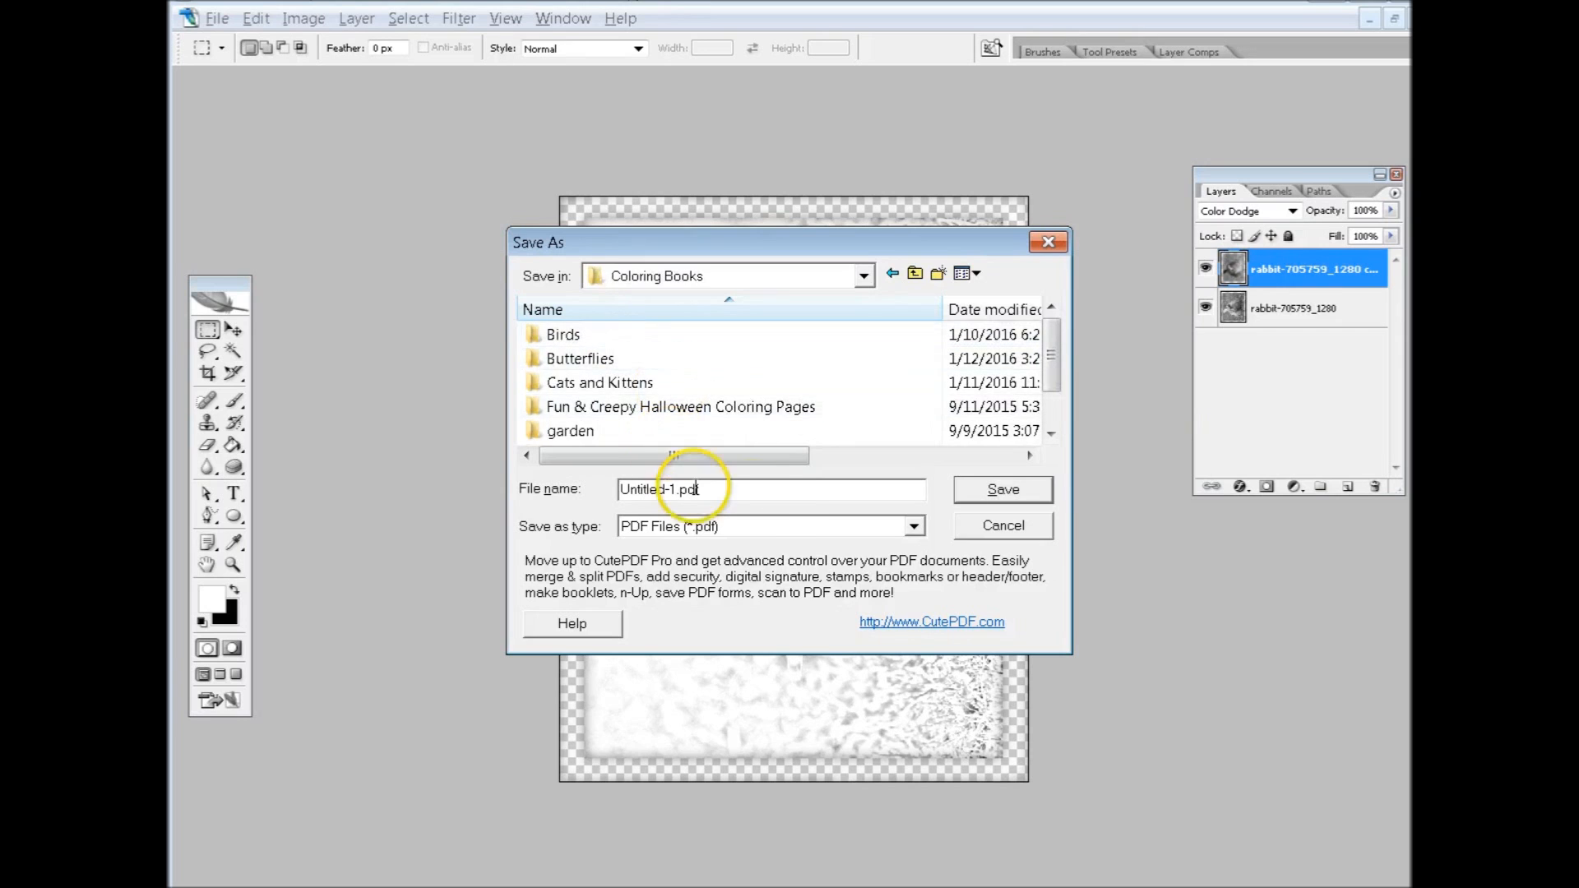
double_click(661, 488)
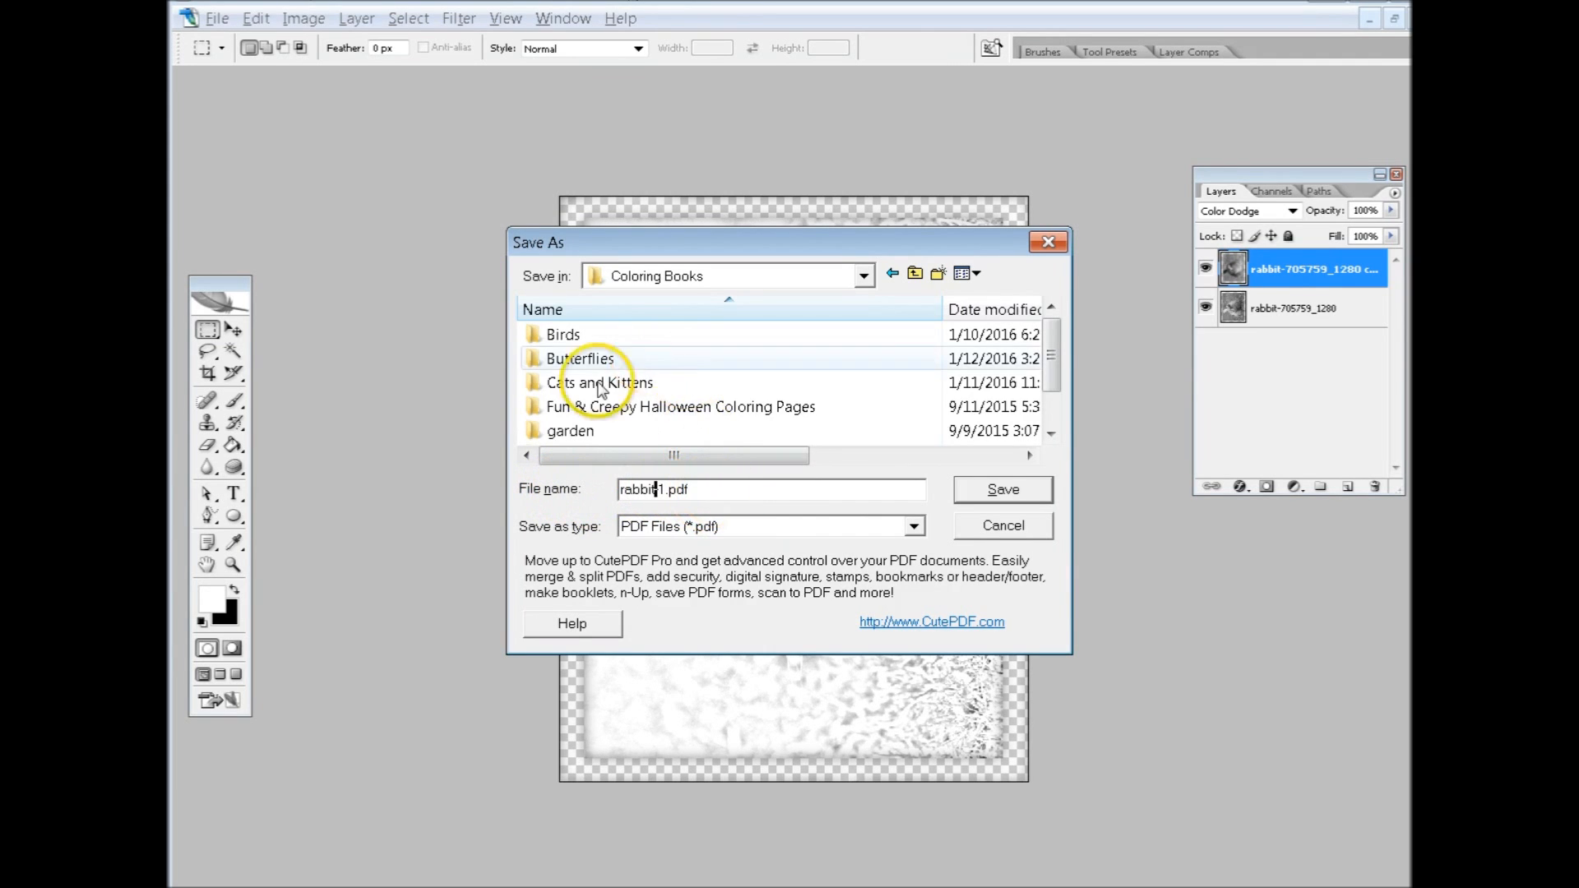
click(1002, 490)
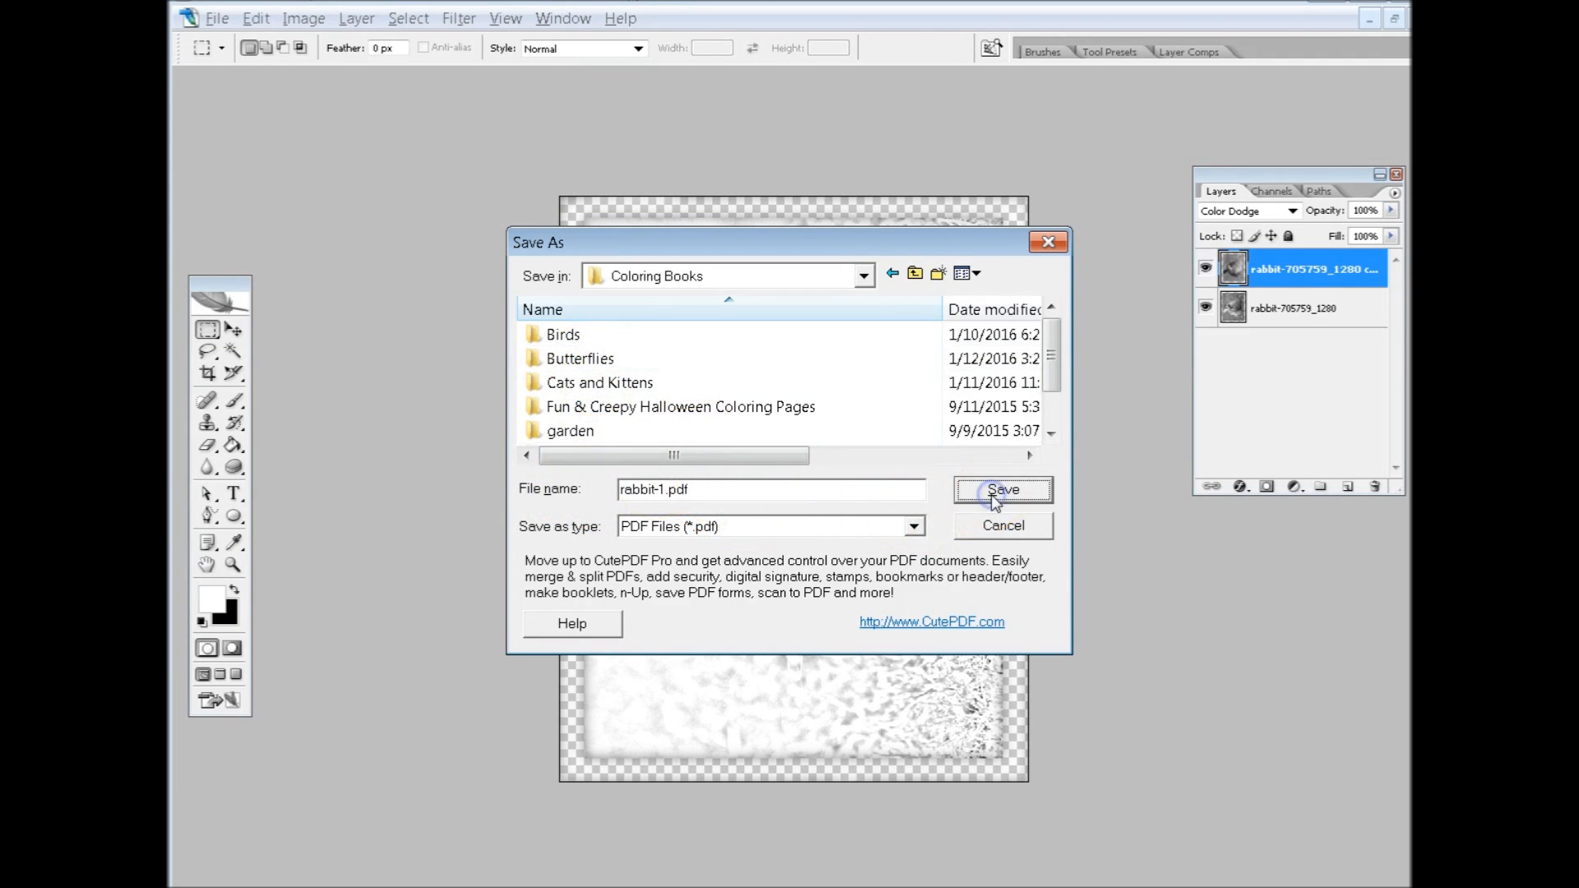
click(1002, 490)
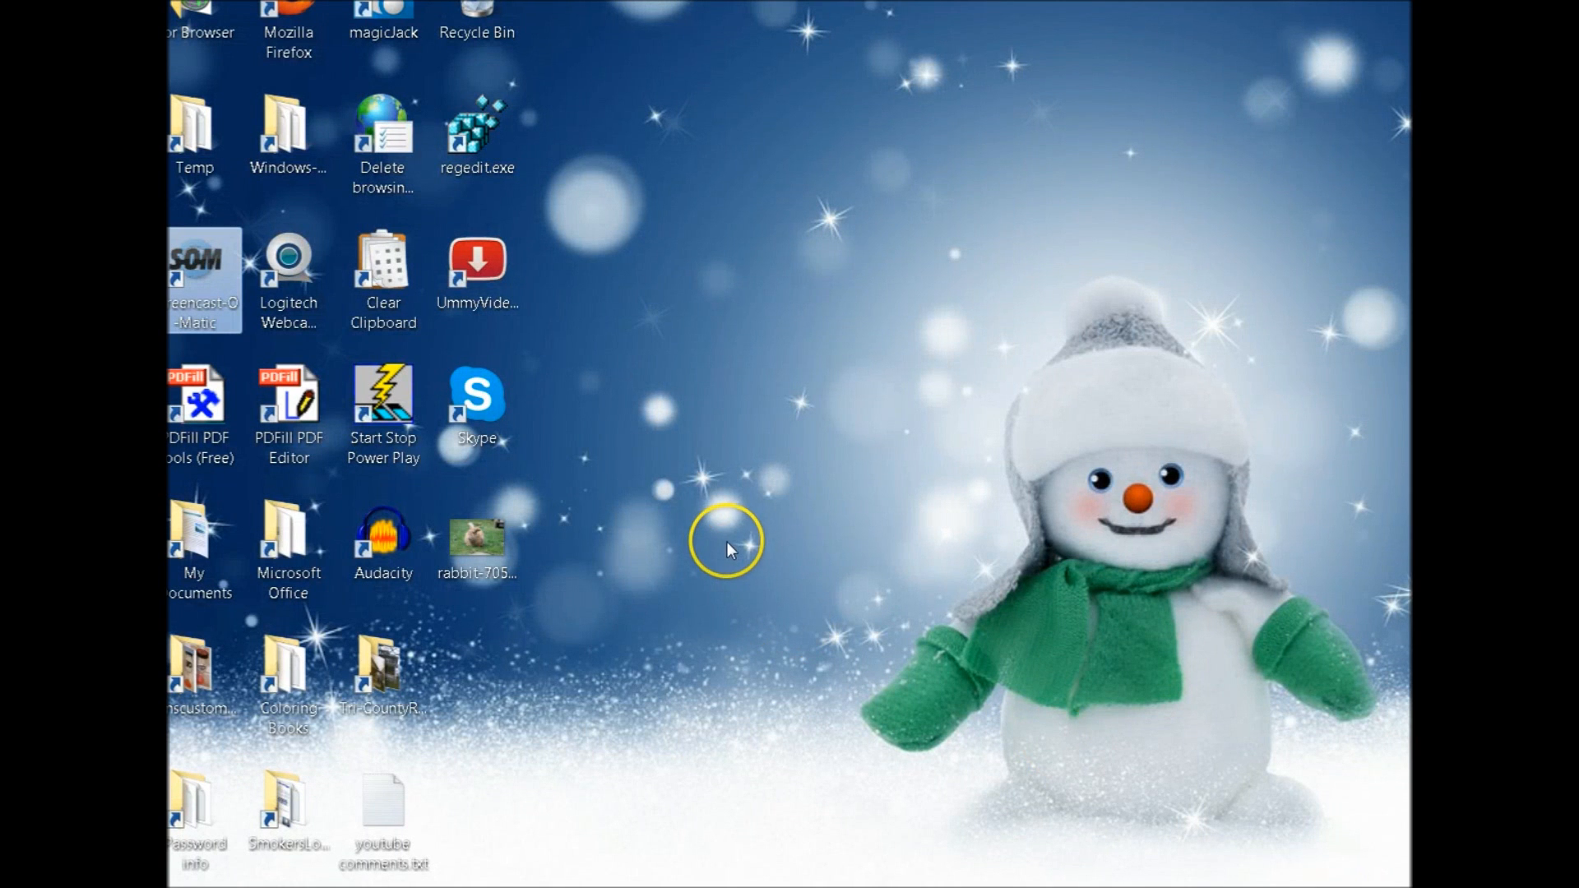
mouse_move(289, 670)
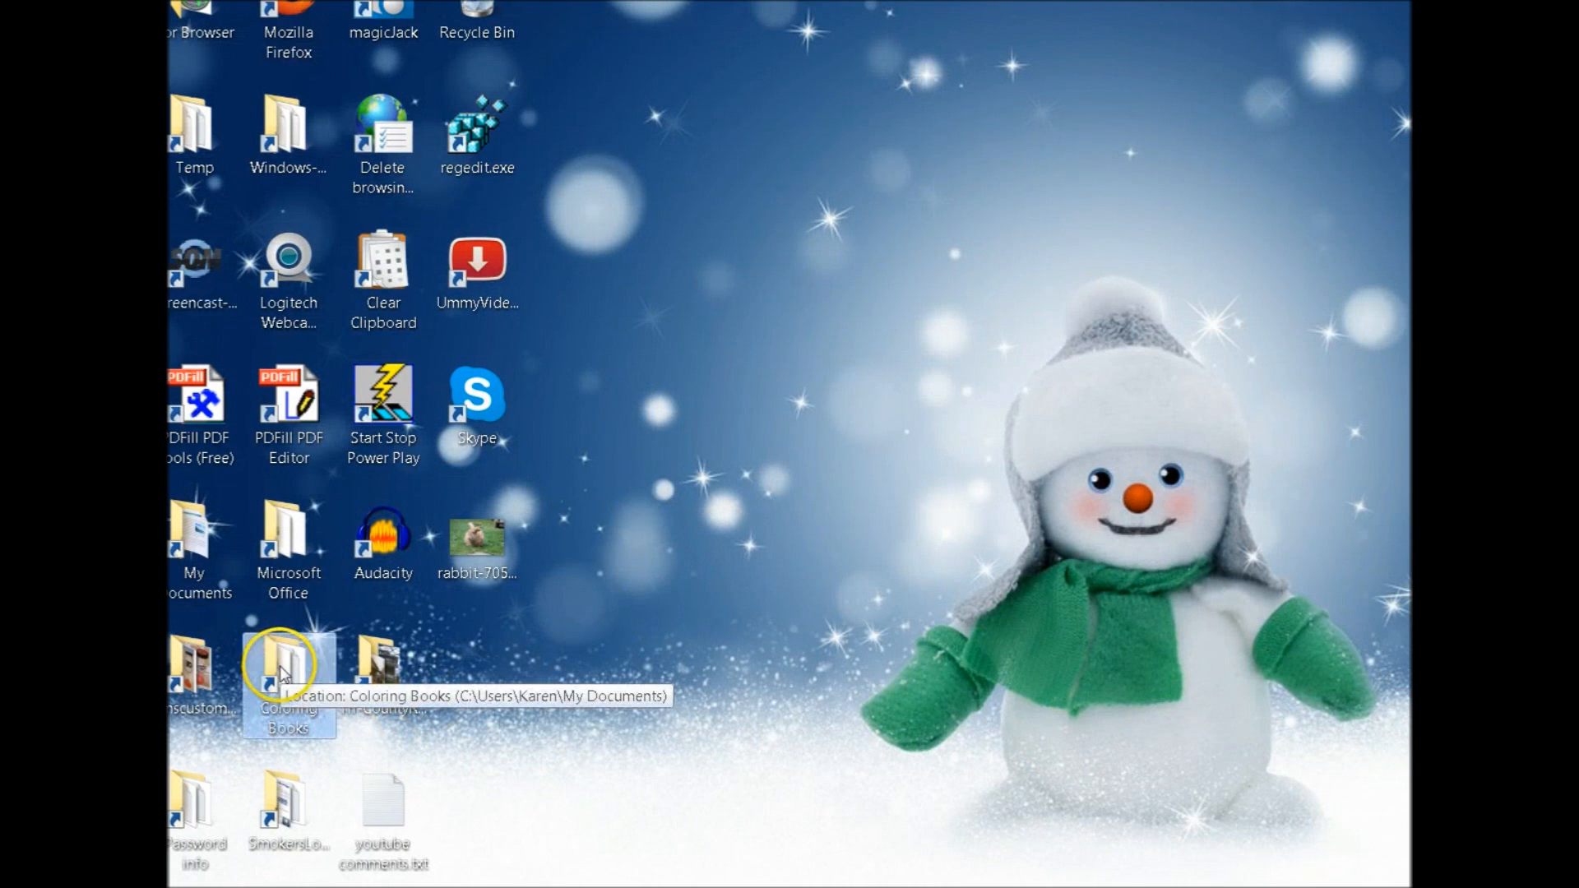
Open rabbit-1.pdf from Coloring Books in Adobe Reader, zoom out to the full page, then close it
double_click(290, 664)
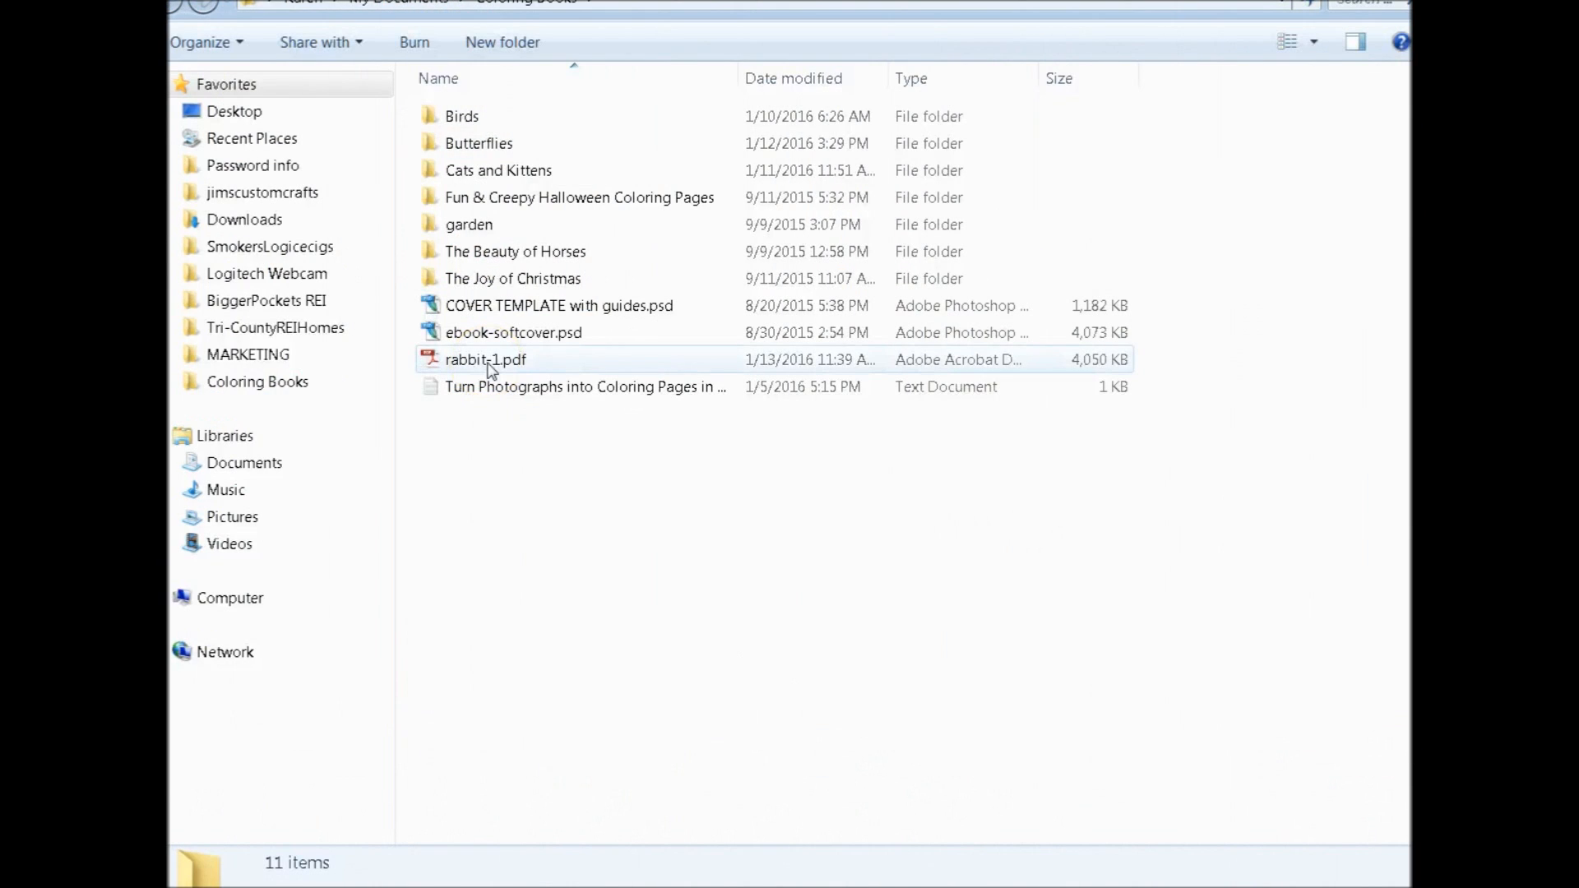
click(485, 360)
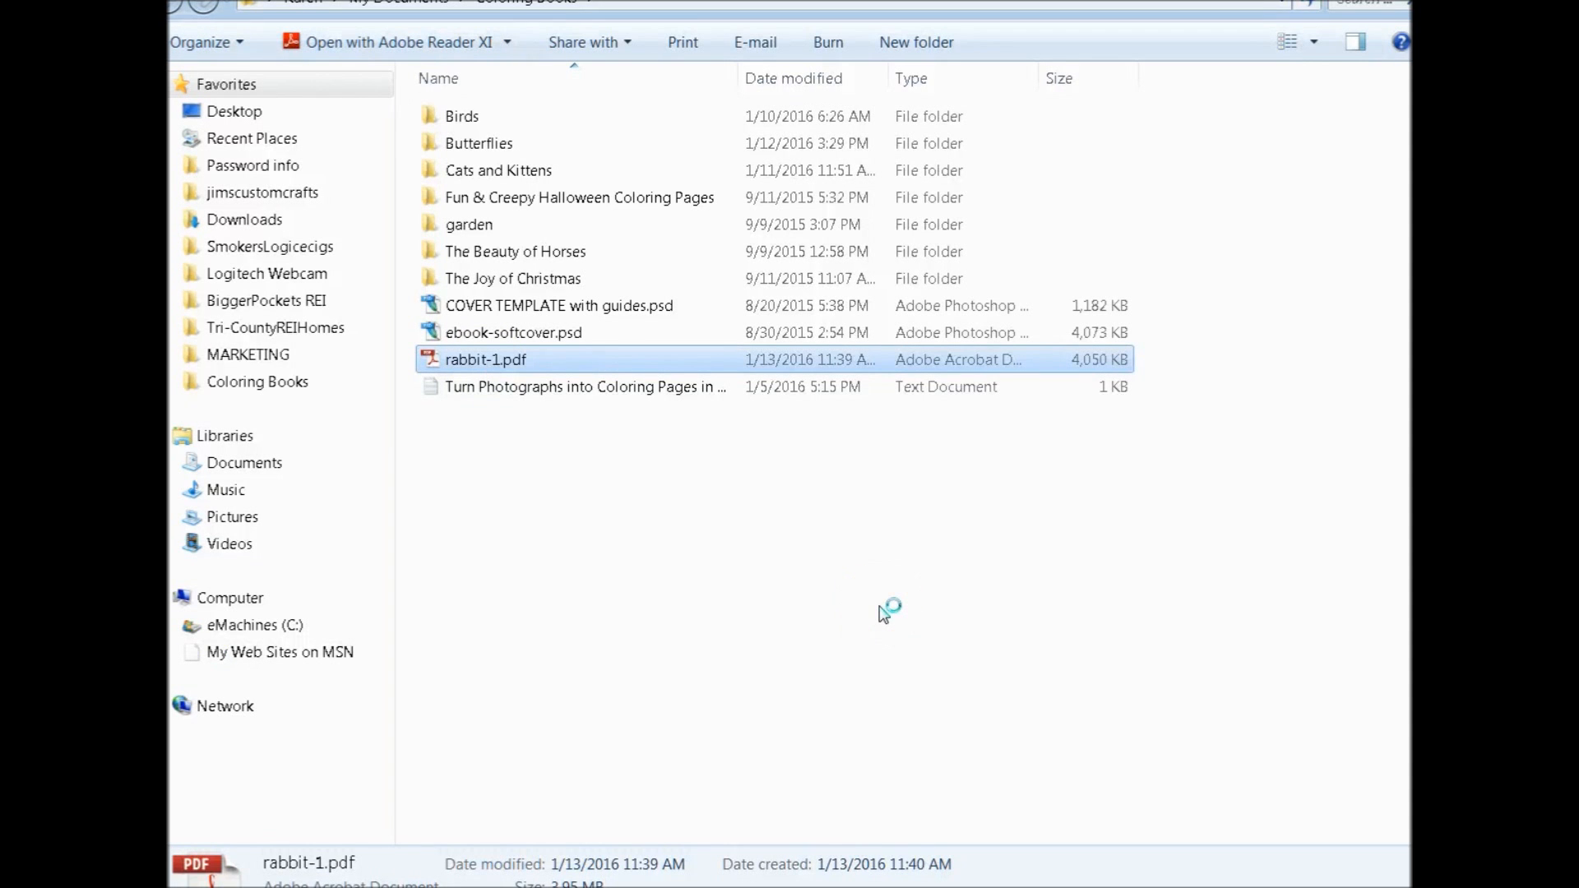
mouse_move(883, 622)
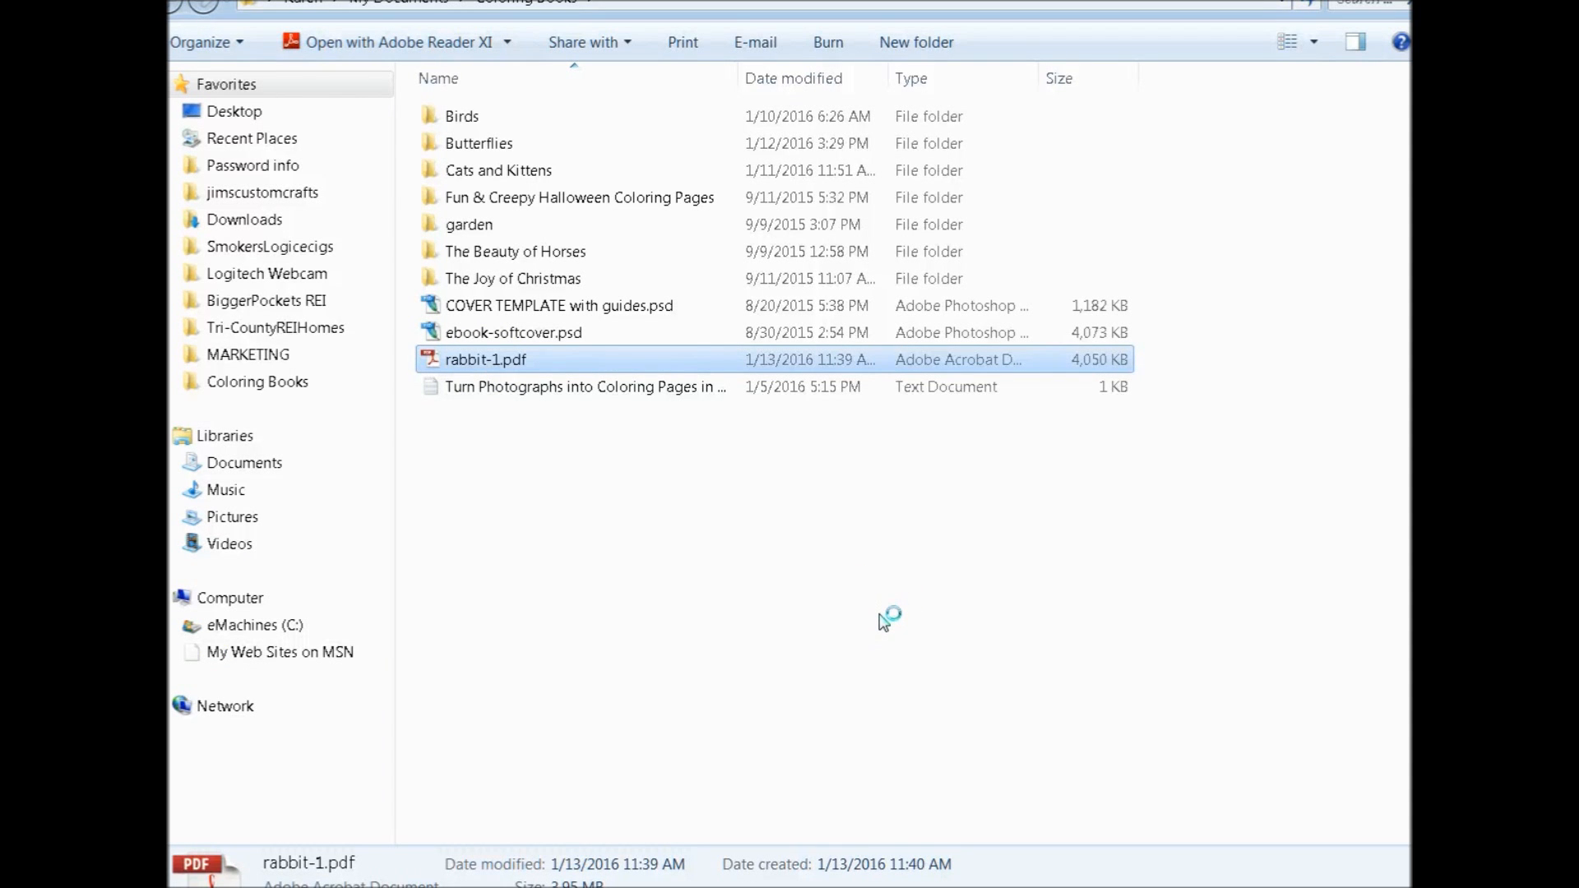
double_click(485, 361)
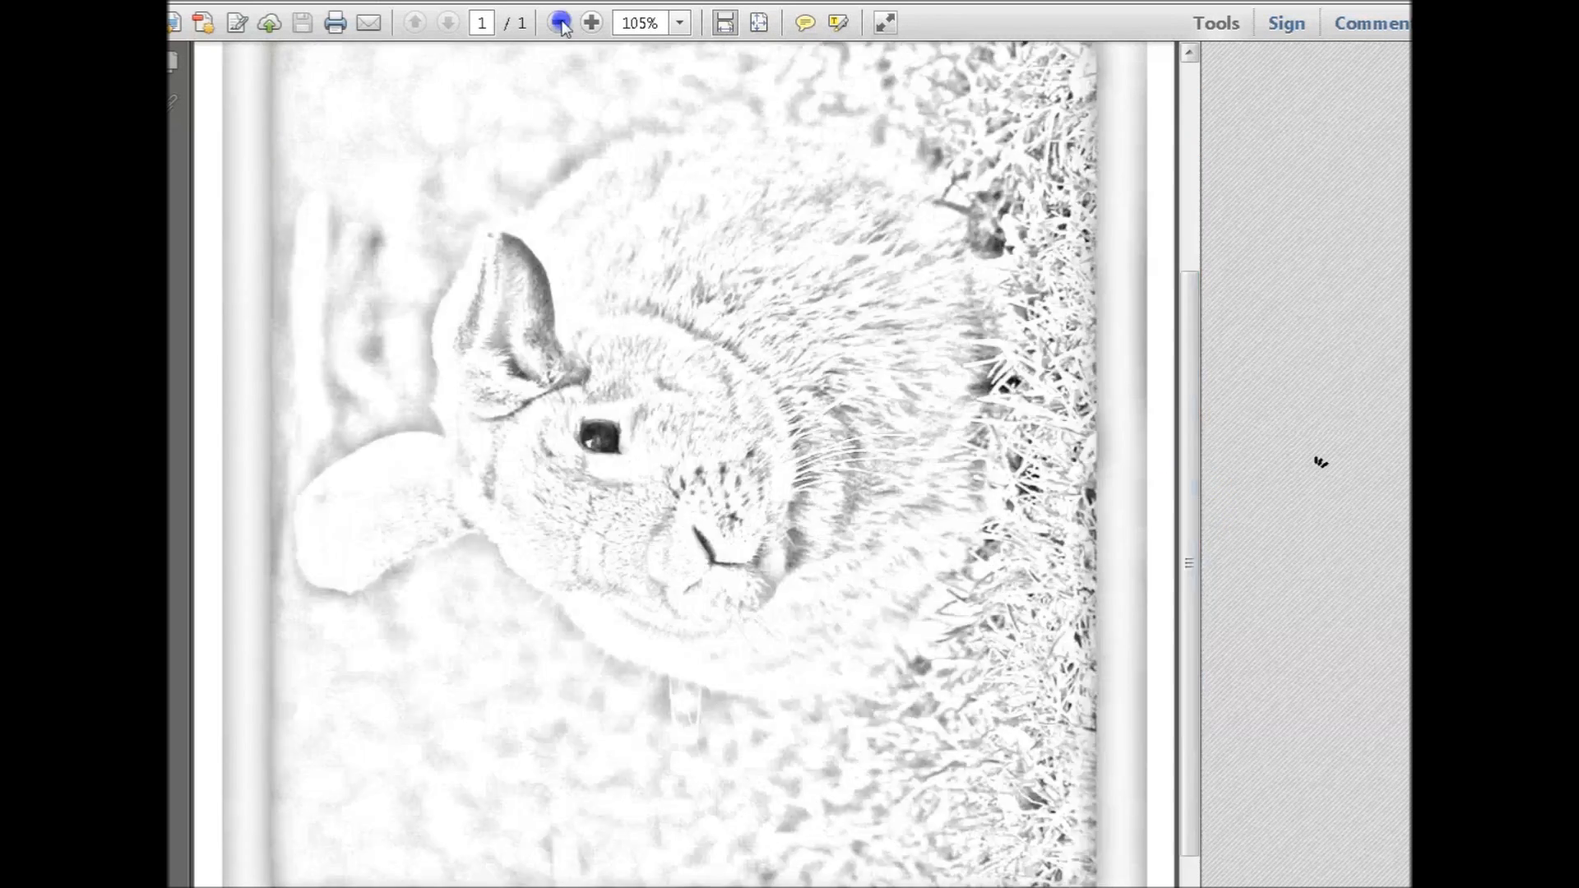
click(557, 21)
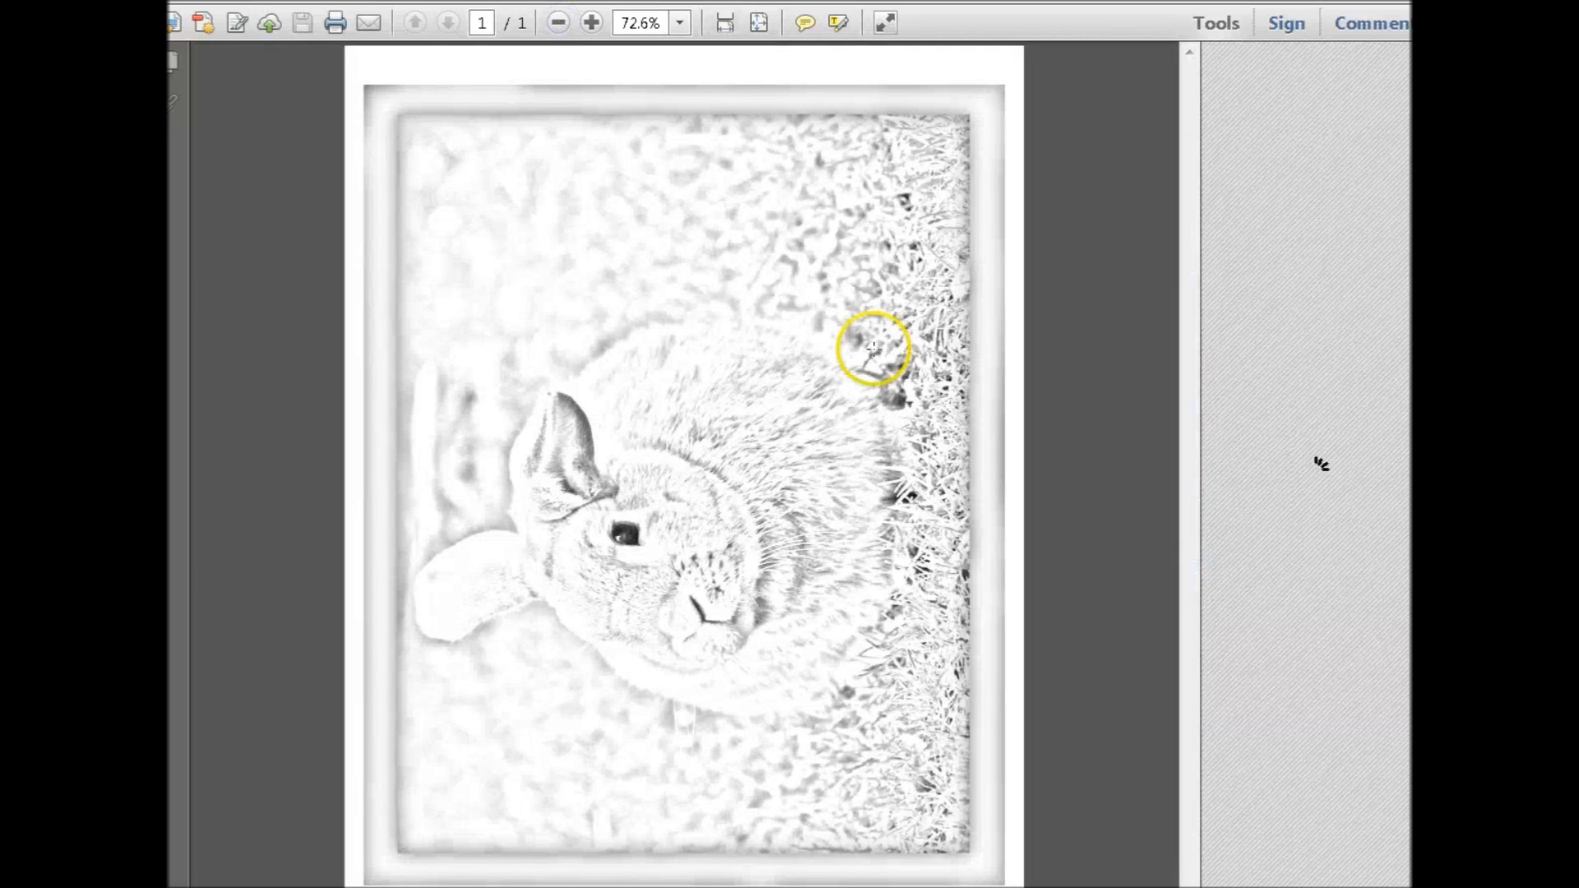
mouse_move(660, 303)
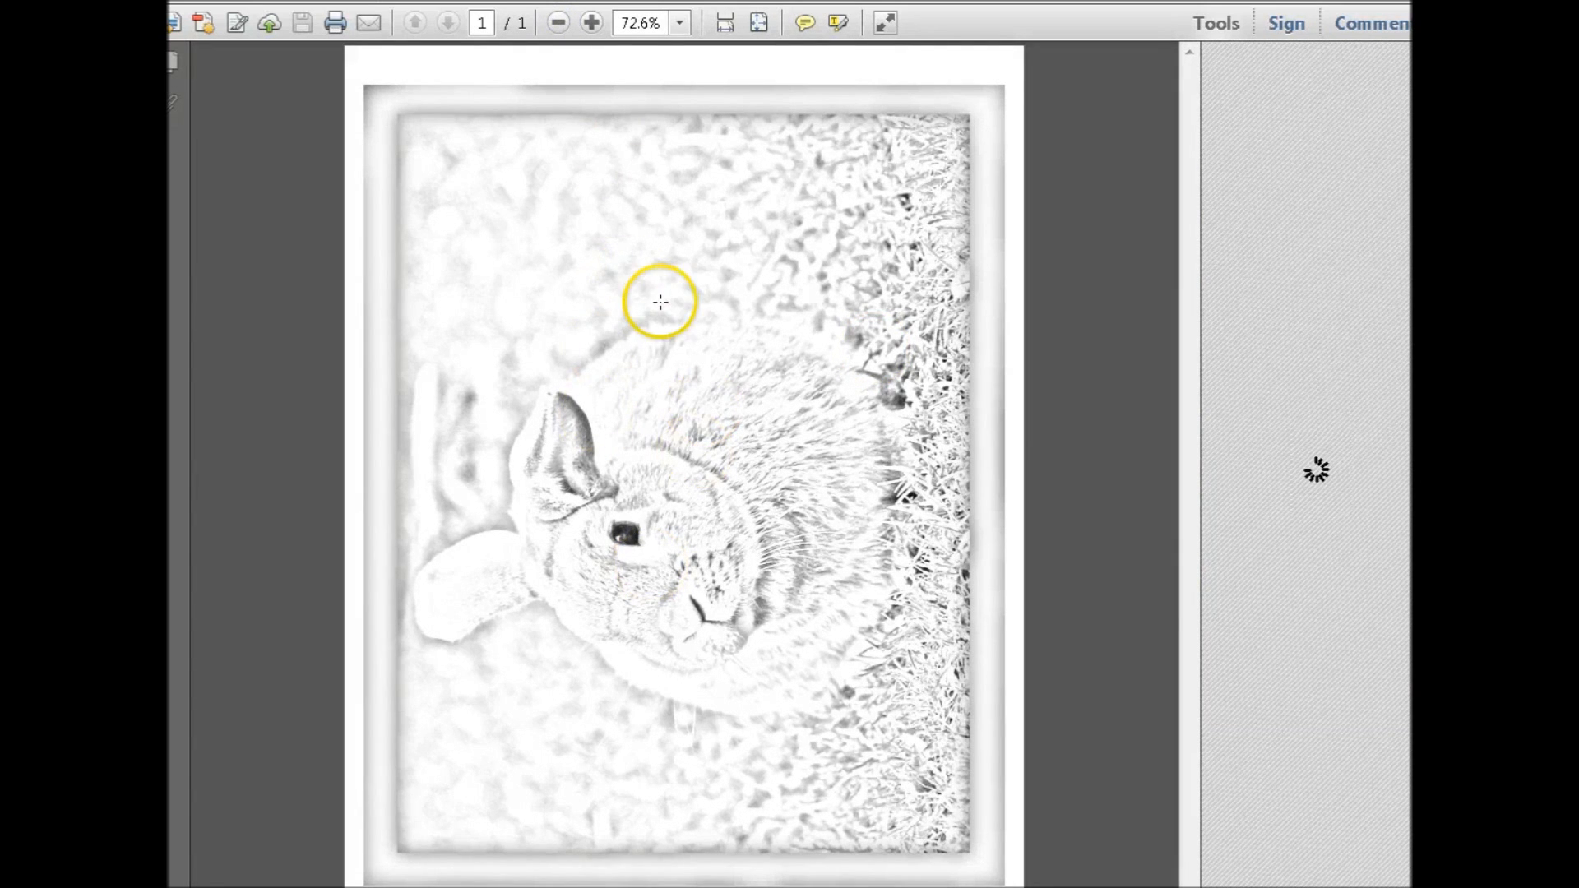
click(1216, 23)
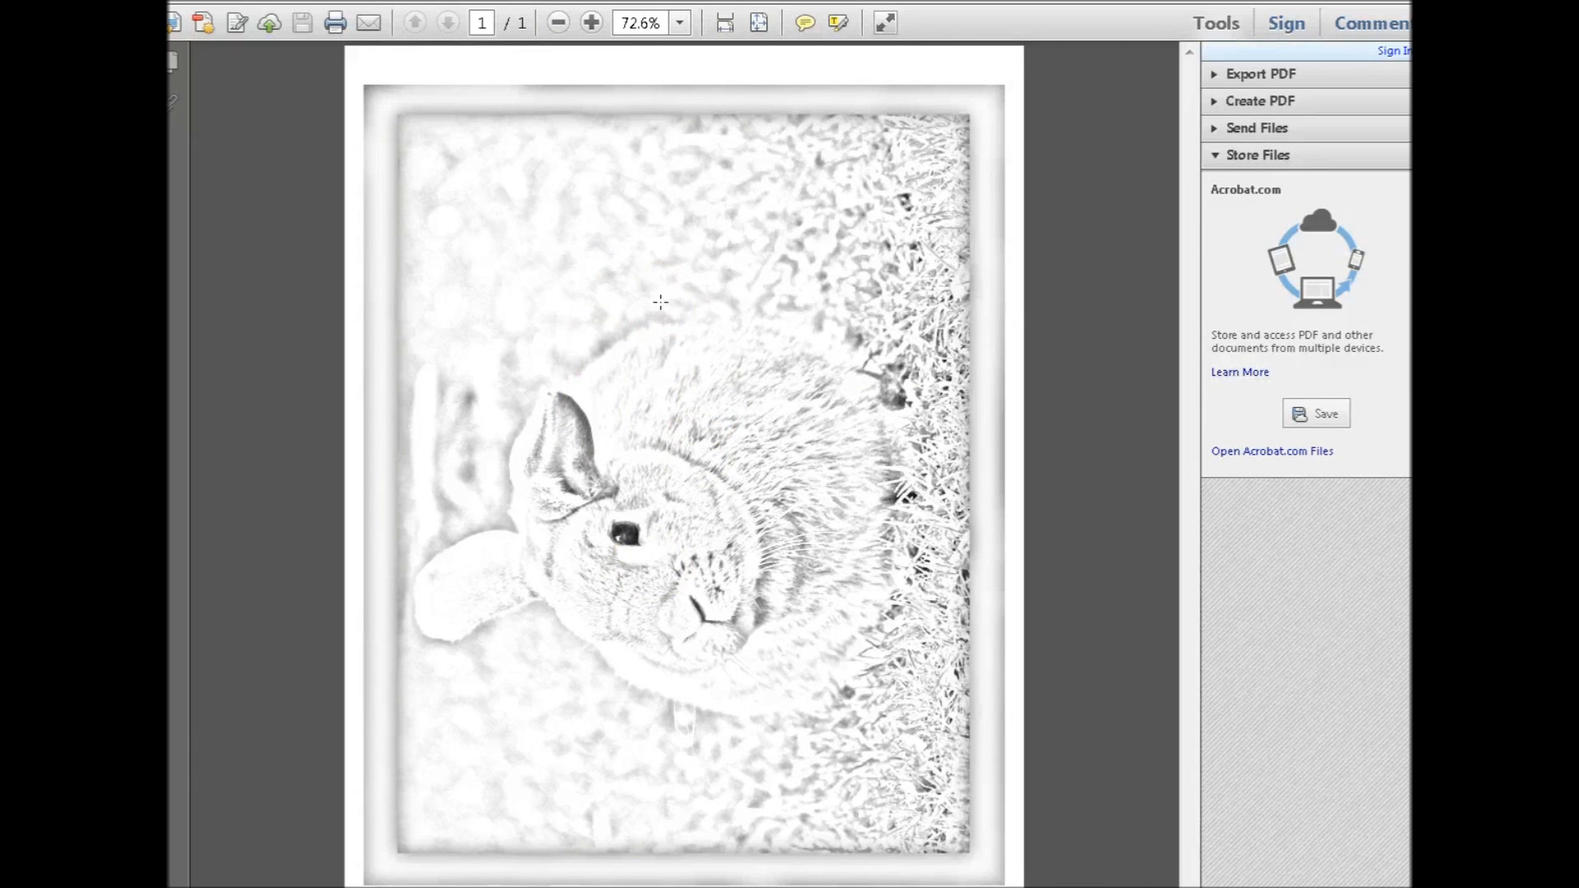
mouse_move(1107, 645)
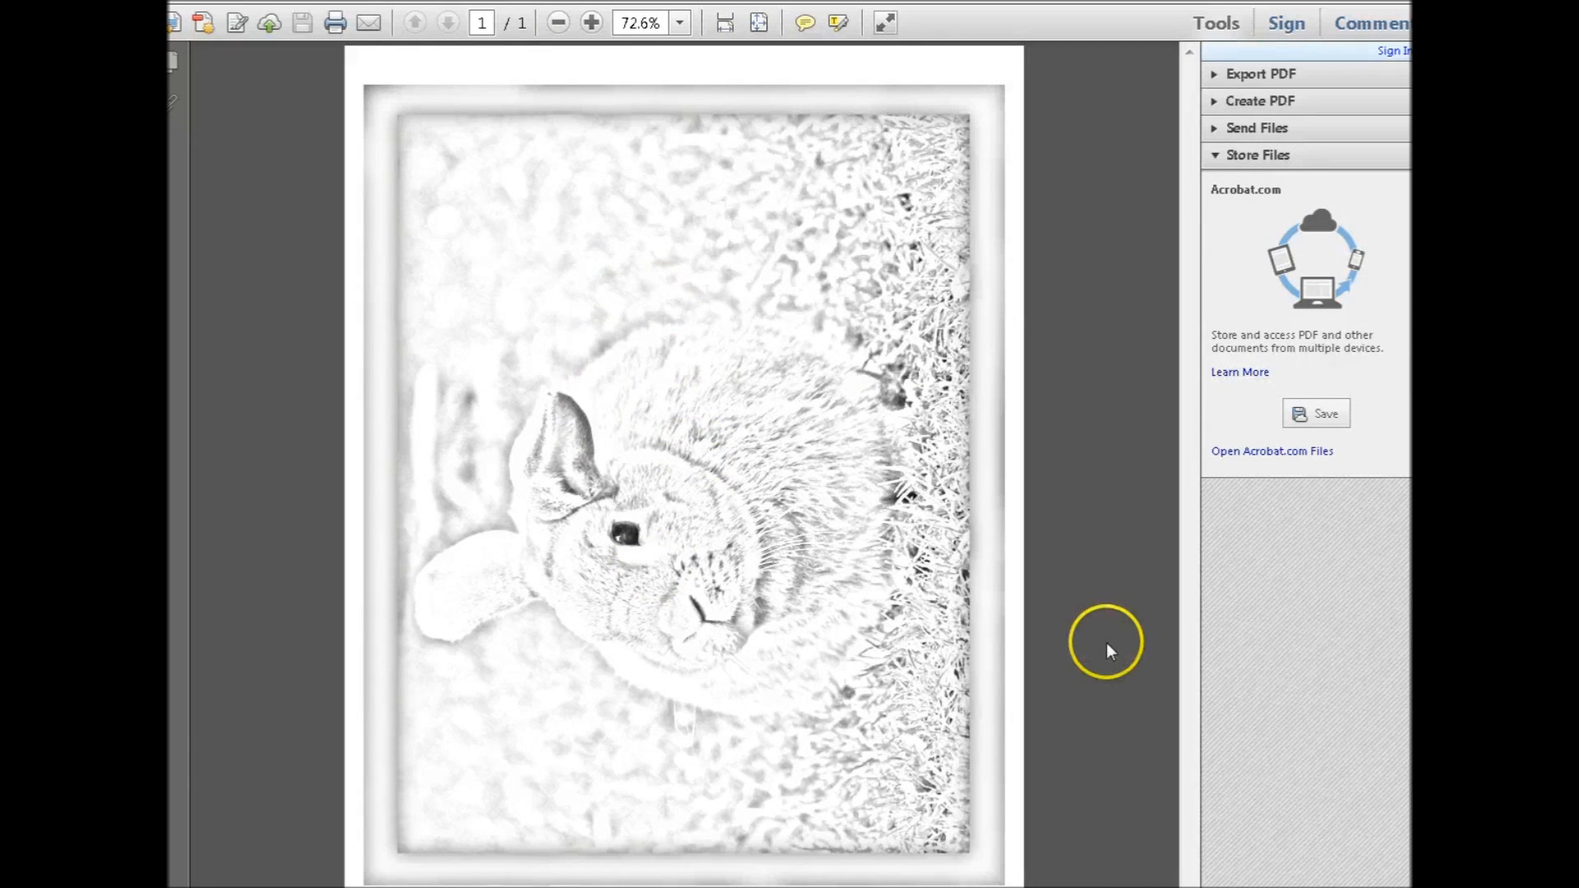
mouse_move(1107, 651)
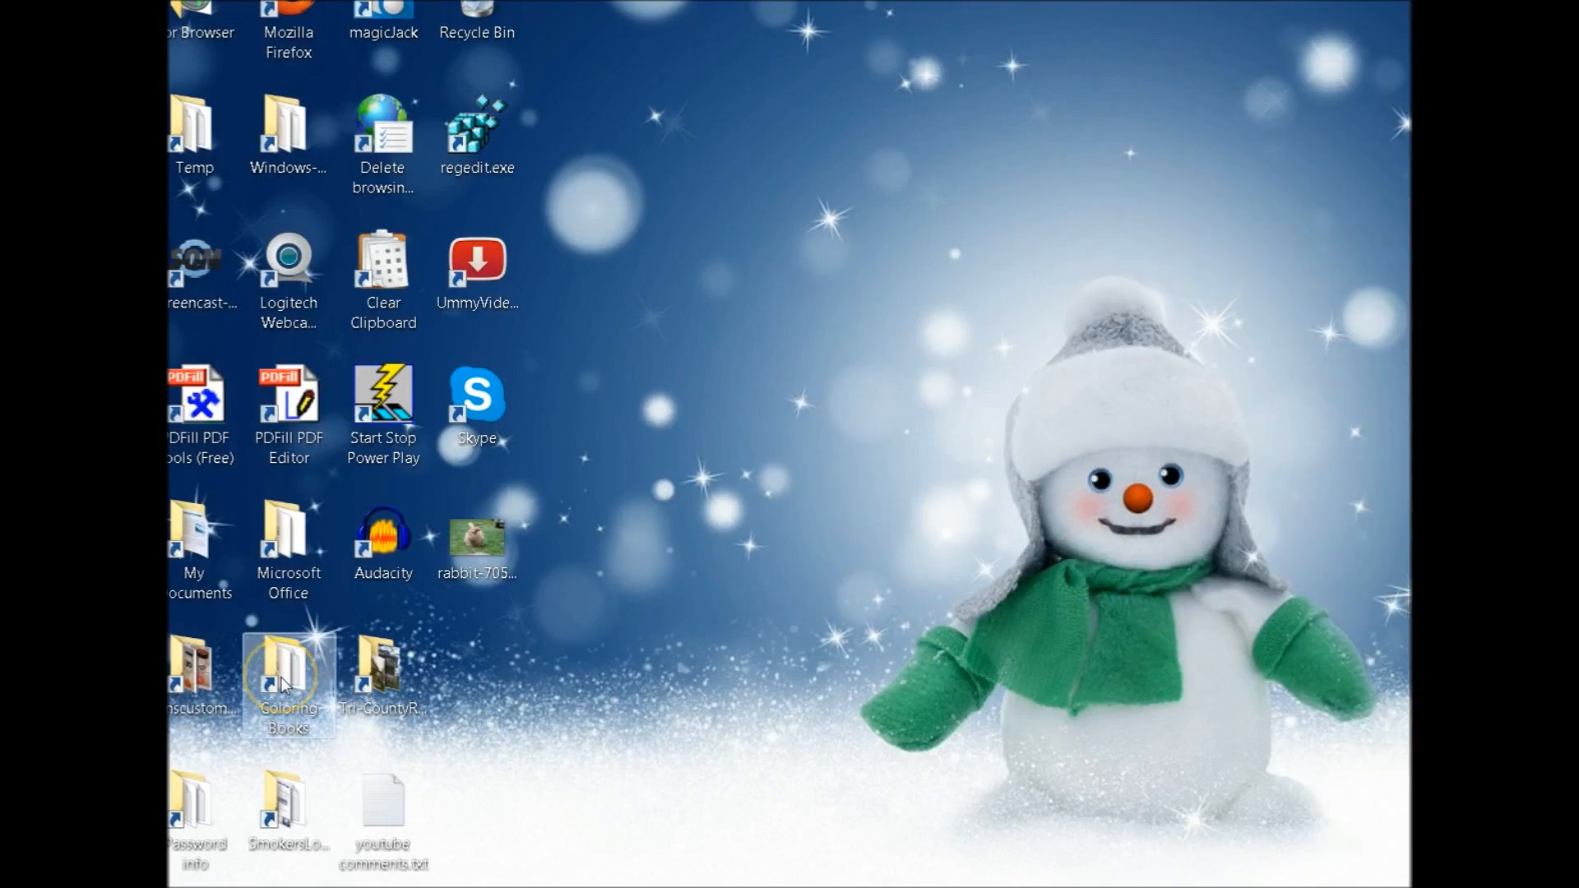
Browse into Coloring Books > Cats and Kittens and look through its cat page PDFs and covers
double_click(290, 664)
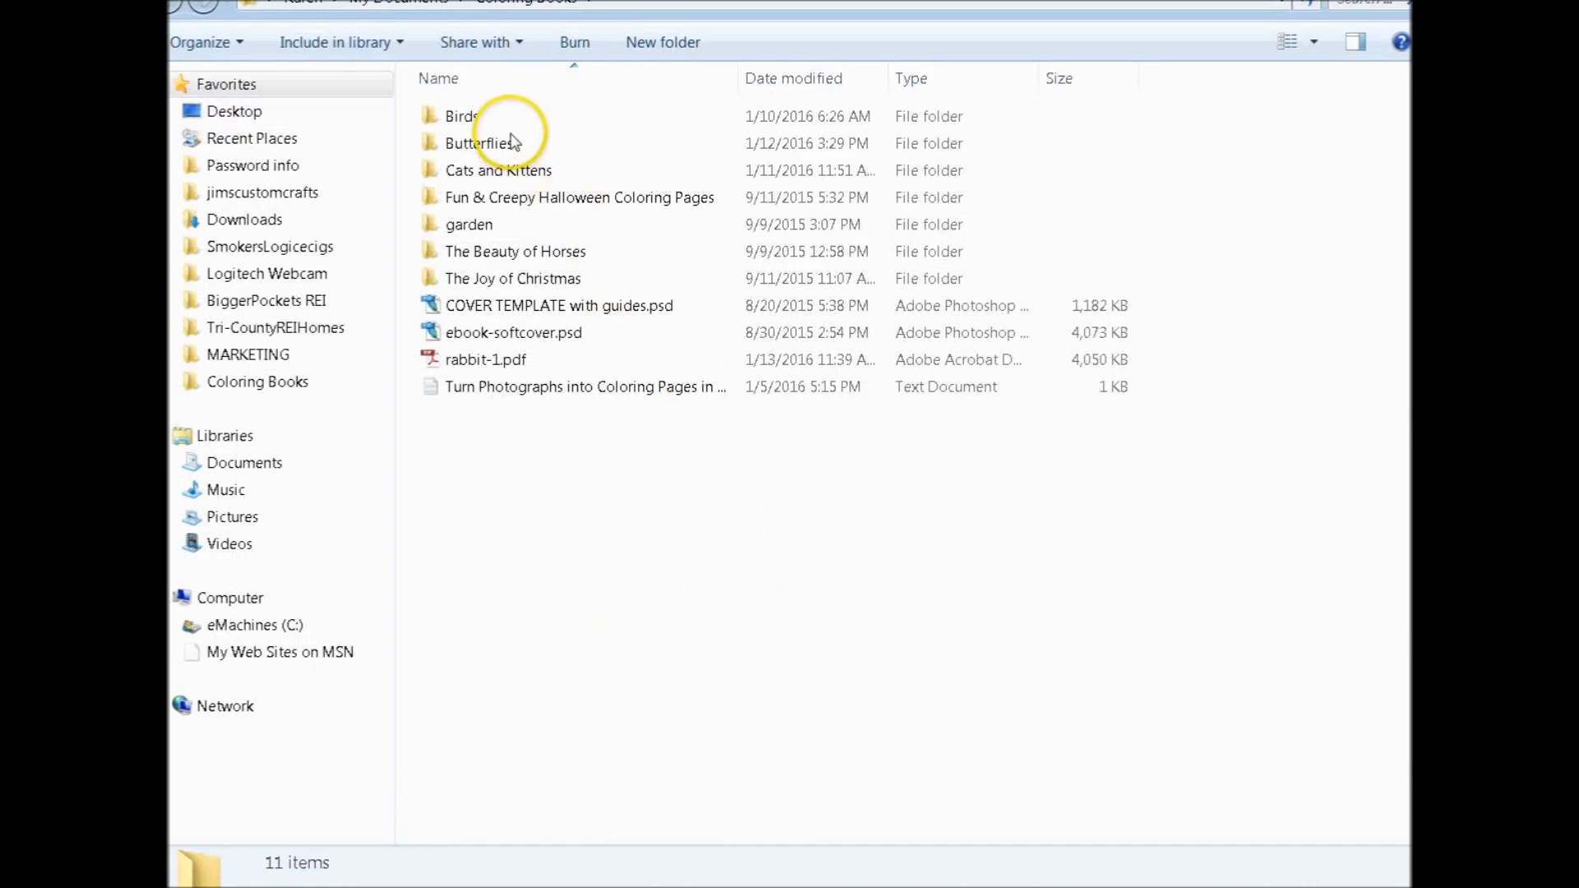
click(498, 170)
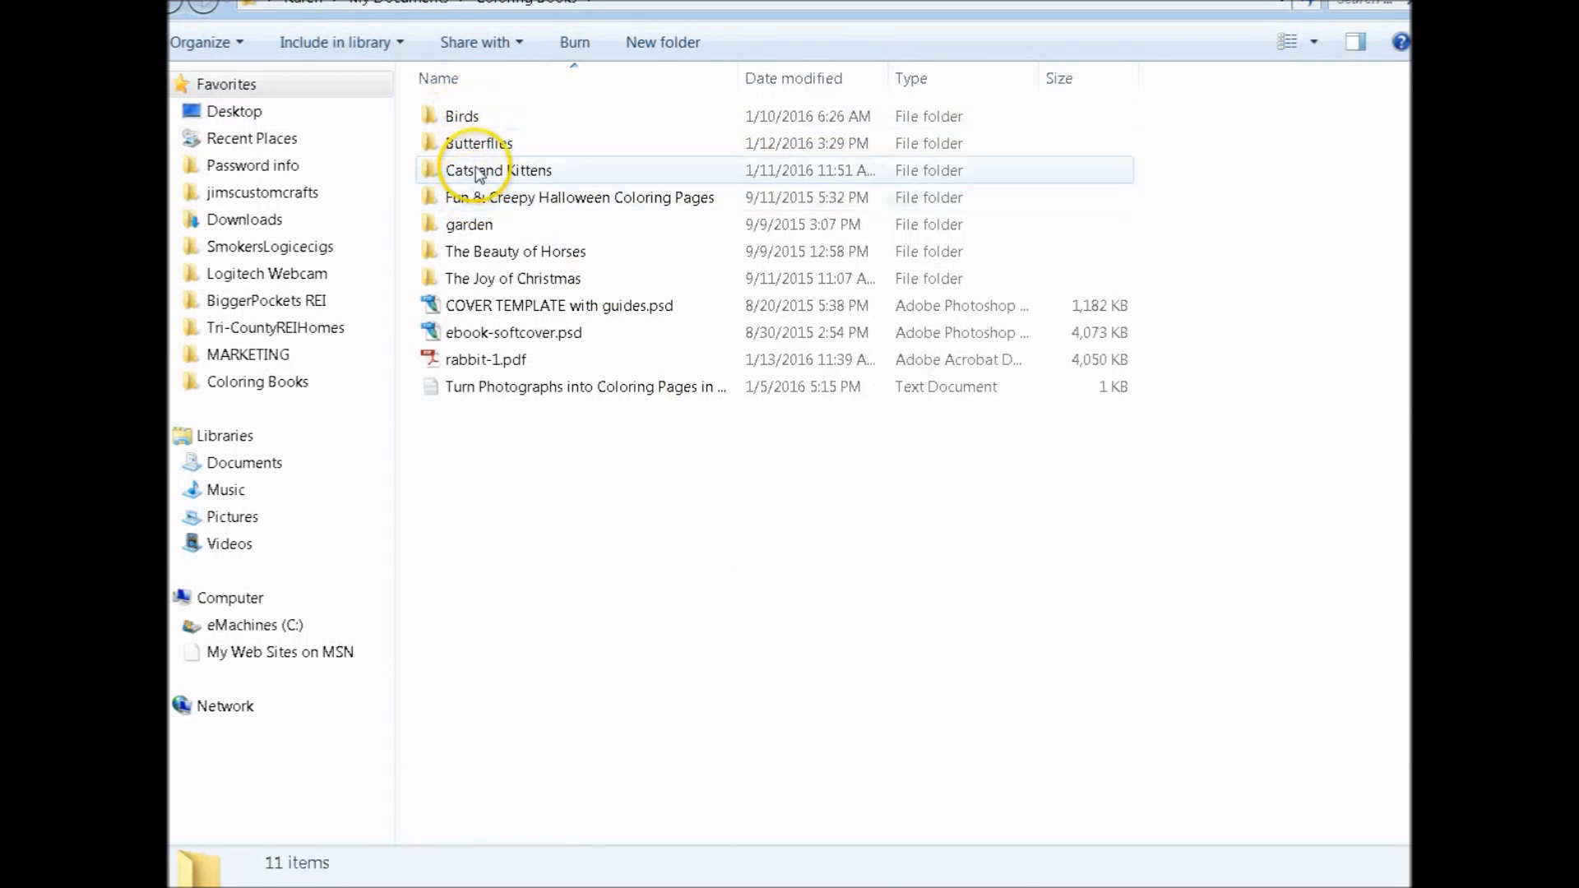
double_click(499, 169)
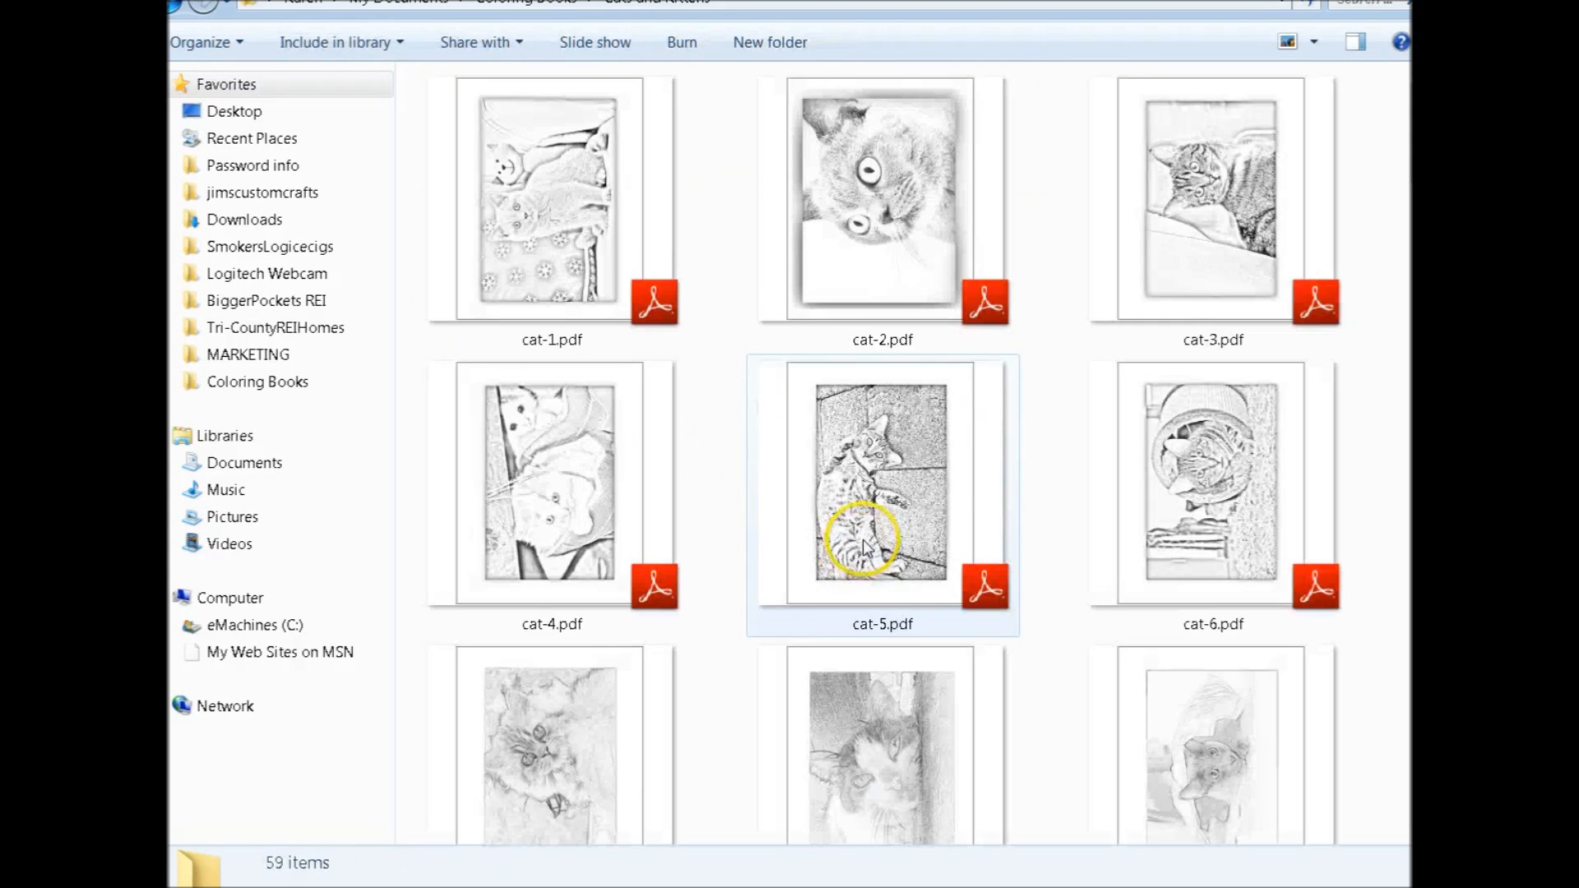
scroll(down, 3)
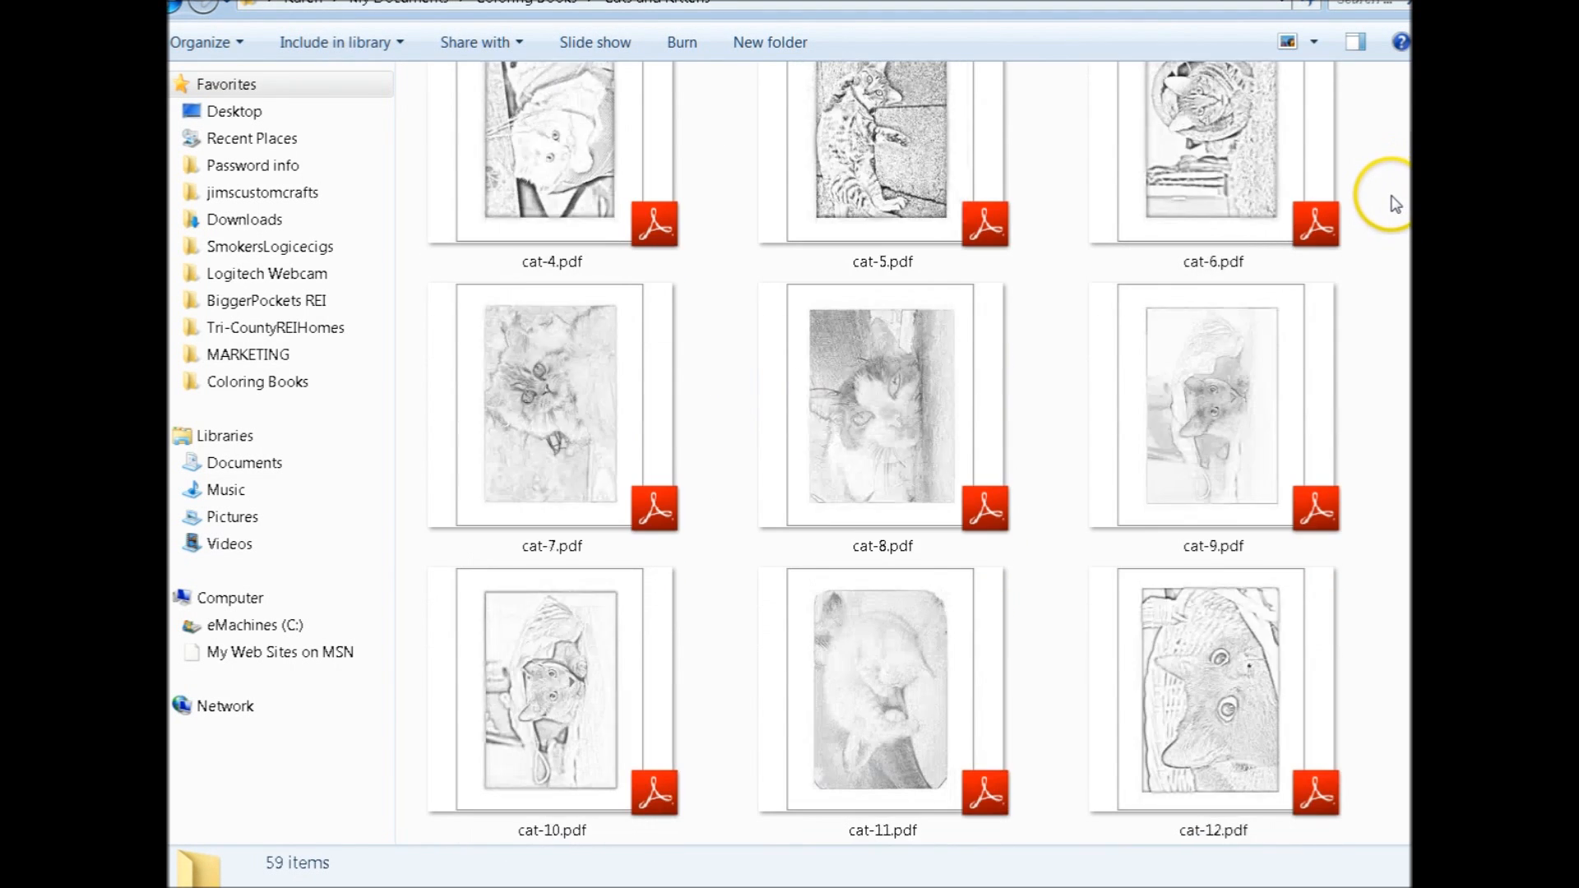
scroll(down, 3)
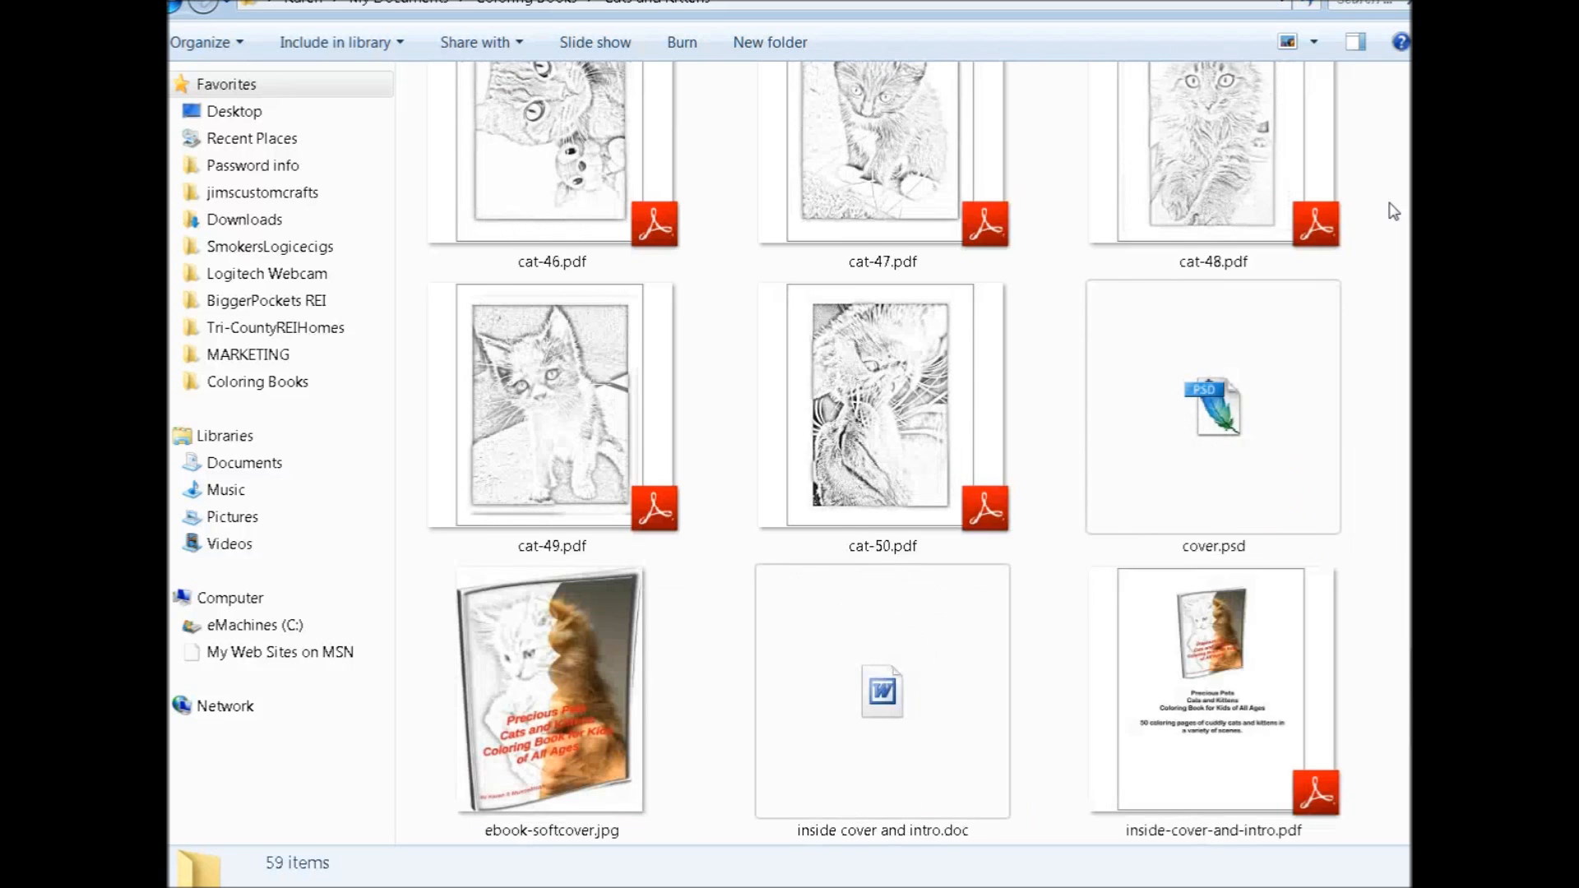
scroll(down, 3)
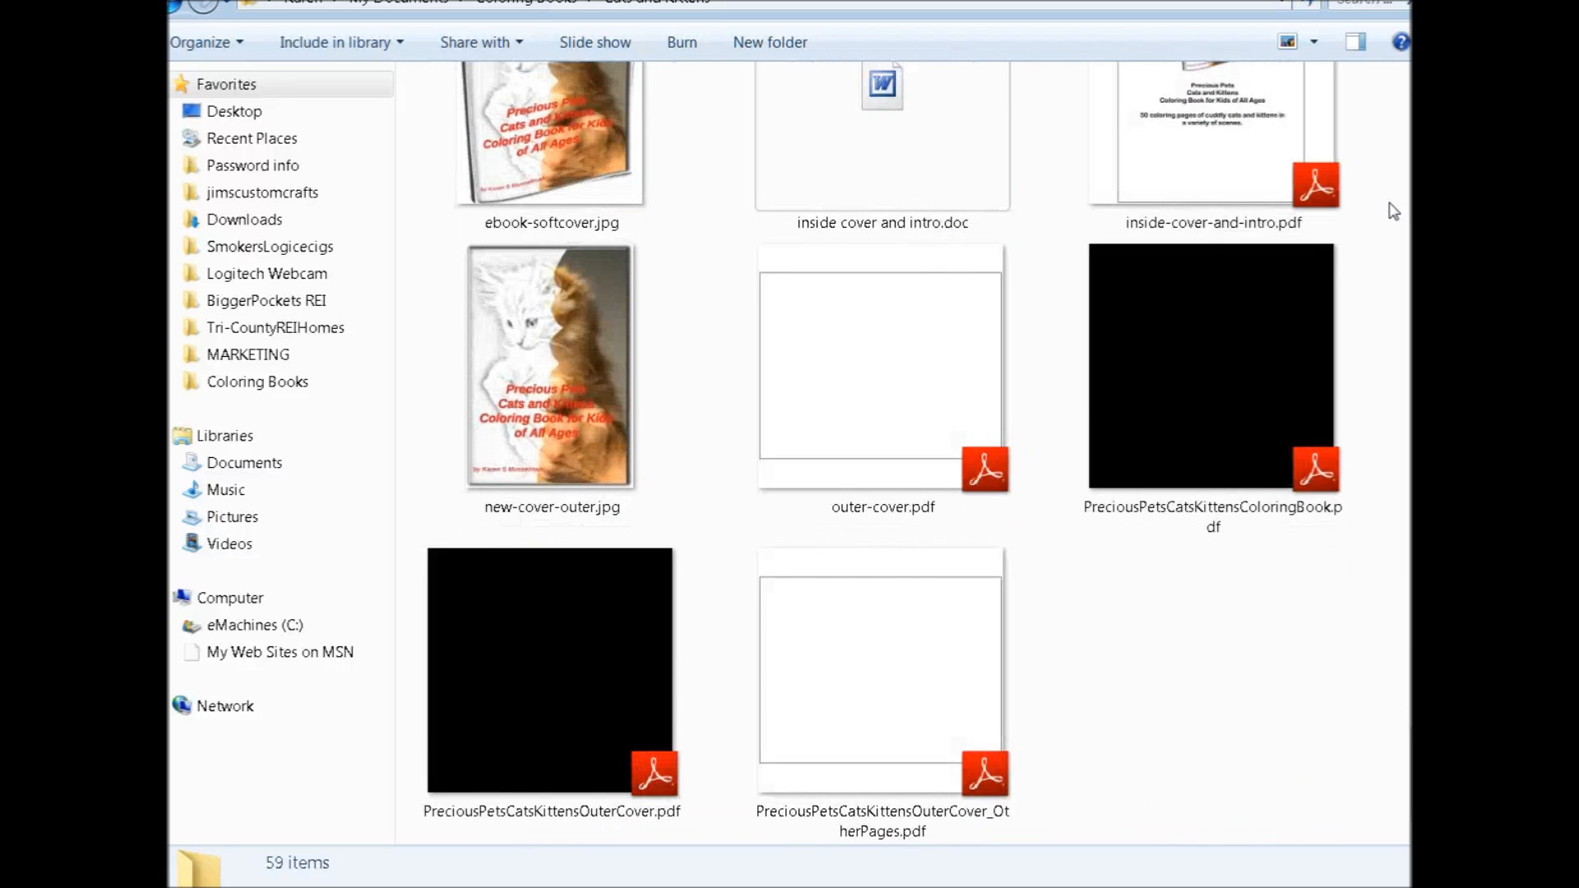
mouse_move(1372, 503)
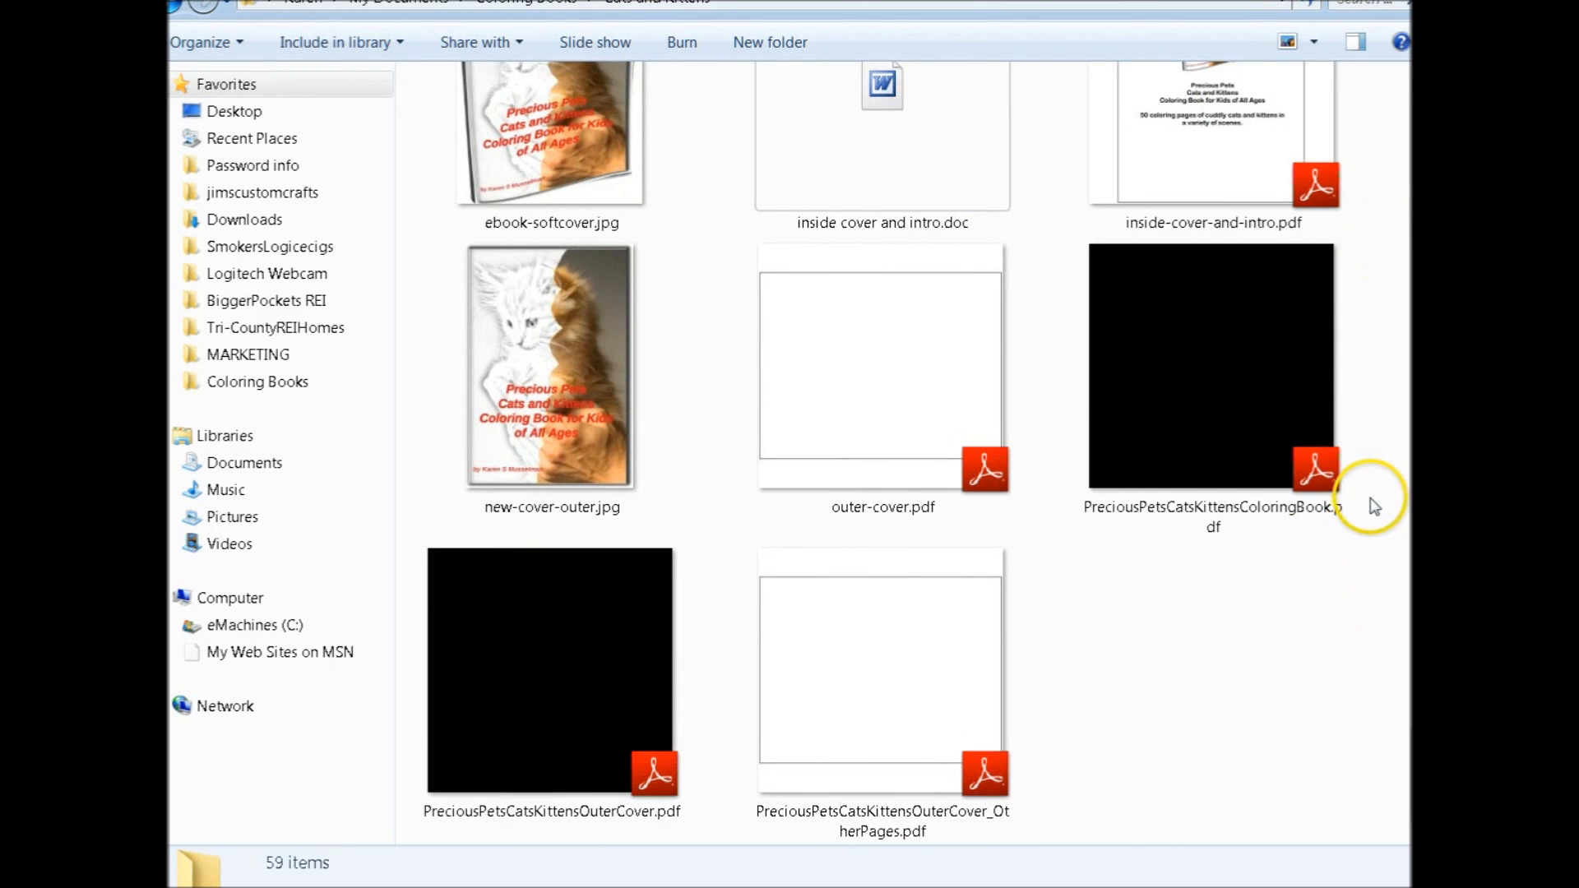
mouse_move(1214, 393)
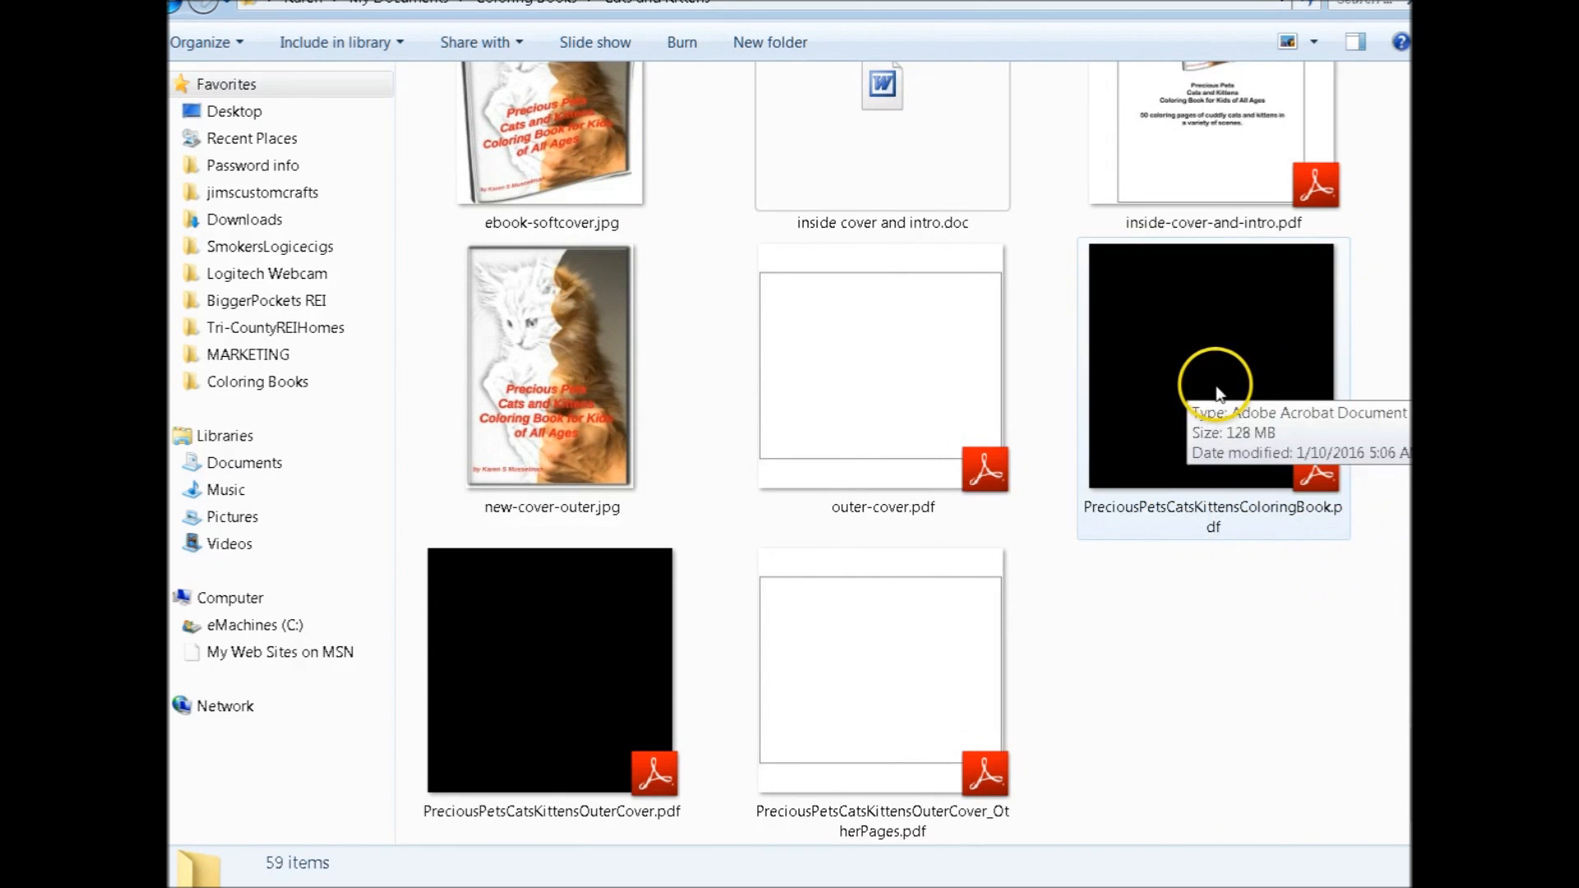
View the merged PreciousPetsCatsKittensColoringBook.pdf and page through it
double_click(1212, 365)
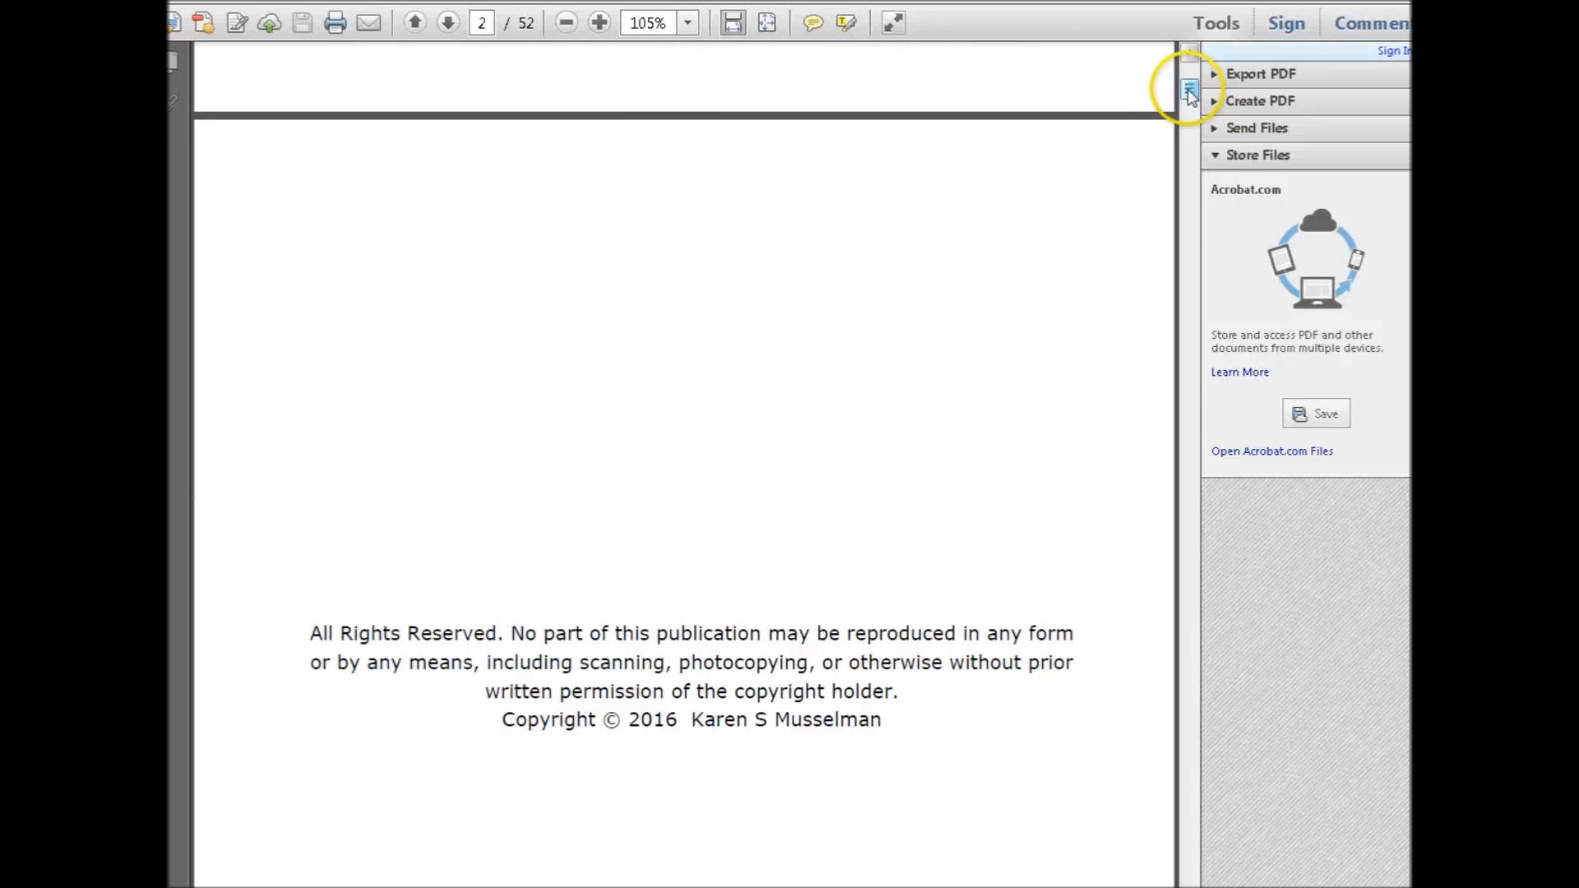
scroll(down, 3)
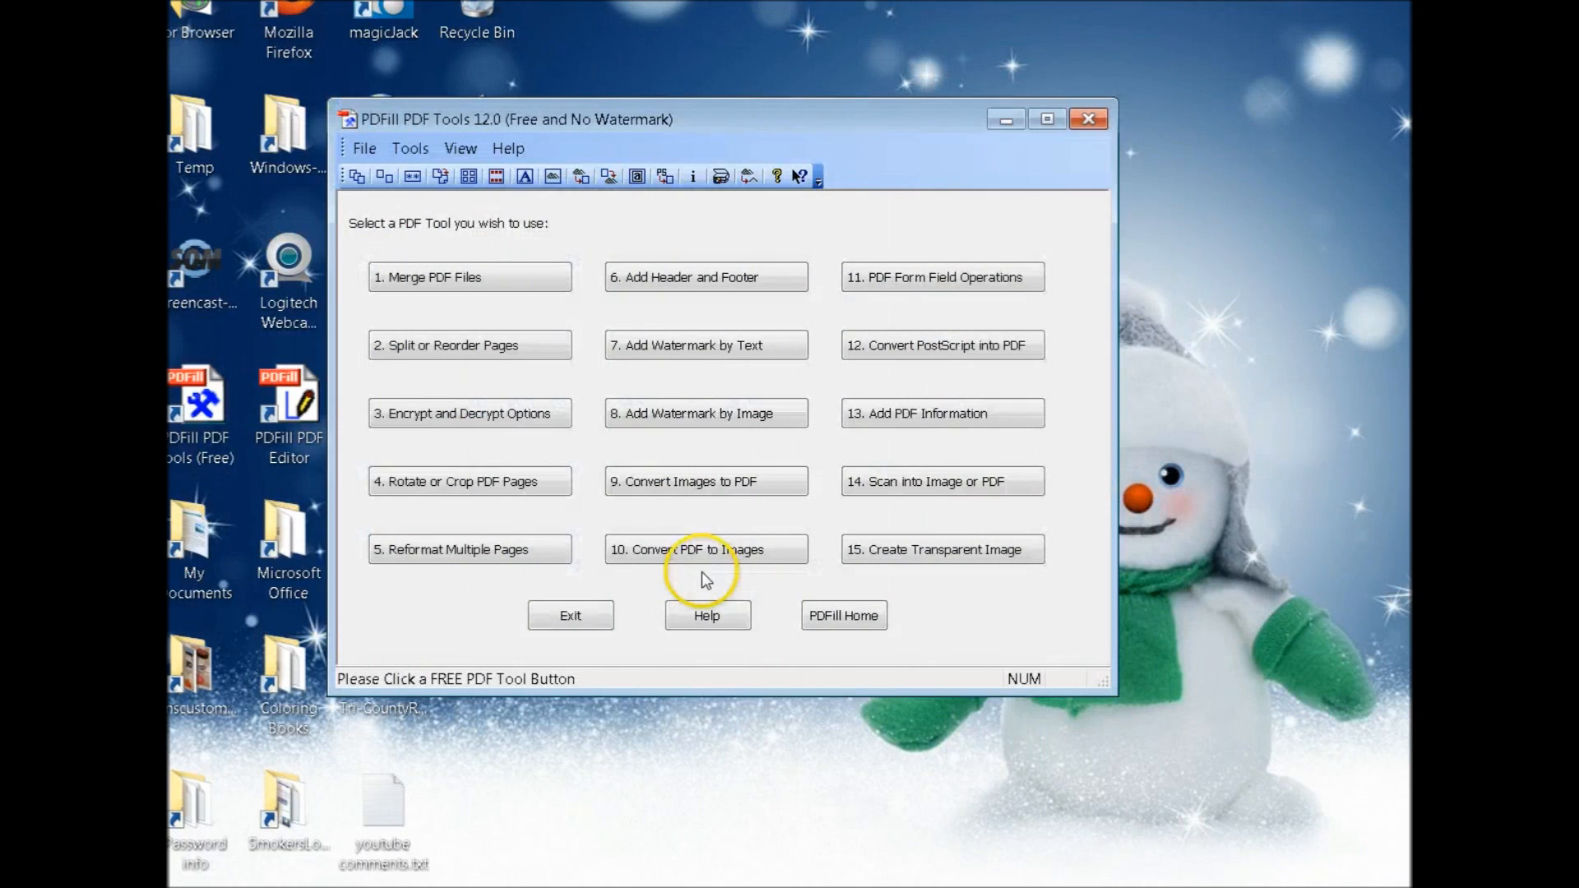
mouse_move(976, 625)
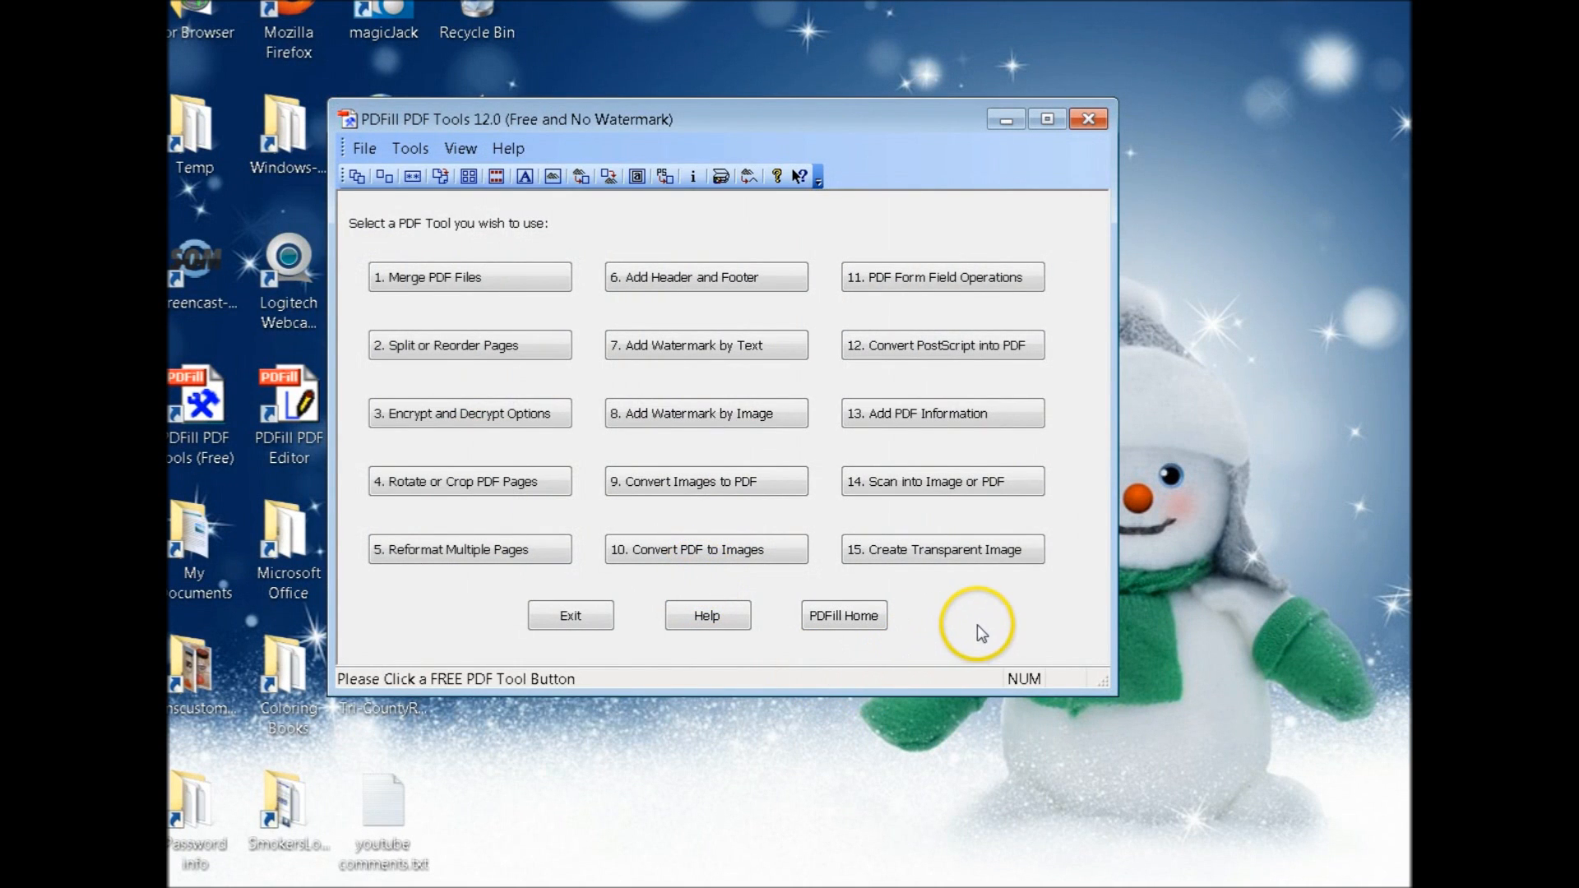
mouse_move(982, 559)
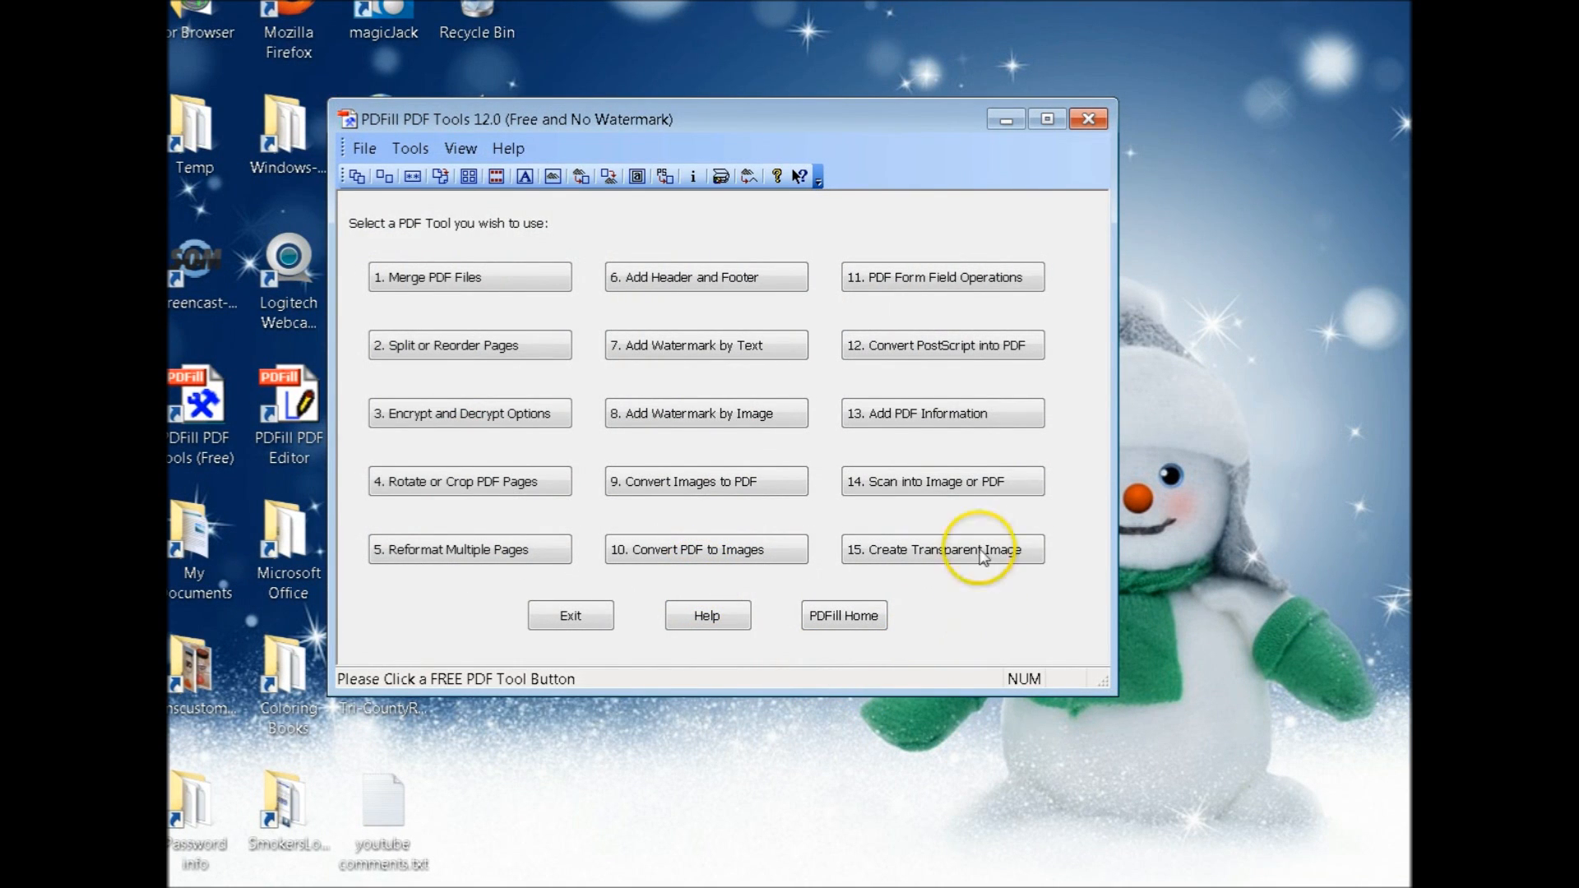
mouse_move(563, 253)
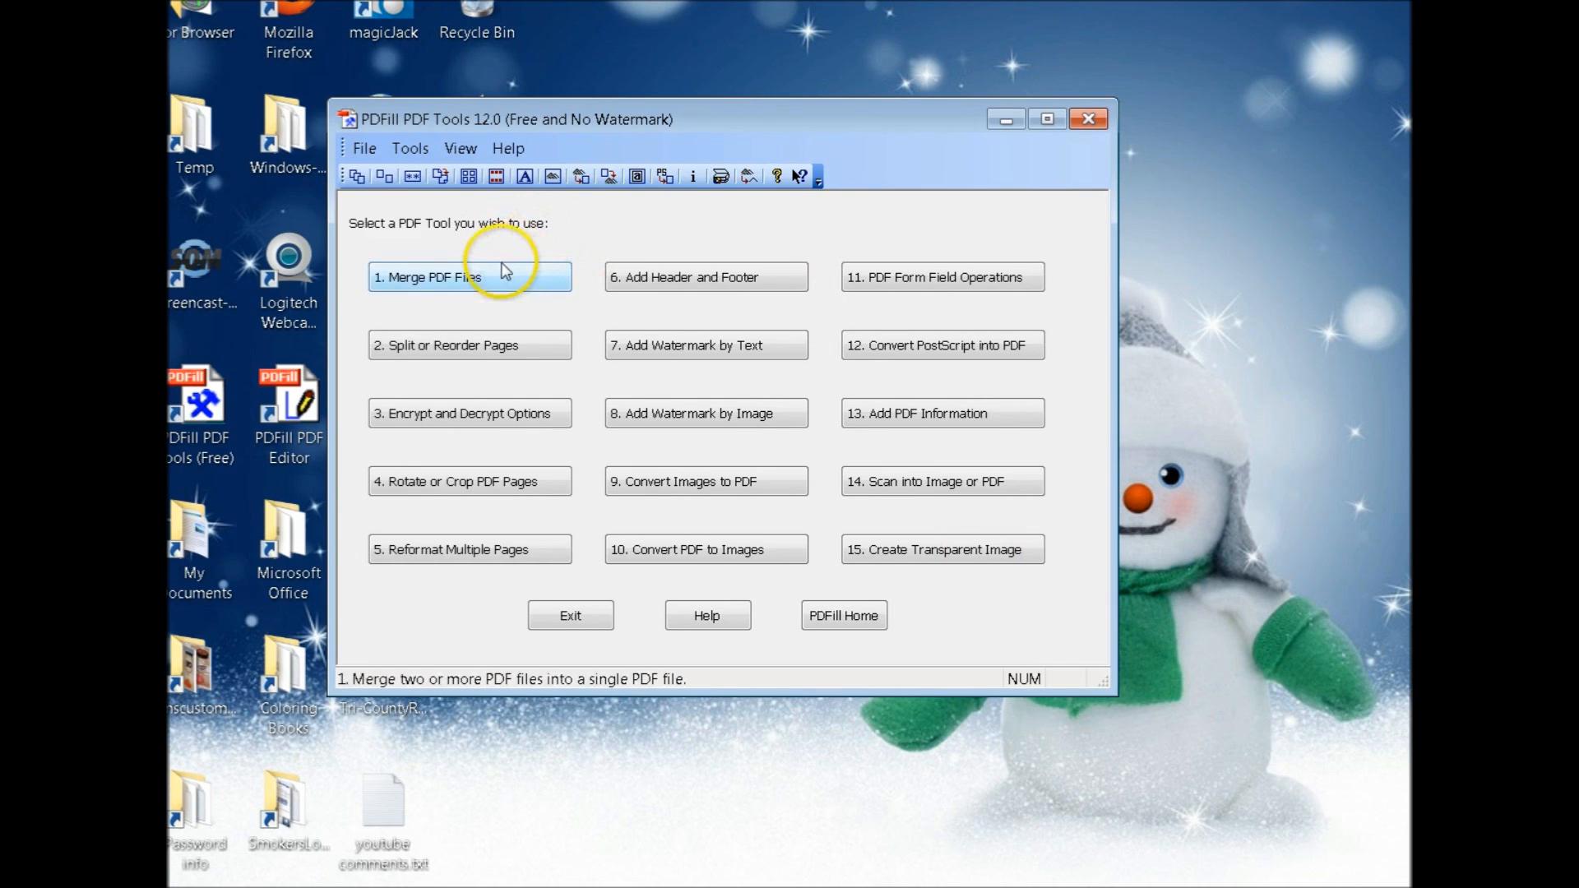
Try the Merge PDF Files tool, cancel adding a file, and close it back to the folder
click(469, 276)
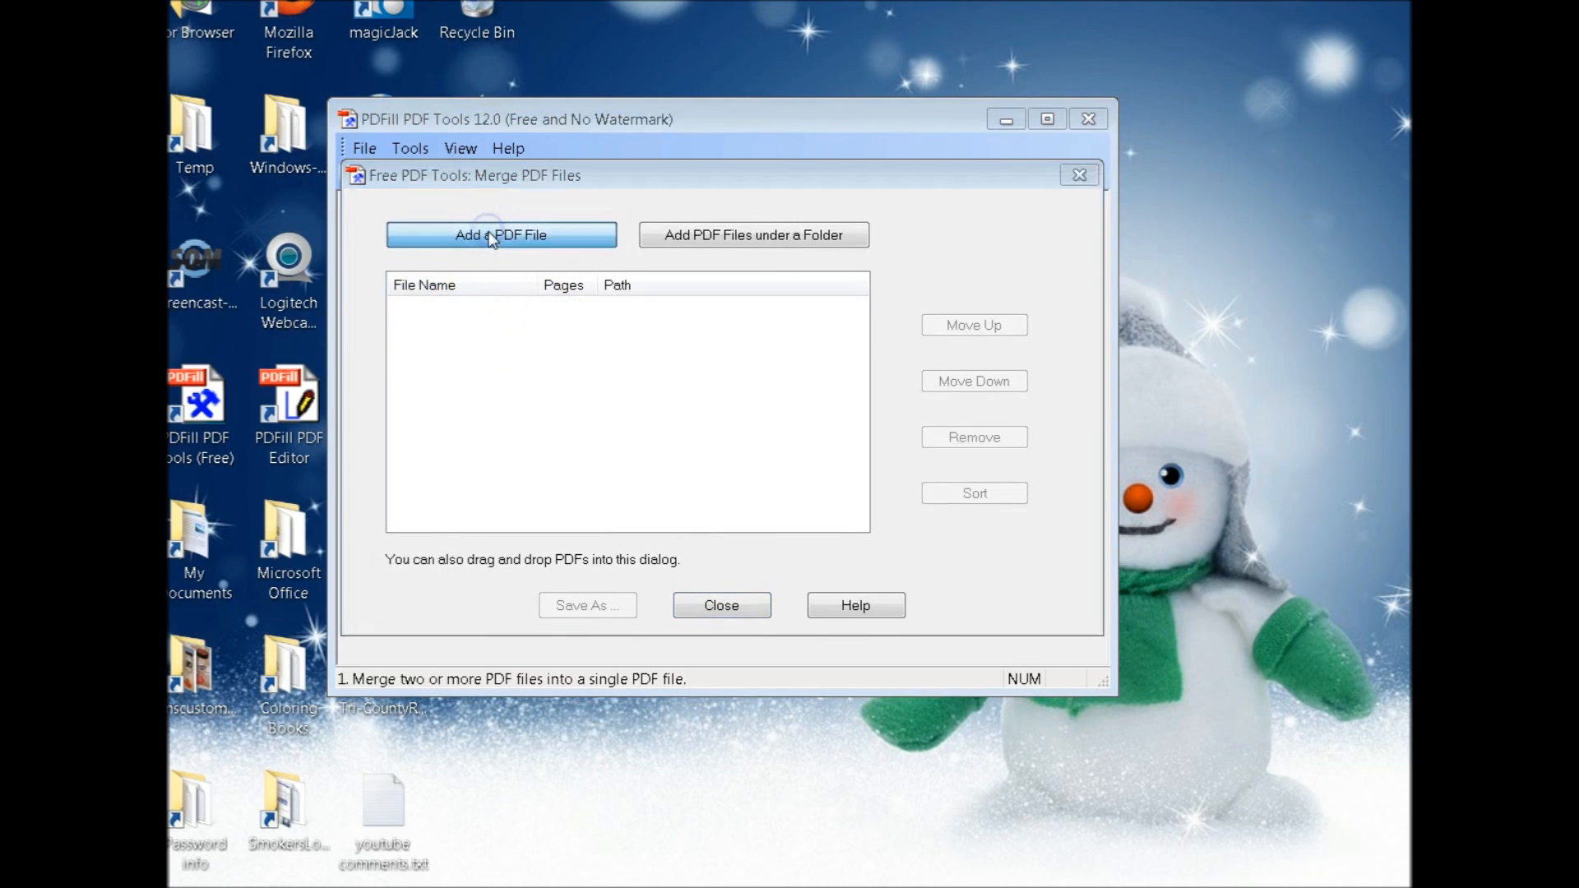
click(500, 235)
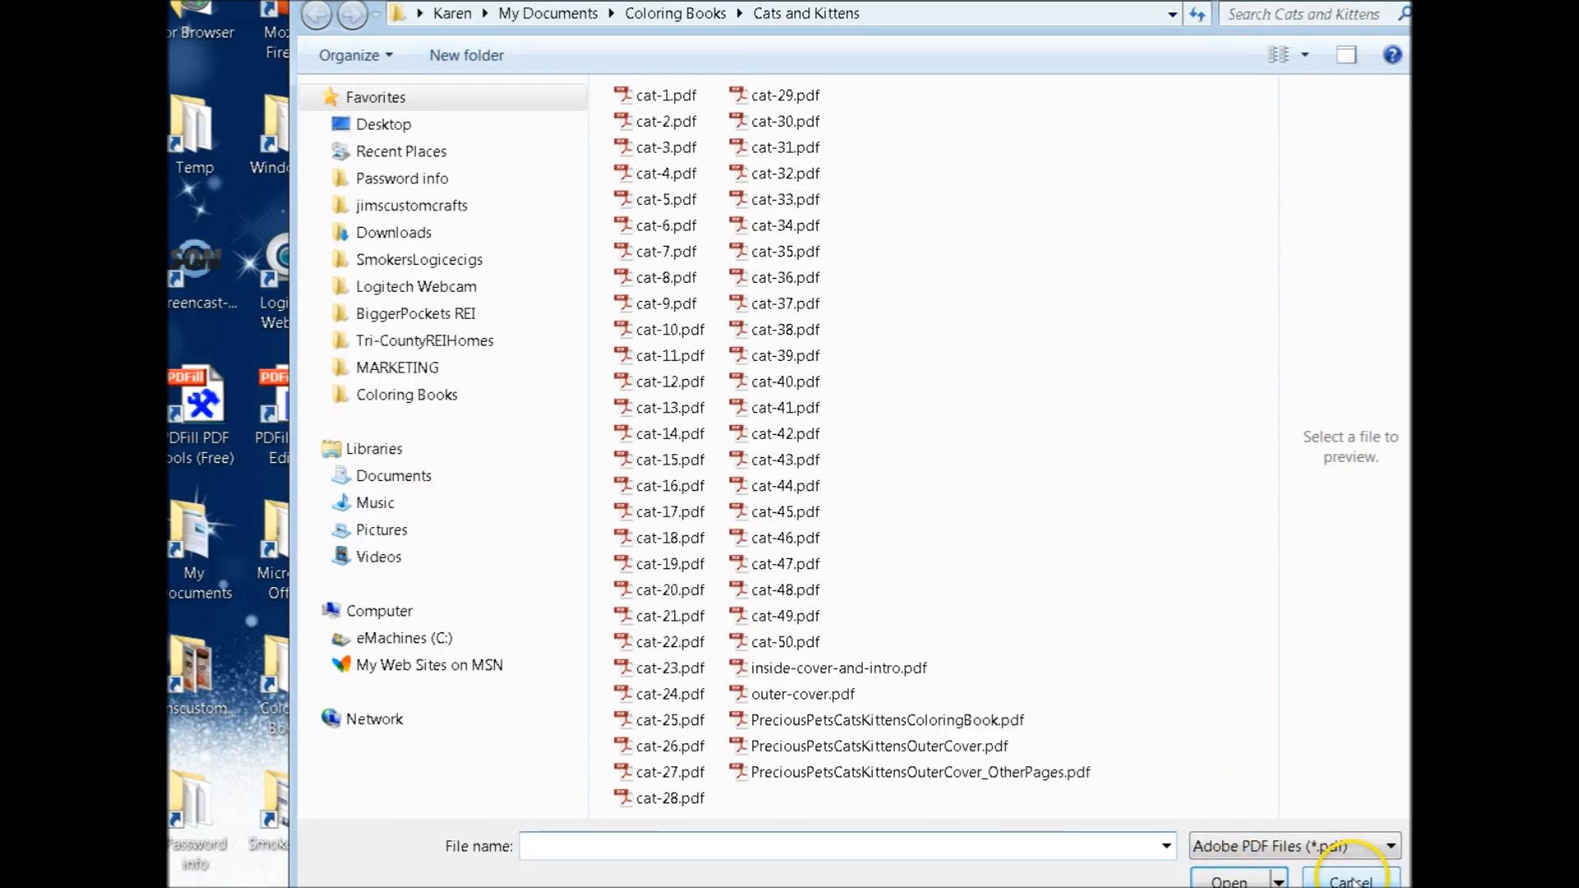
click(1349, 882)
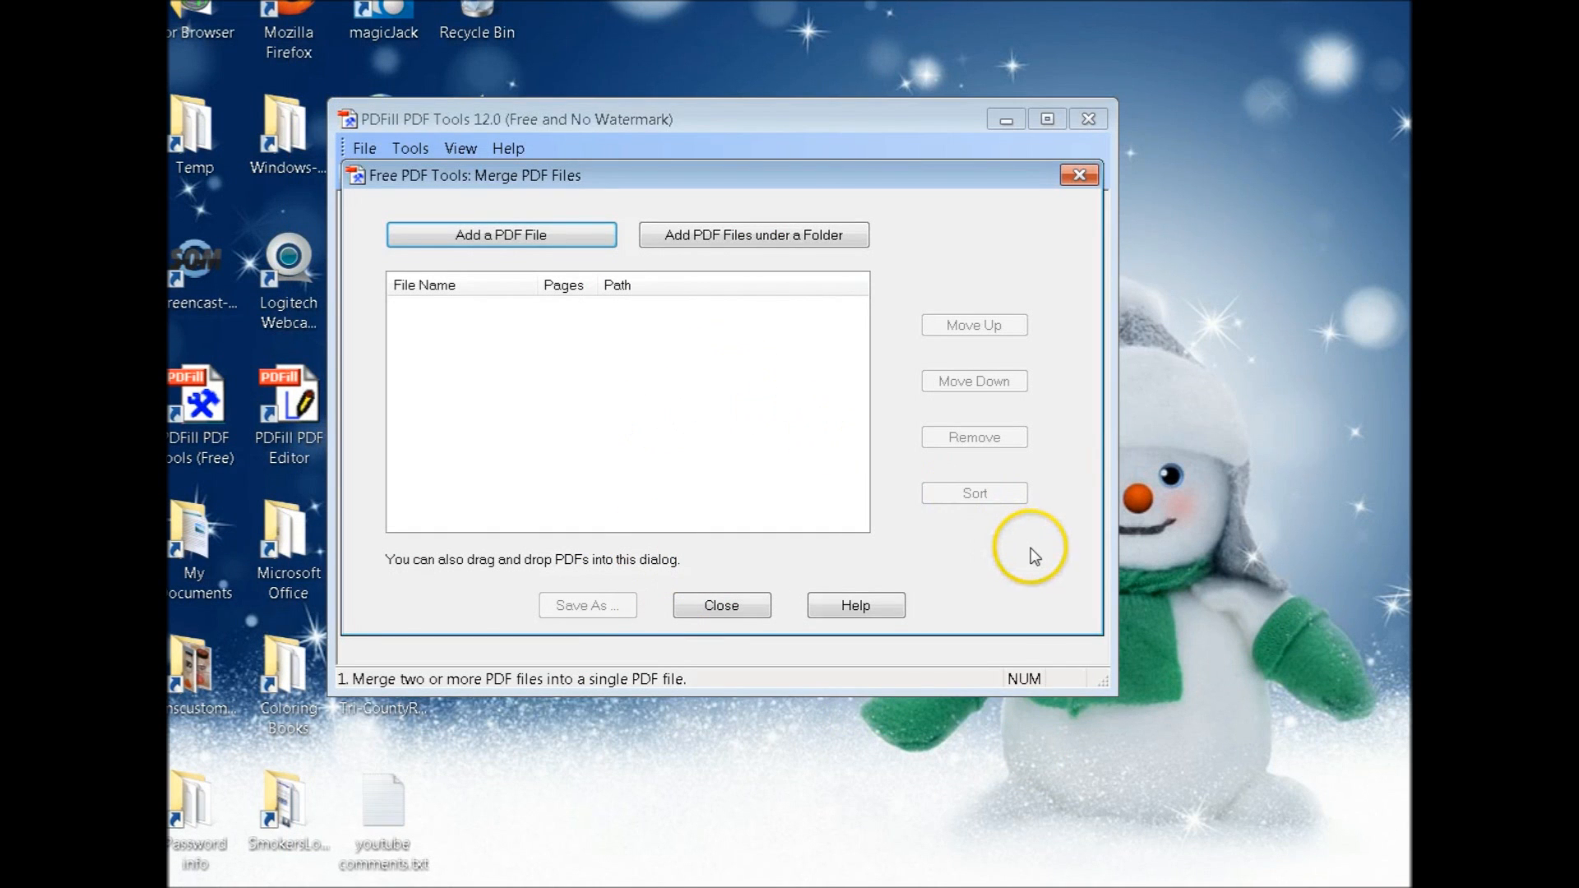
mouse_move(1090, 118)
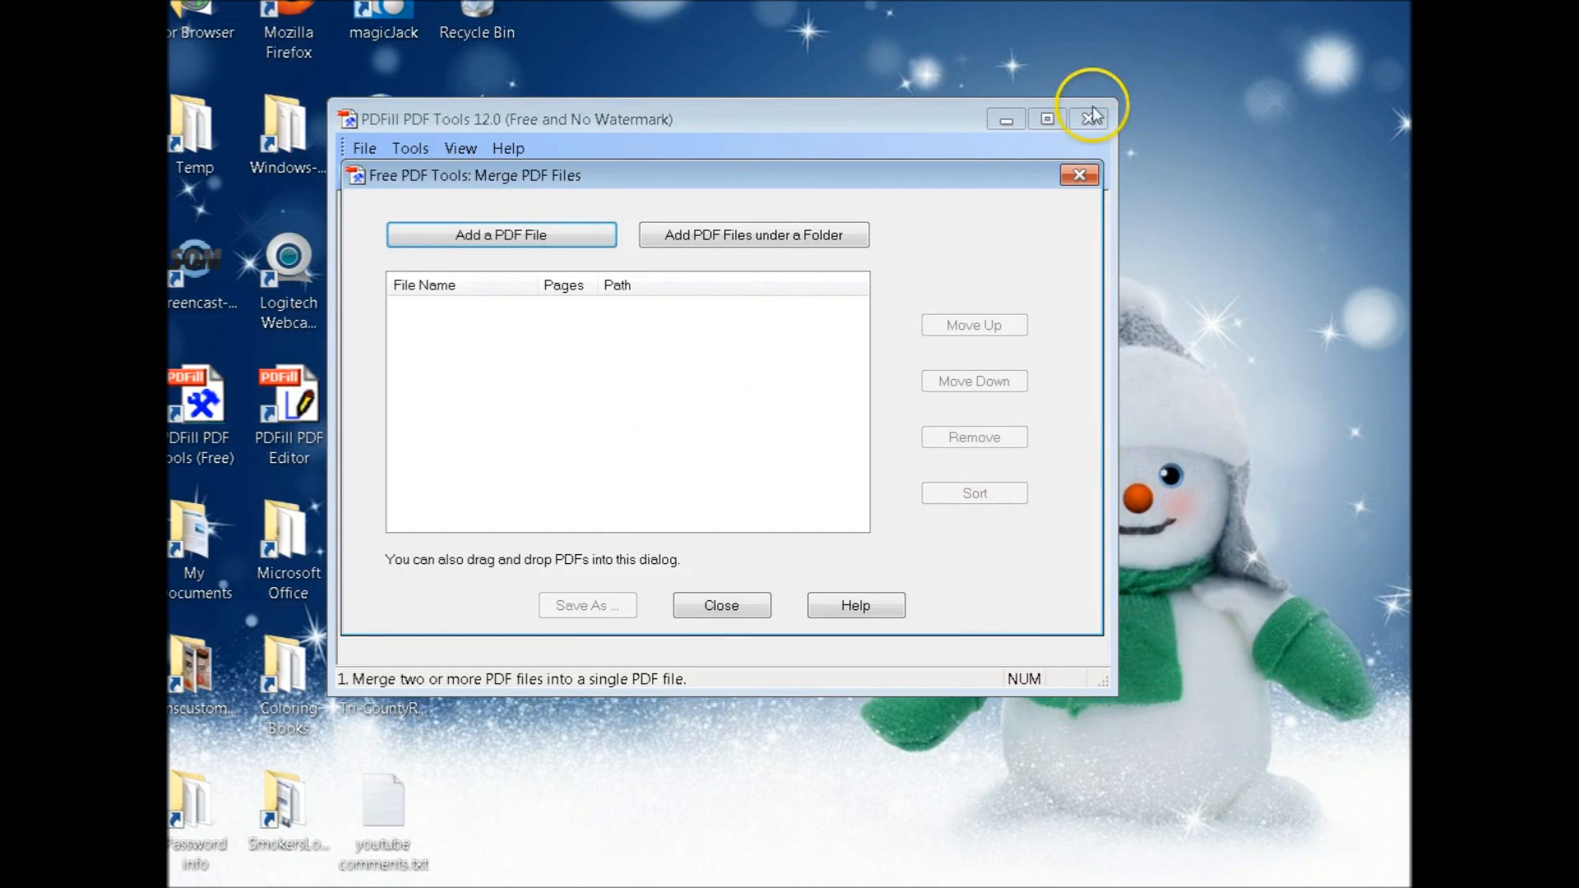
mouse_move(720, 605)
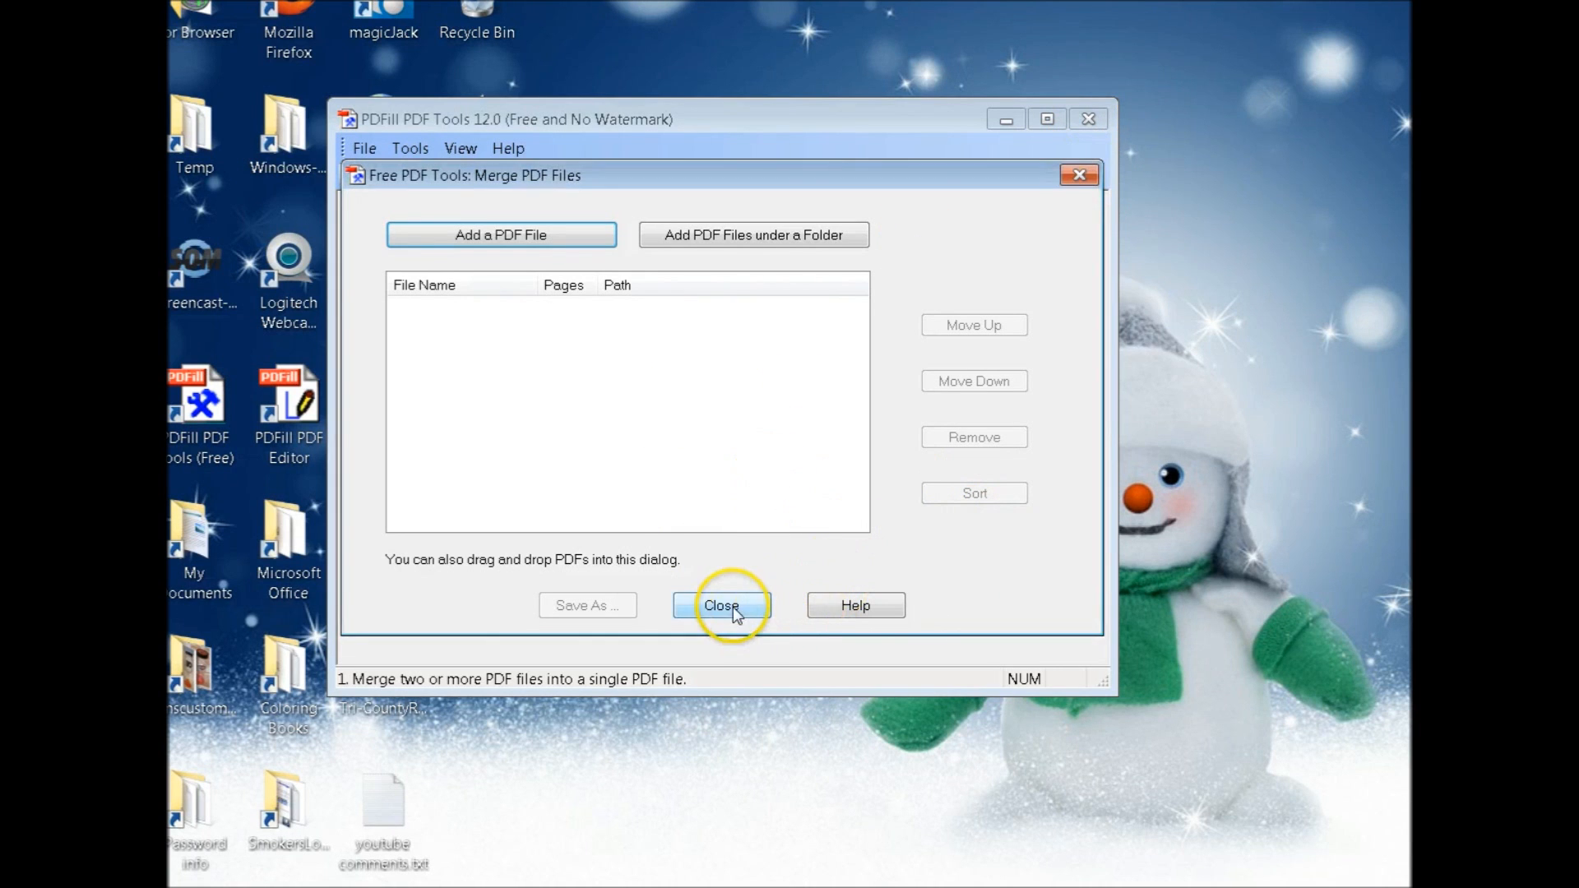
click(721, 606)
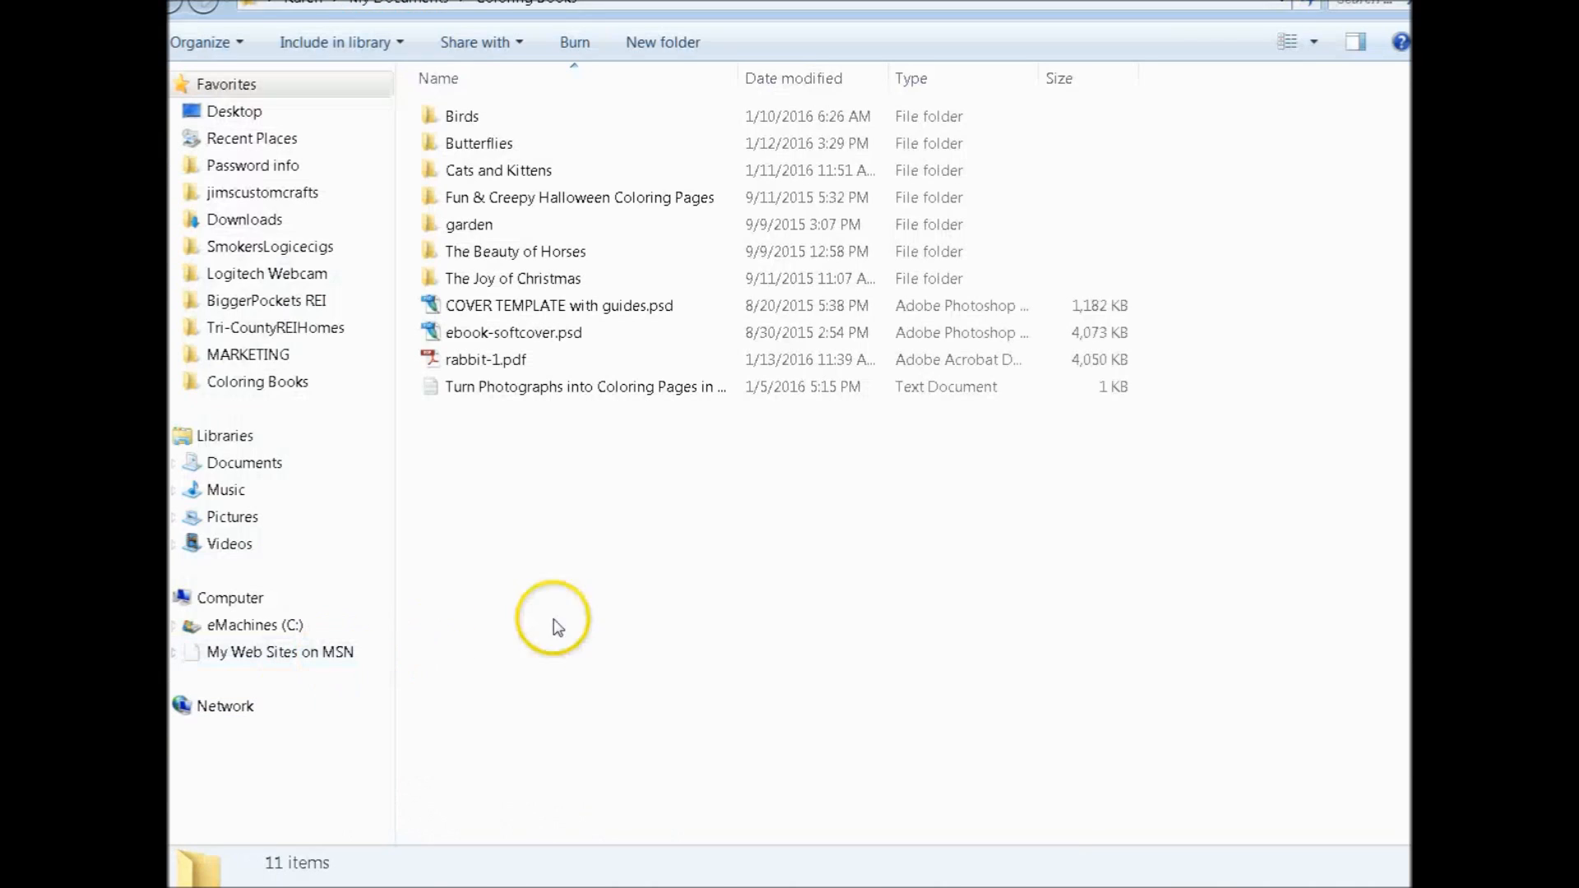
Enter the Cats and Kittens folder and highlight the layered cover.psd among the cat pages
click(497, 169)
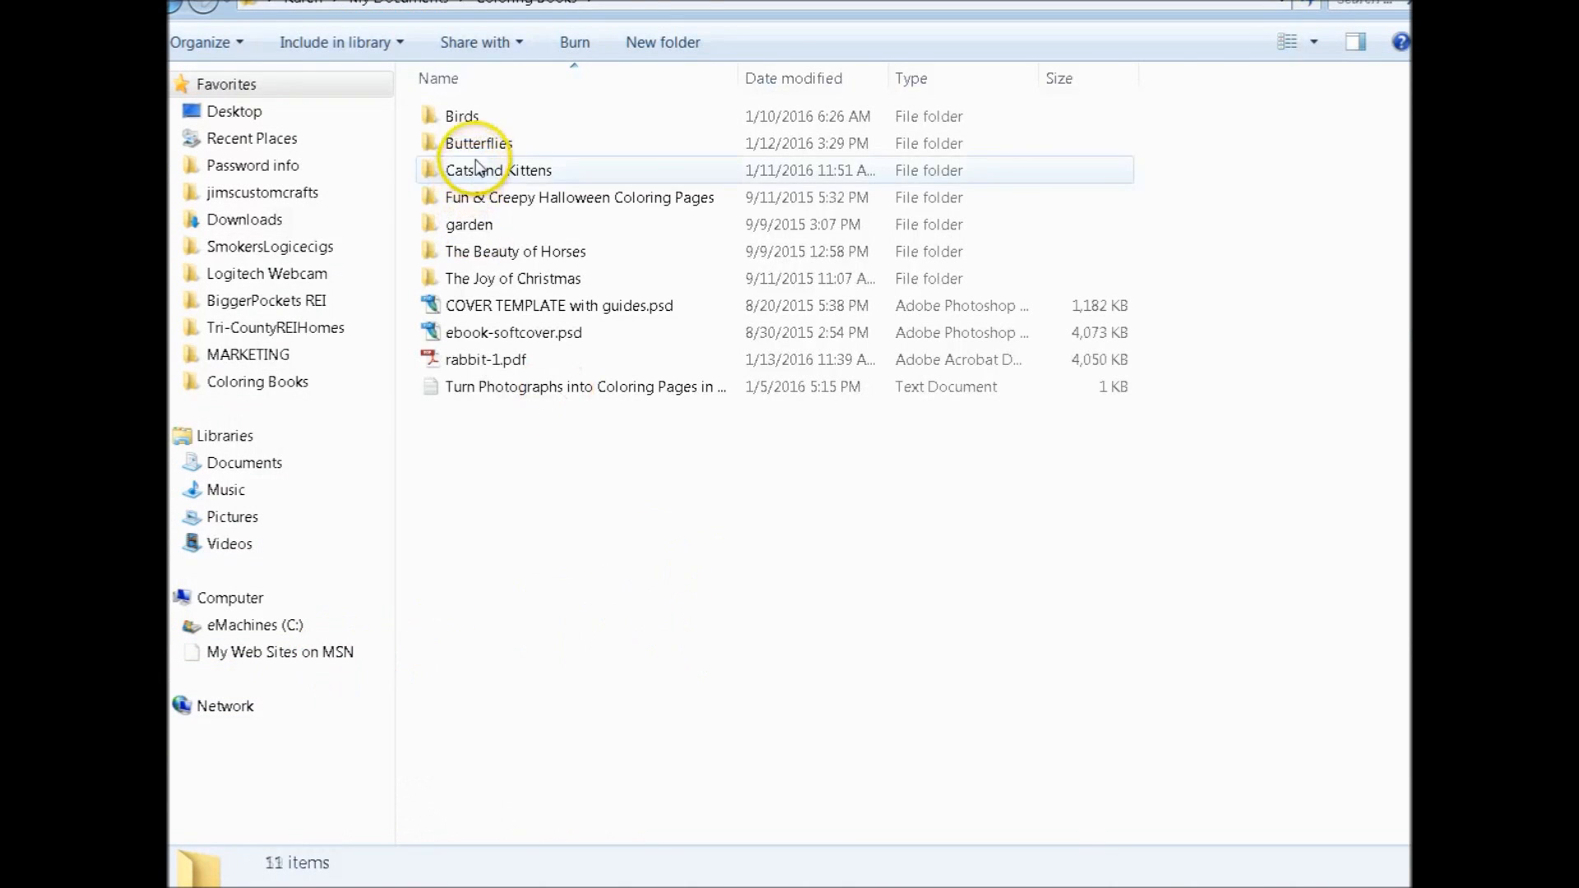
double_click(497, 170)
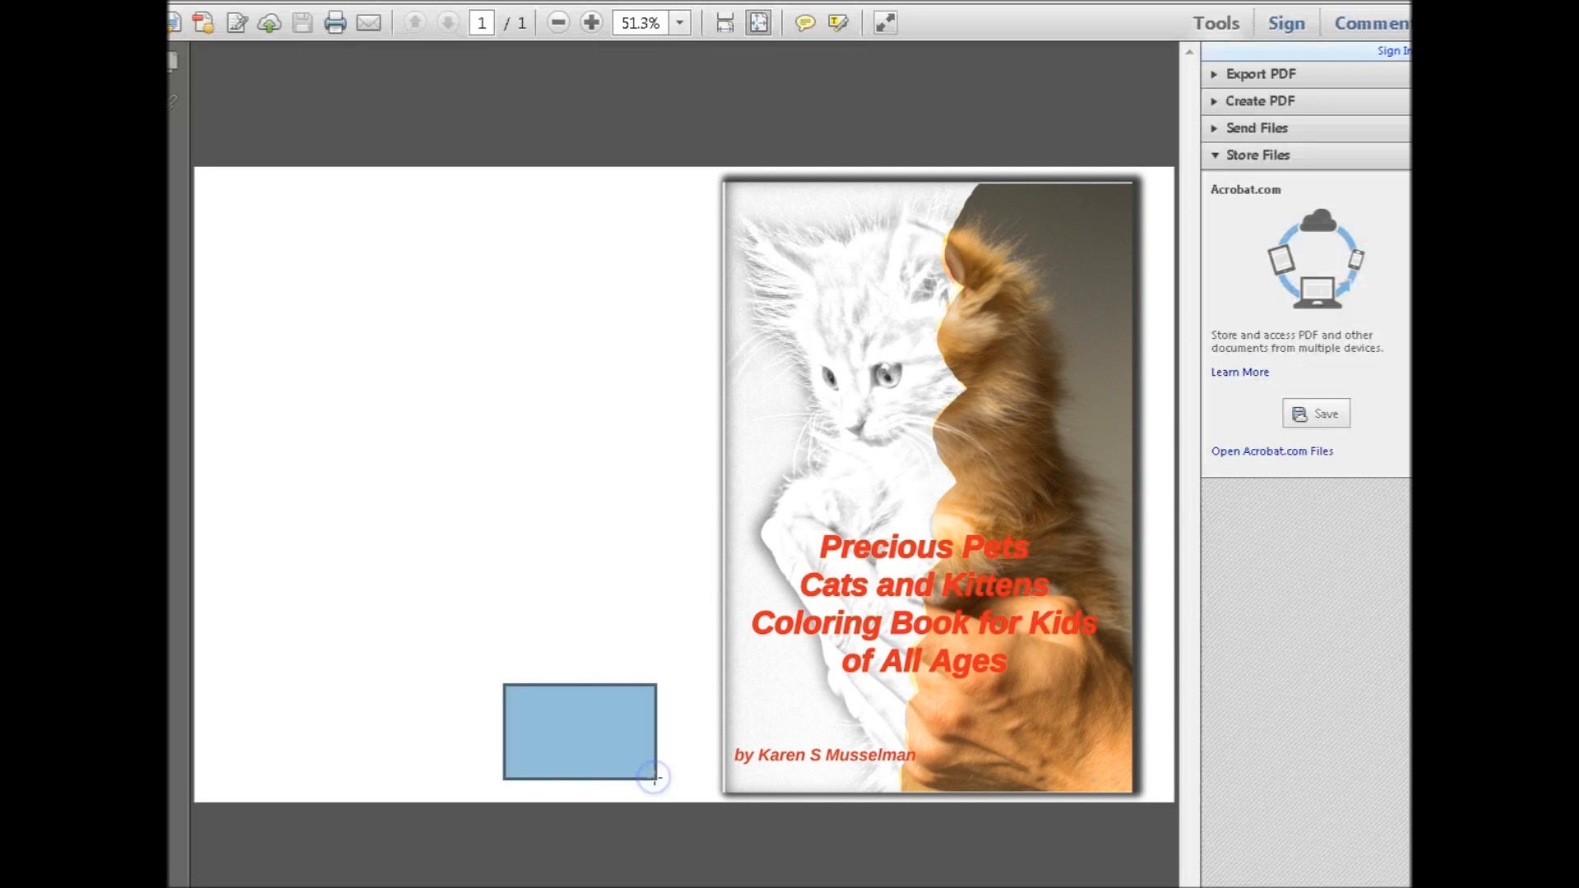
mouse_move(396, 375)
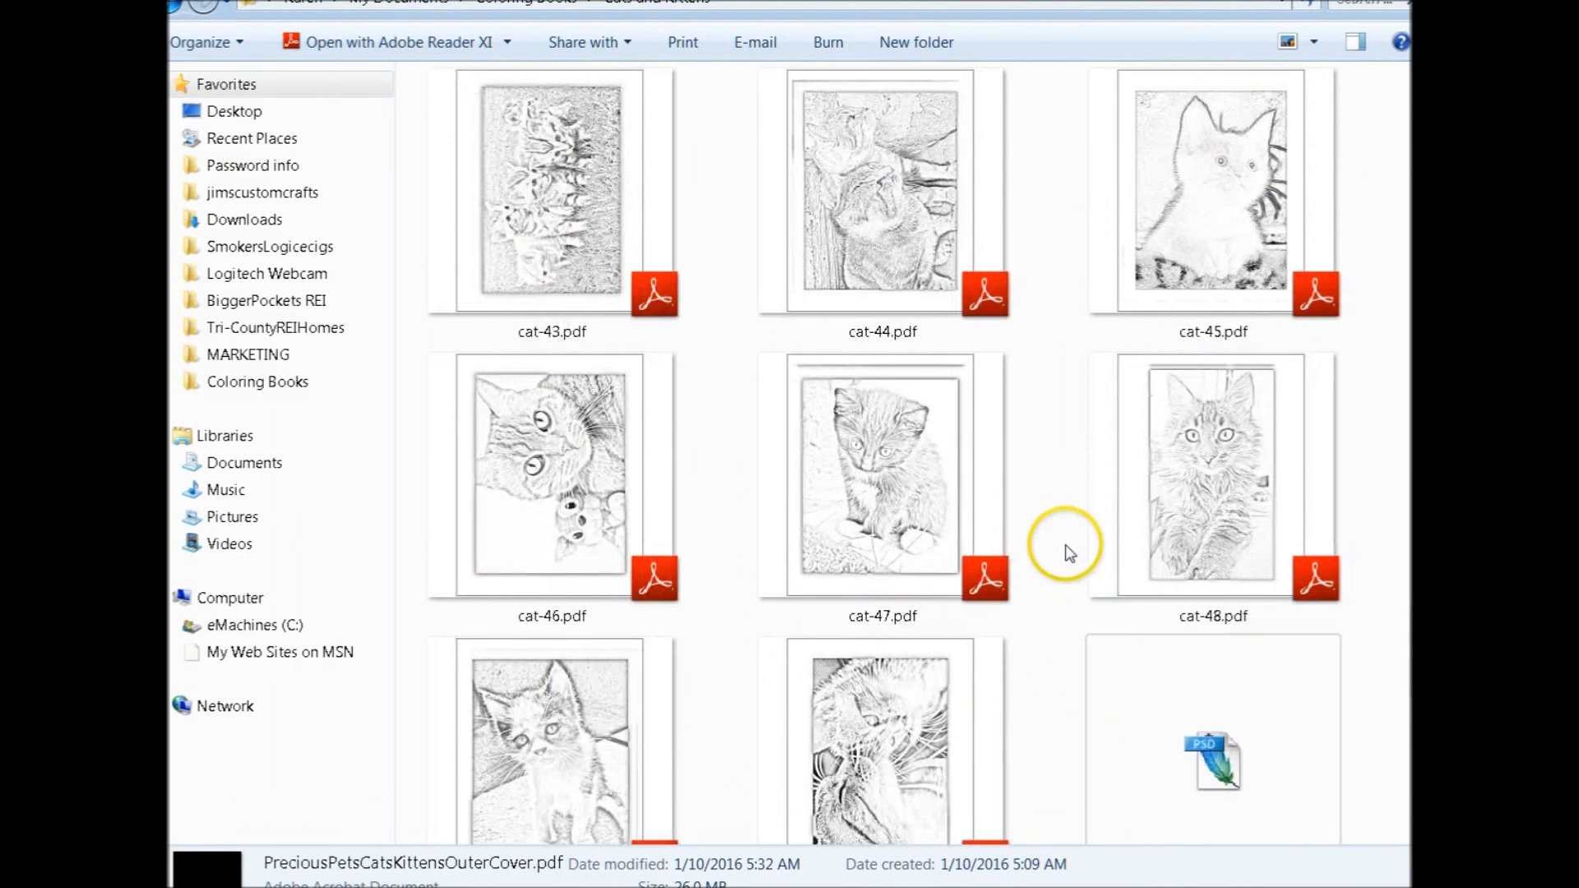
scroll(down, 3)
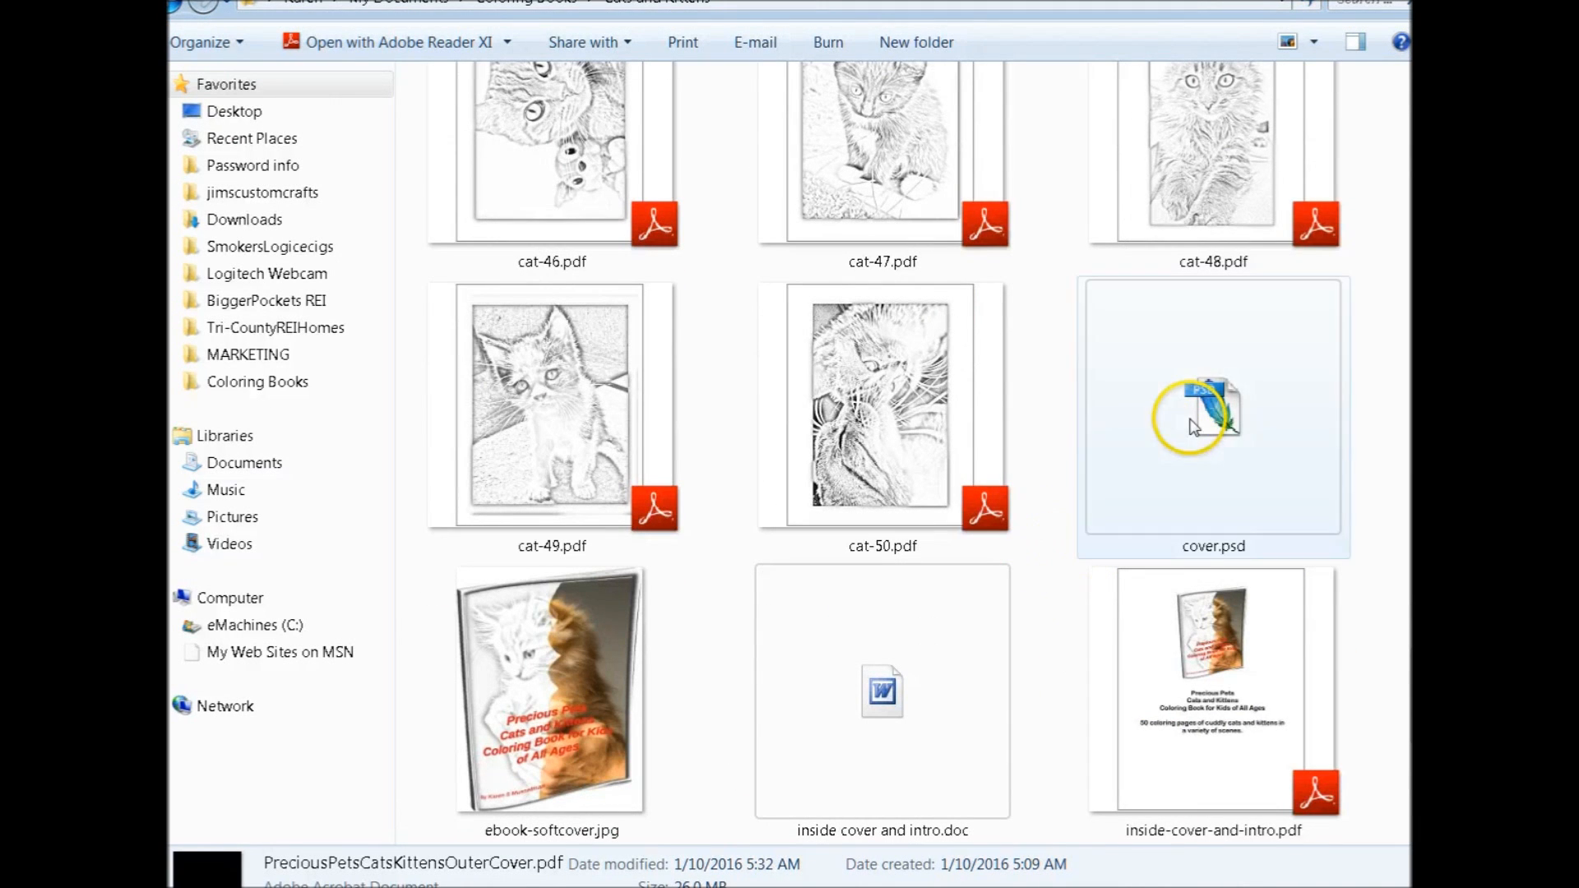
click(1212, 406)
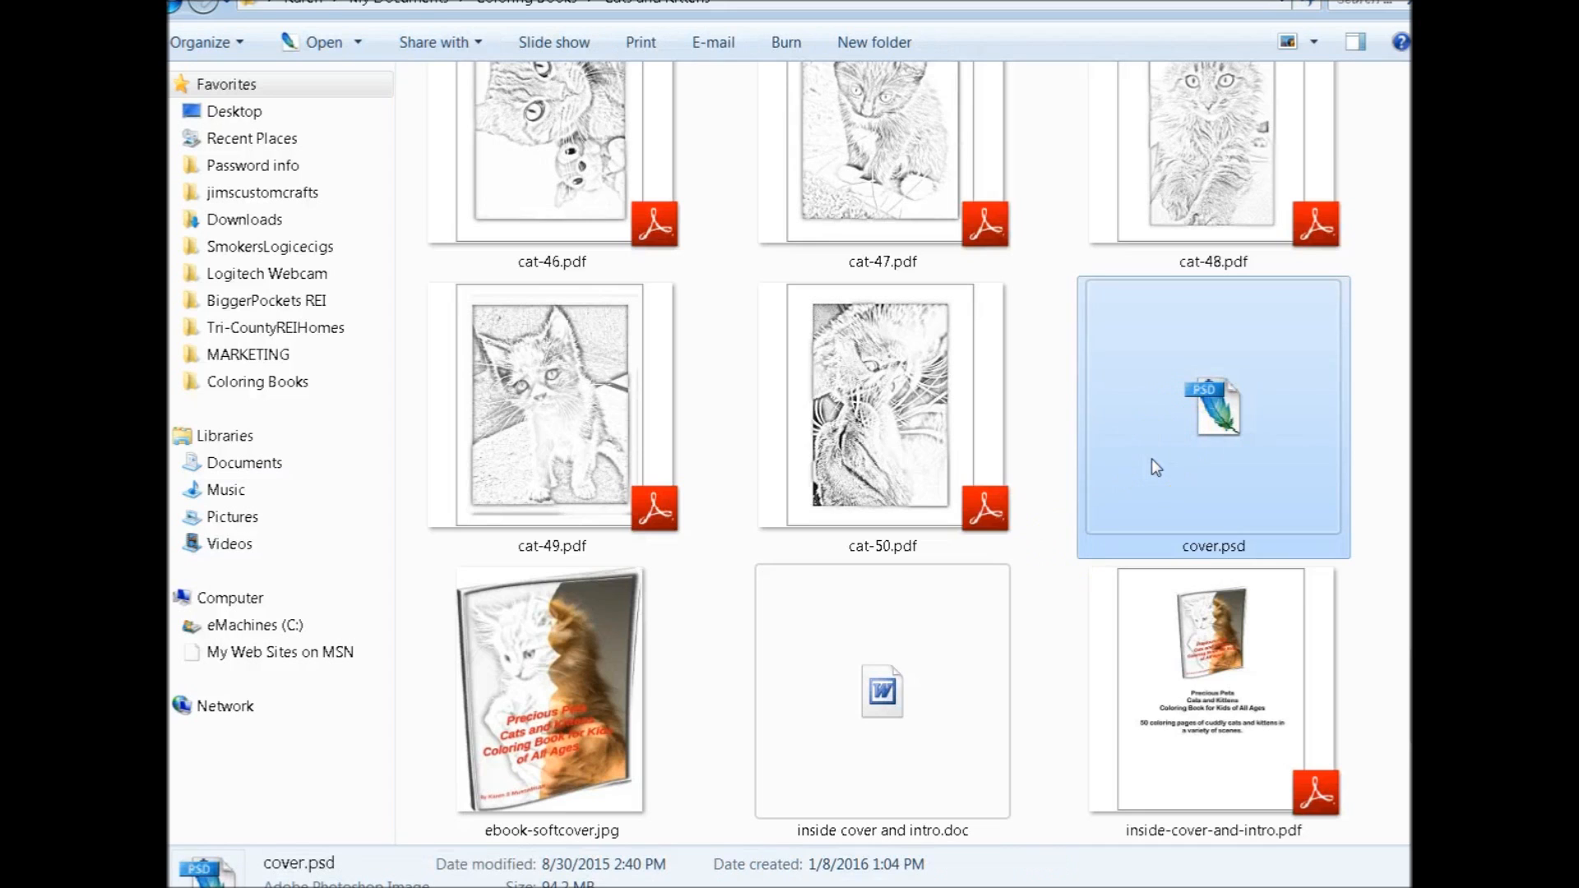
Examine cover.psd maximized in Photoshop, stepping through Layer 1, title text and author credit layers
double_click(1212, 407)
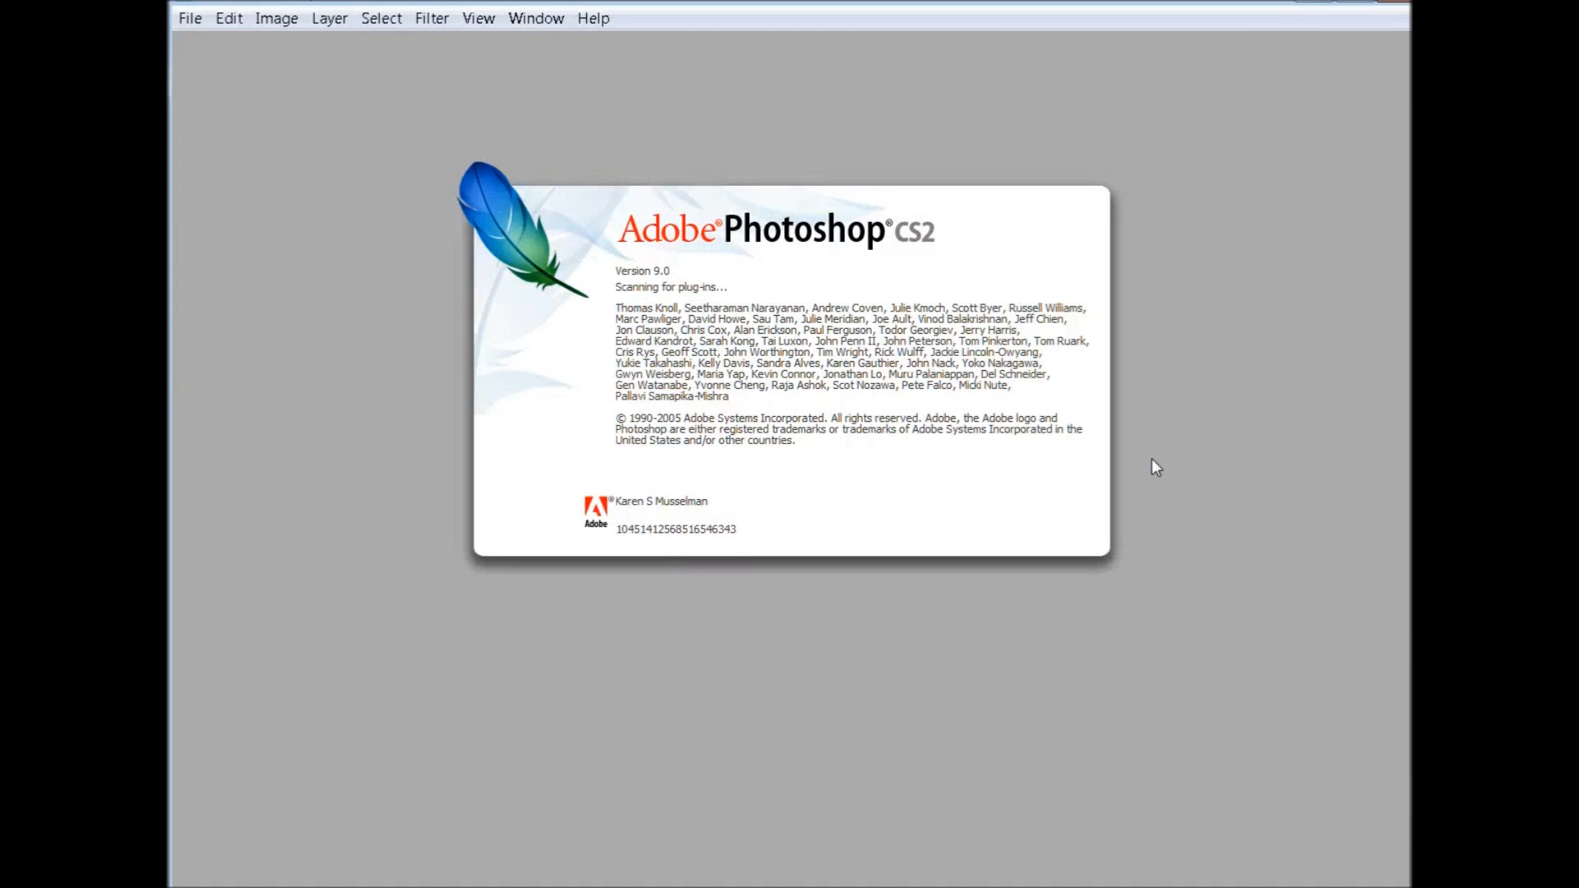
mouse_move(811, 777)
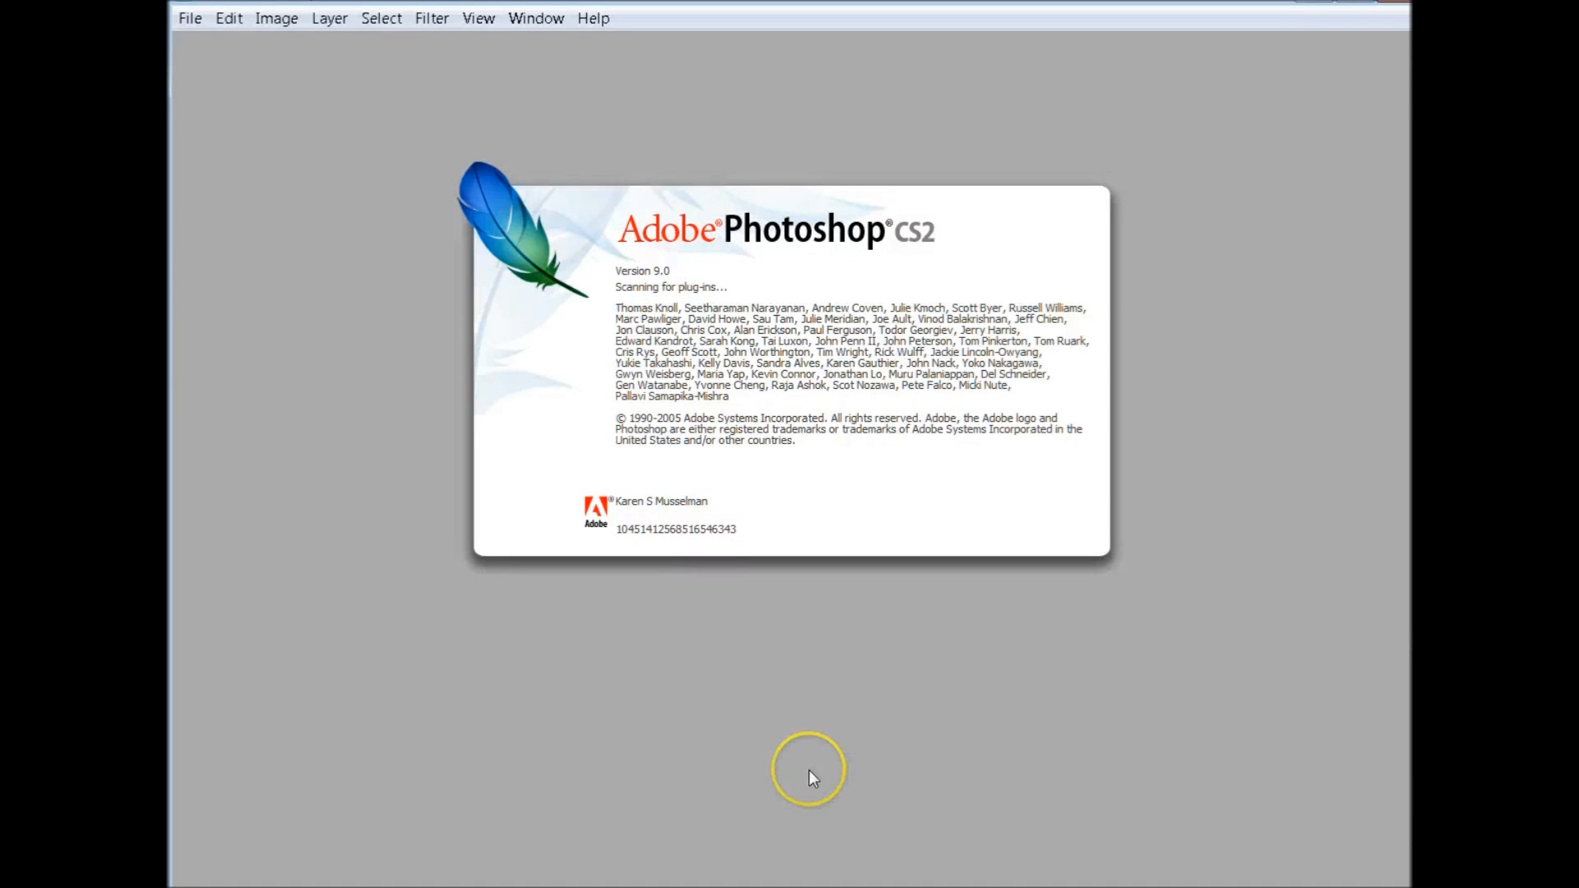
mouse_move(819, 740)
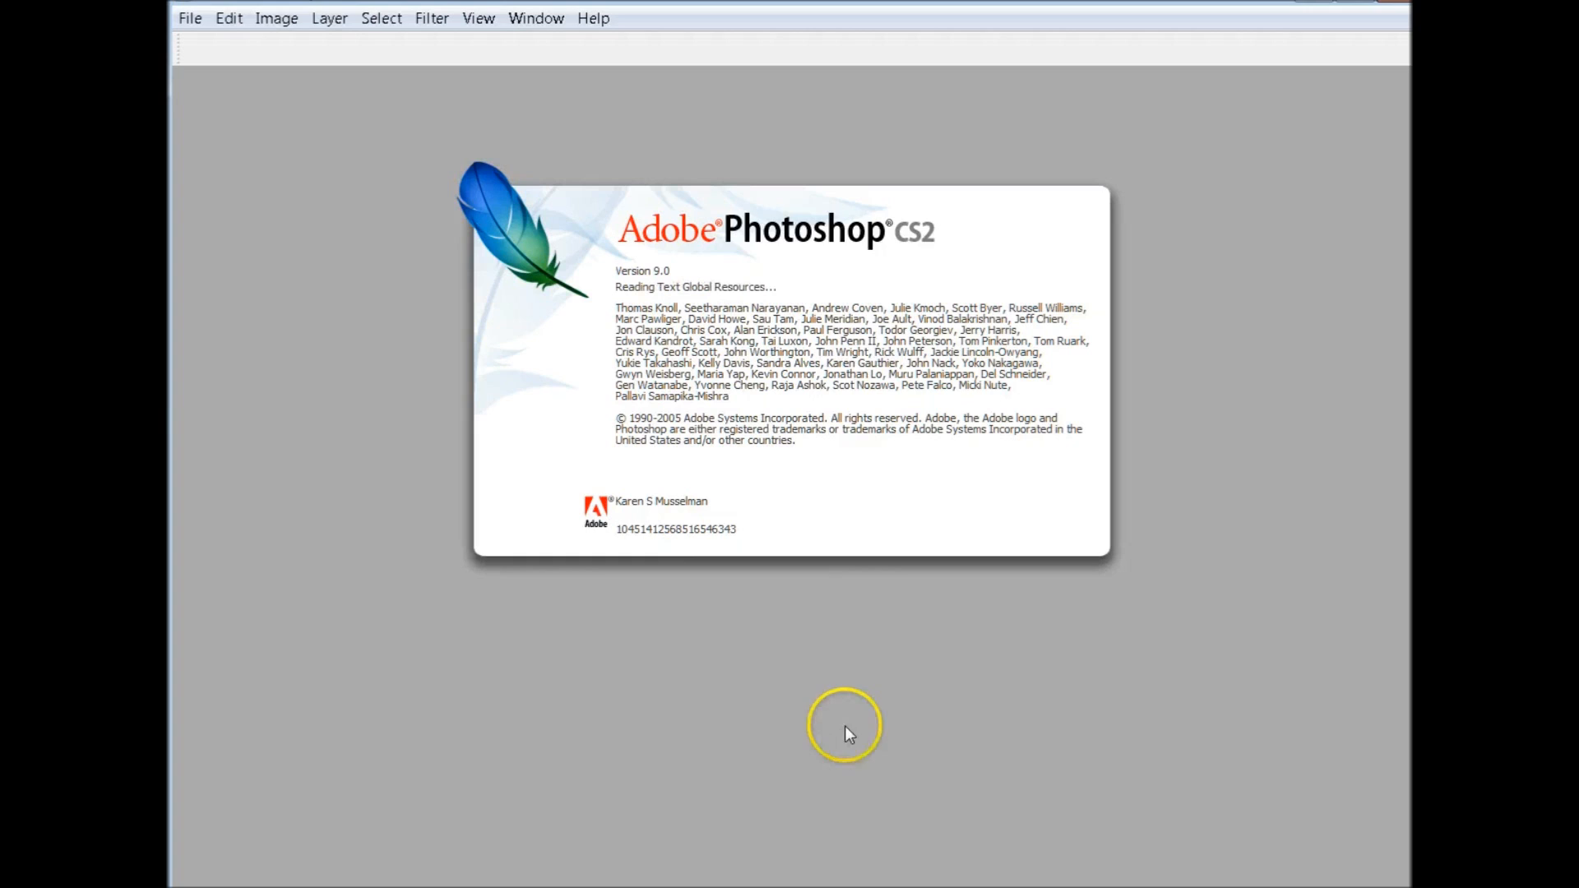
mouse_move(842, 712)
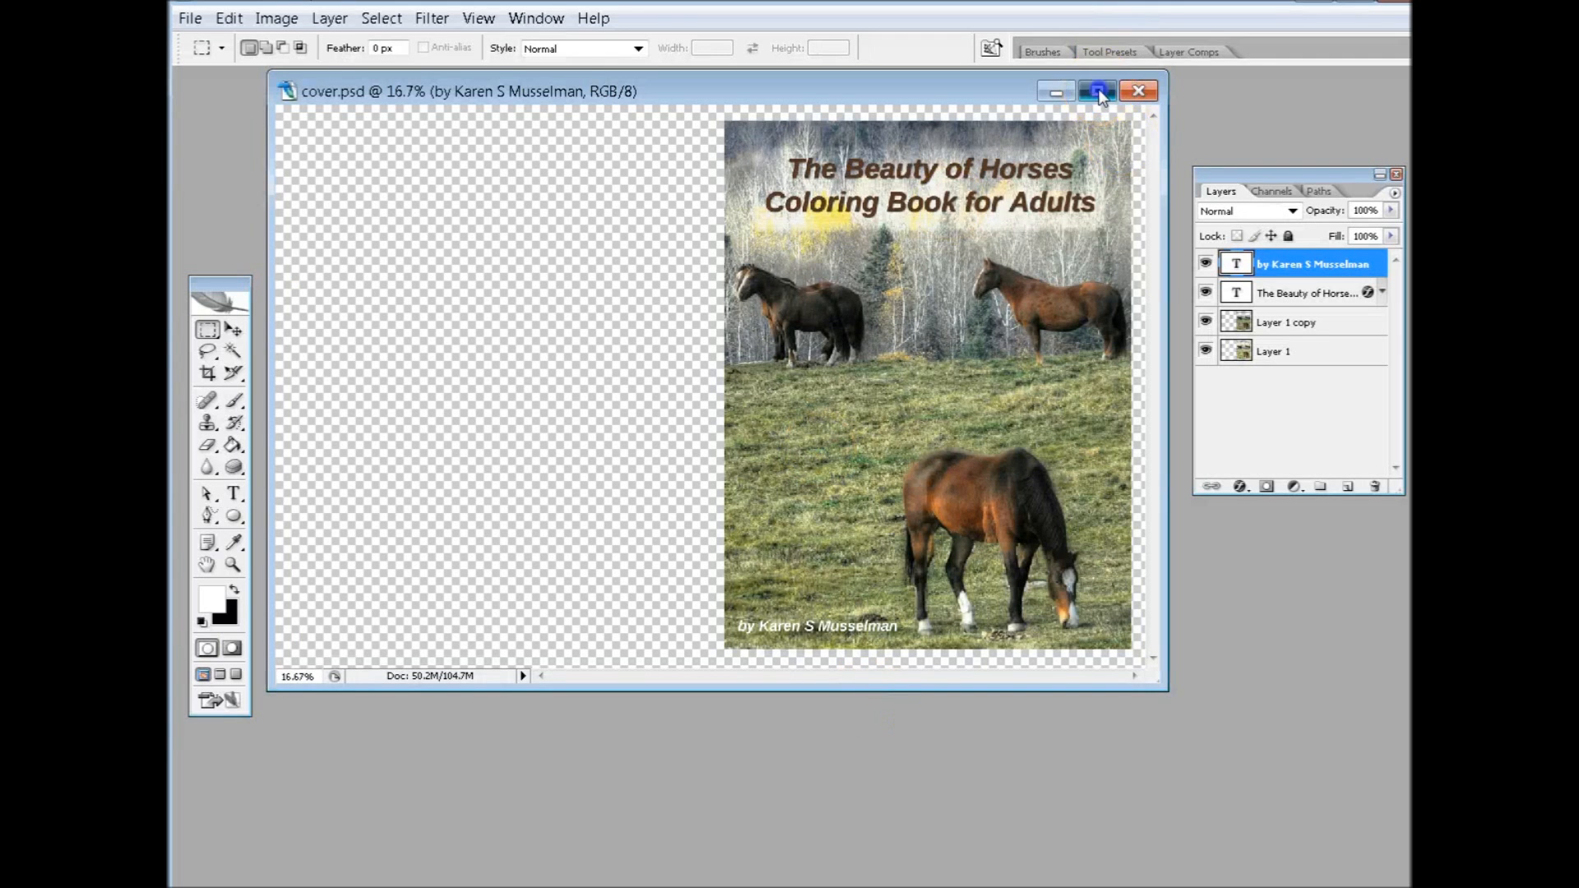
click(1097, 91)
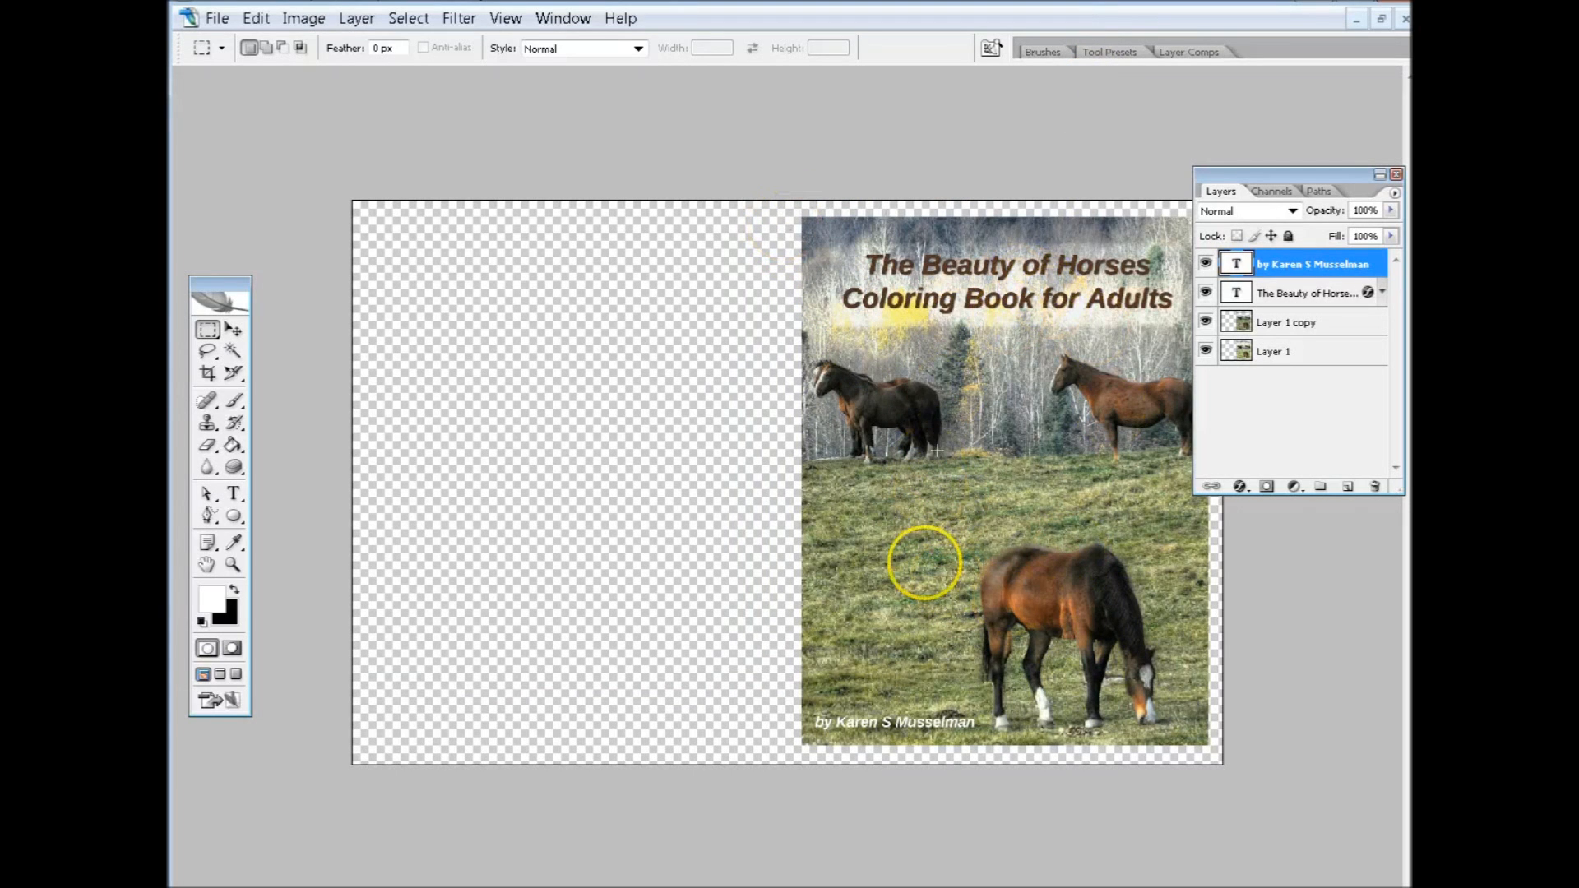
mouse_move(971, 396)
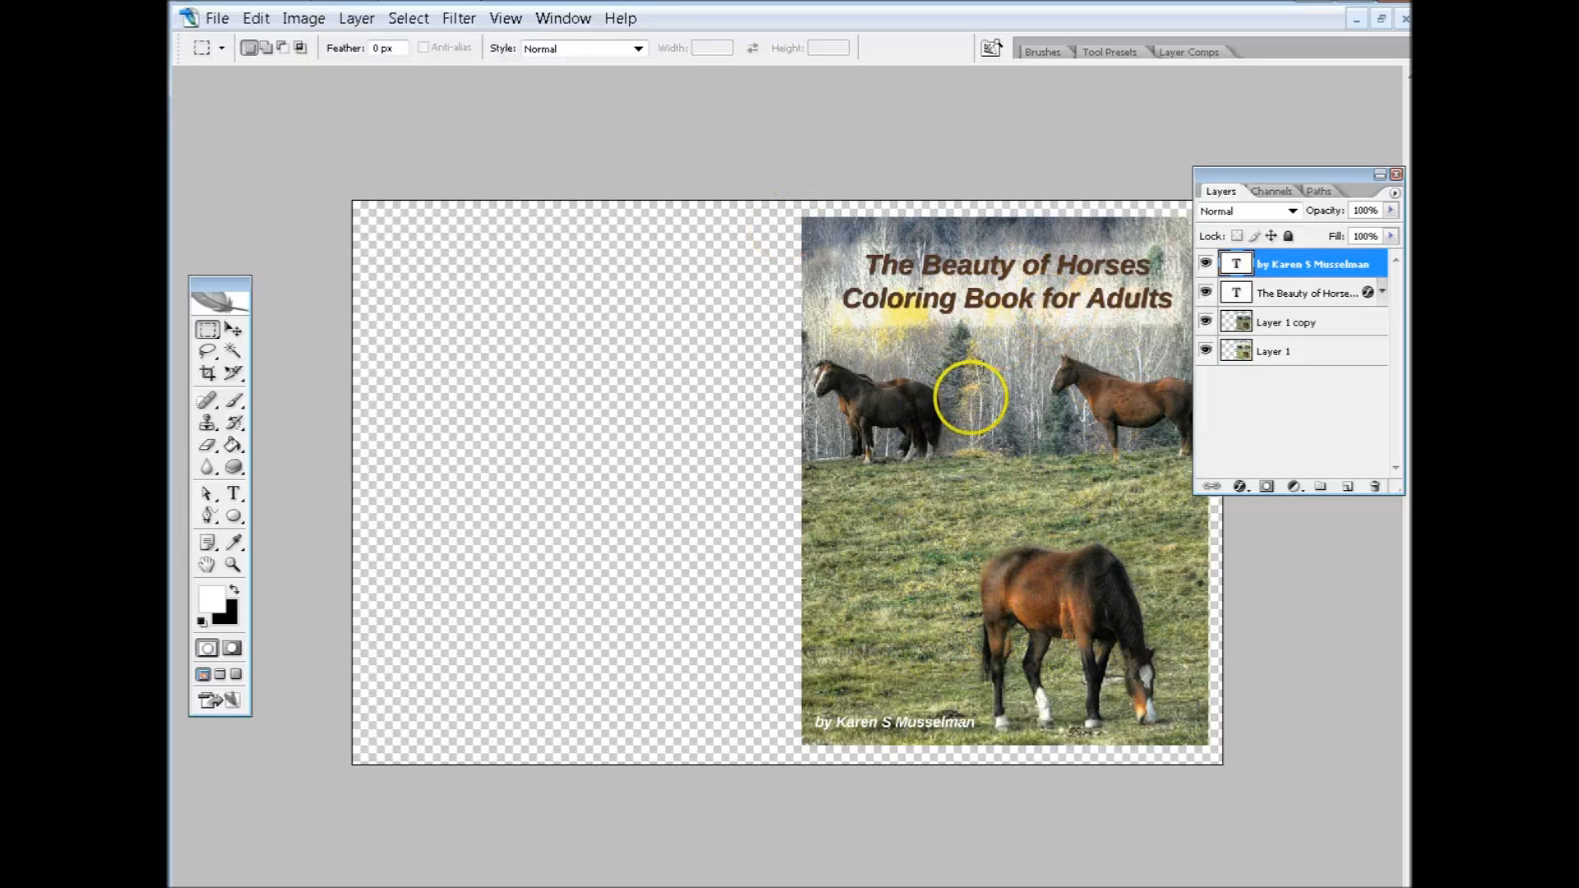
mouse_move(957, 653)
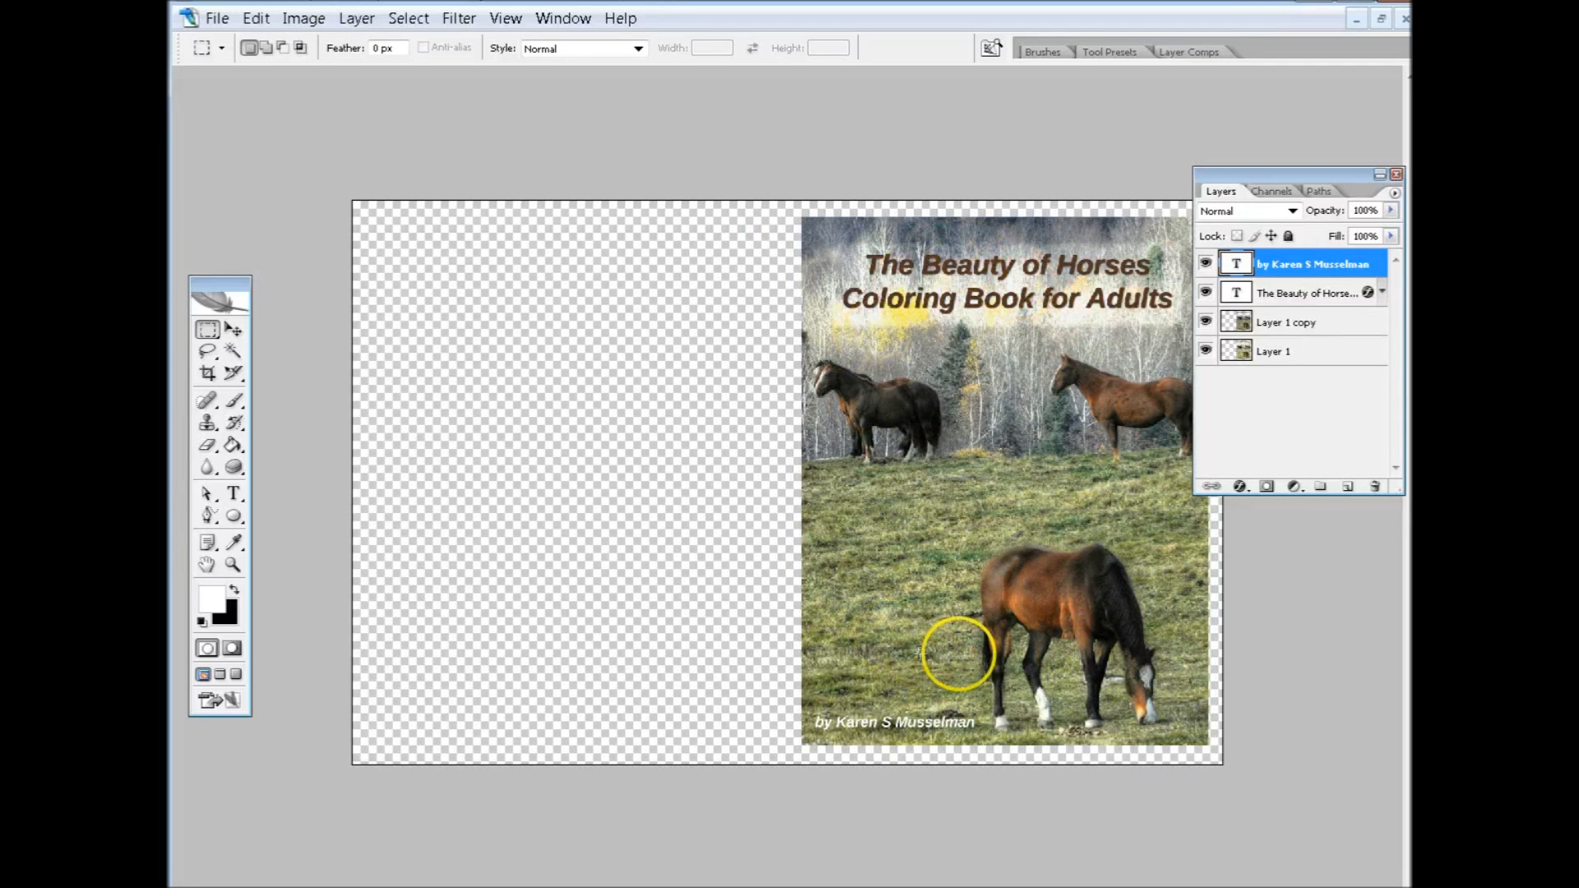
mouse_move(1020, 294)
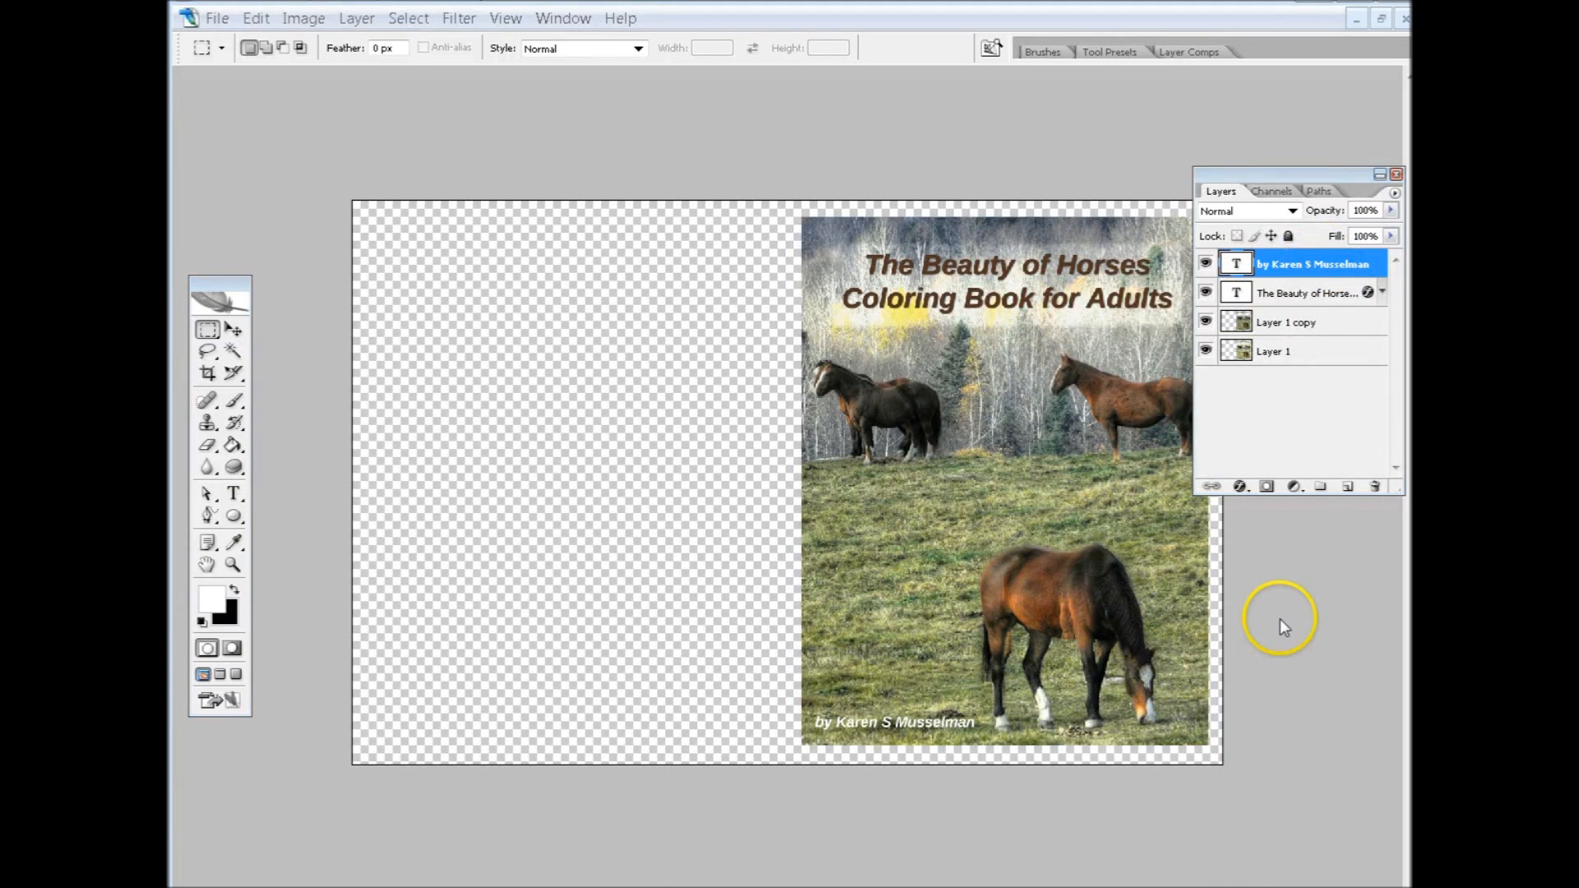
mouse_move(1300, 304)
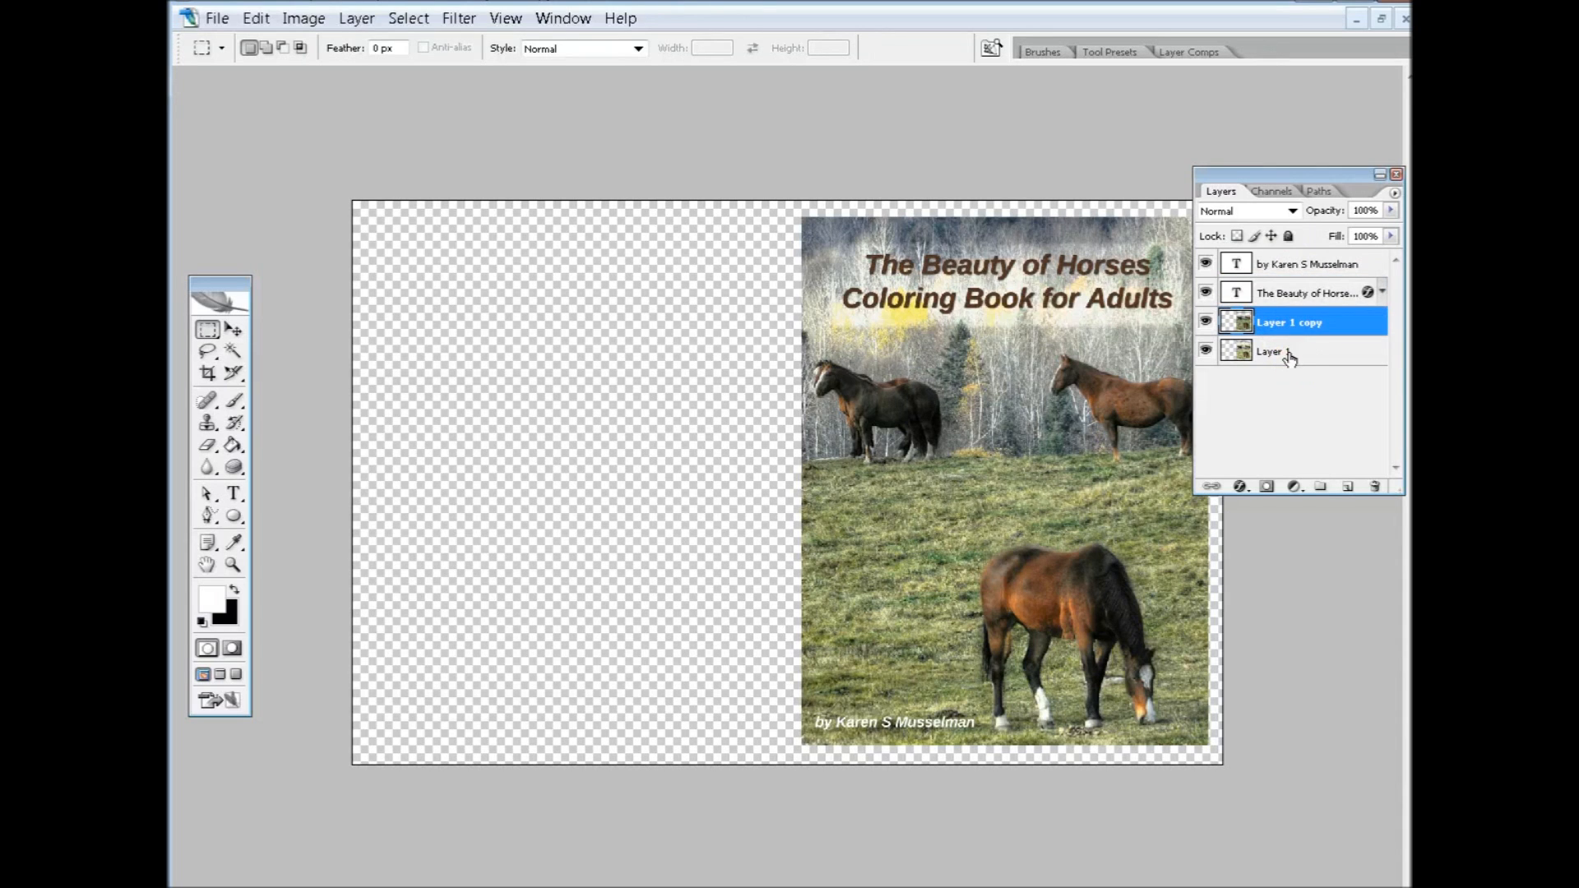
click(1273, 352)
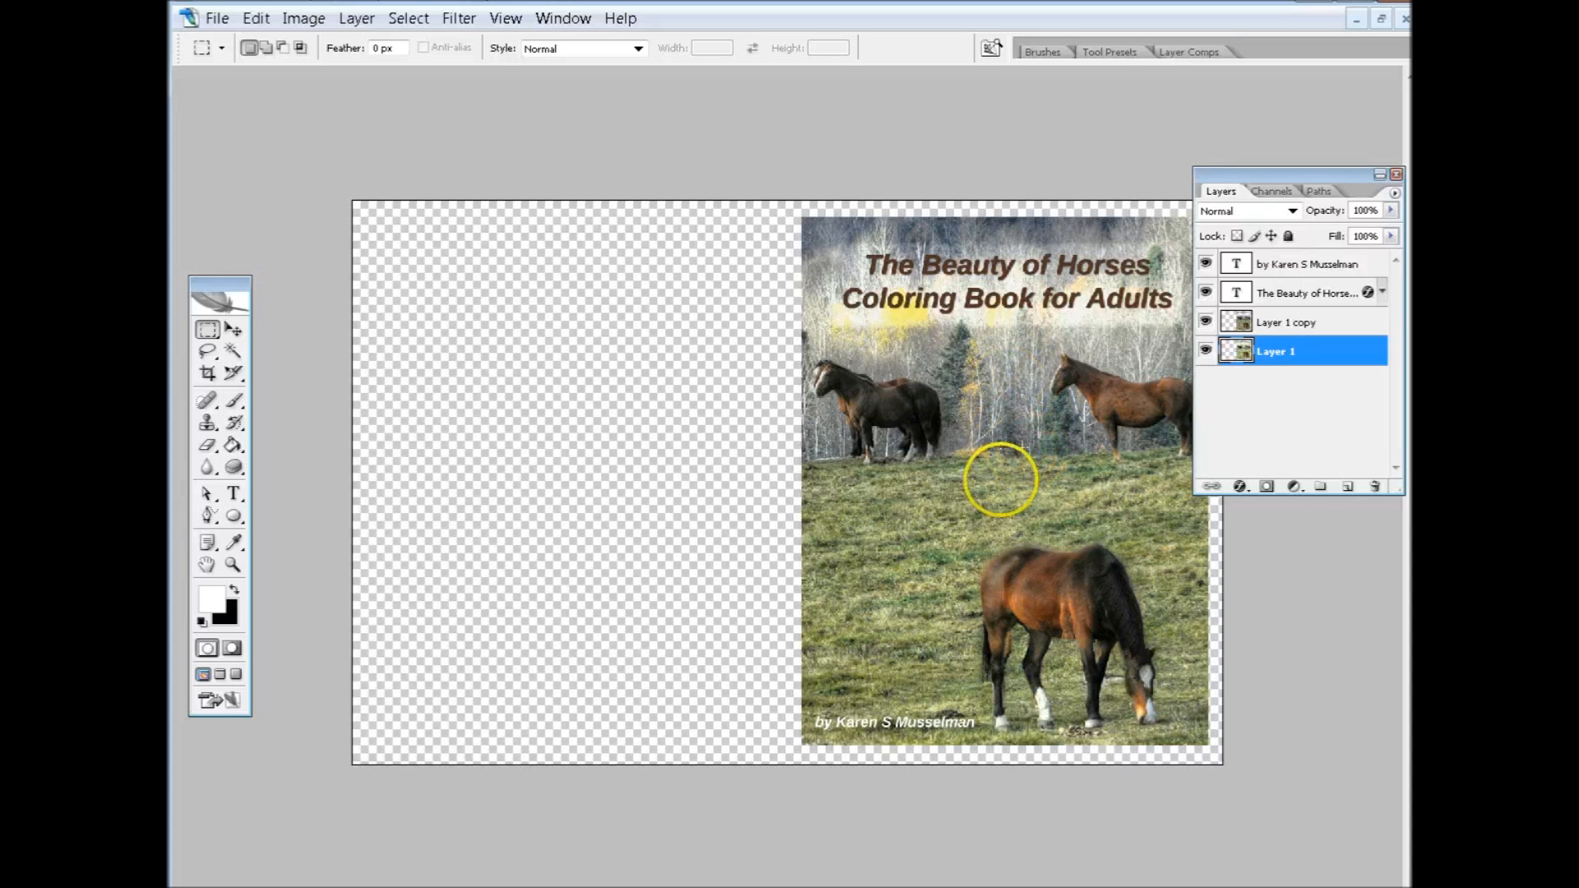
mouse_move(1004, 423)
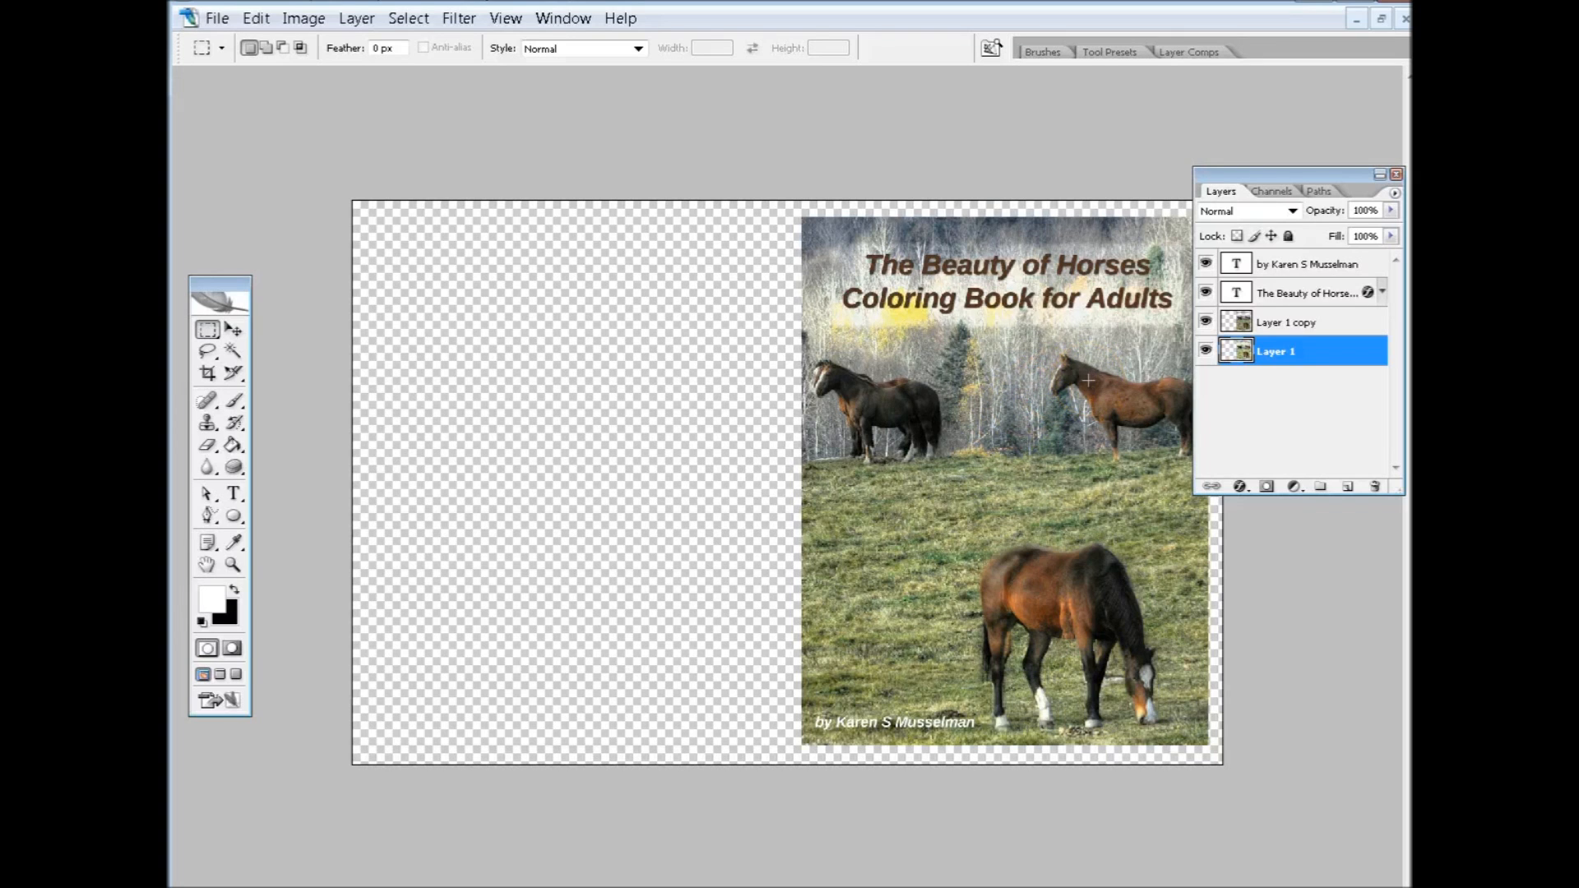
click(1300, 293)
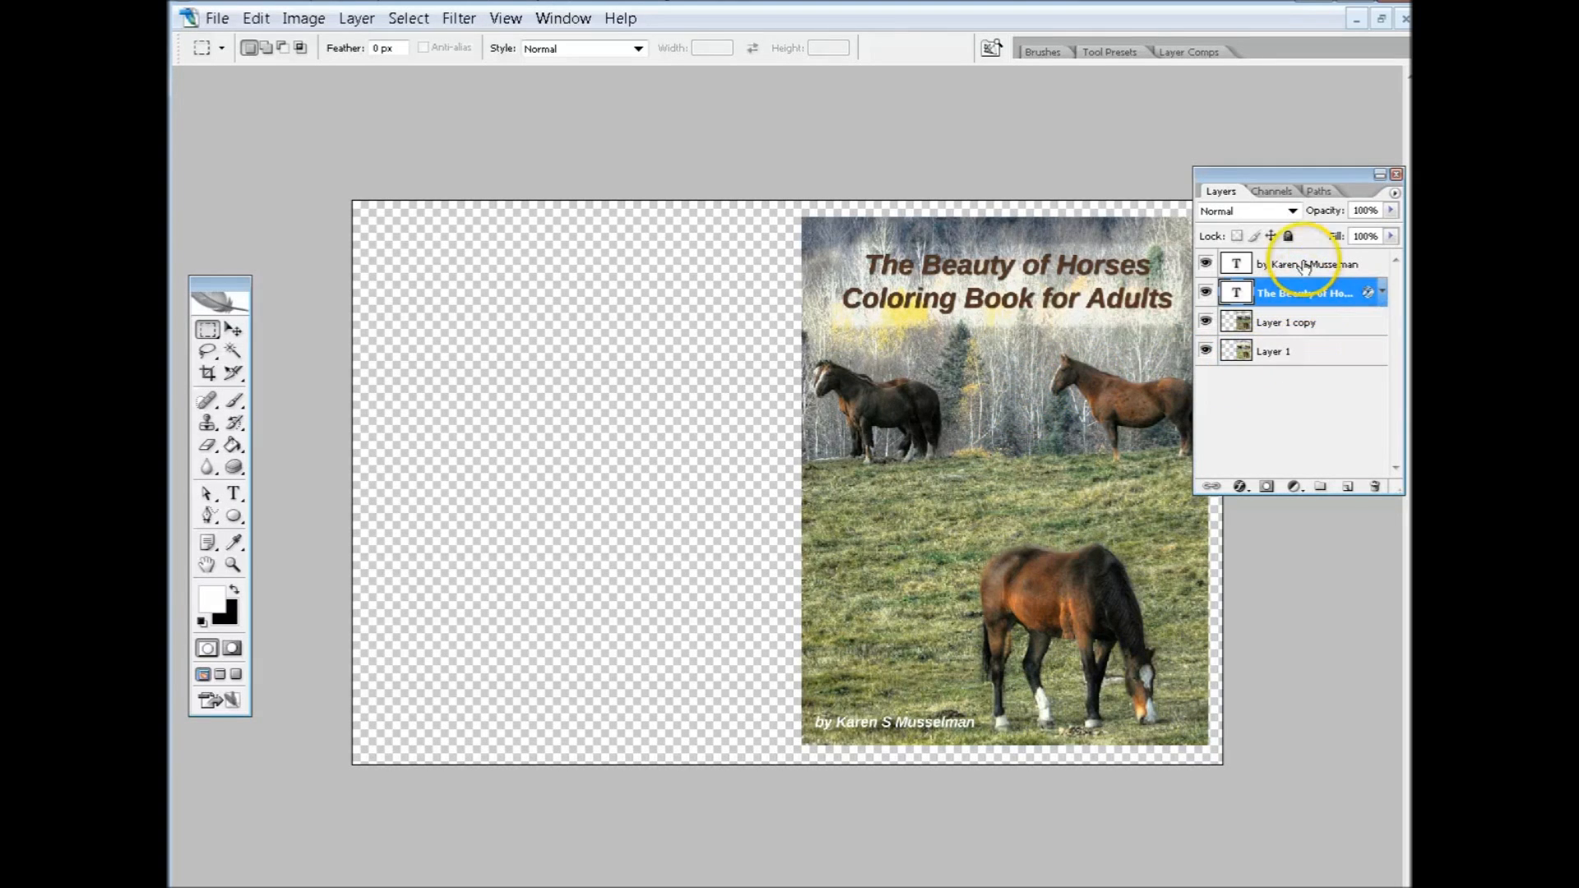
click(1315, 263)
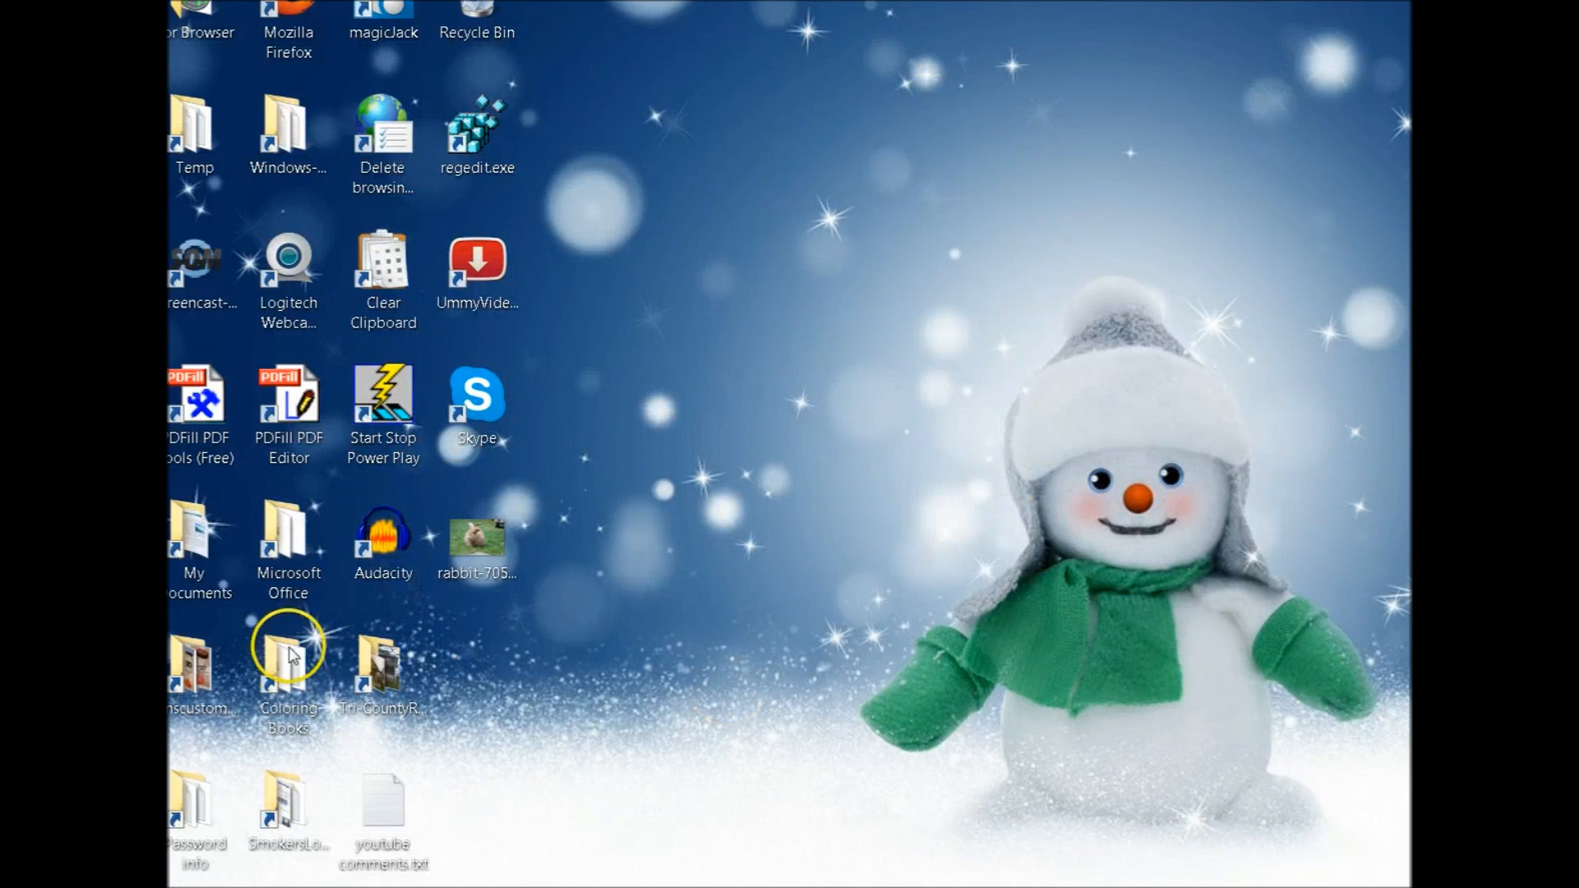
Return to Cats and Kittens and highlight the inside-cover PDF, then new-cover-outer.jpg
double_click(289, 660)
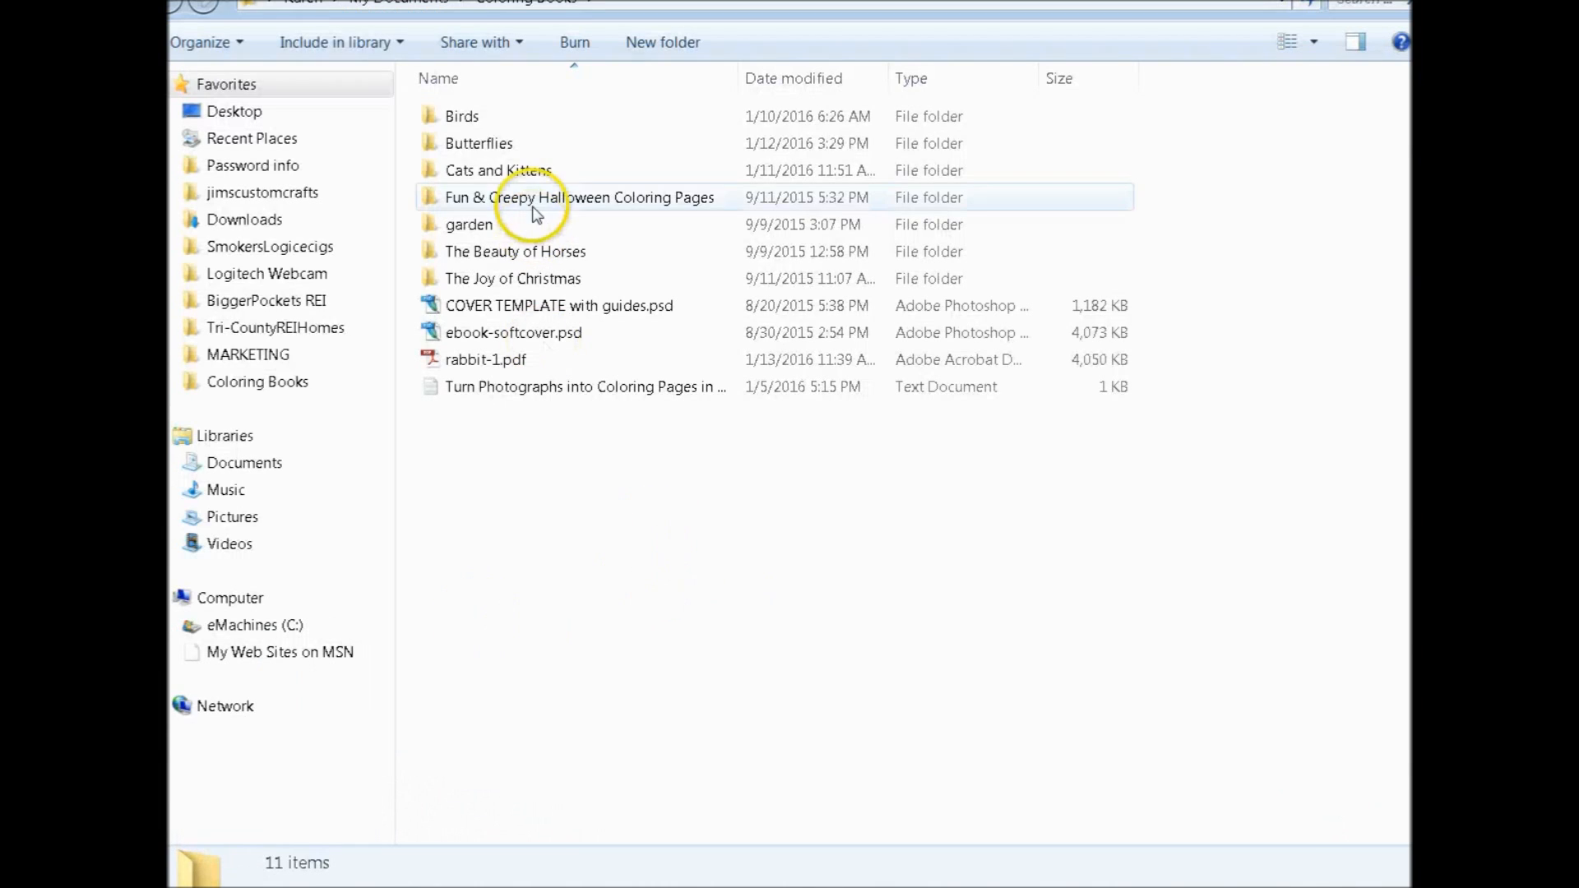
click(497, 170)
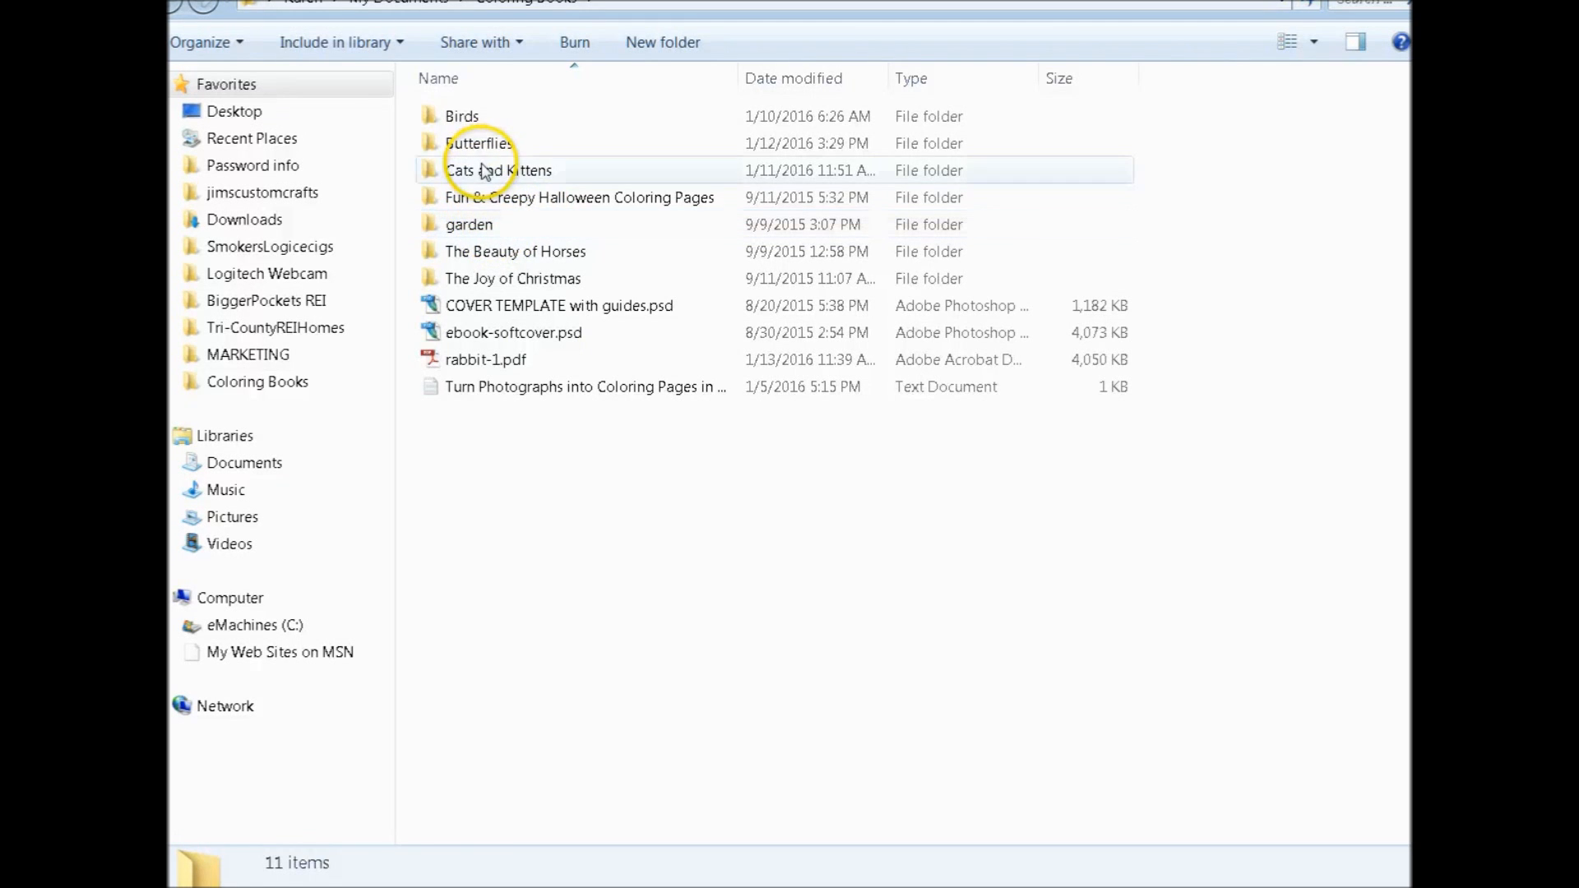
double_click(497, 169)
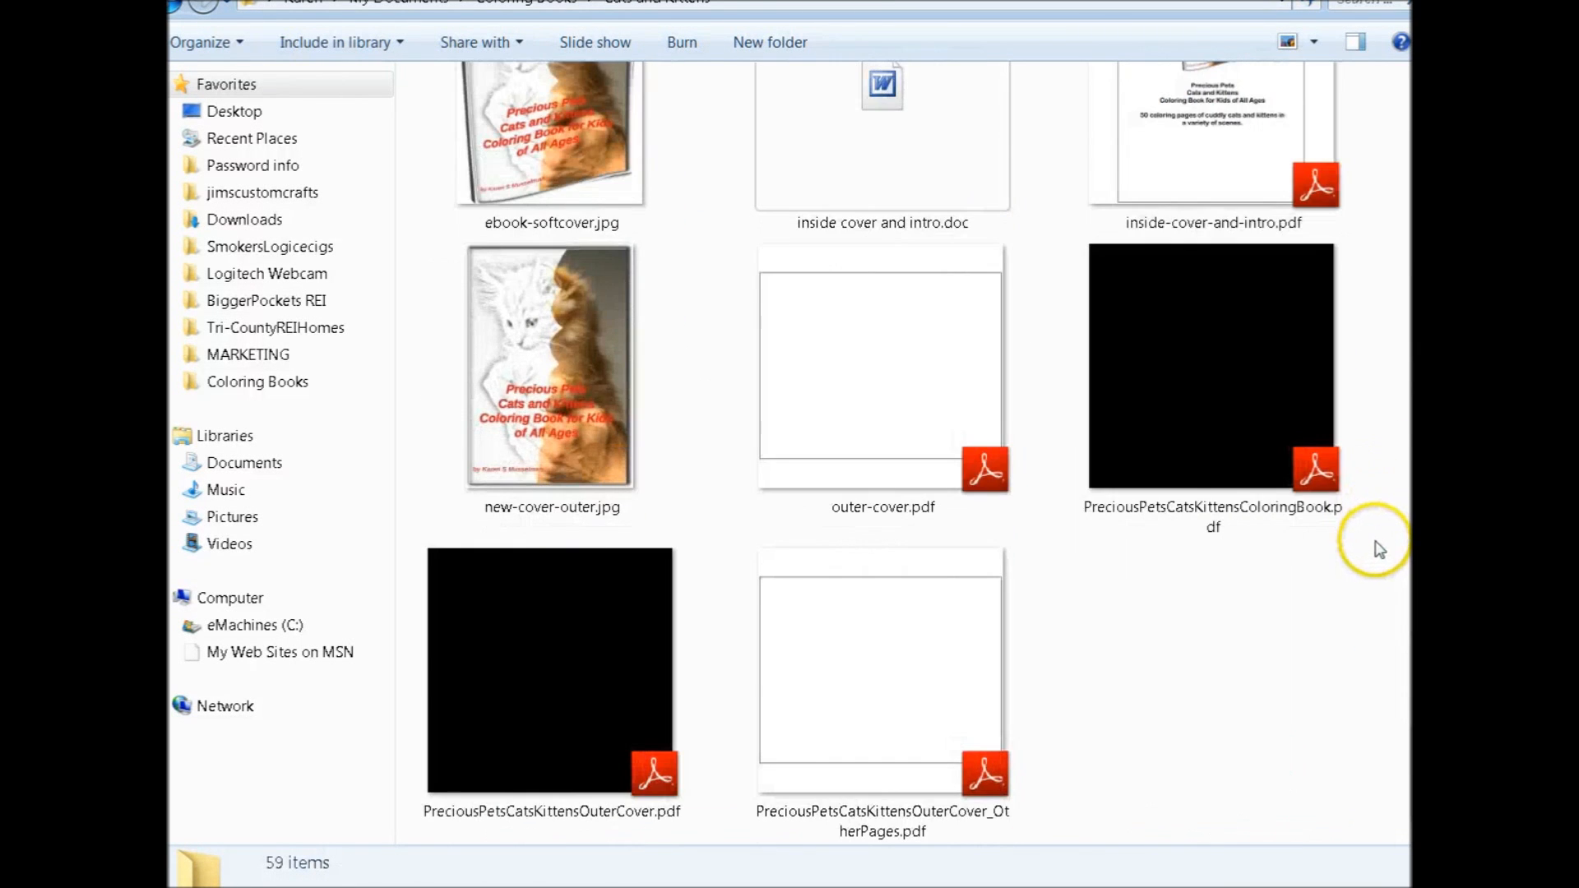
scroll(up, 3)
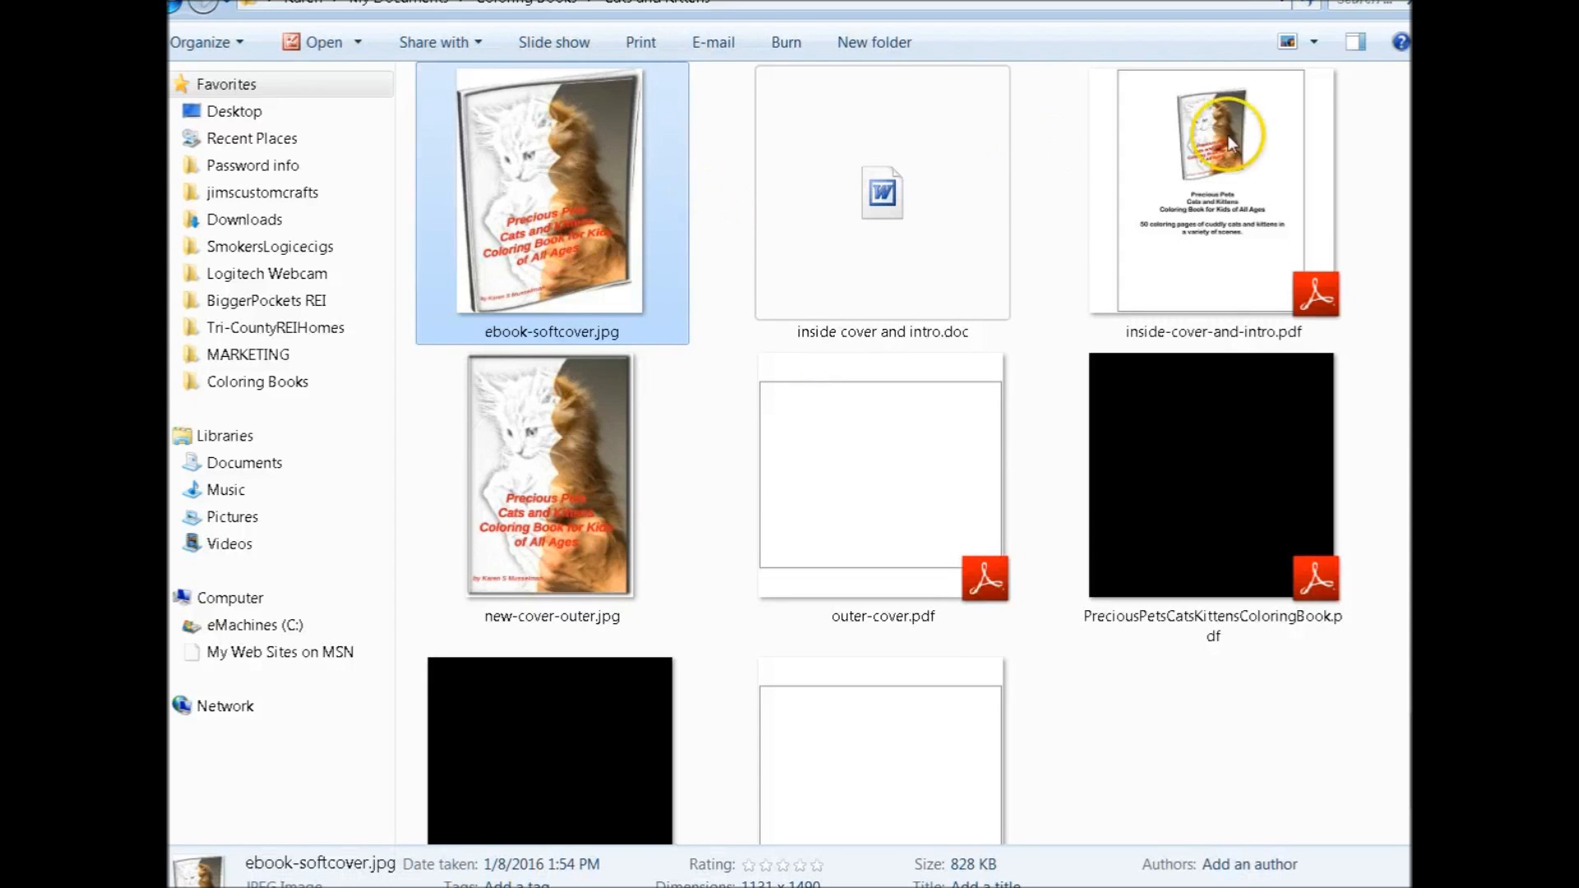
click(1212, 191)
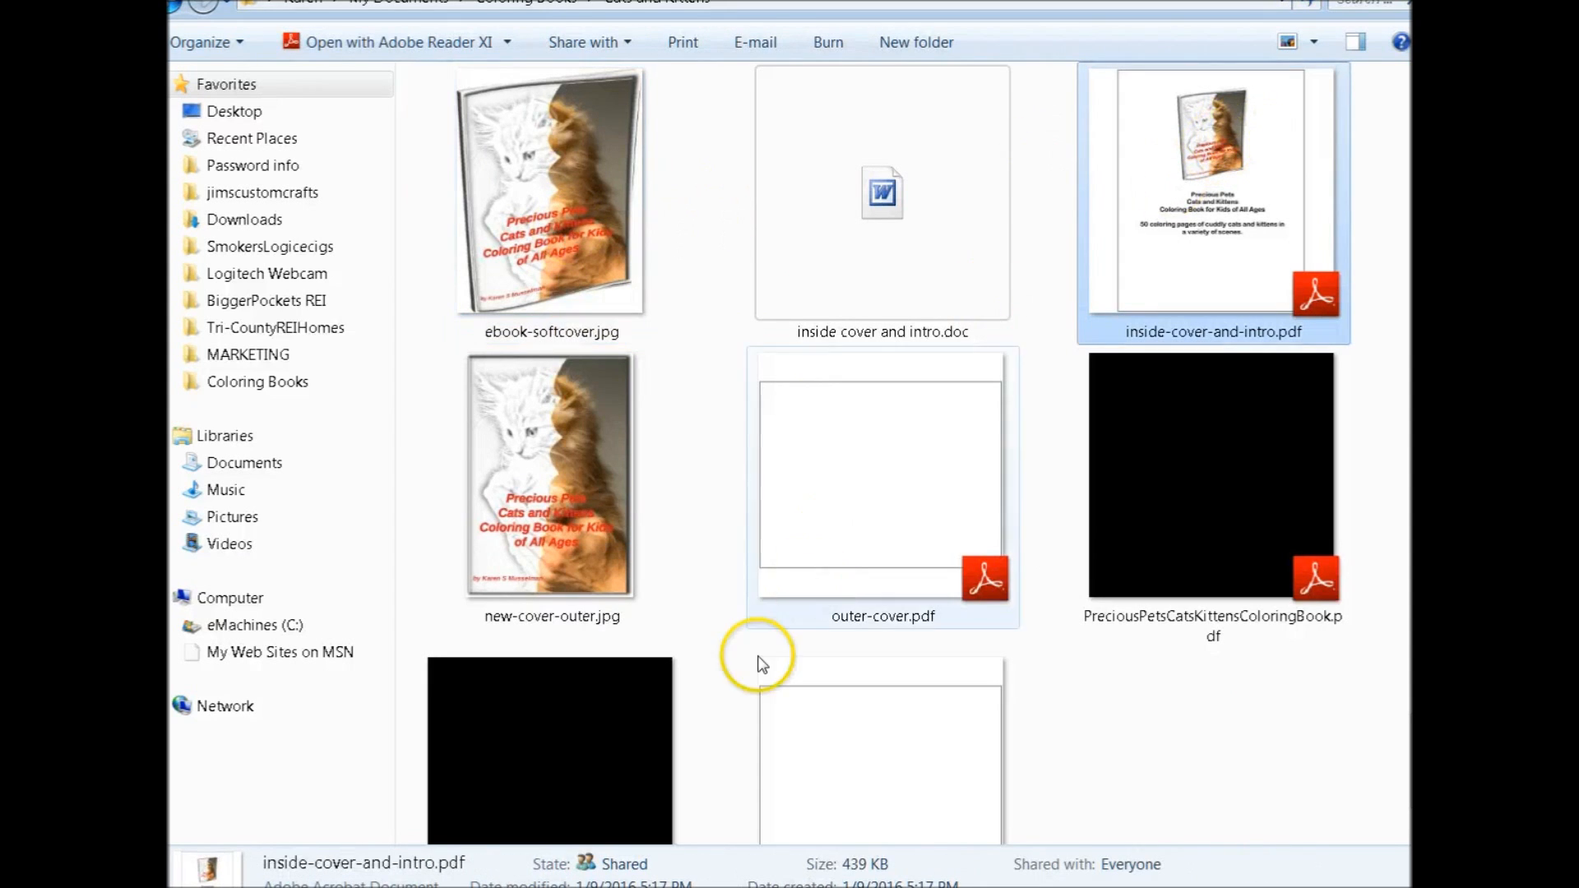
click(551, 474)
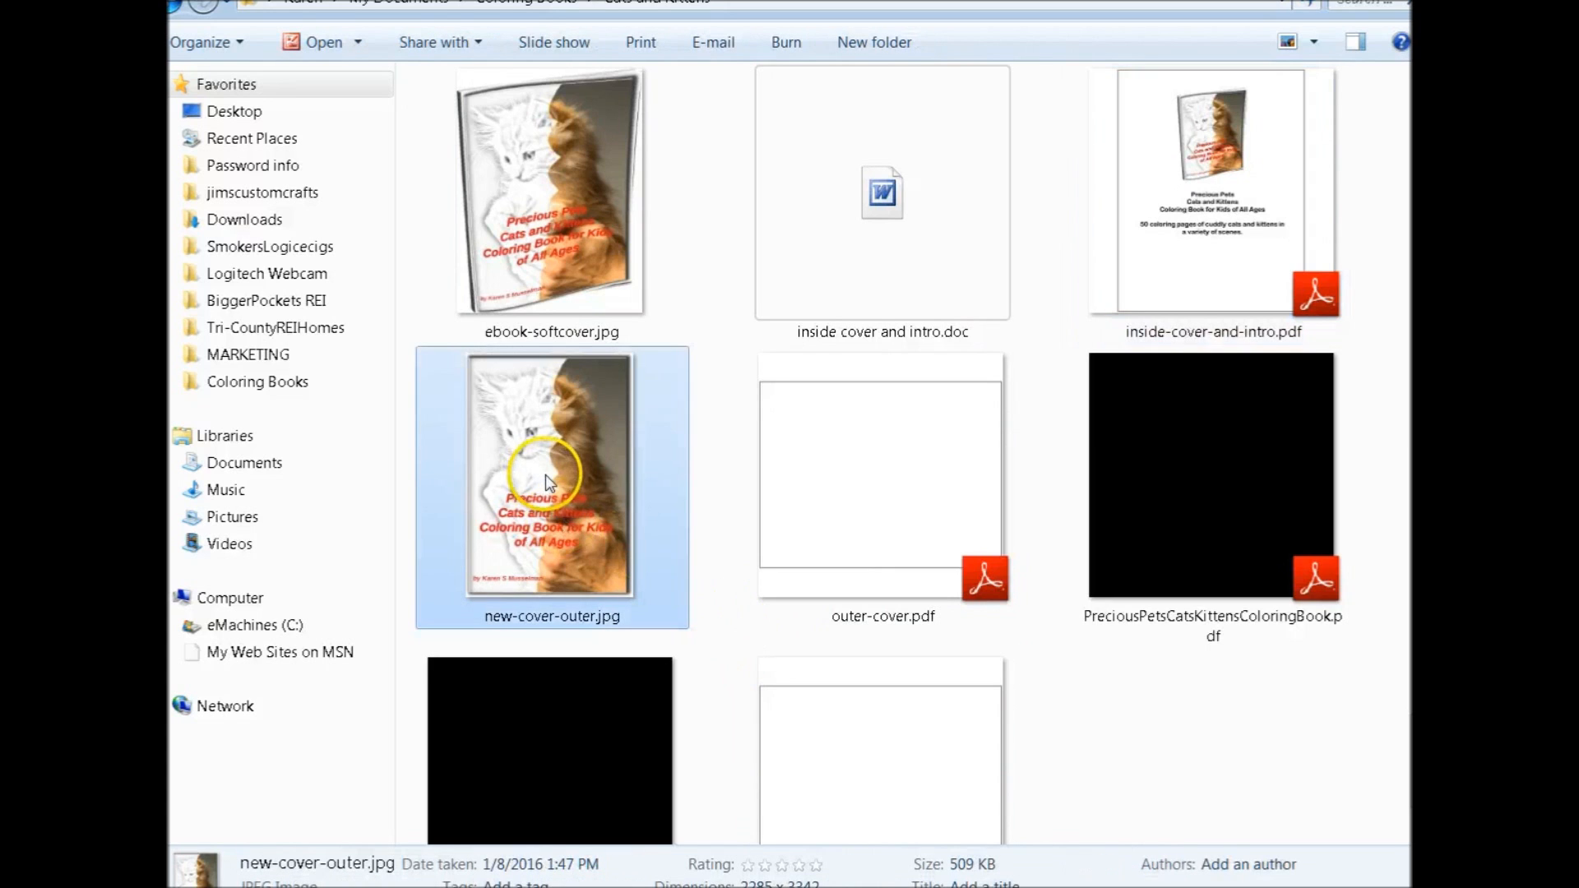
mouse_move(566, 380)
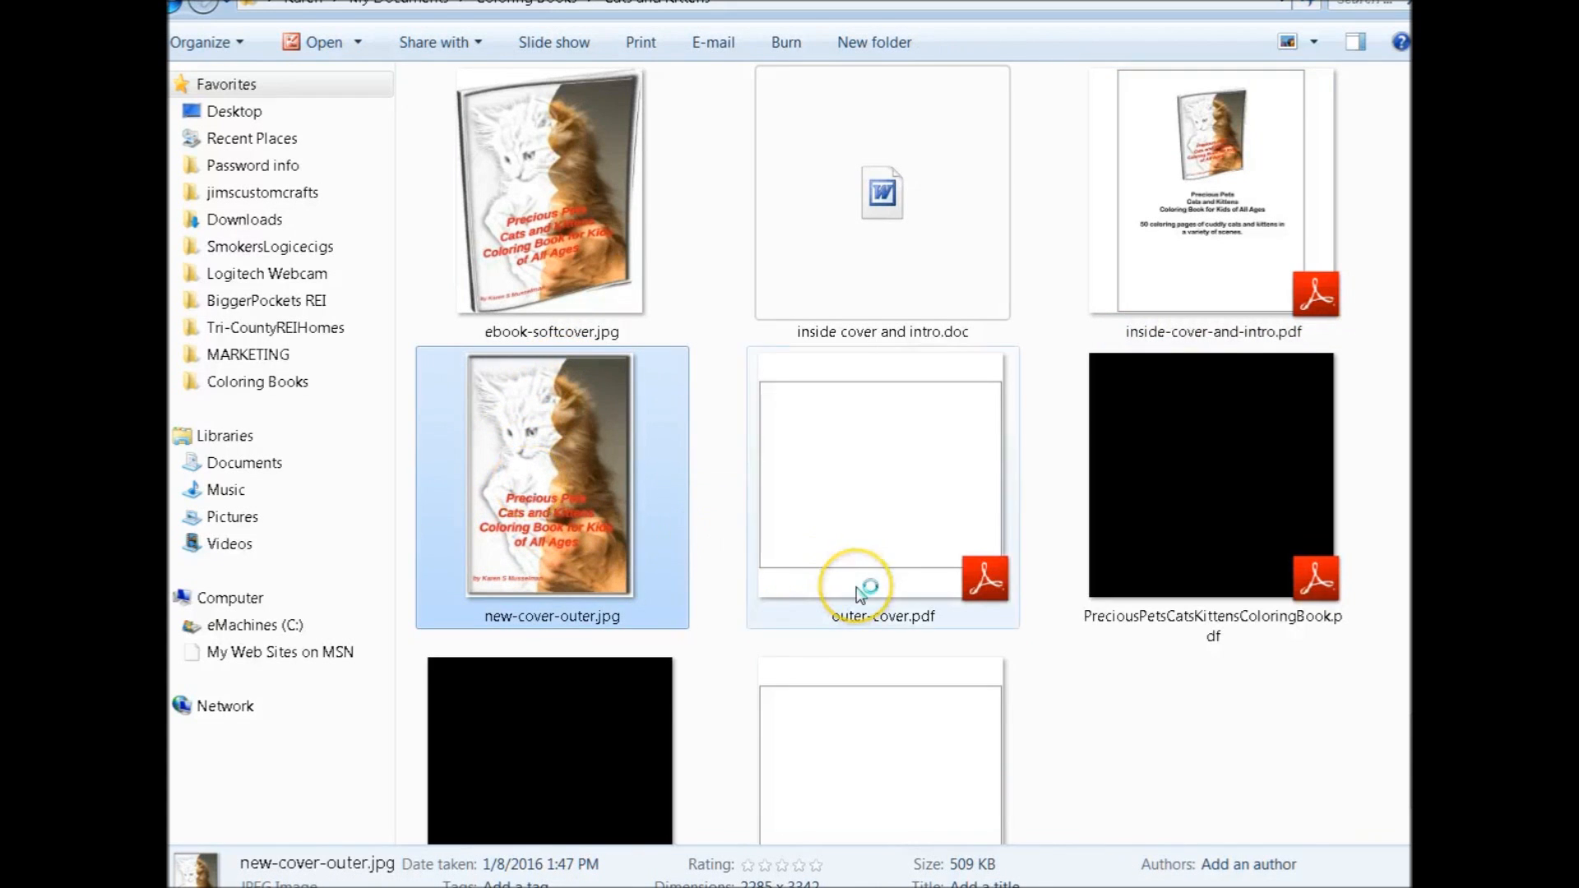
View new-cover-outer.jpg full size in Windows Photo Viewer
double_click(551, 472)
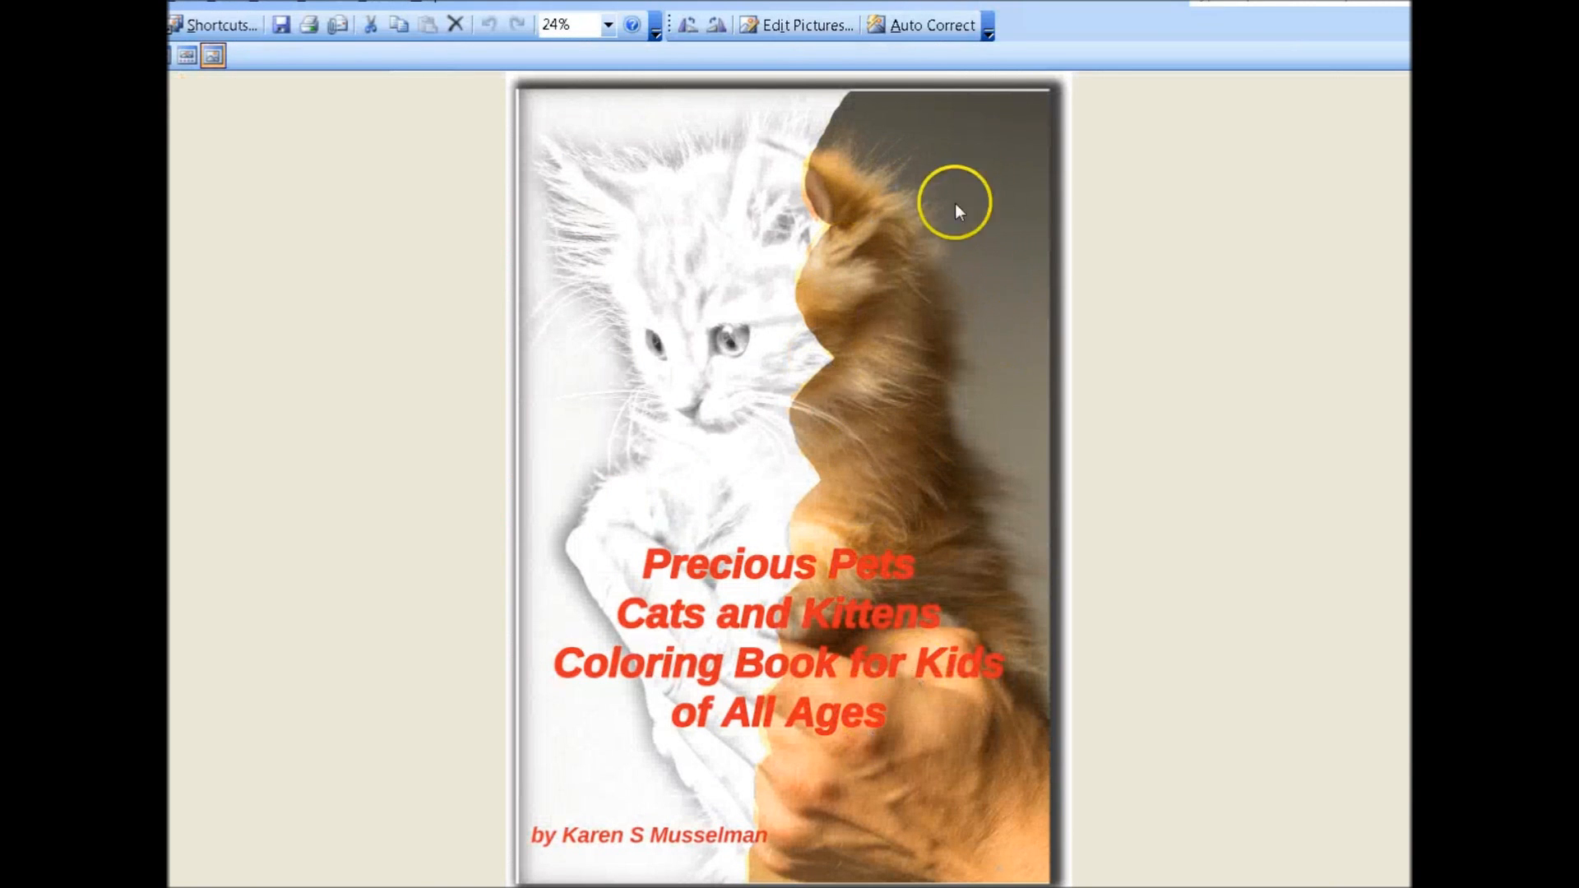
mouse_move(780, 156)
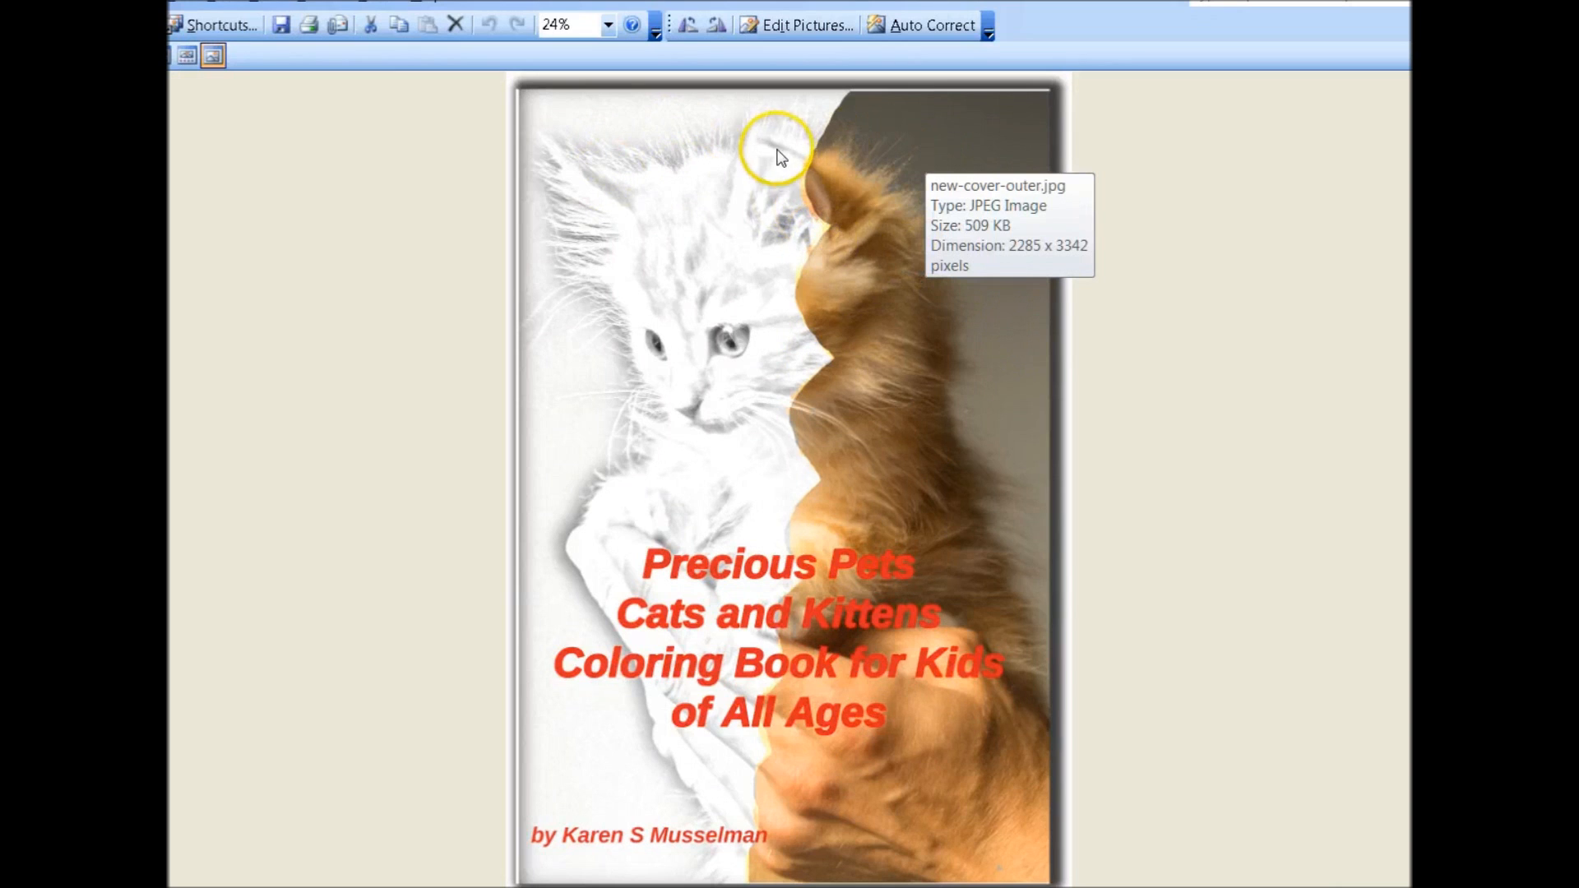
mouse_move(931, 723)
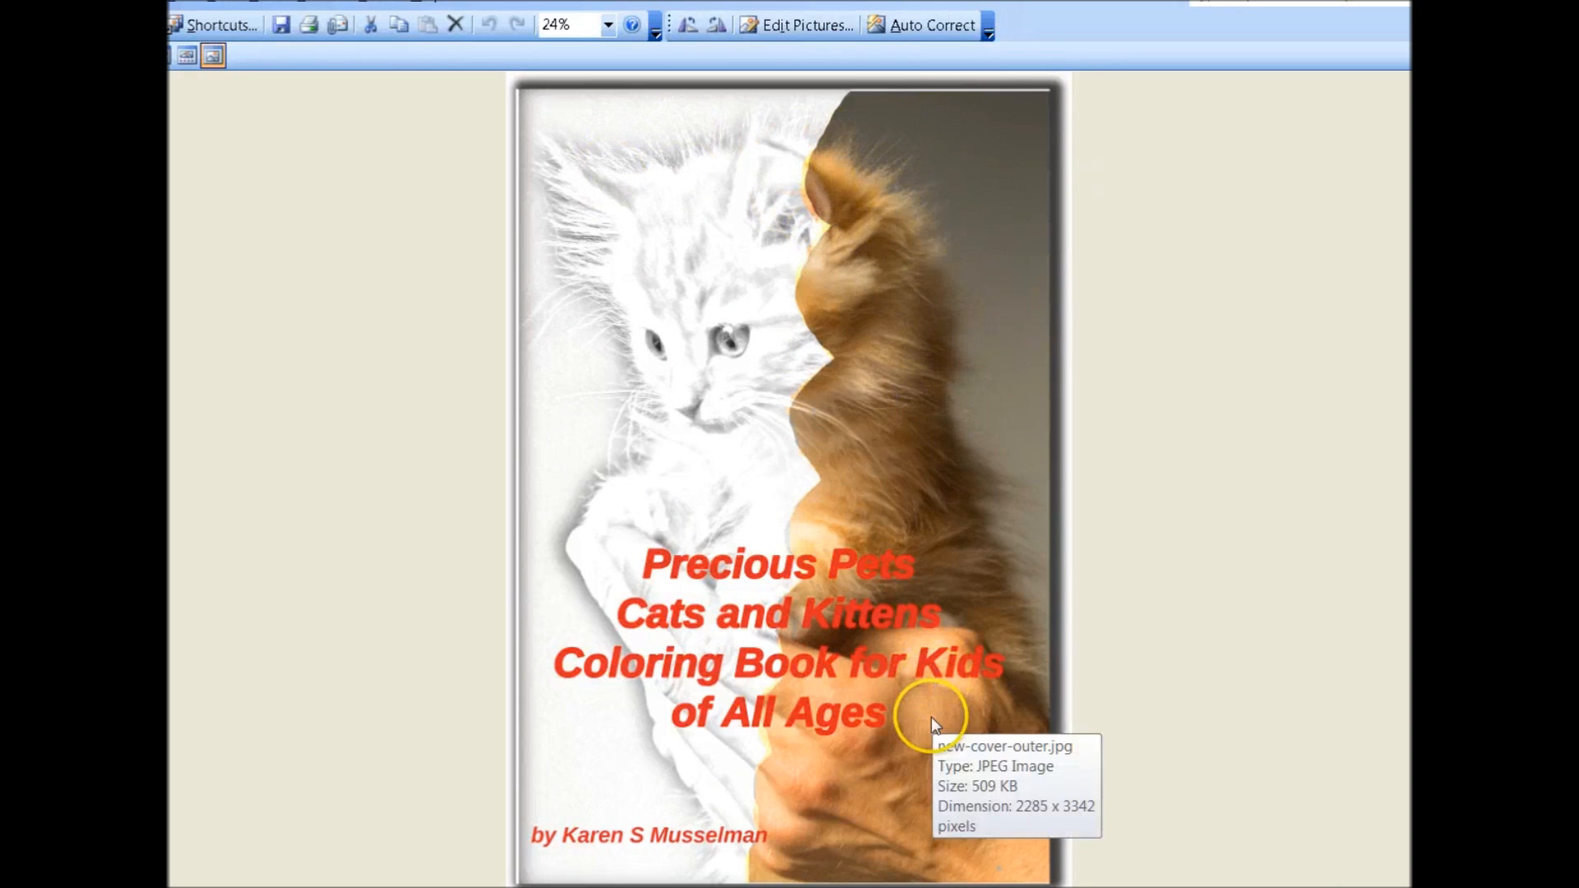
mouse_move(645, 128)
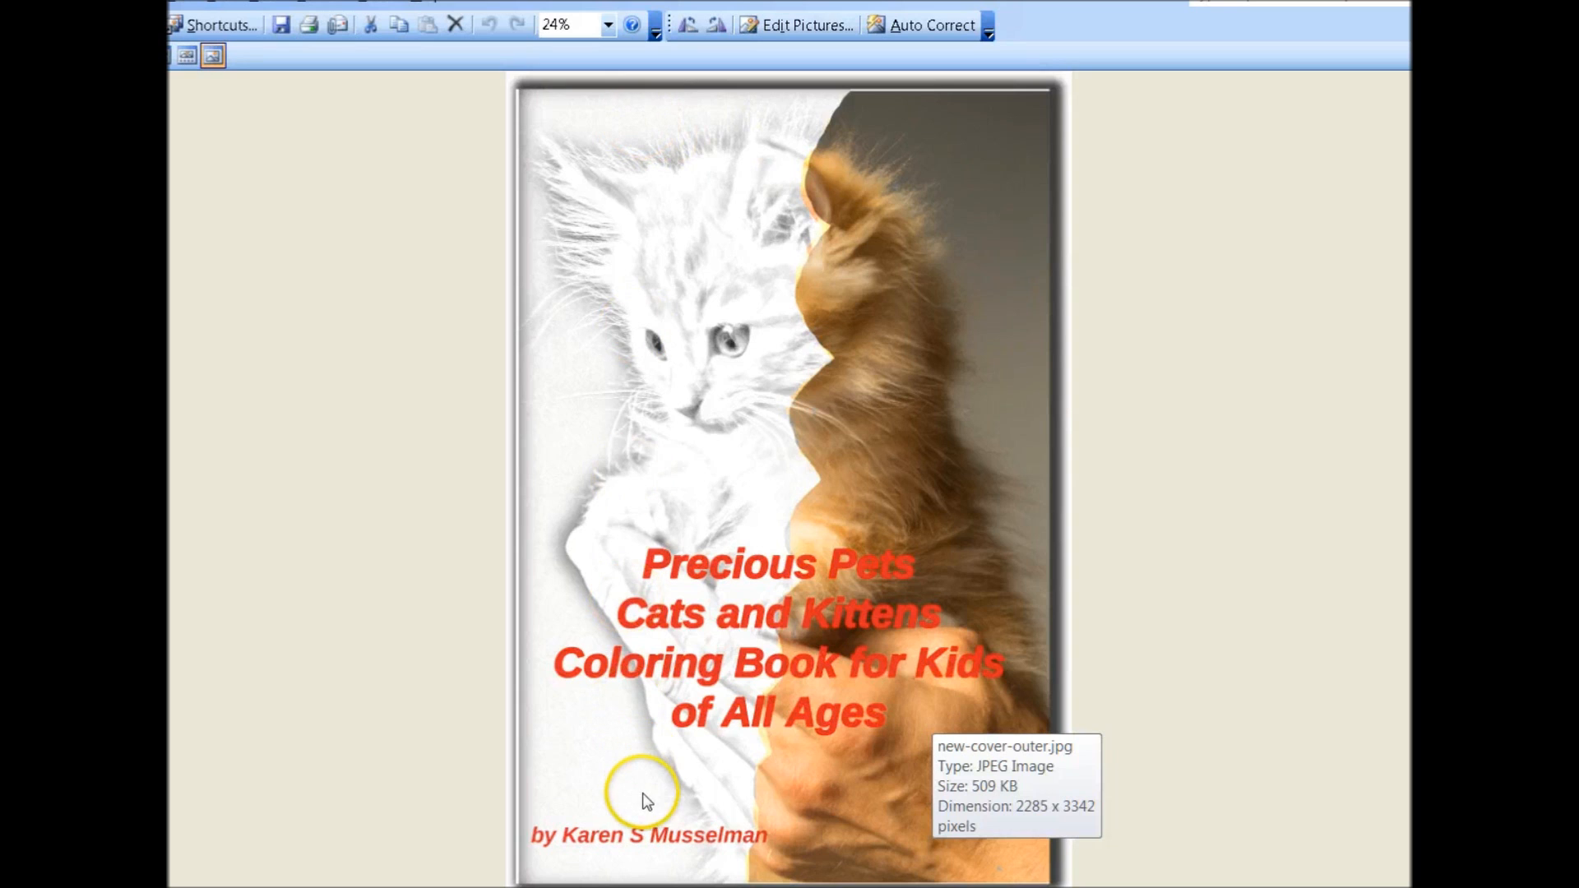
mouse_move(664, 757)
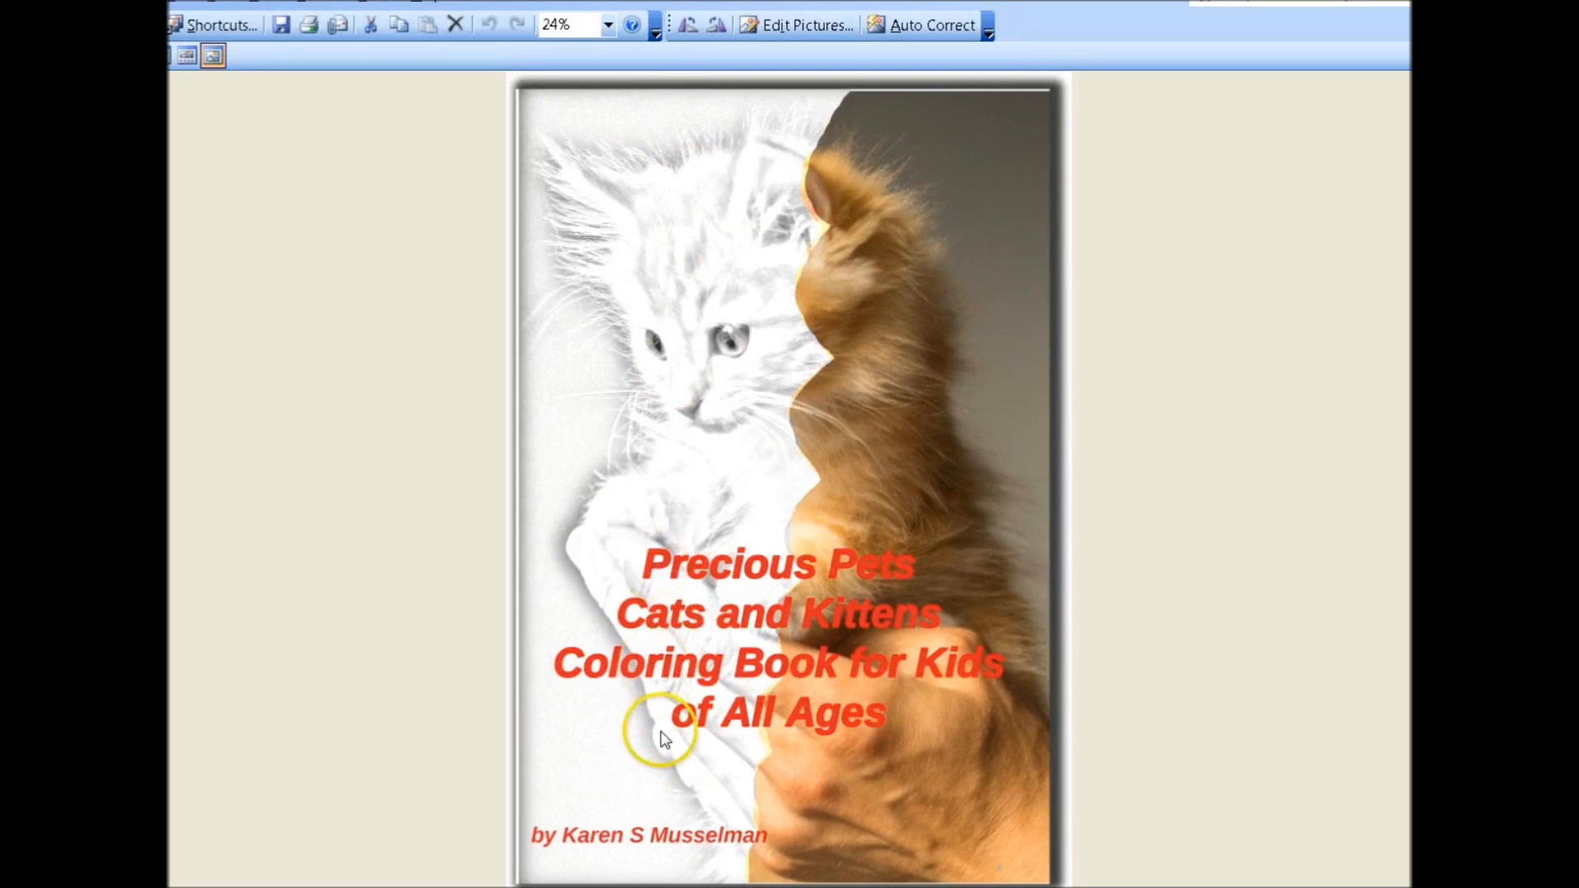
mouse_move(927, 134)
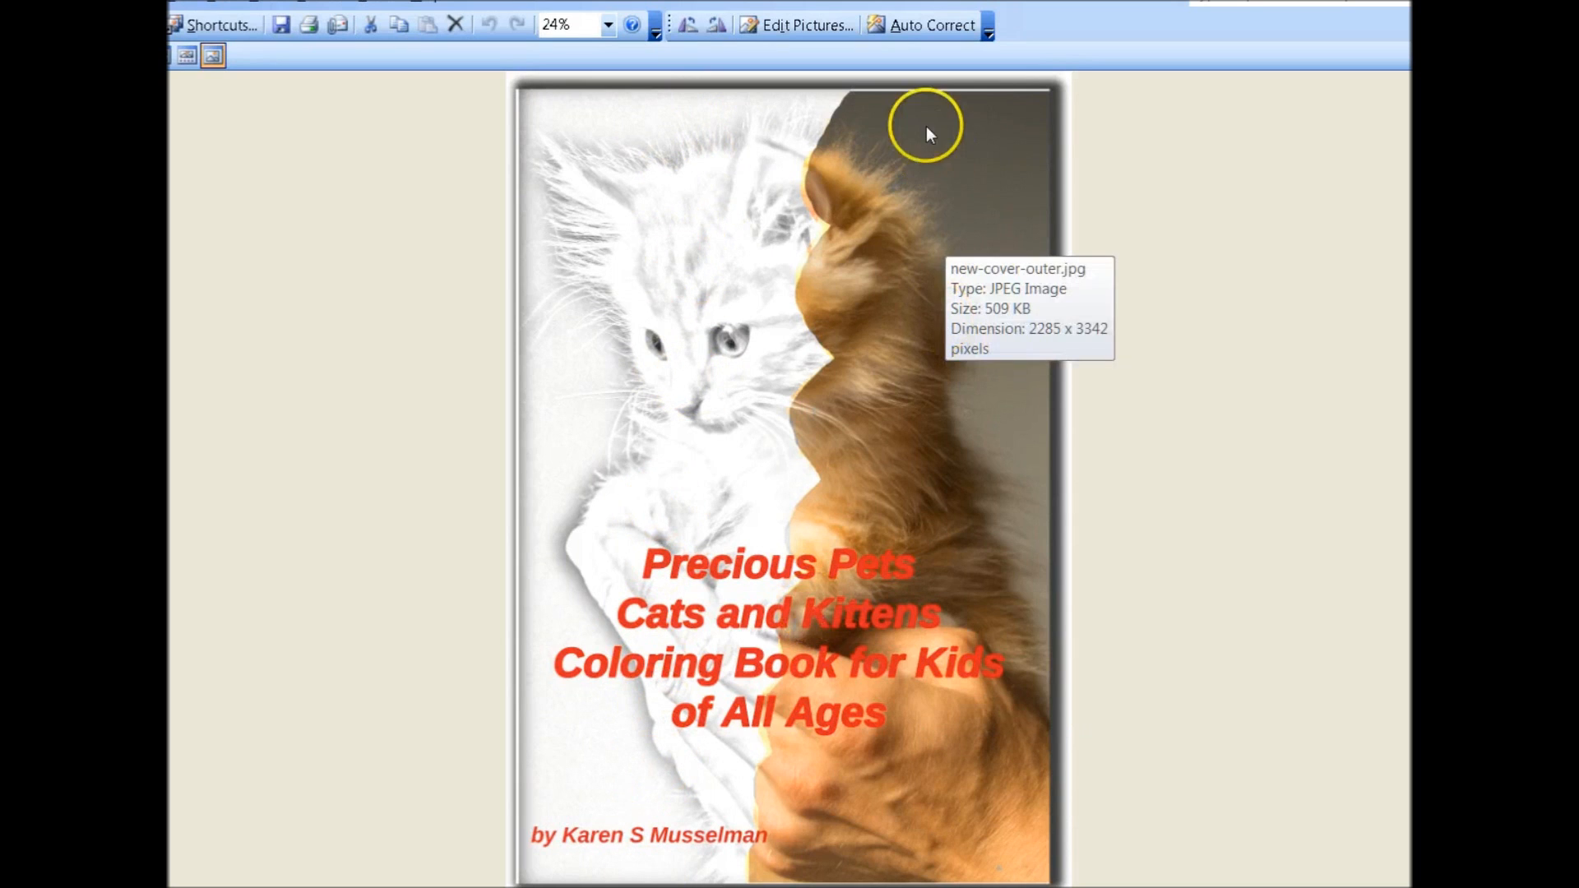
mouse_move(860, 730)
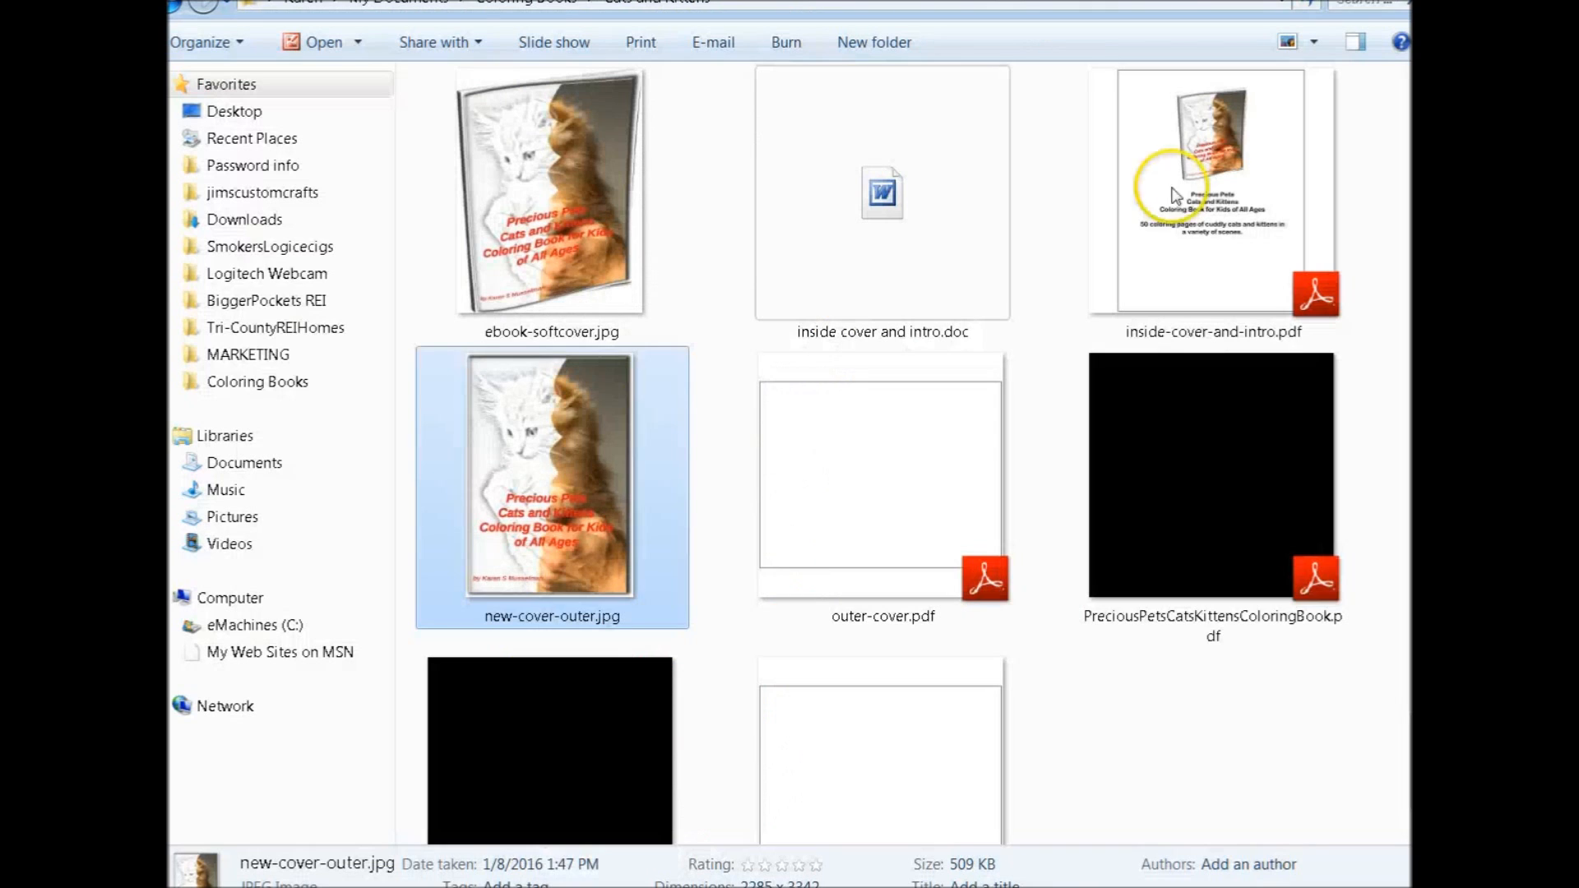
mouse_move(553, 190)
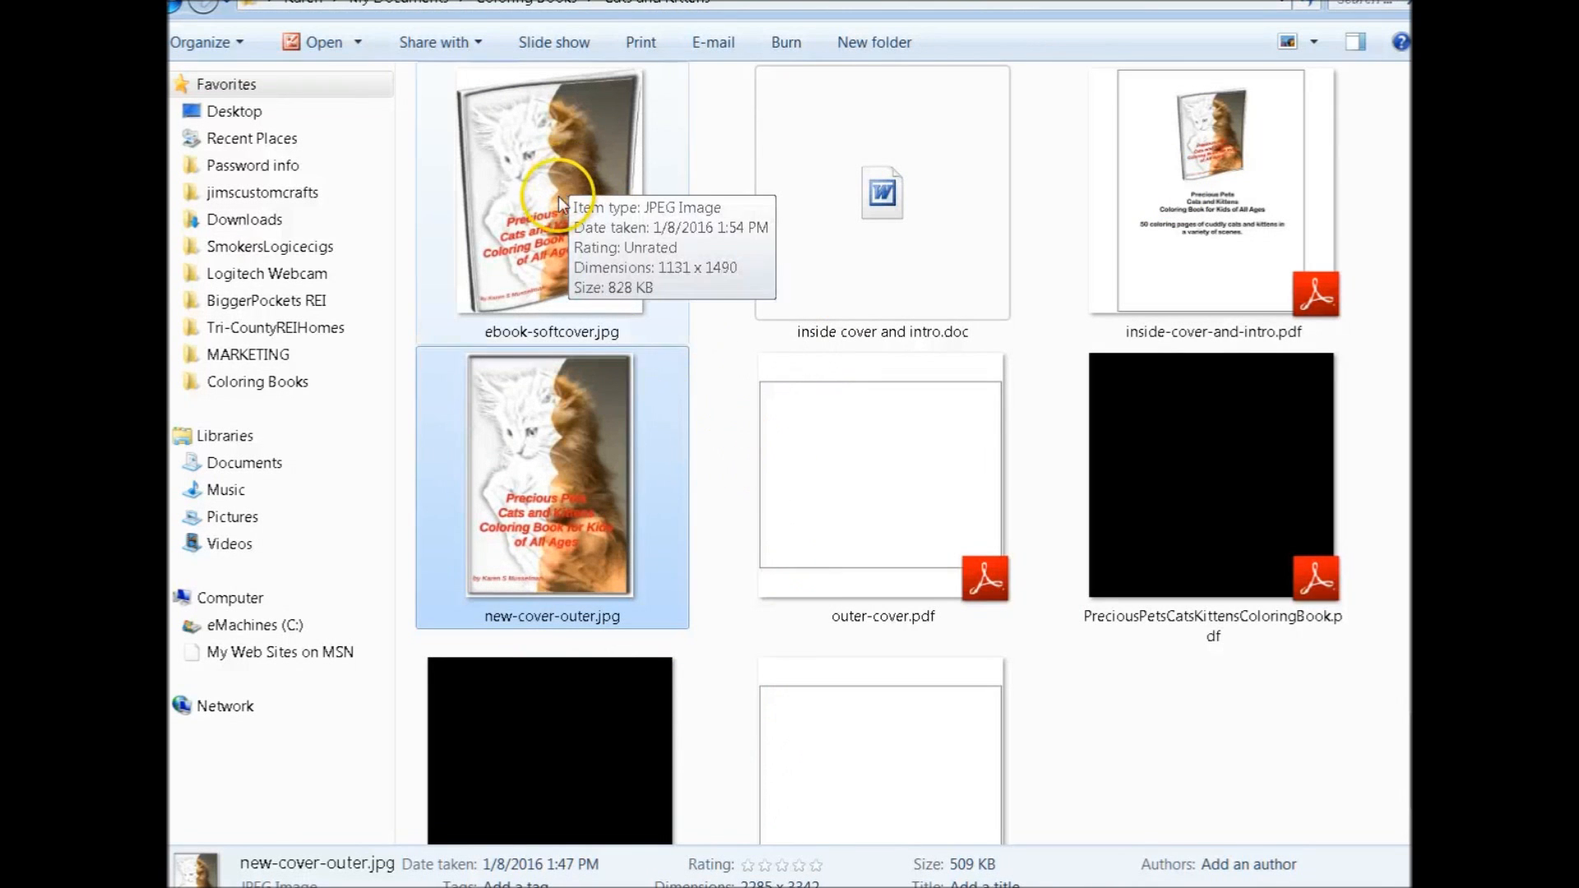
mouse_move(1237, 240)
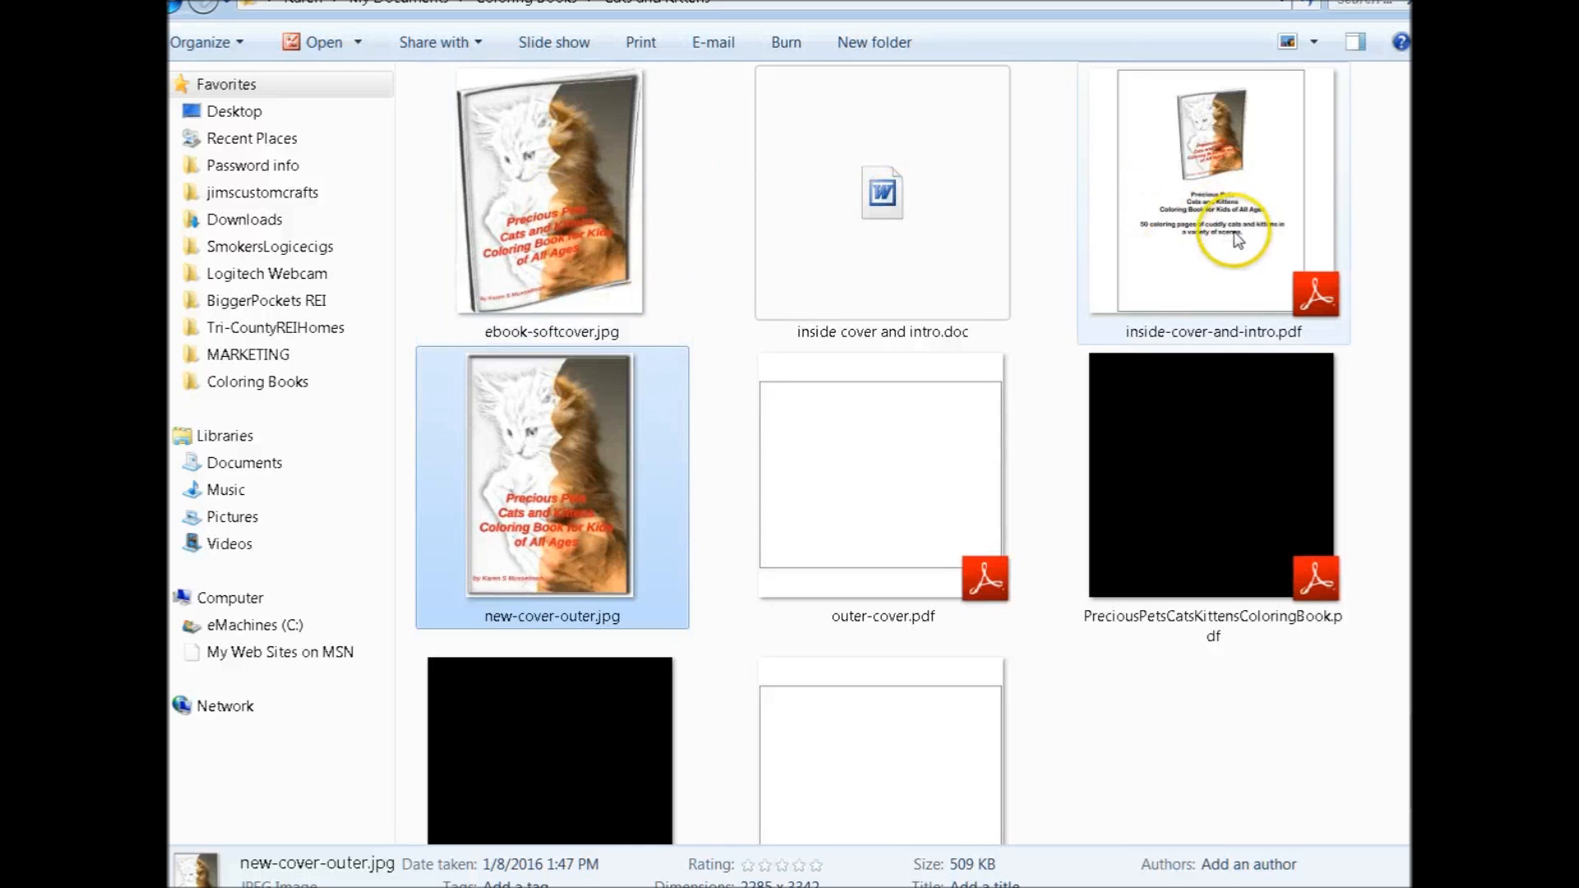
mouse_move(1183, 260)
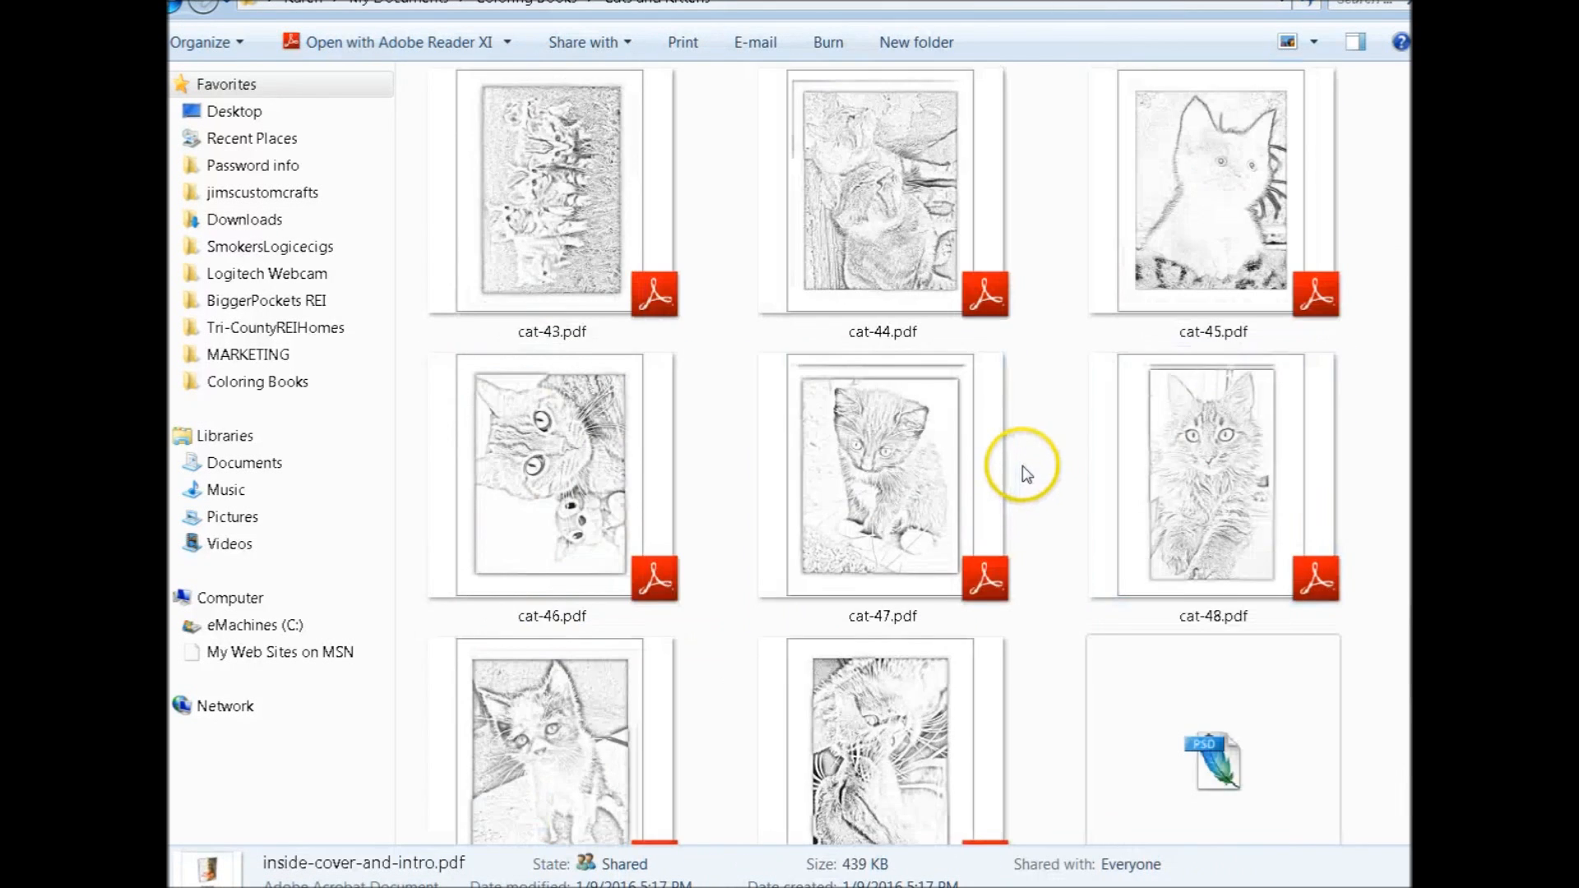
click(881, 186)
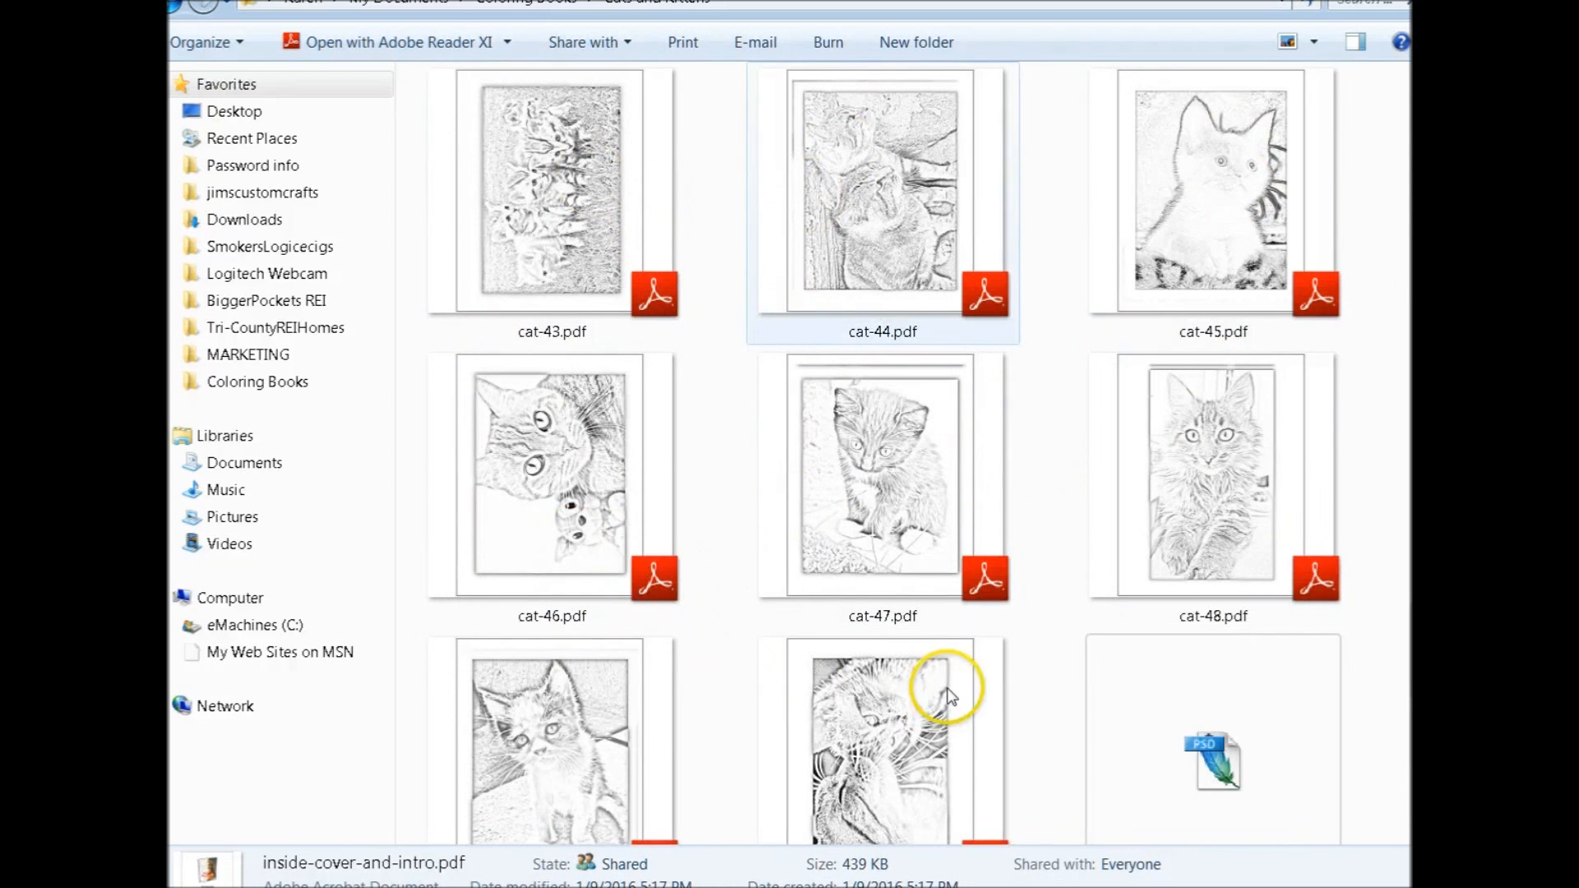
scroll(down, 3)
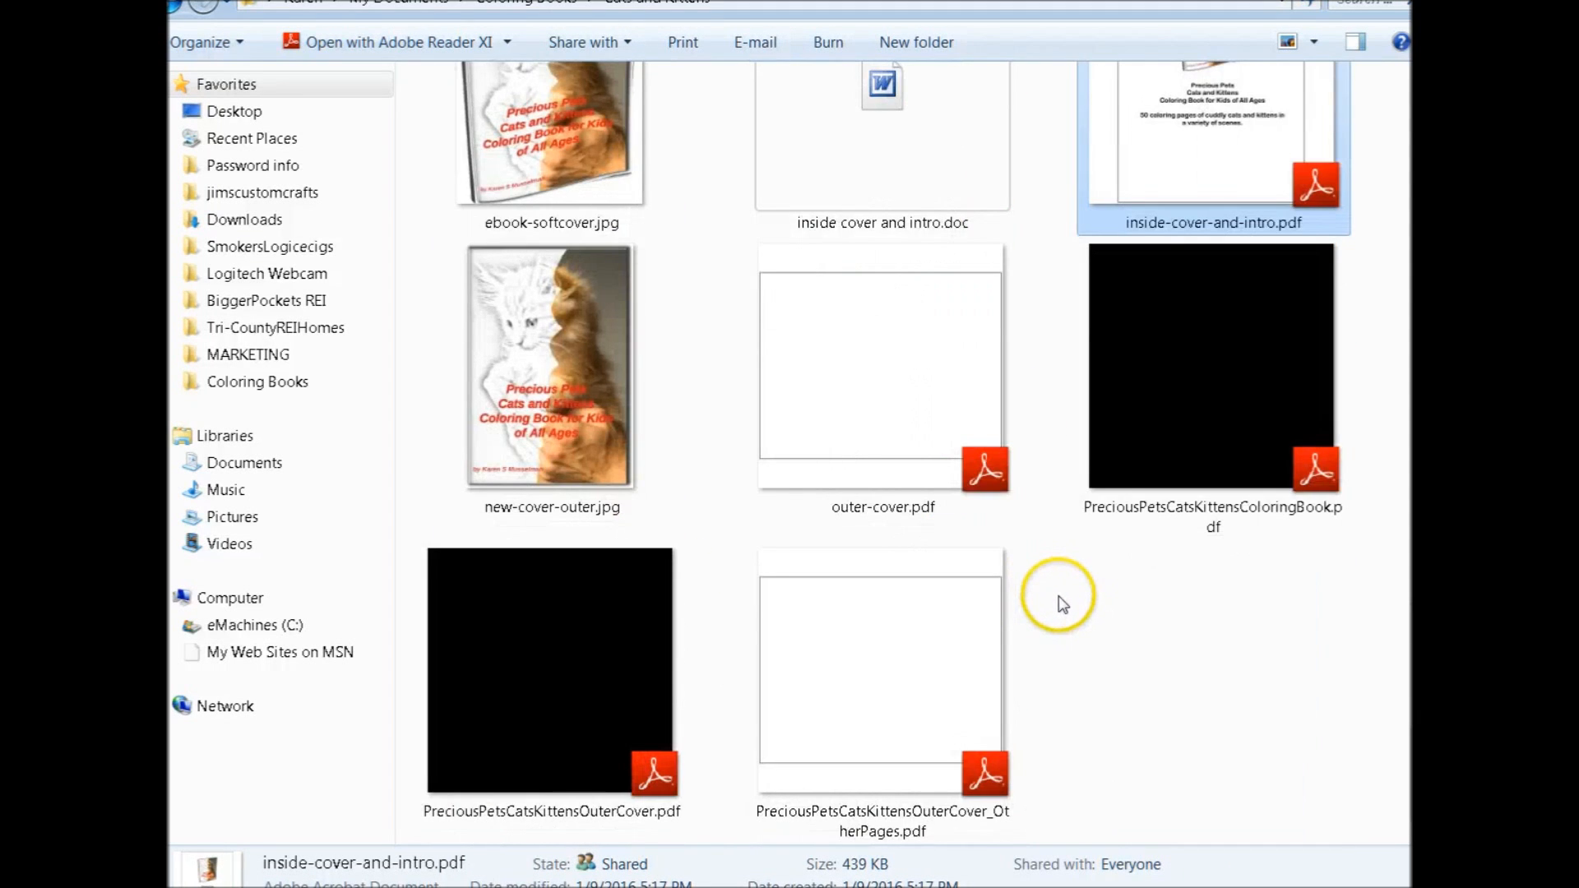
scroll(down, 3)
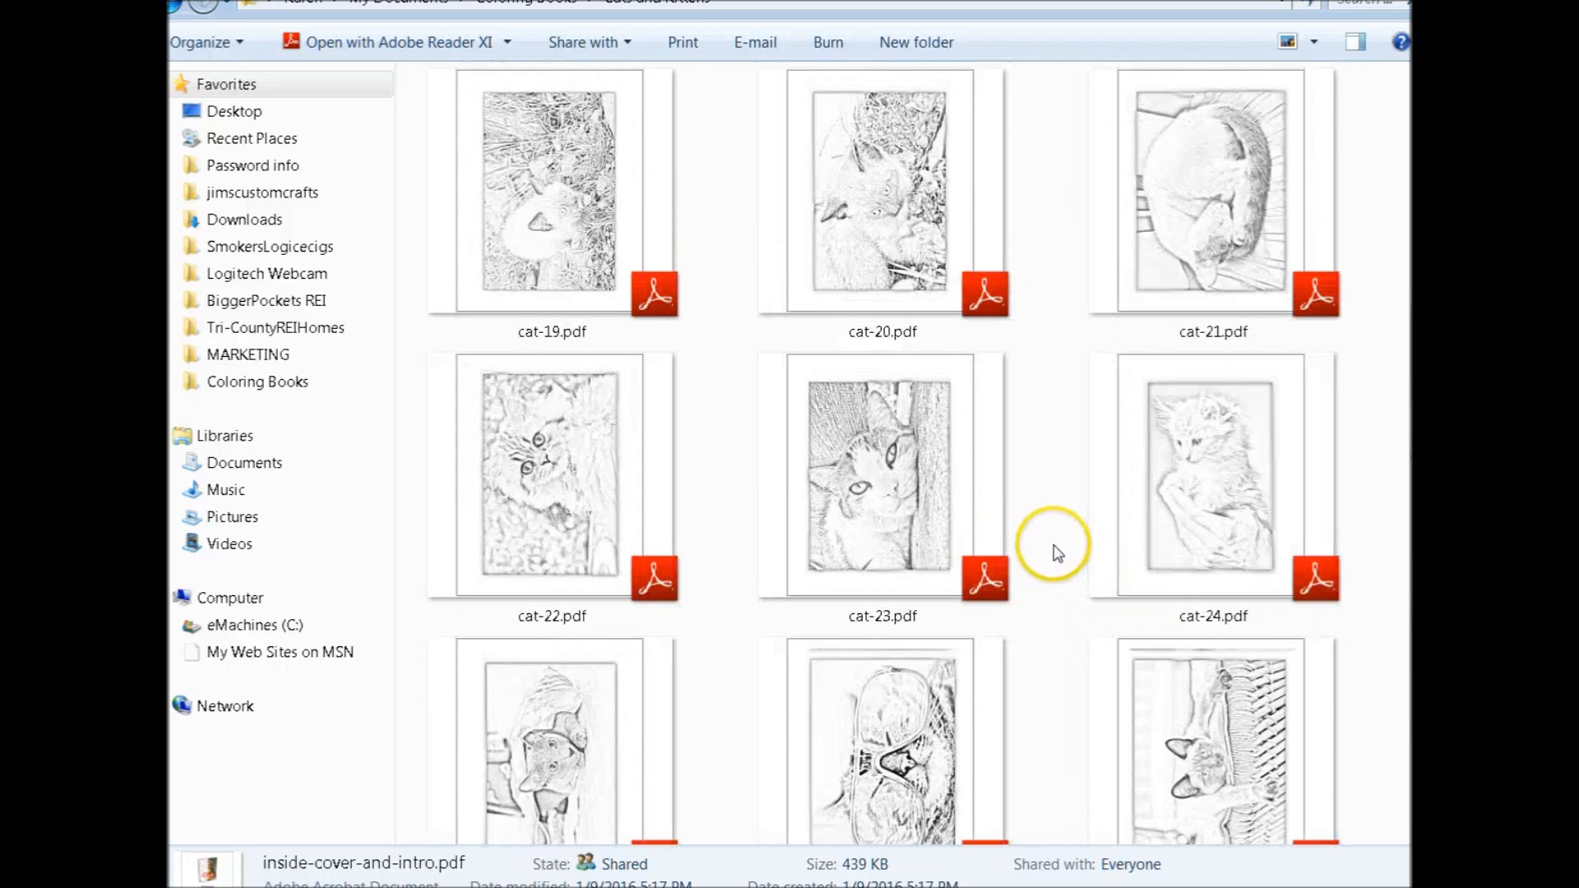
scroll(up, 3)
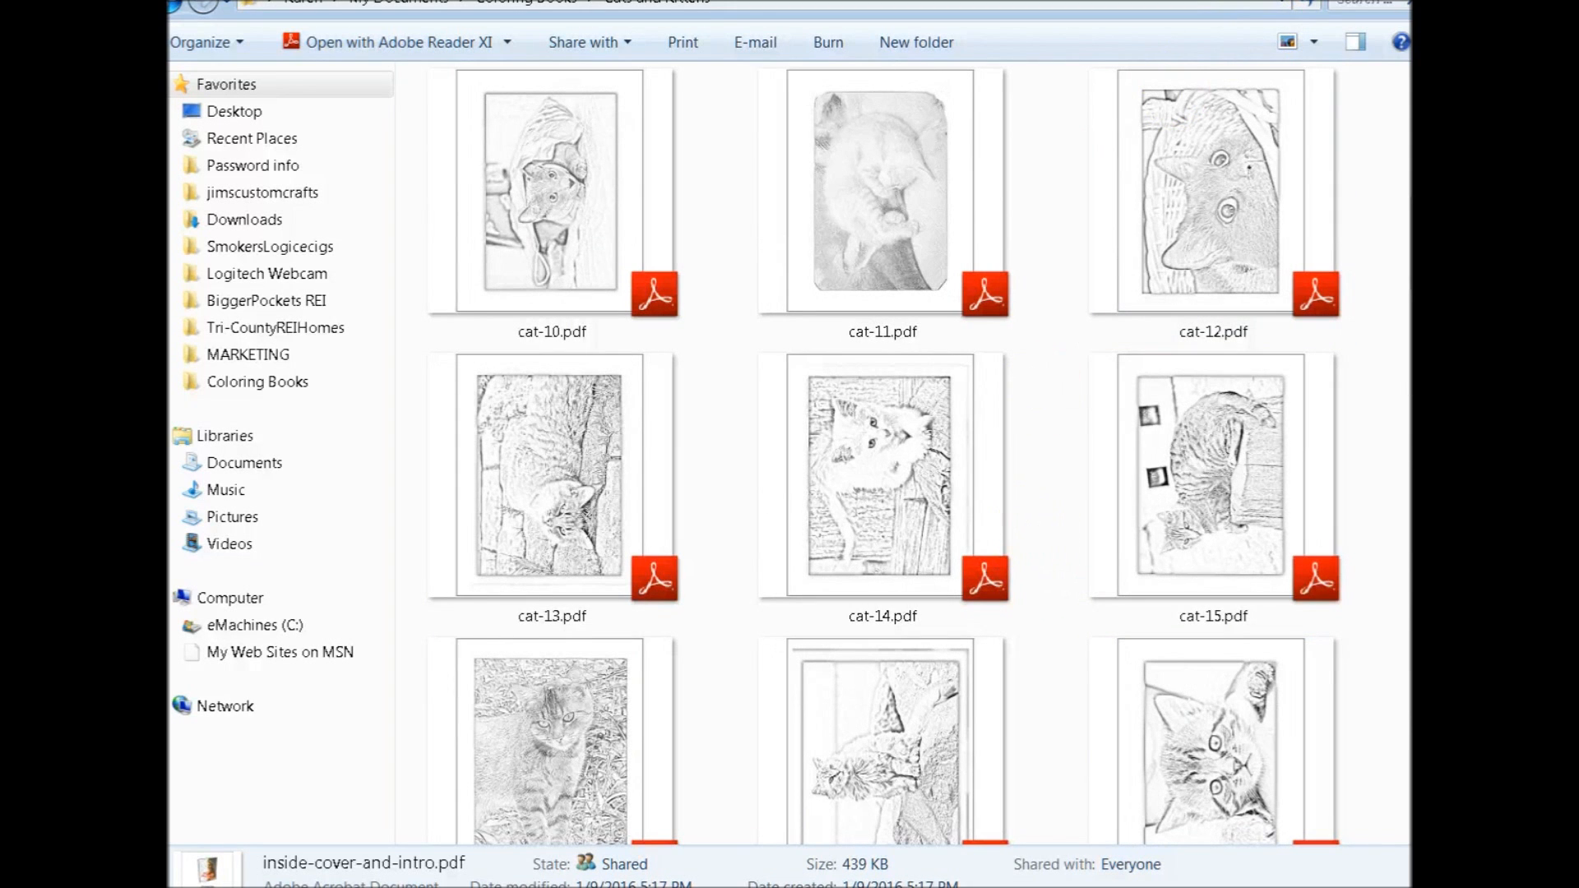
mouse_move(1380, 197)
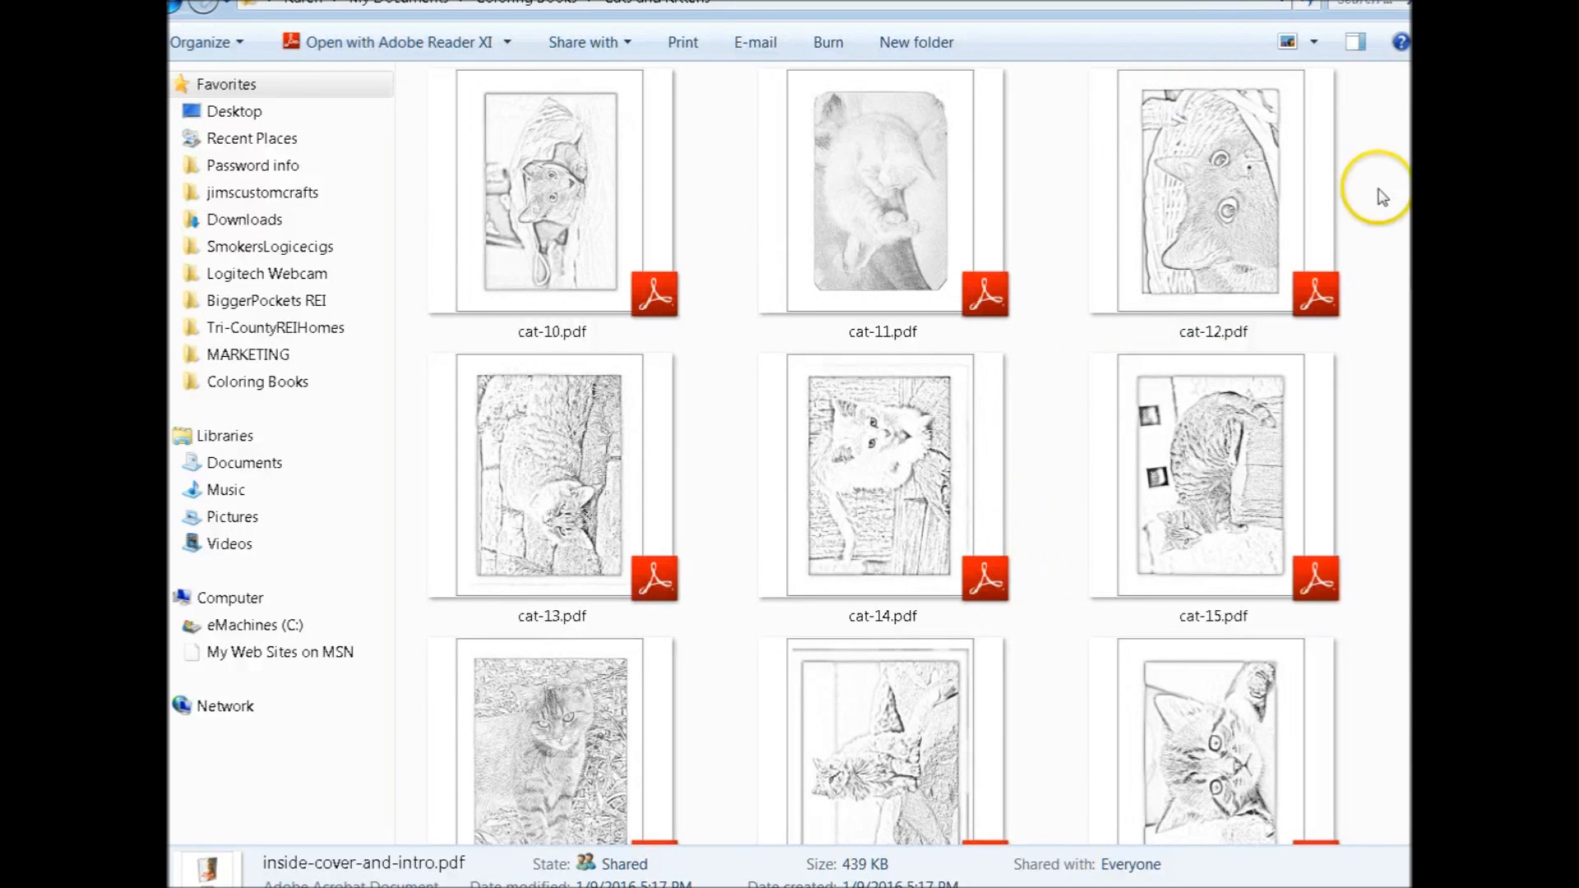
mouse_move(1357, 421)
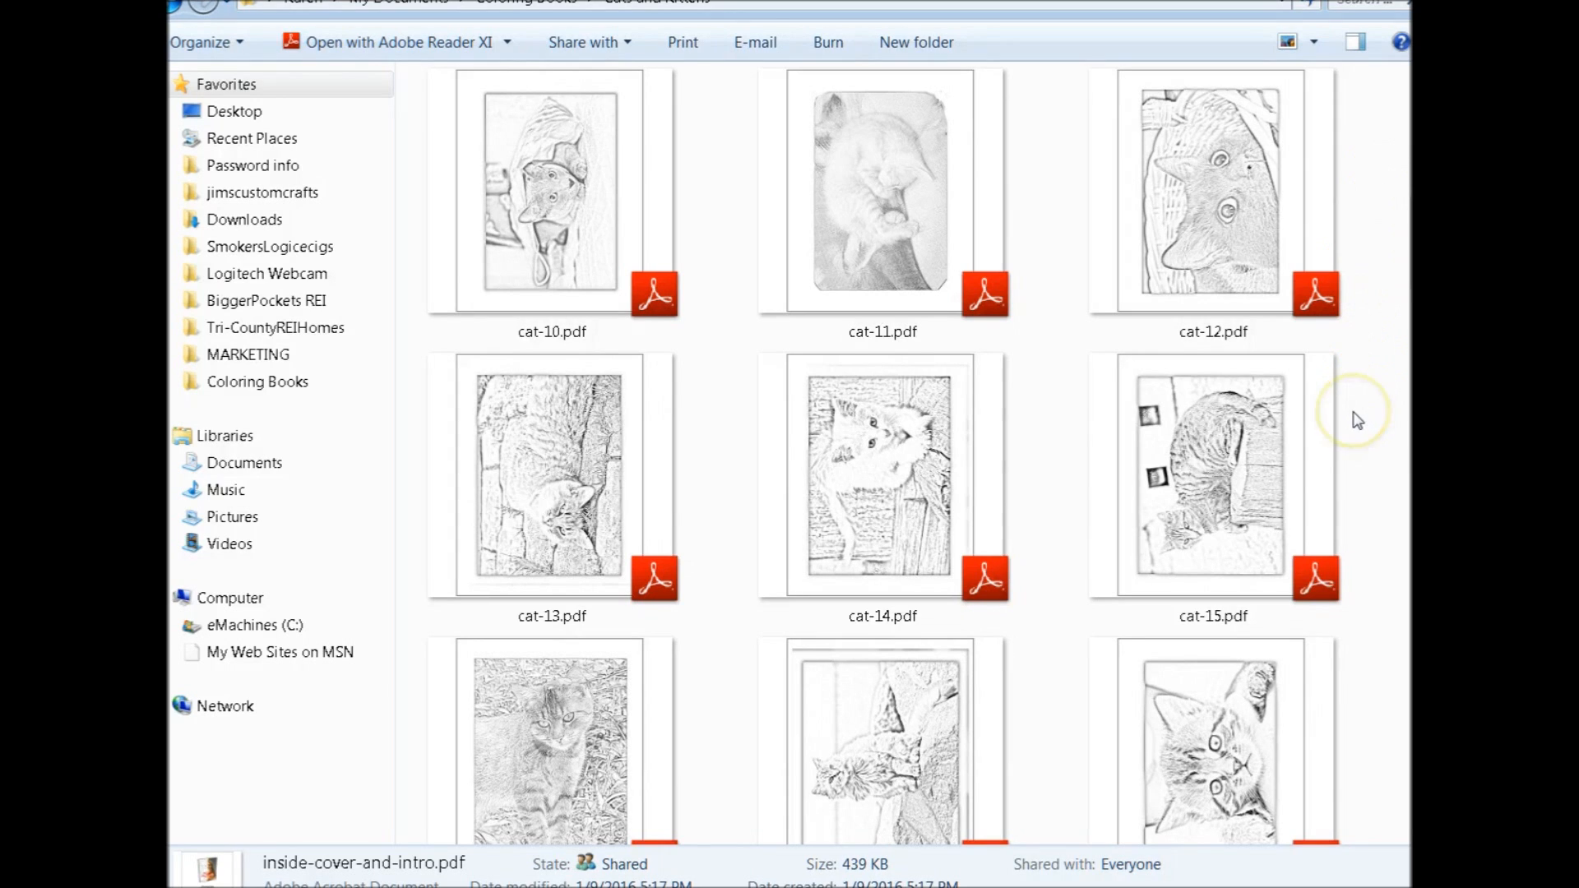
mouse_move(1377, 455)
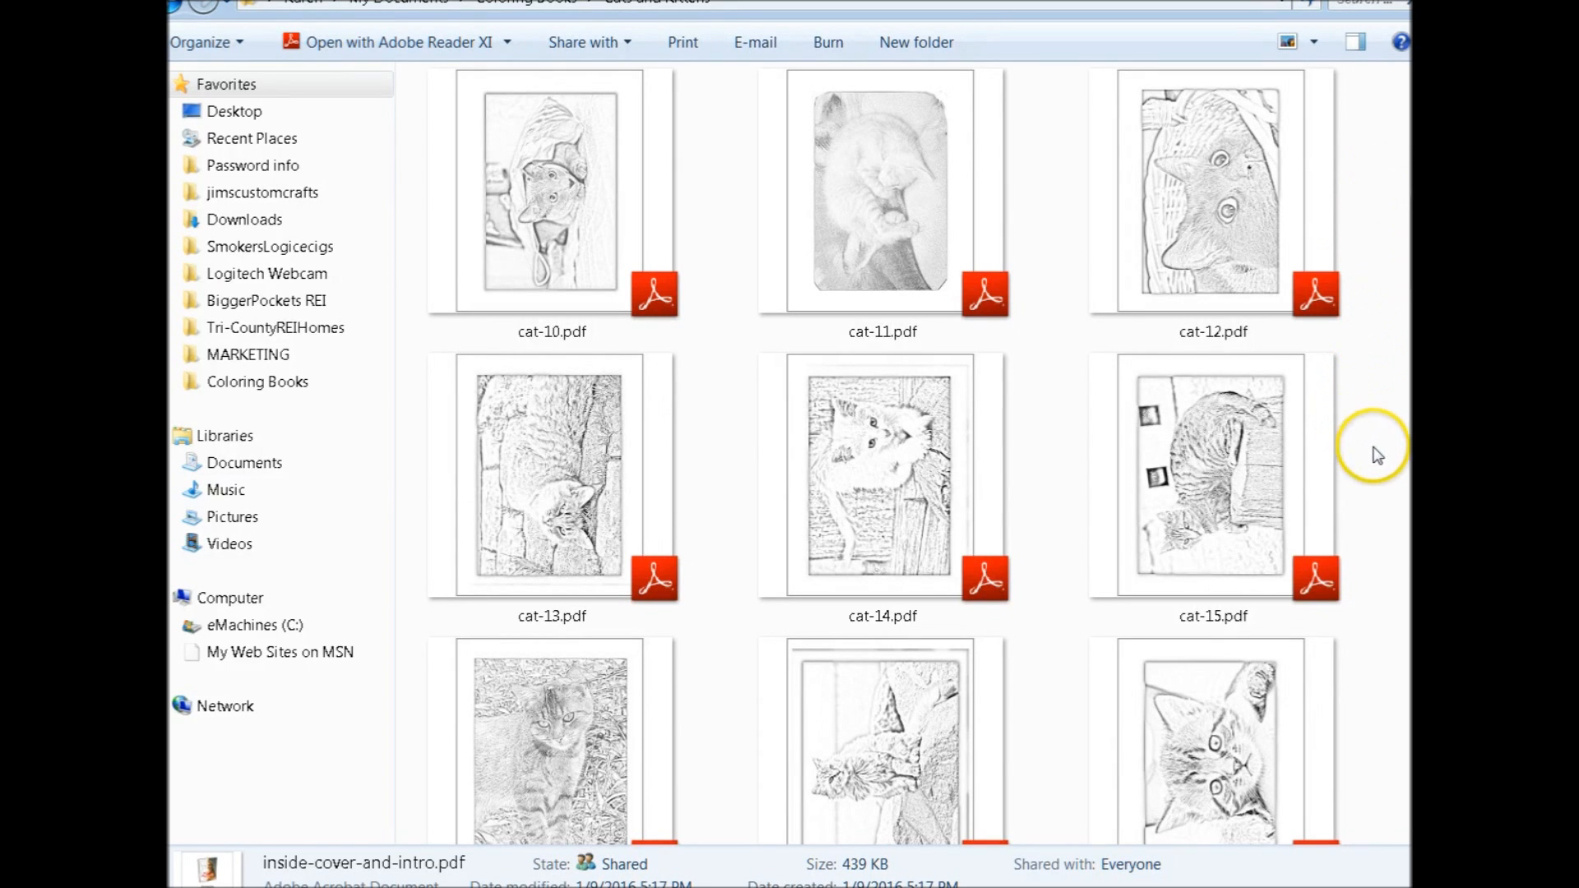
mouse_move(1379, 455)
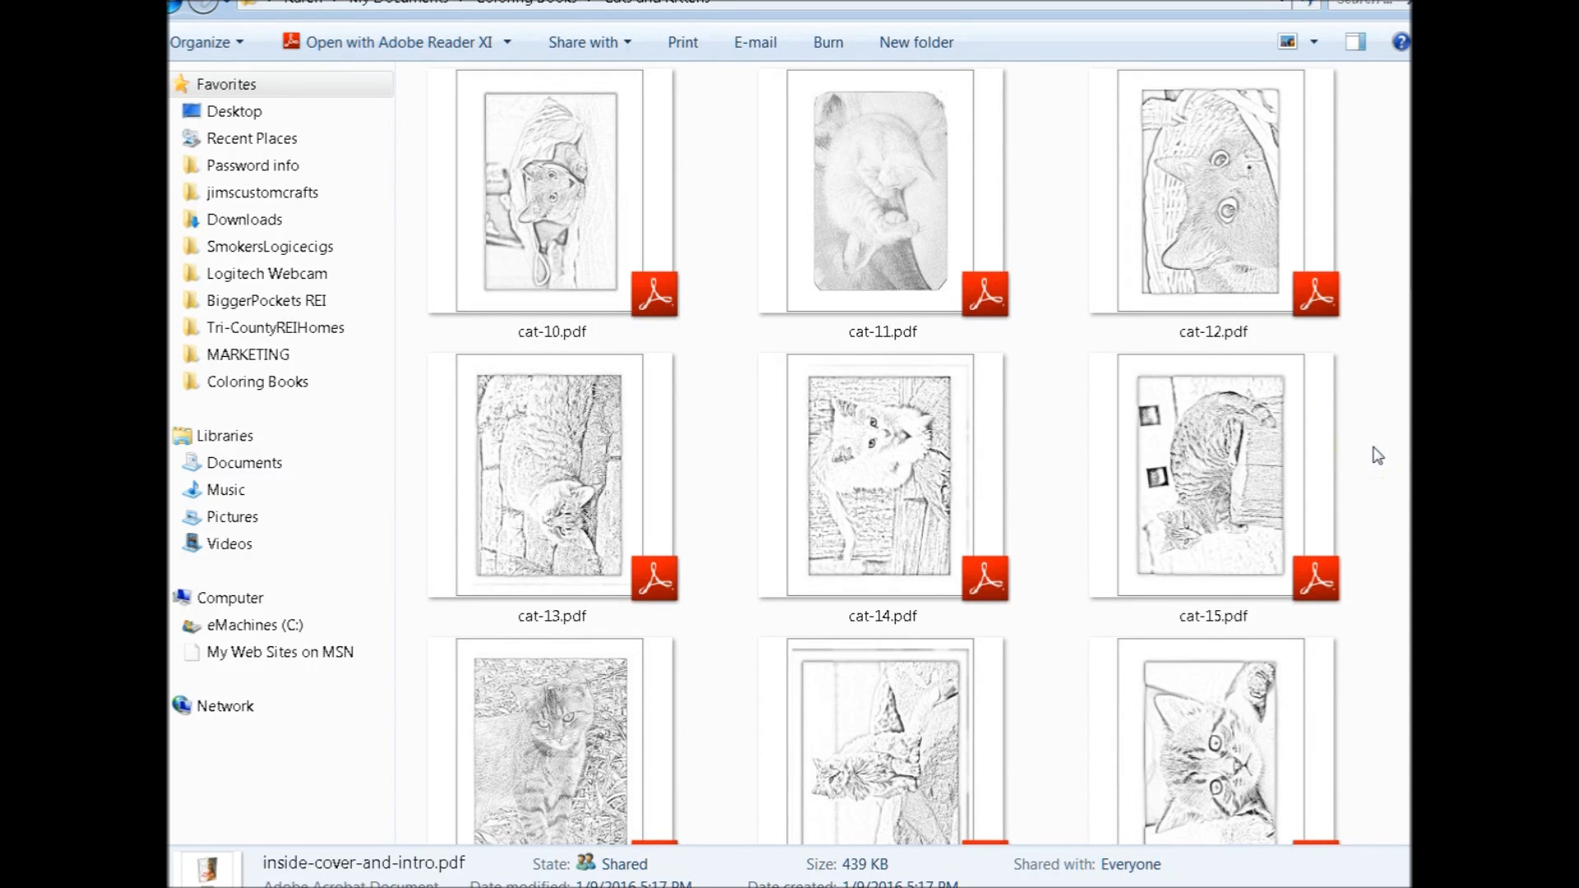
scroll(down, 3)
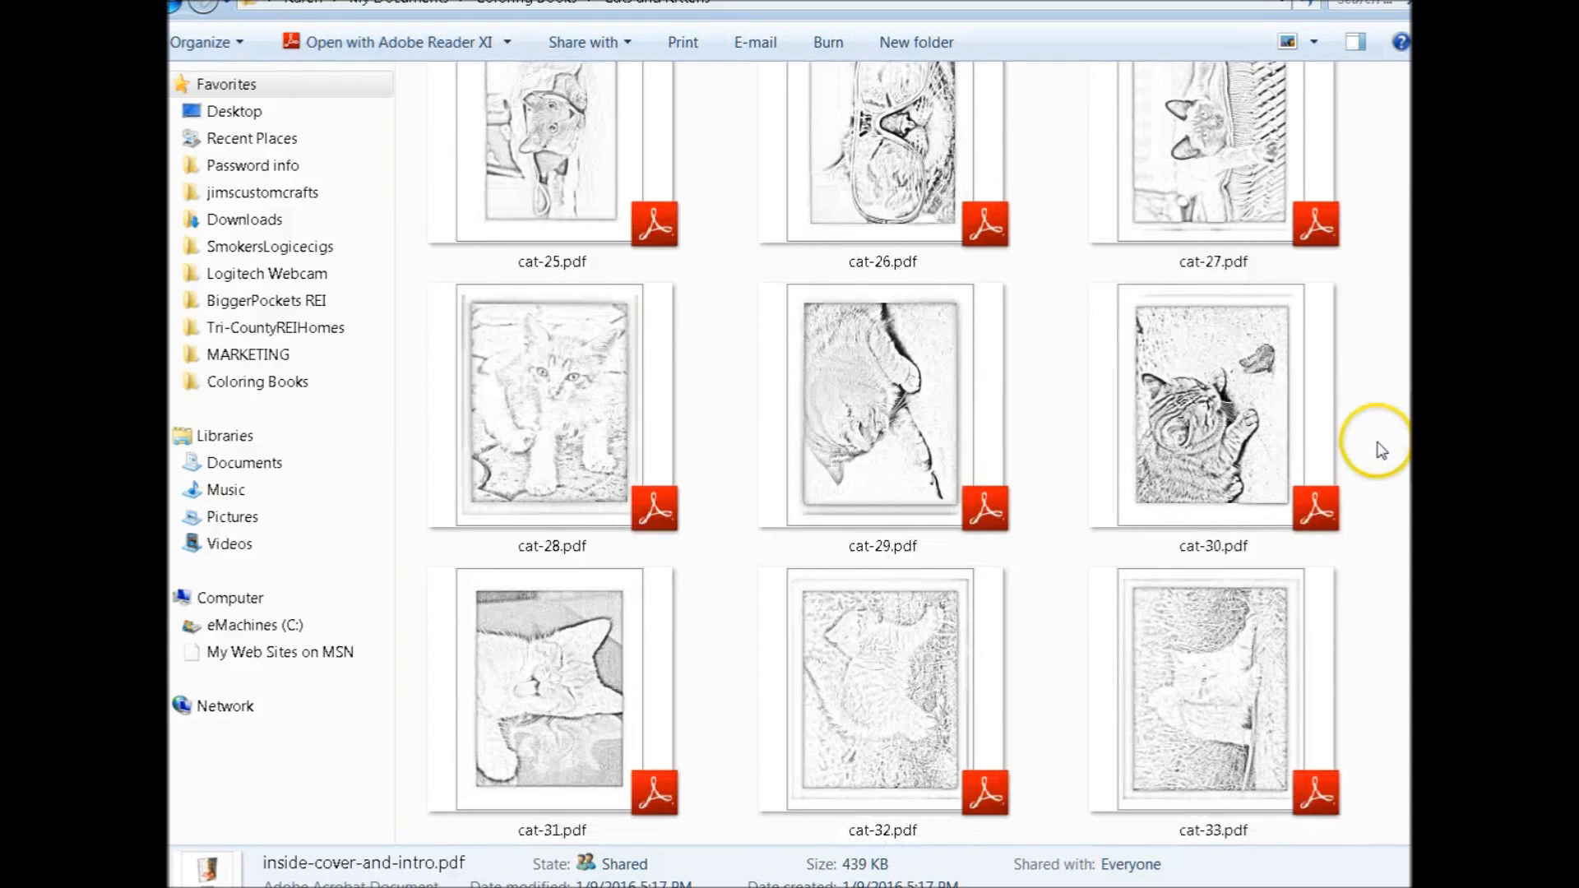
scroll(down, 3)
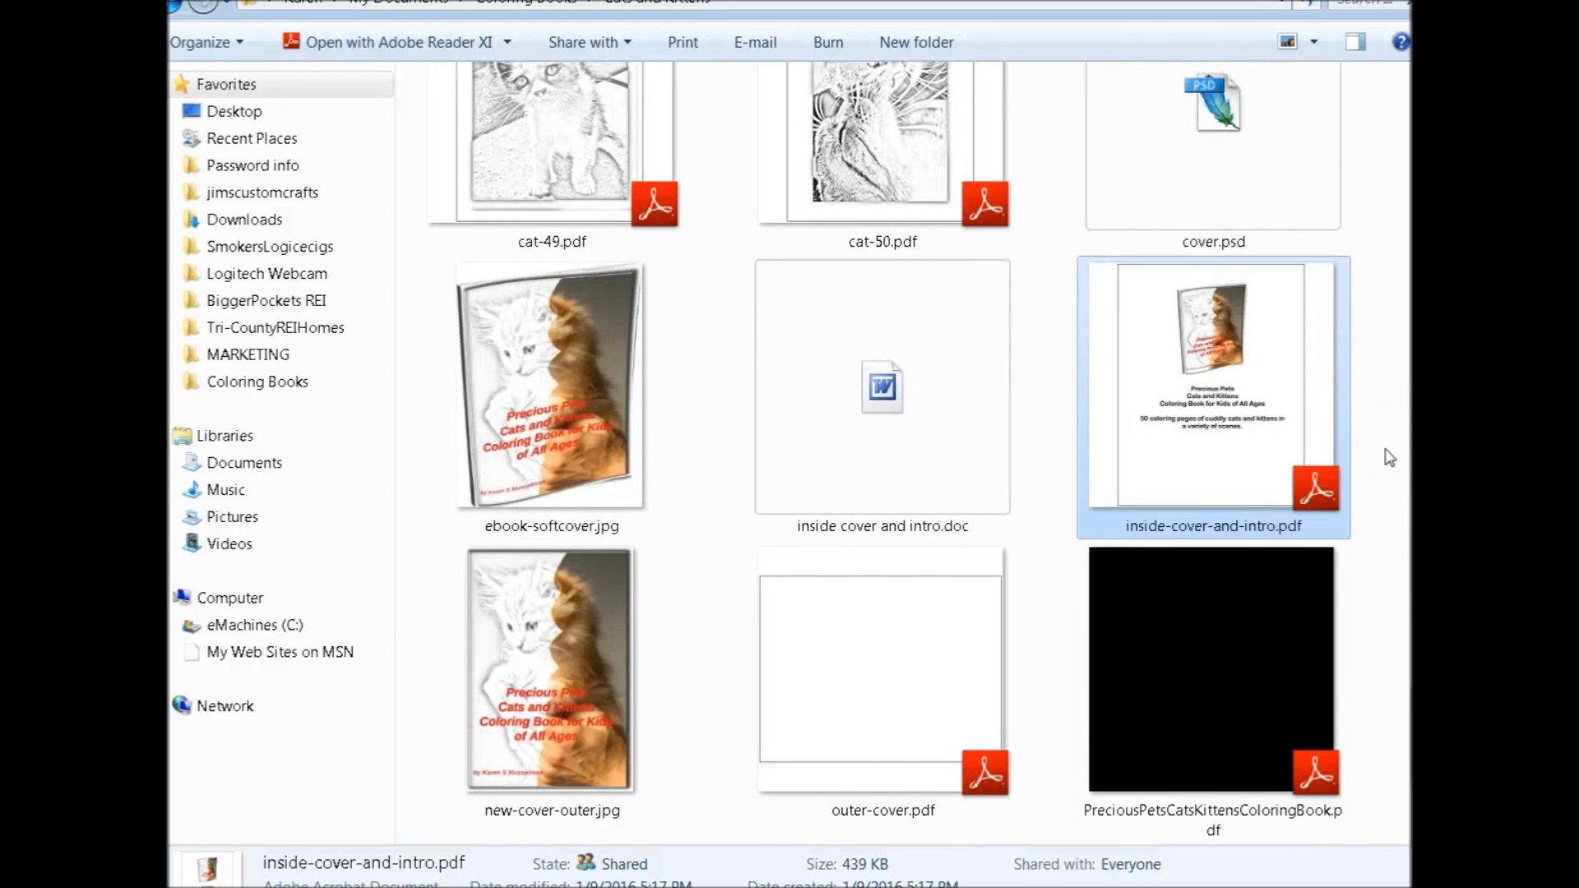
scroll(down, 3)
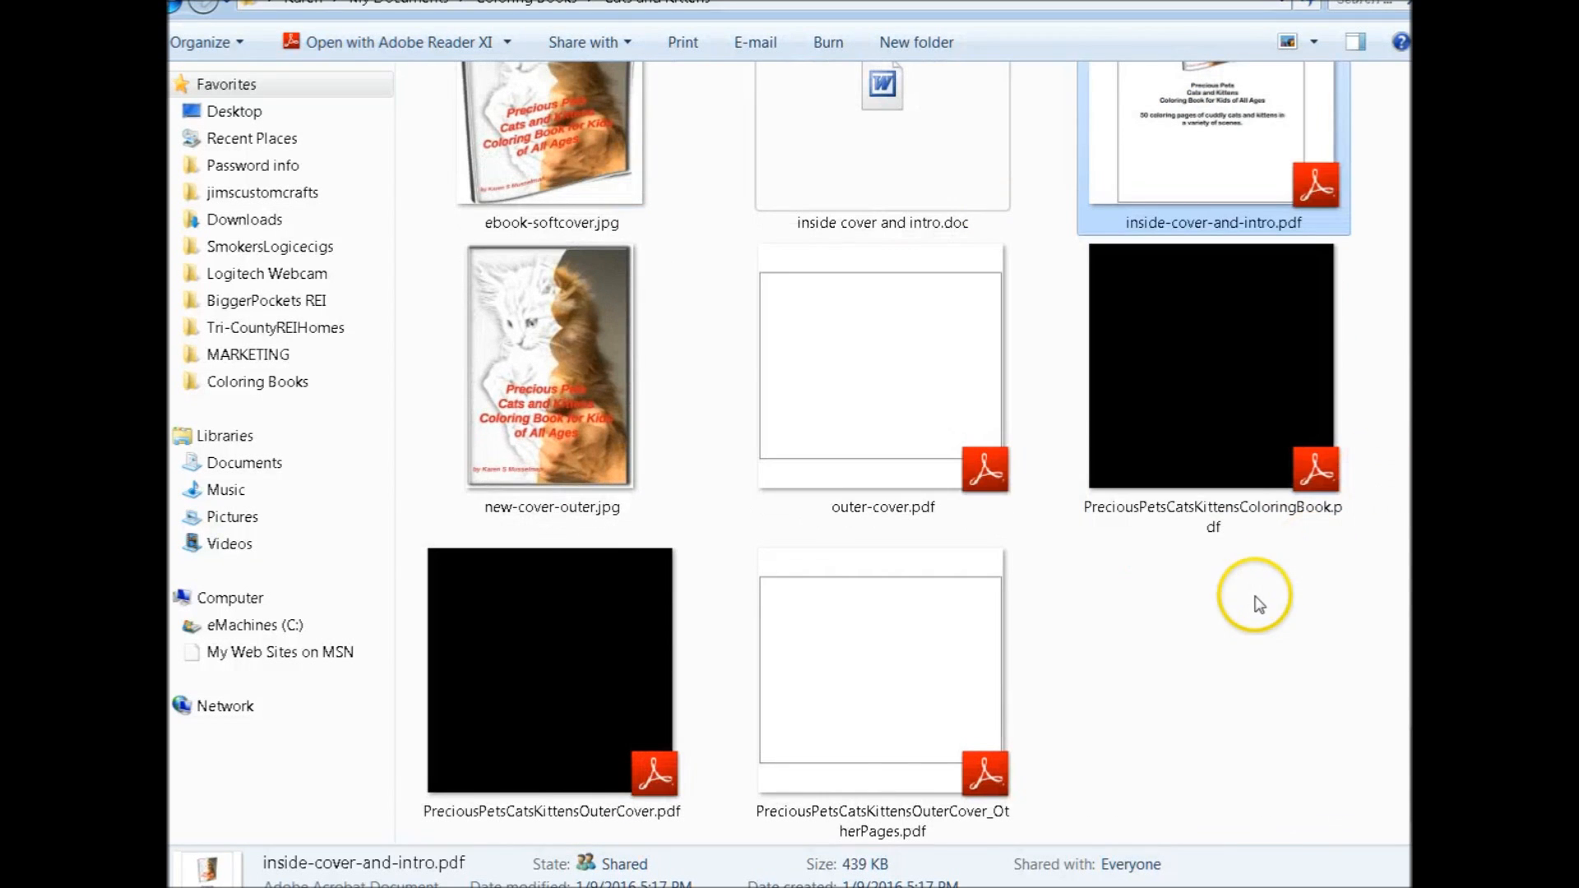
mouse_move(1216, 671)
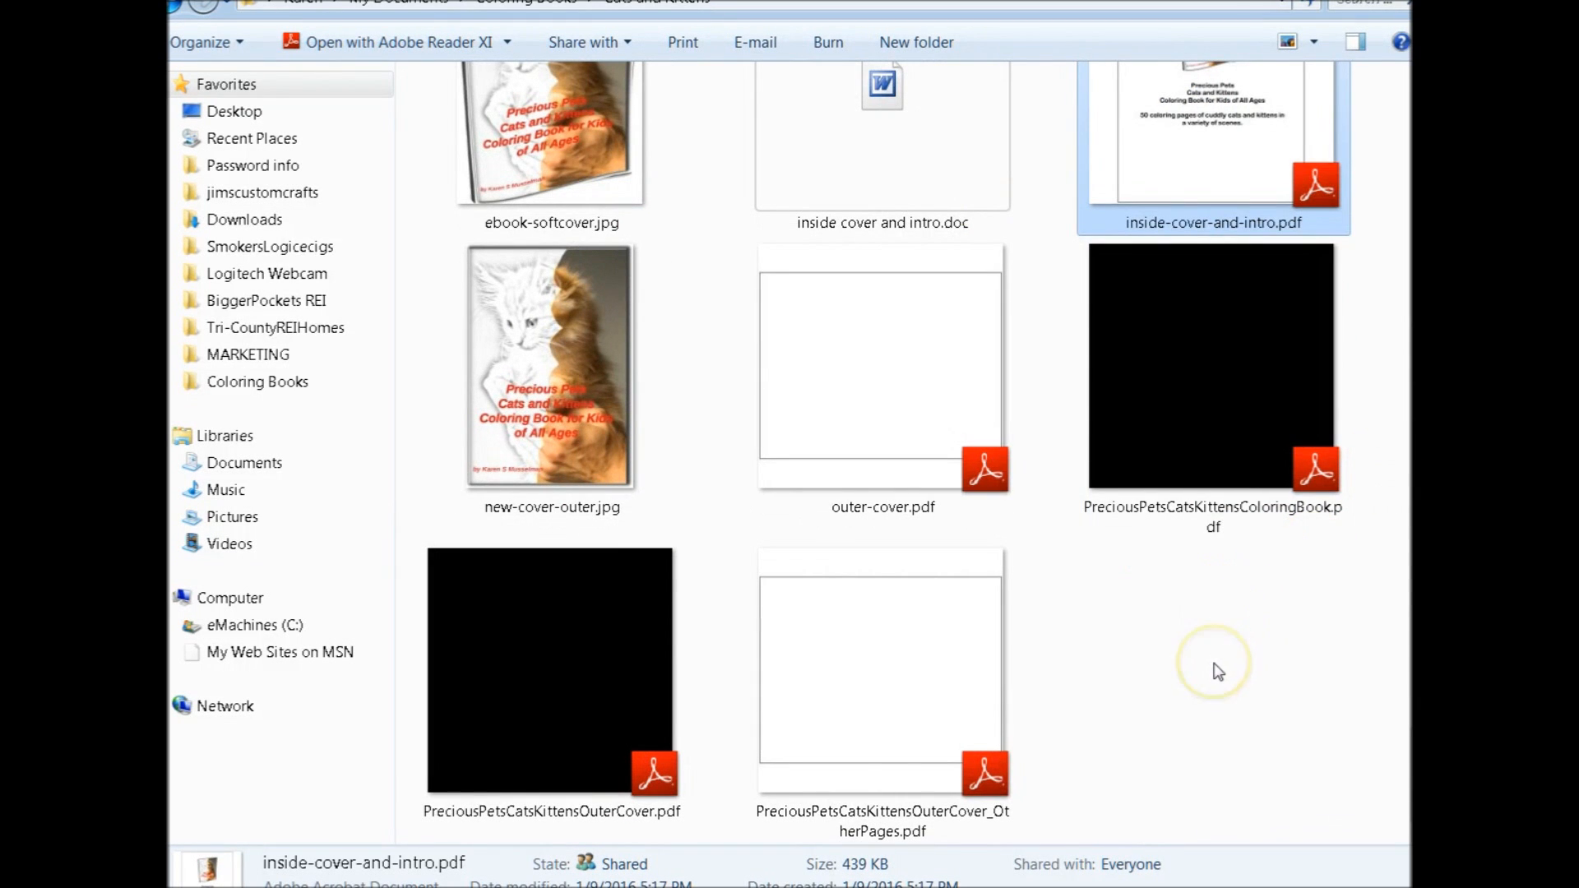
mouse_move(1217, 671)
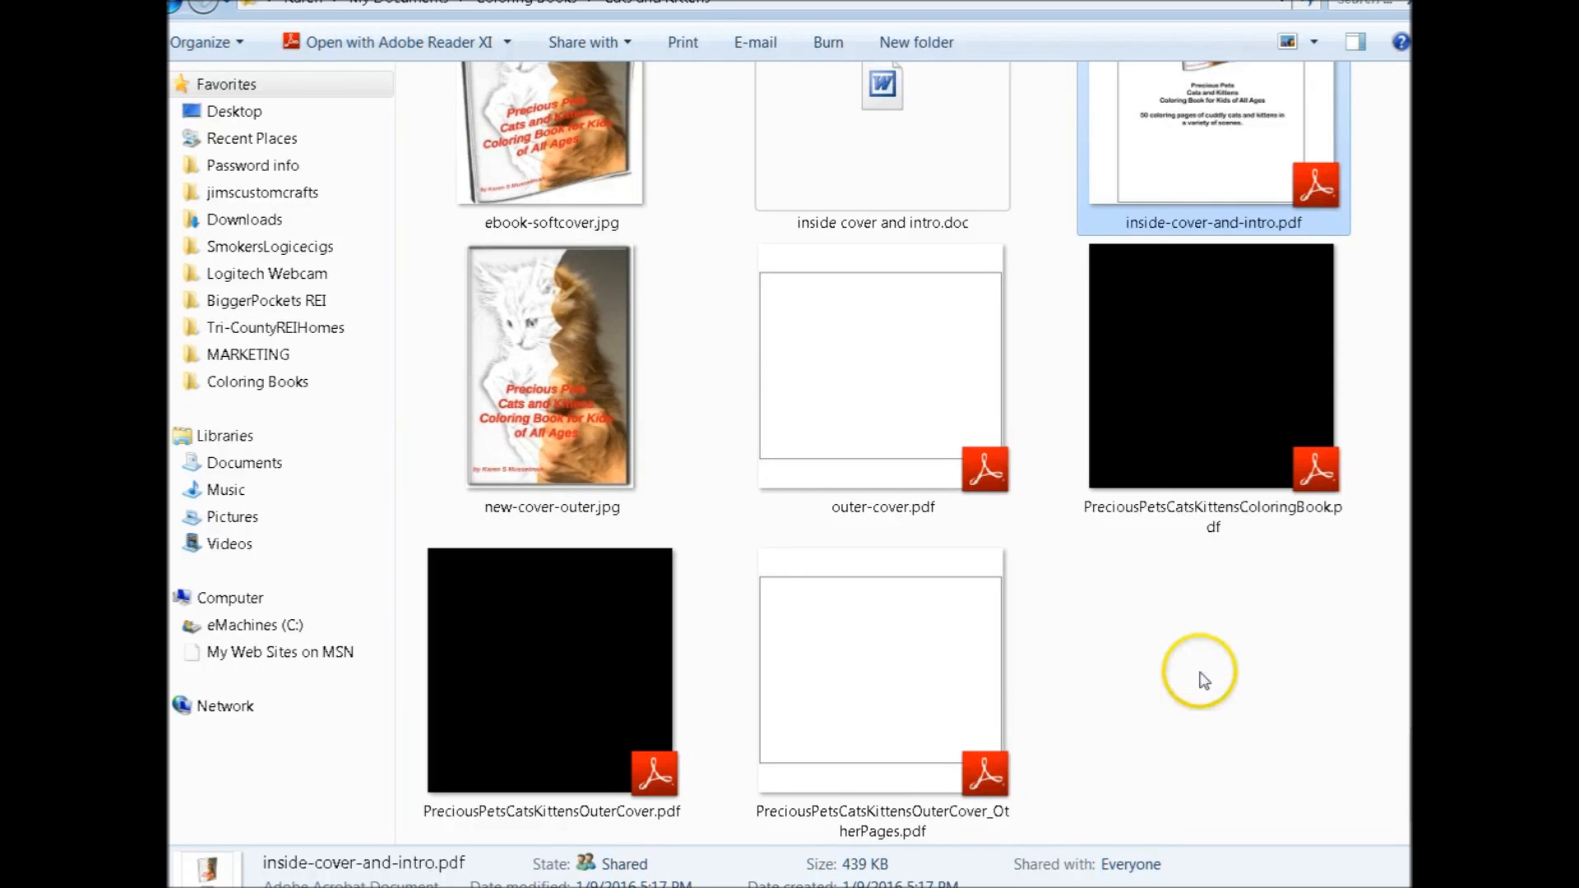
mouse_move(1160, 712)
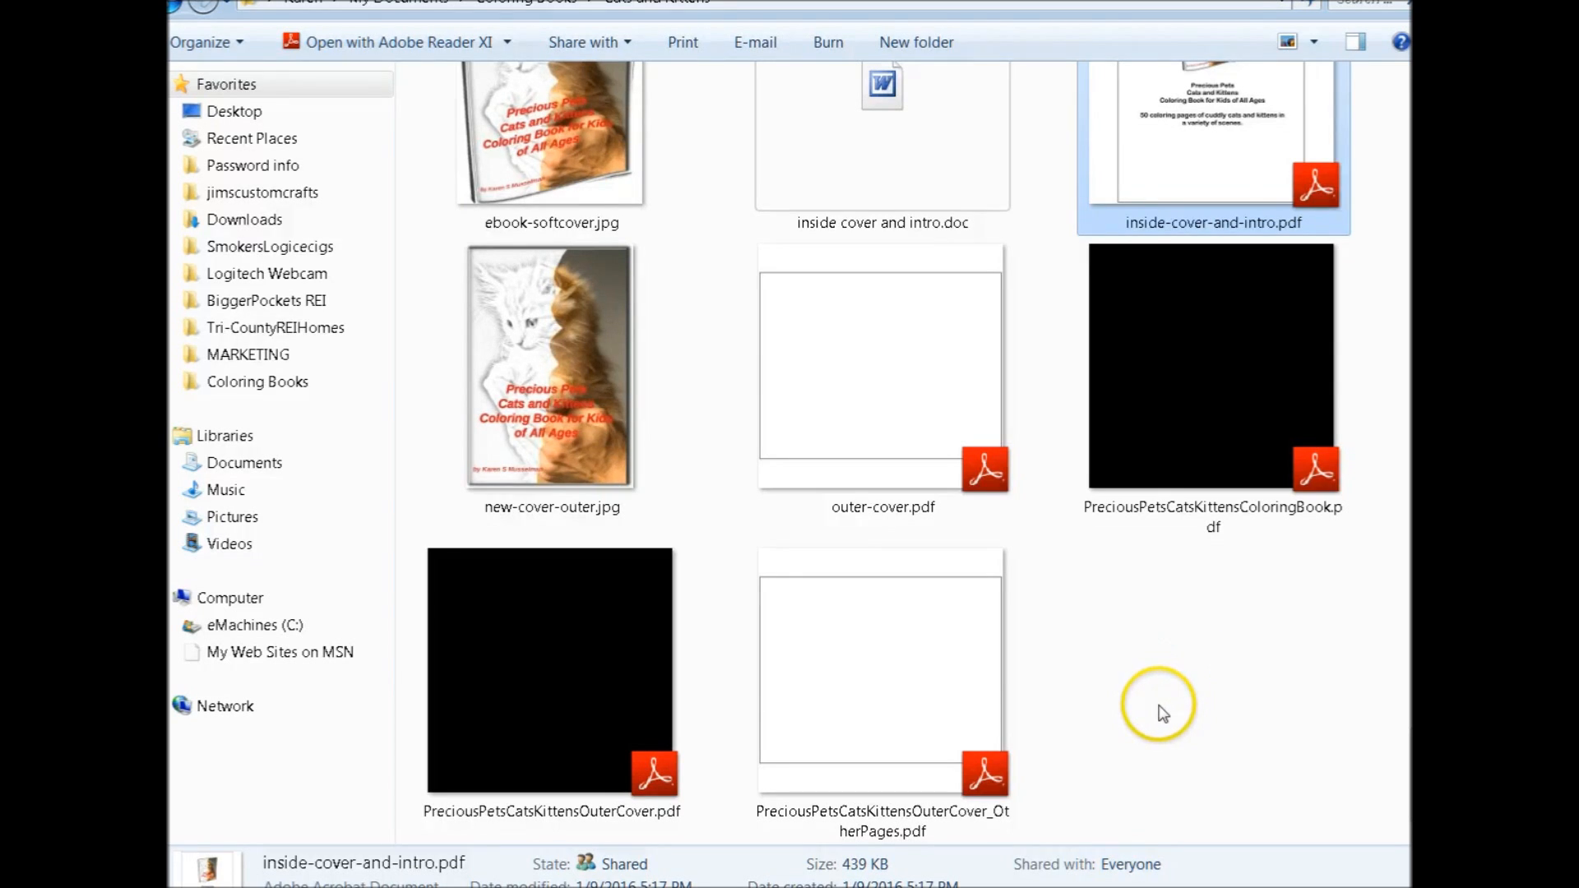
mouse_move(1162, 712)
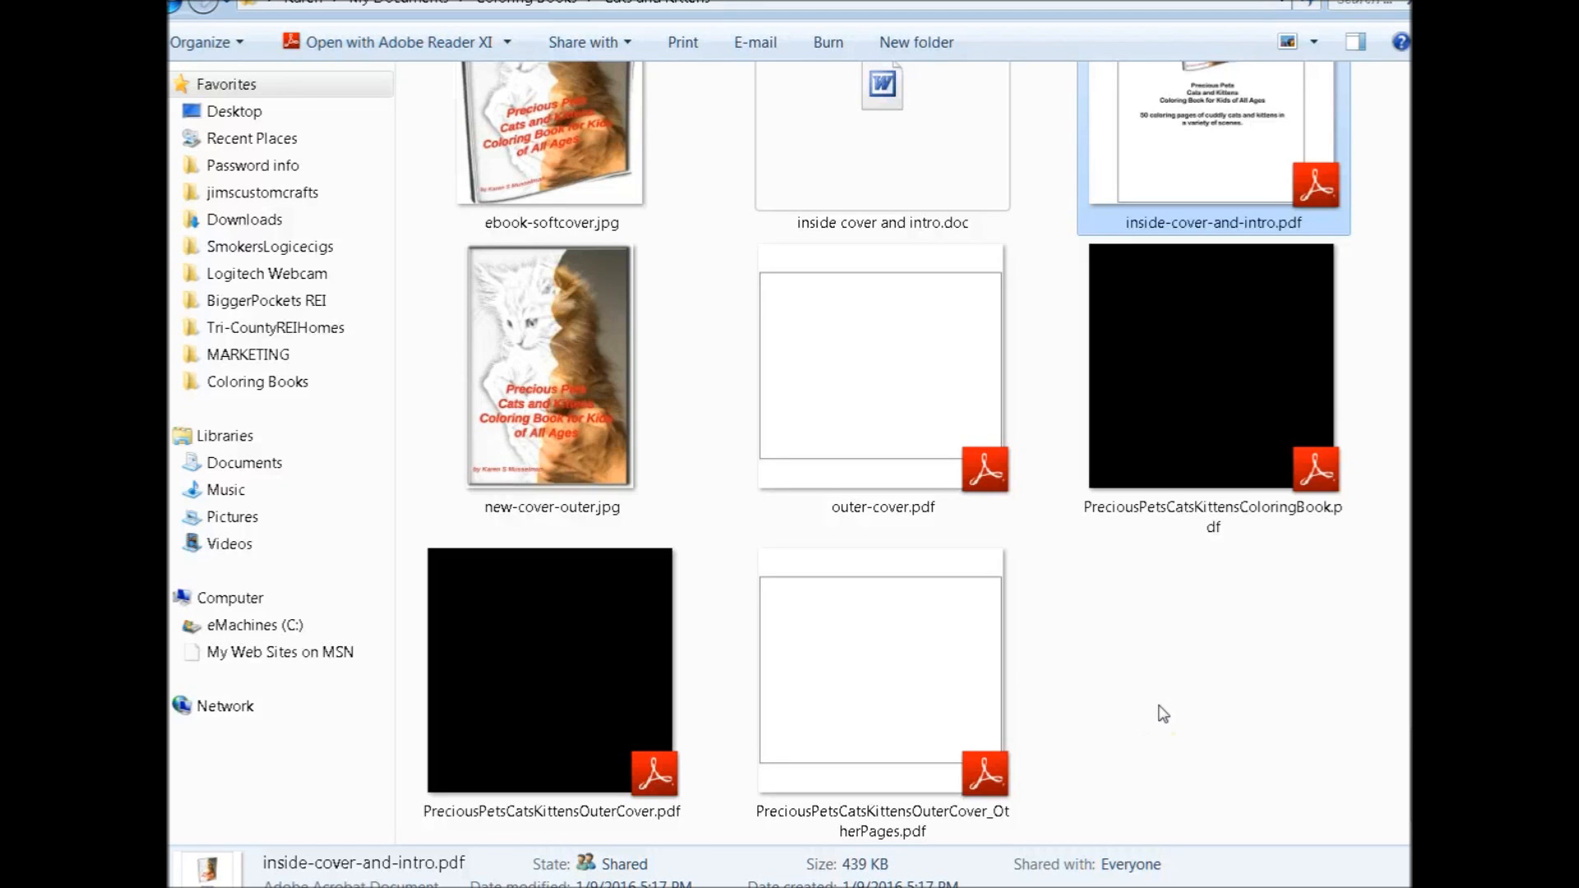
mouse_move(1183, 694)
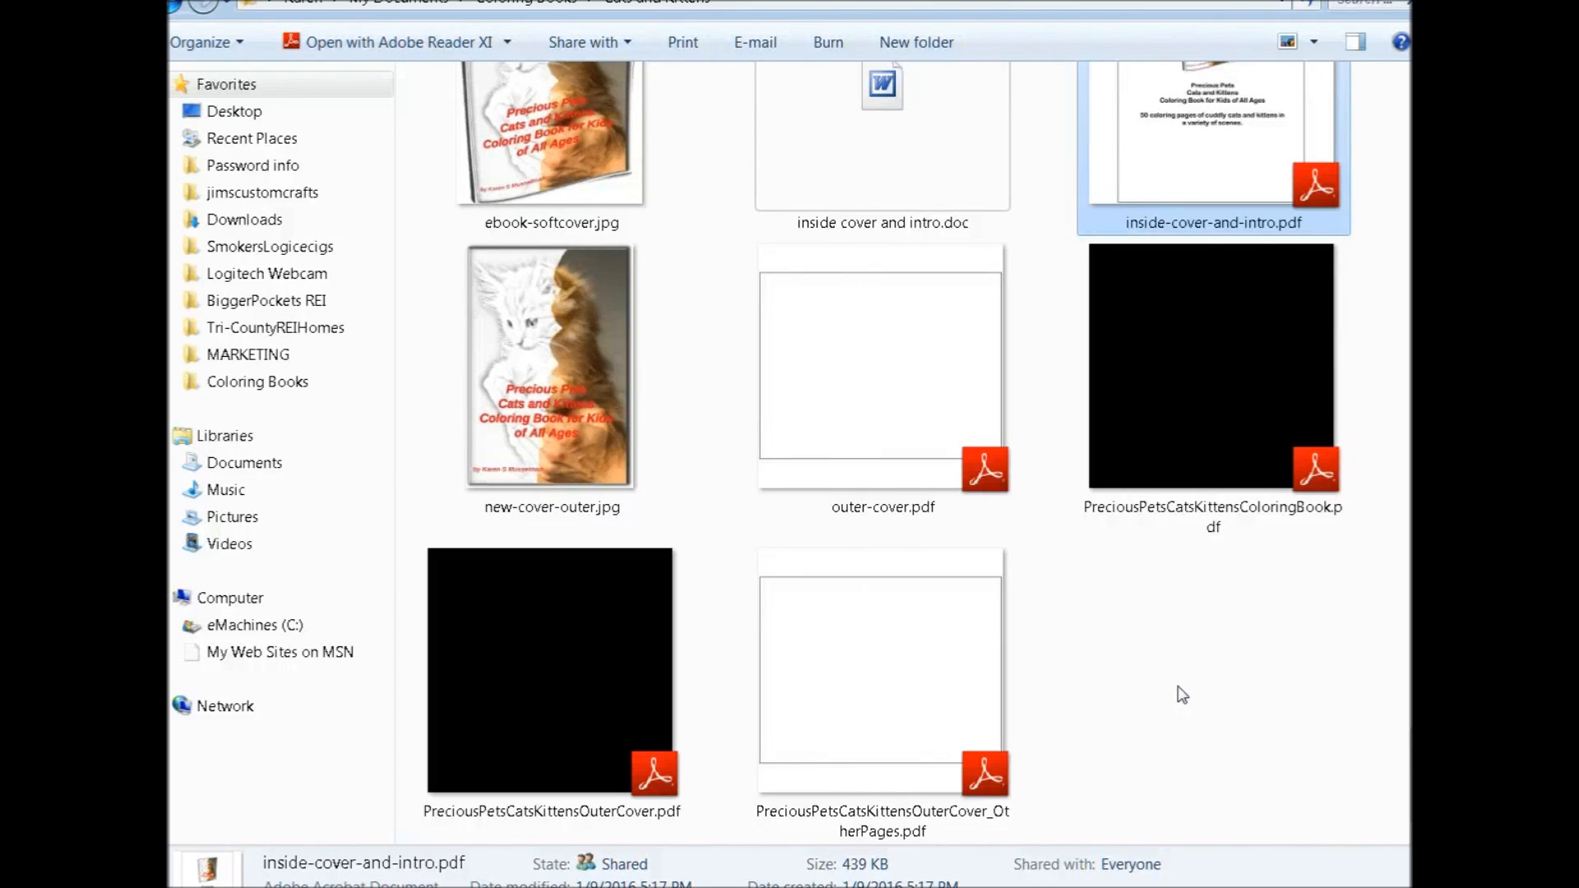
mouse_move(1179, 704)
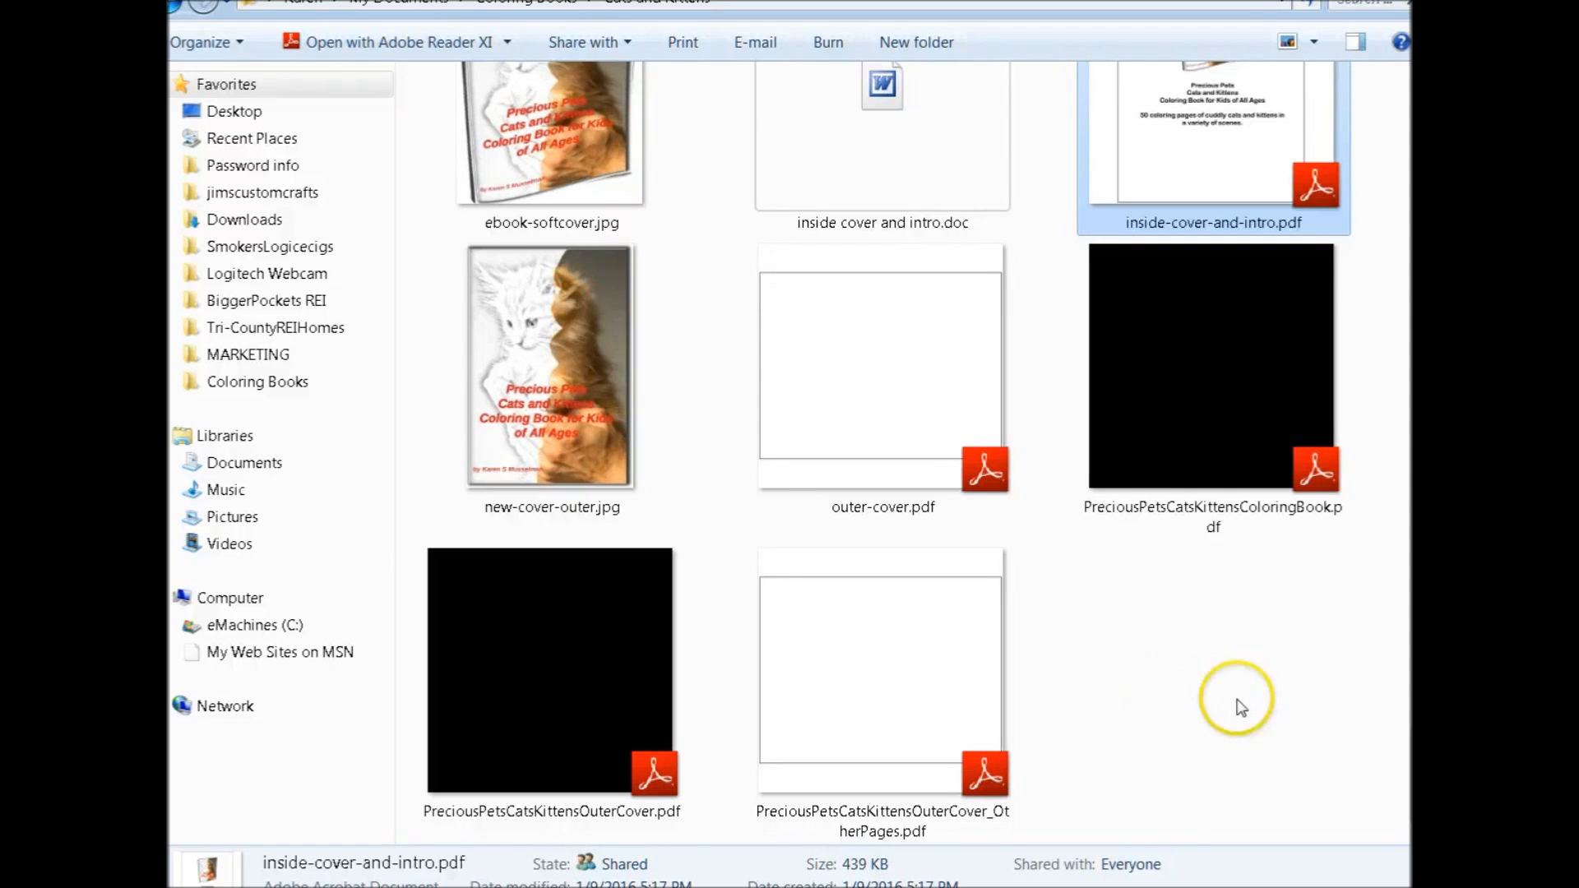
mouse_move(1211, 689)
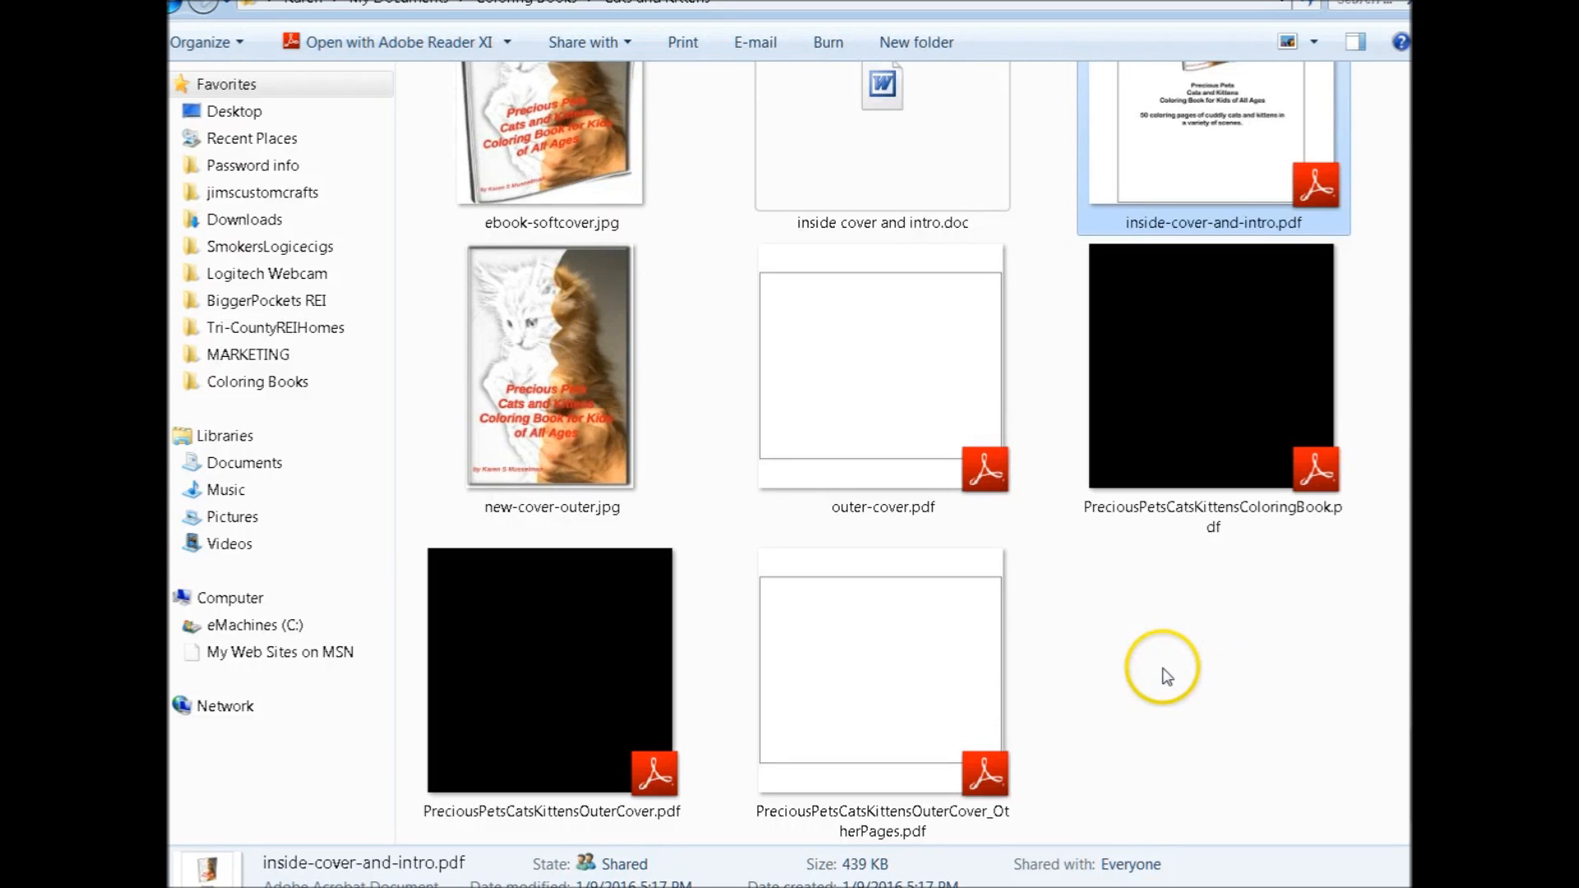
mouse_move(1196, 676)
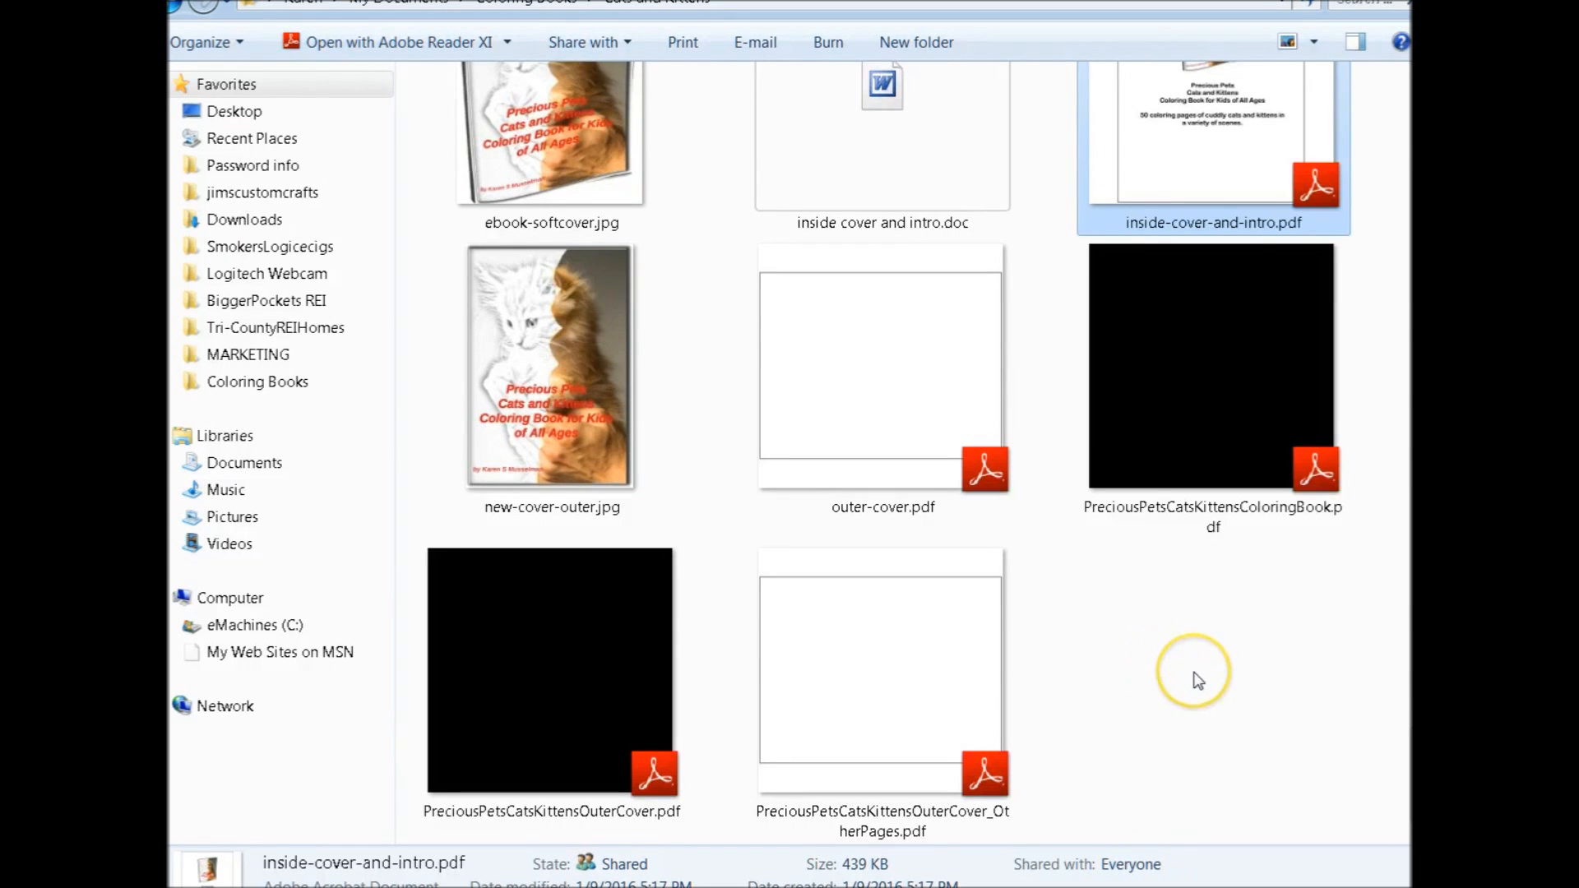
mouse_move(1214, 685)
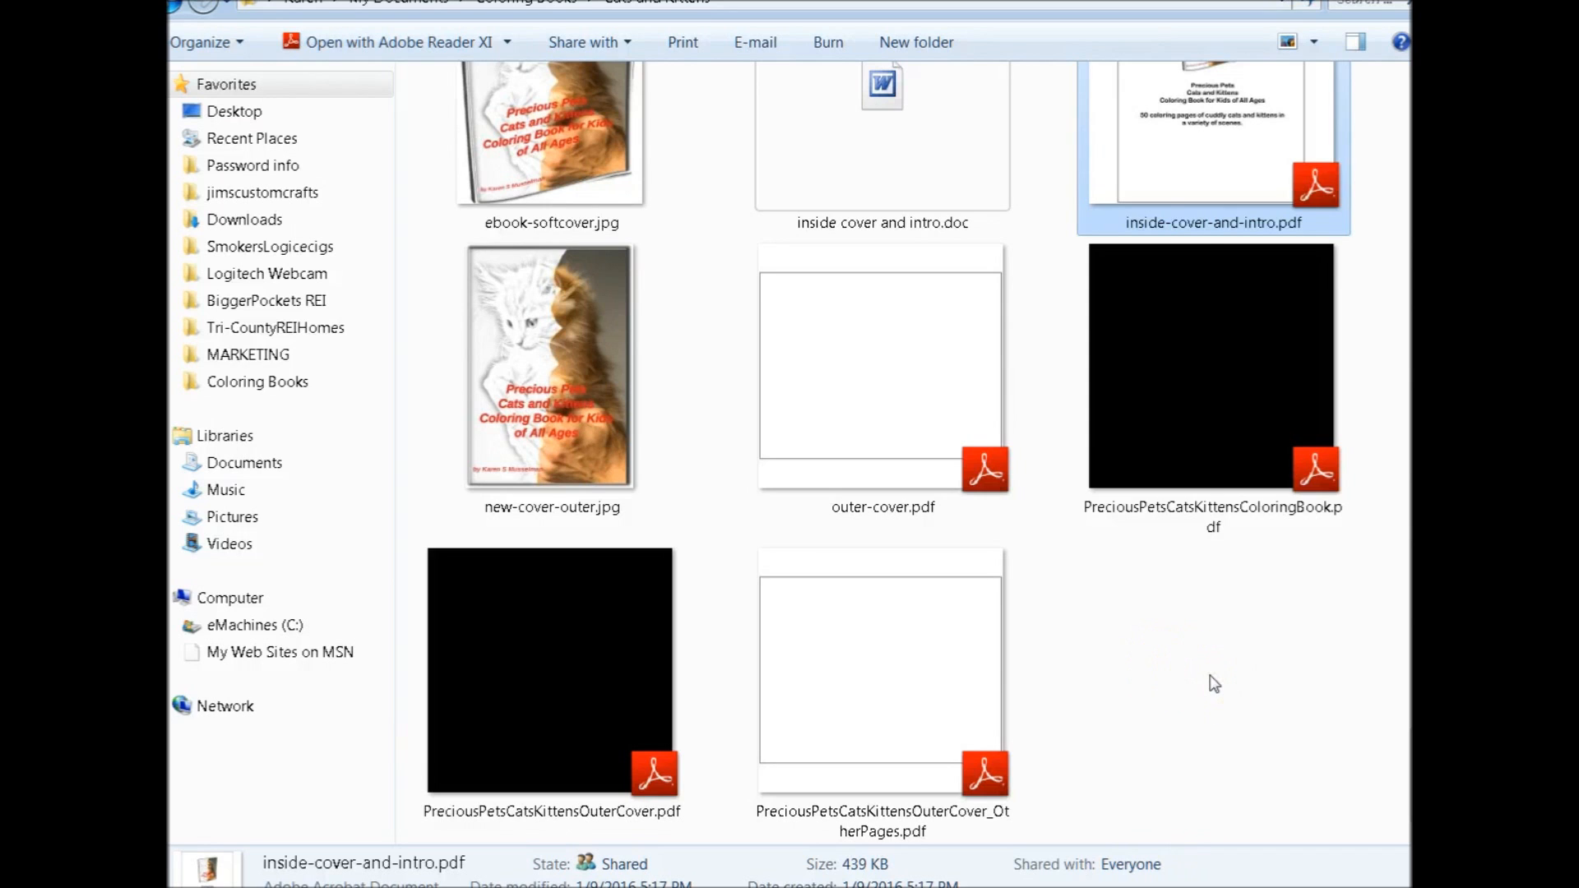